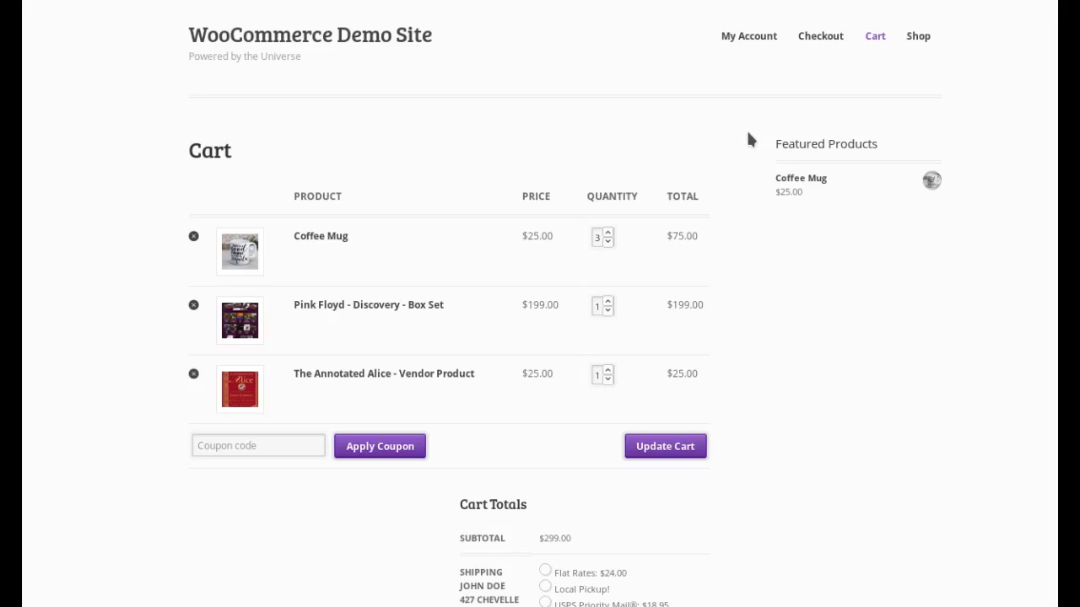
mouse_move(756, 128)
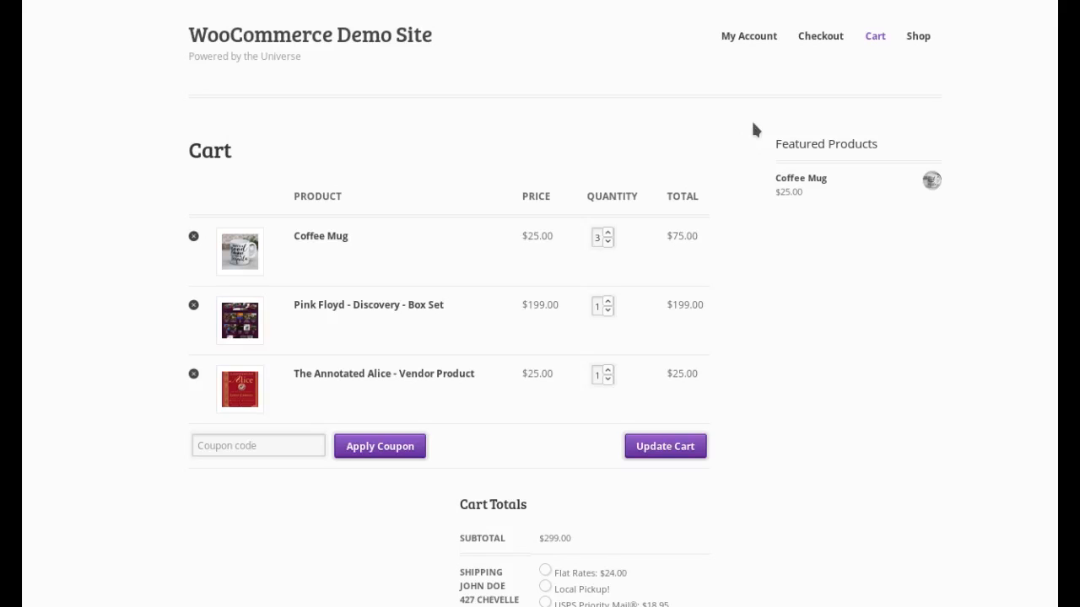
mouse_move(755, 168)
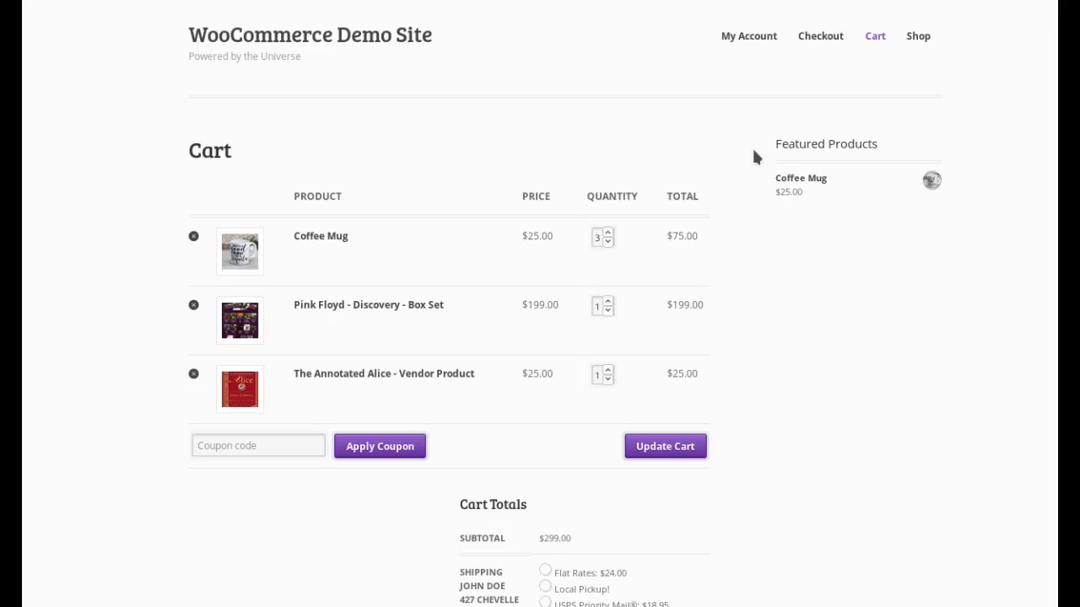
mouse_move(926, 312)
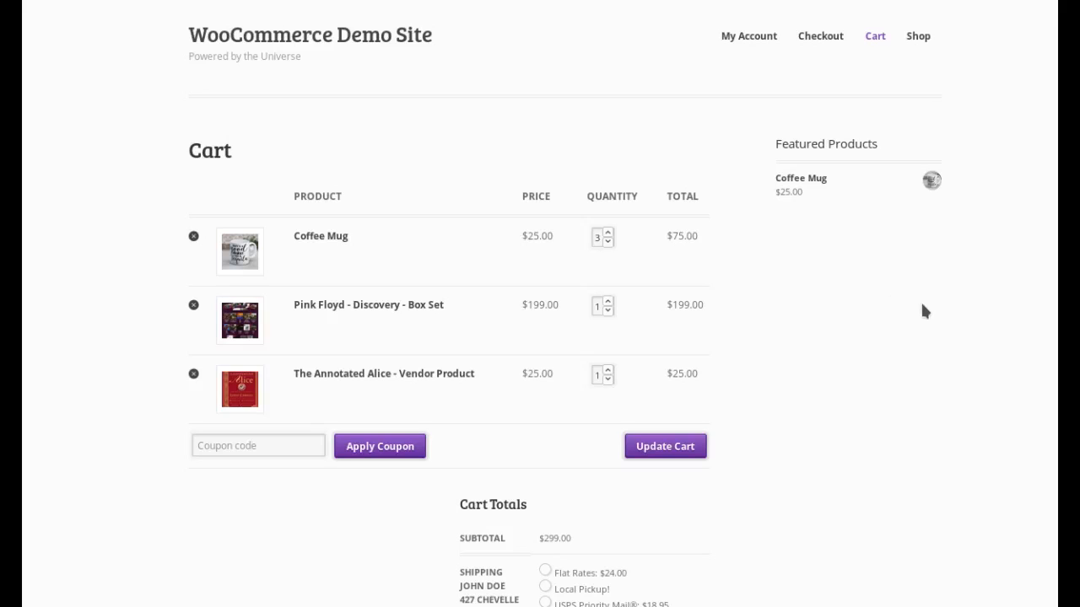
mouse_move(925, 302)
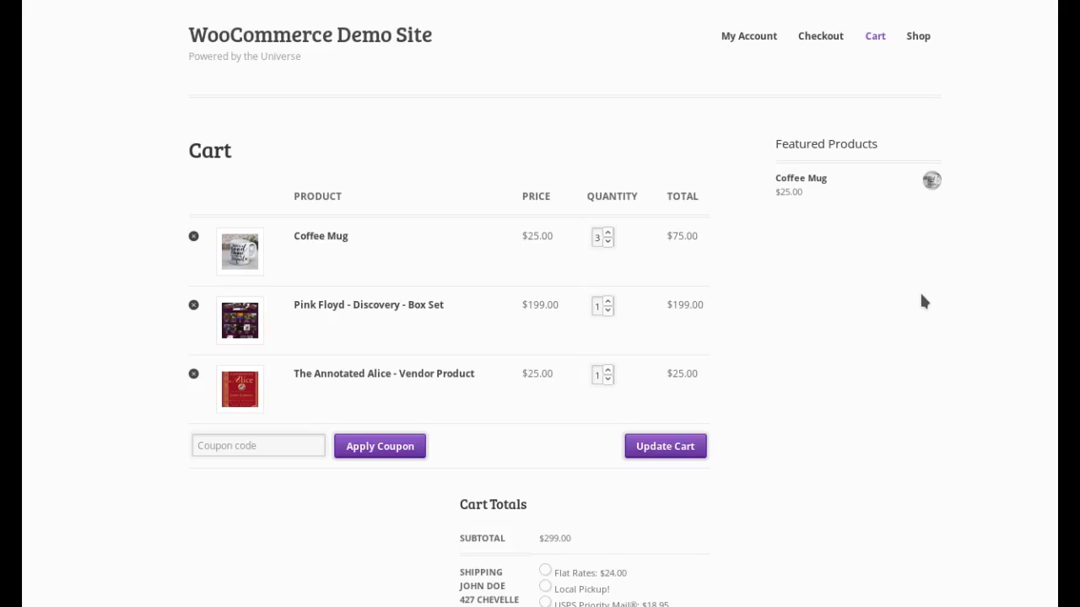
mouse_move(840, 328)
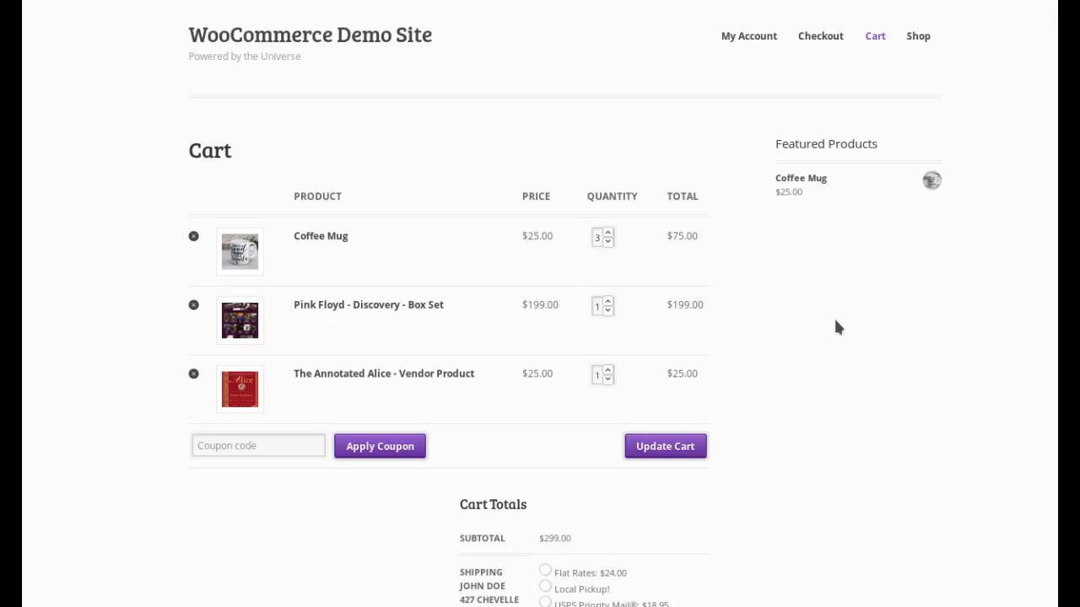
mouse_move(846, 346)
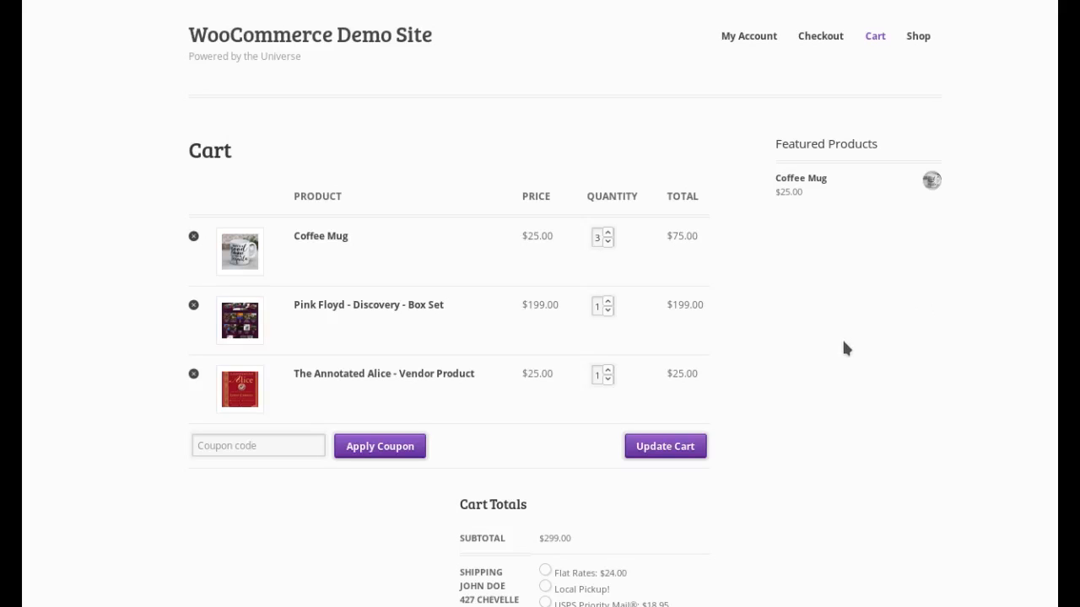
mouse_move(835, 415)
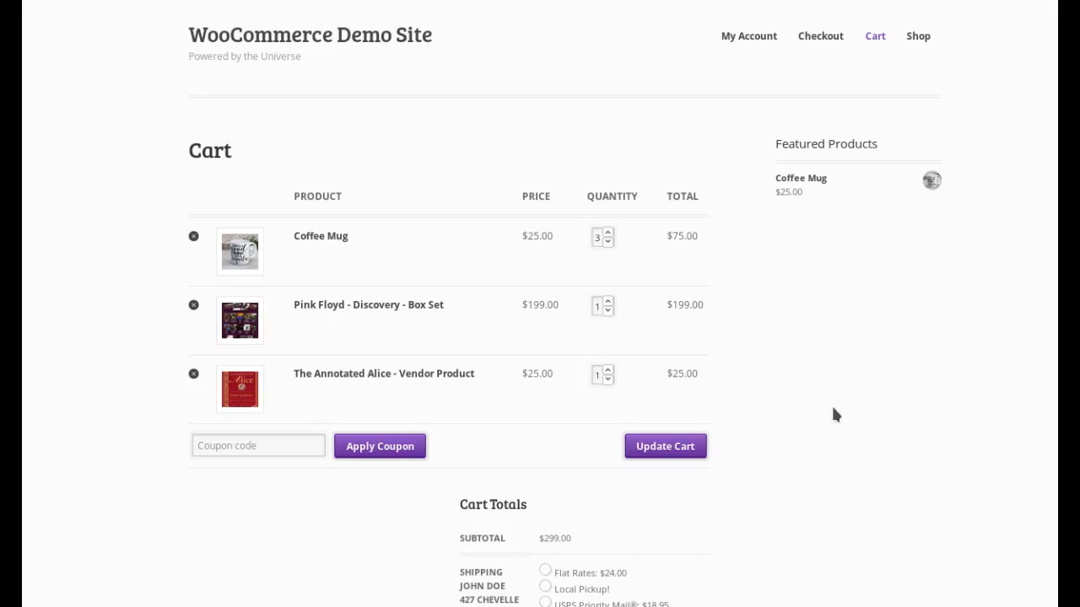
mouse_move(271, 77)
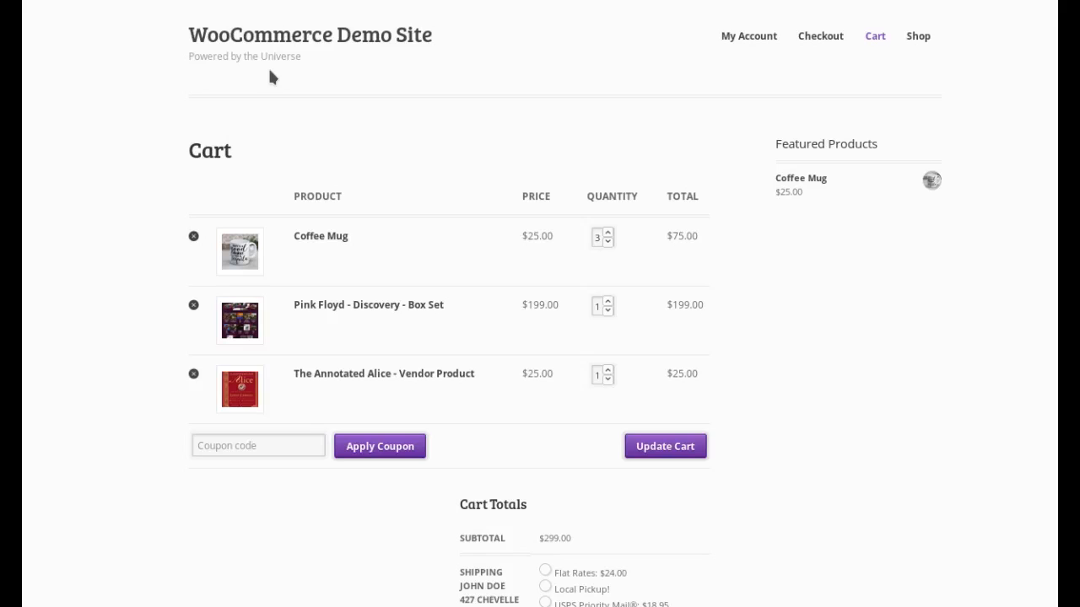
mouse_move(434, 124)
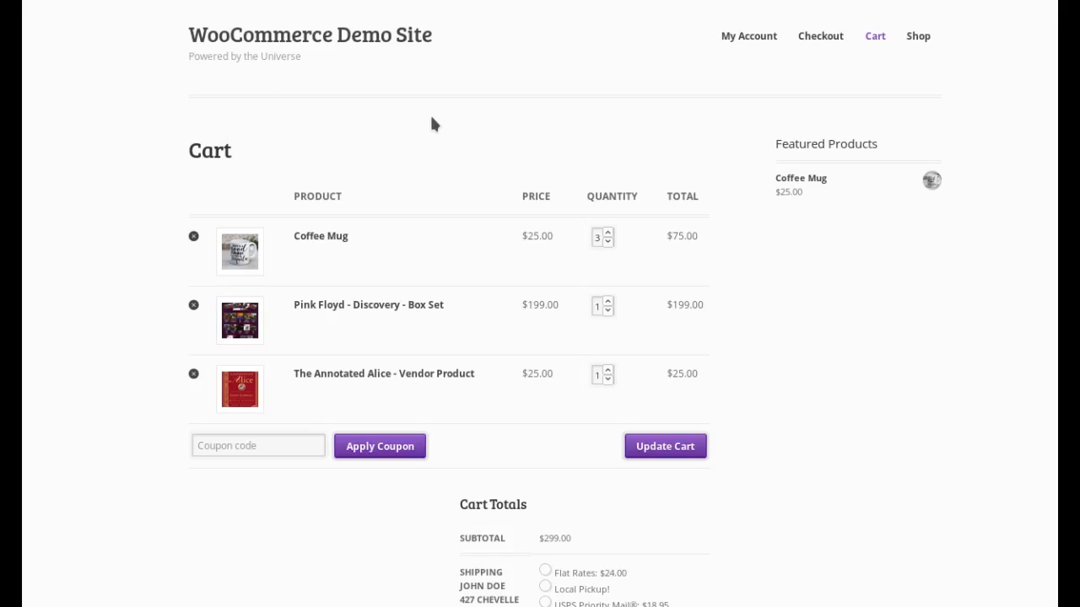
mouse_move(383, 203)
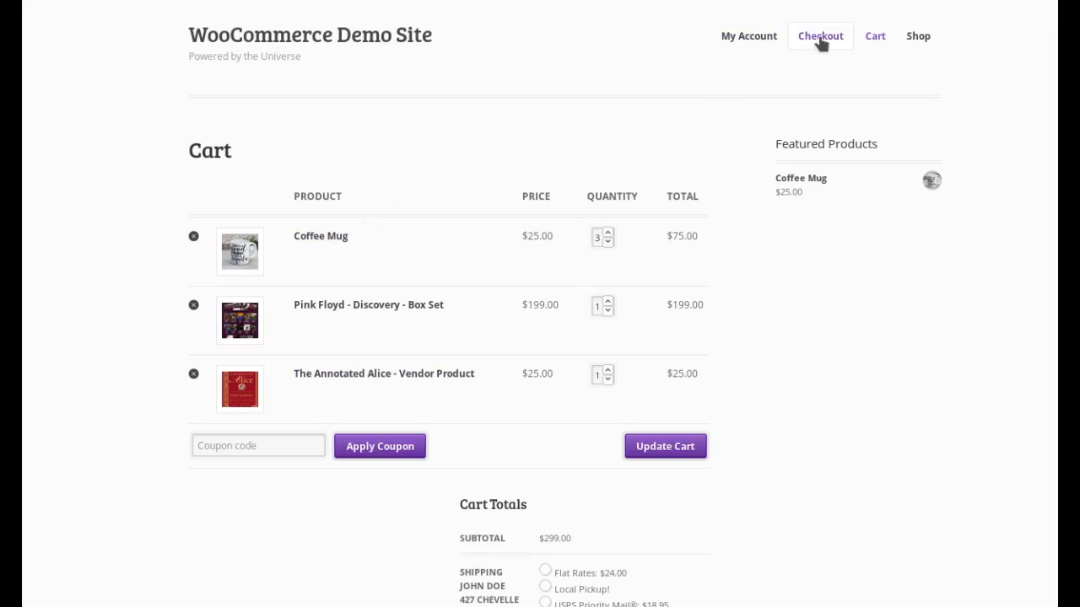
- Go to the store's Checkout page and bring the billing form into view
left_click(819, 35)
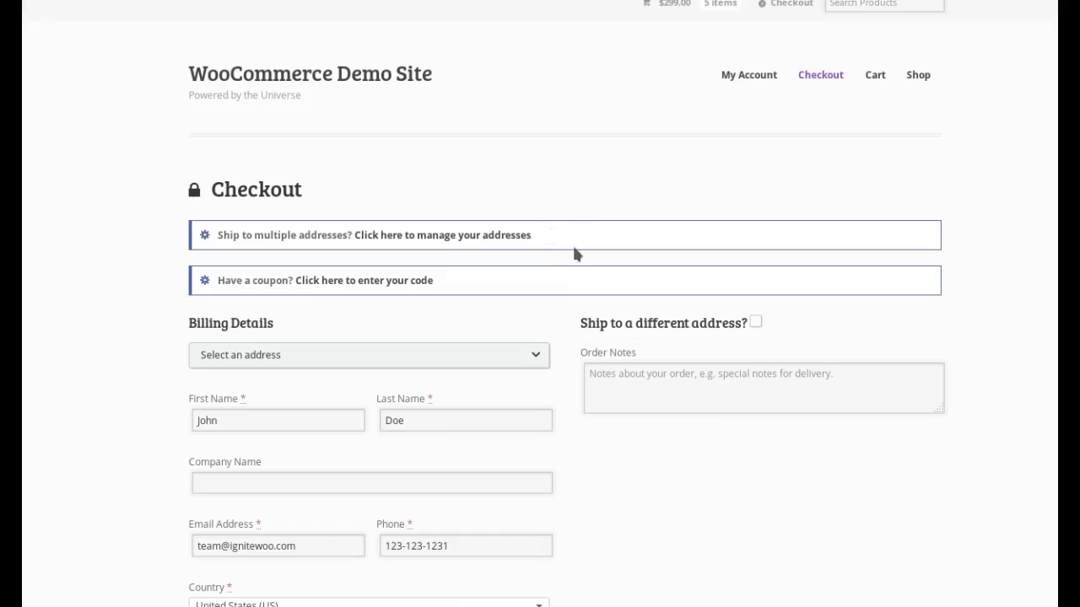
scroll("down", 3)
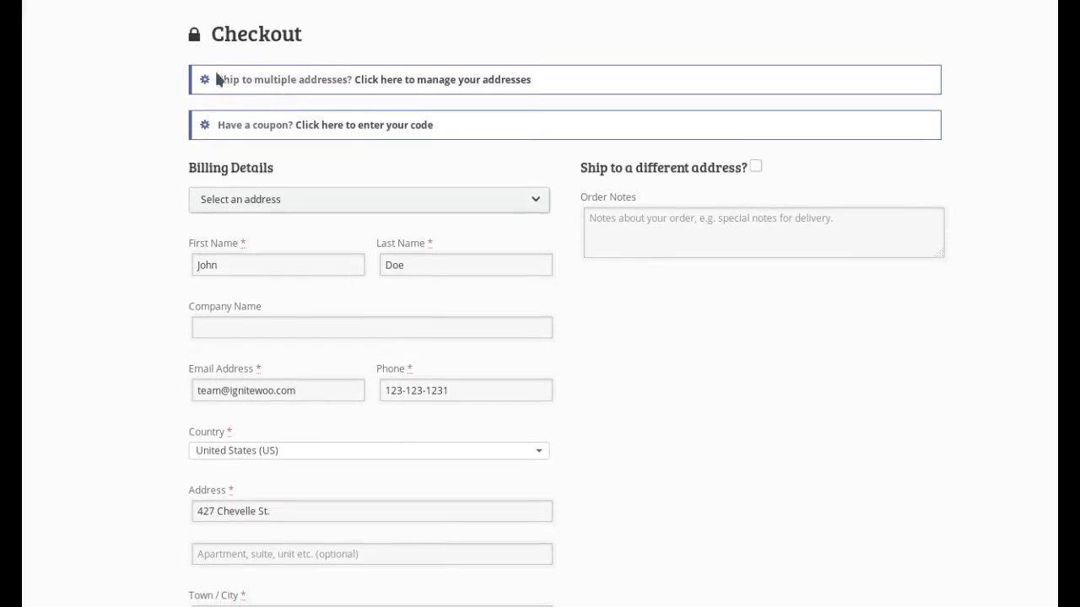
mouse_move(639, 79)
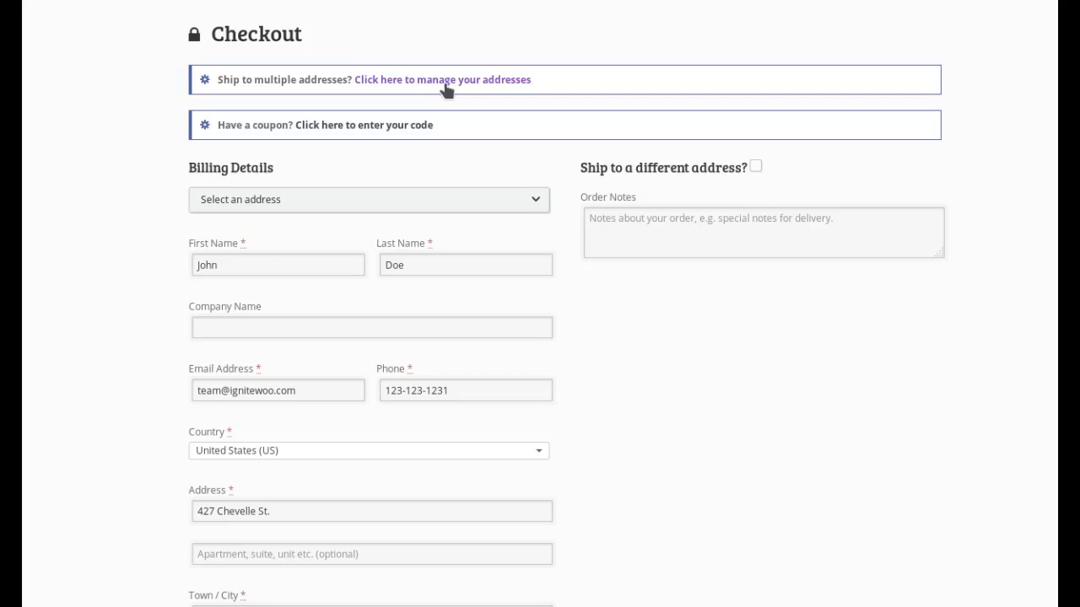
mouse_move(407, 90)
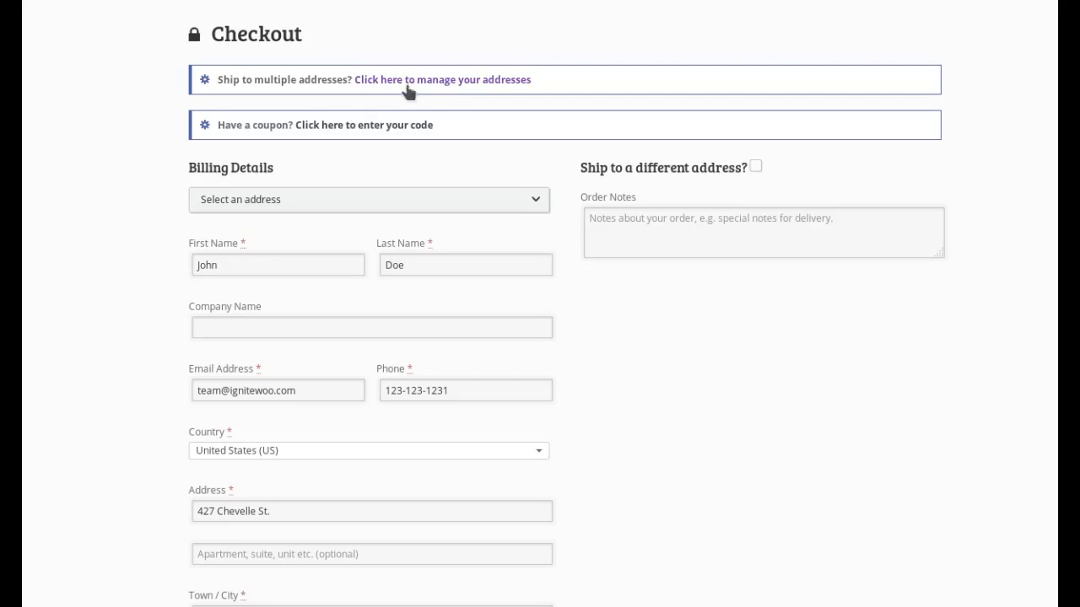
mouse_move(449, 79)
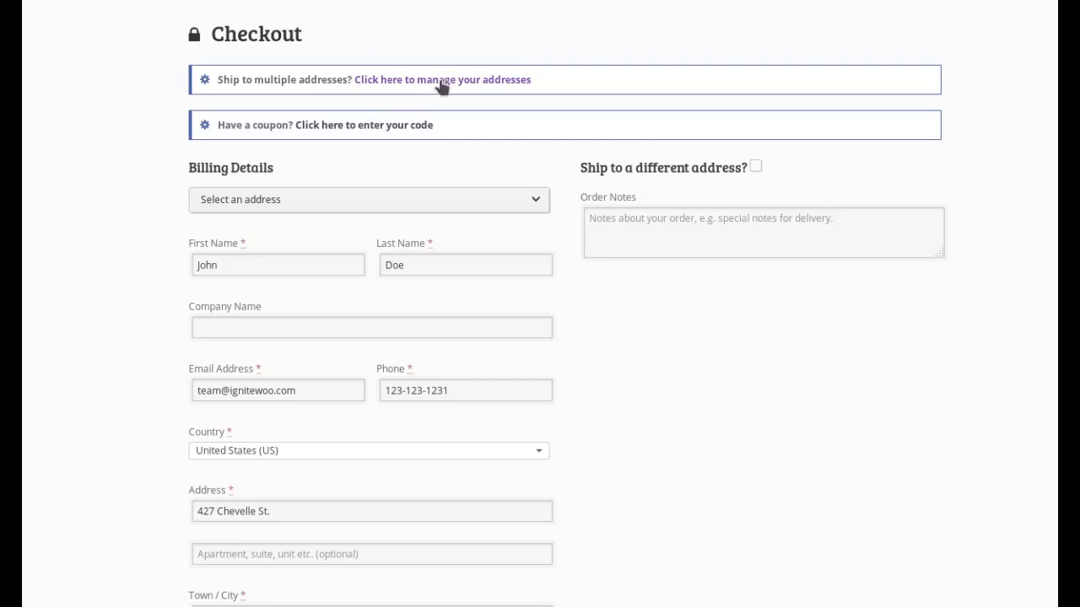
- Assign the Coffee Mug and Pink Floyd box set to John Doe in Dallas, The Annotated Alice to Susie Shopper in Houston
left_click(442, 79)
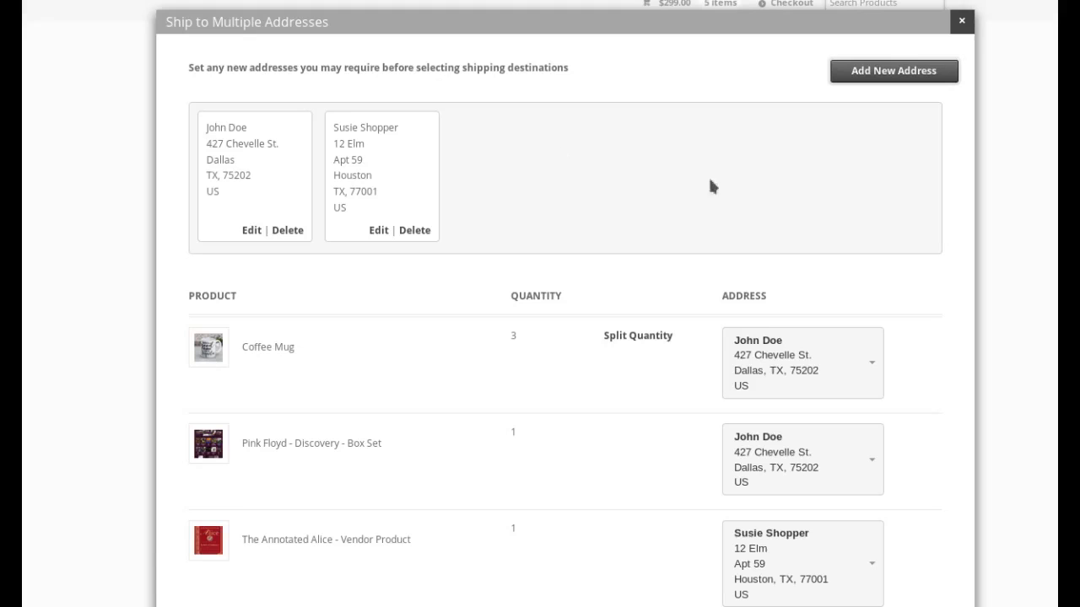
scroll("down", 3)
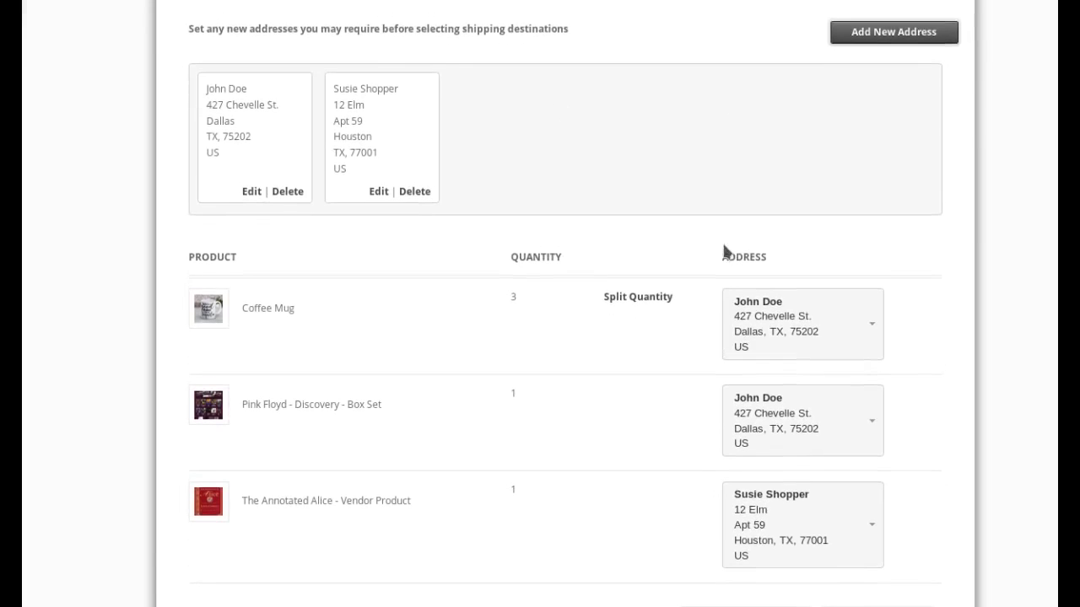
mouse_move(192, 125)
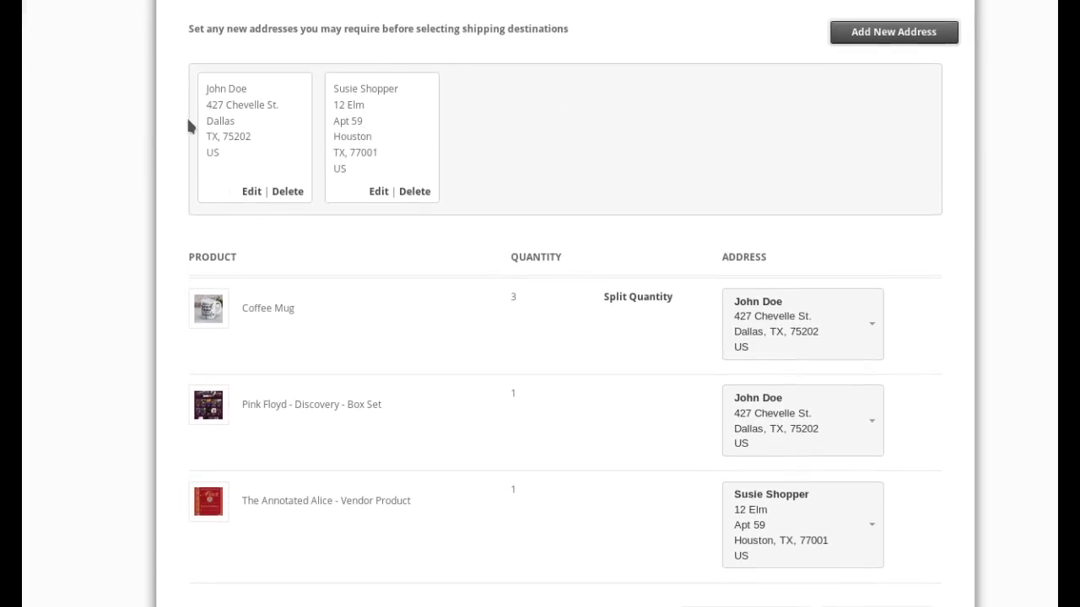
mouse_move(755, 322)
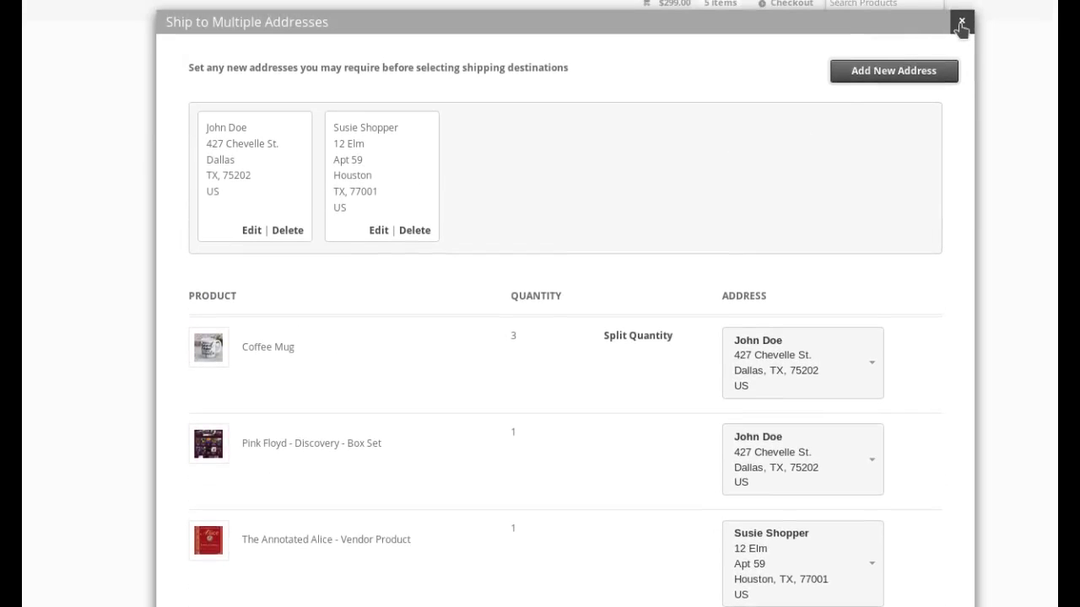
left_click(962, 19)
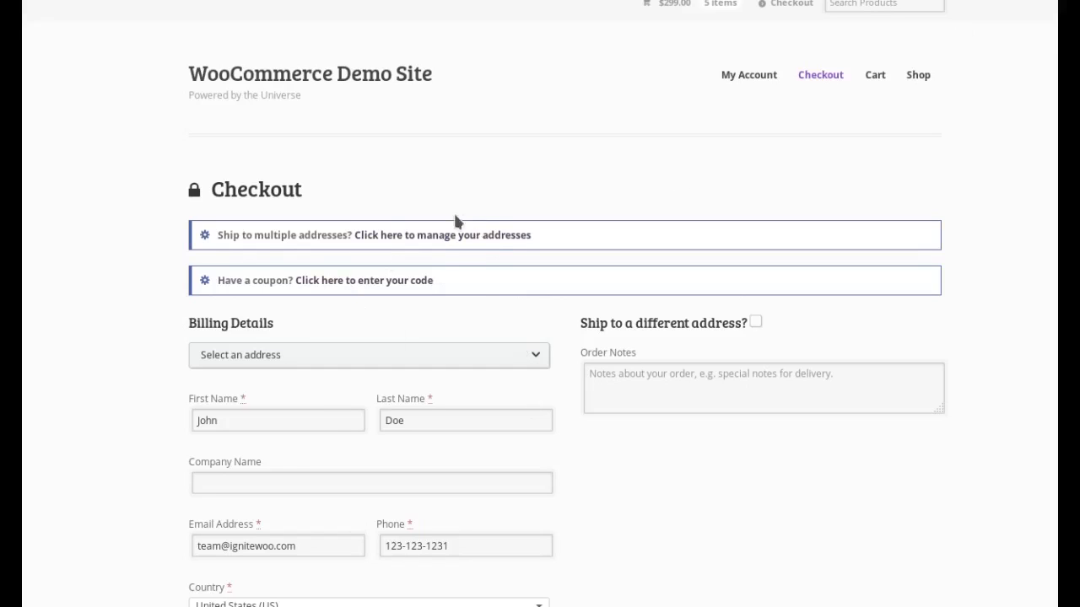
left_click(442, 235)
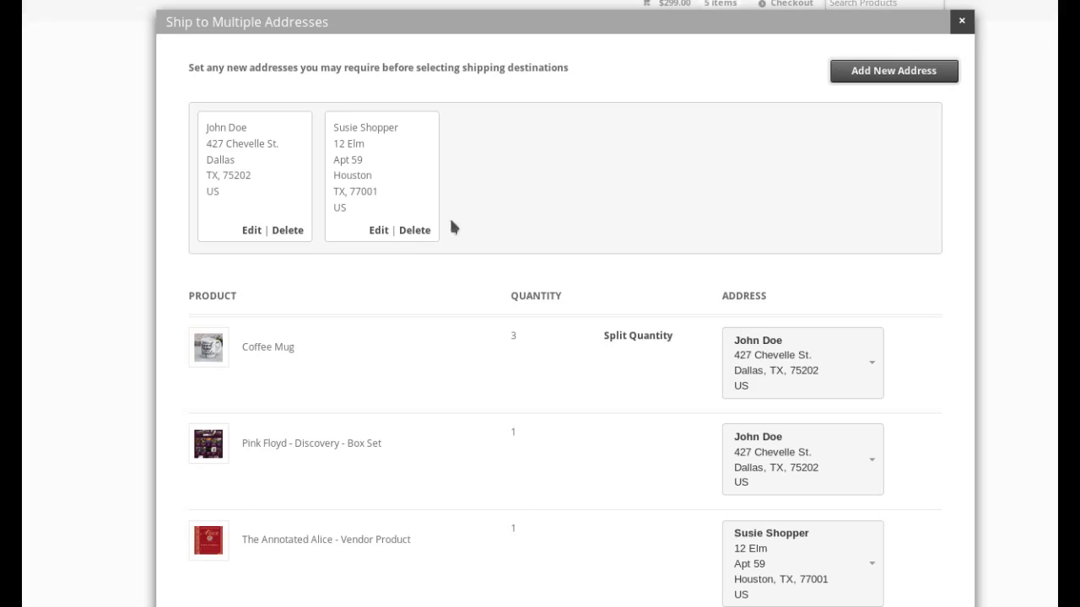
mouse_move(751, 155)
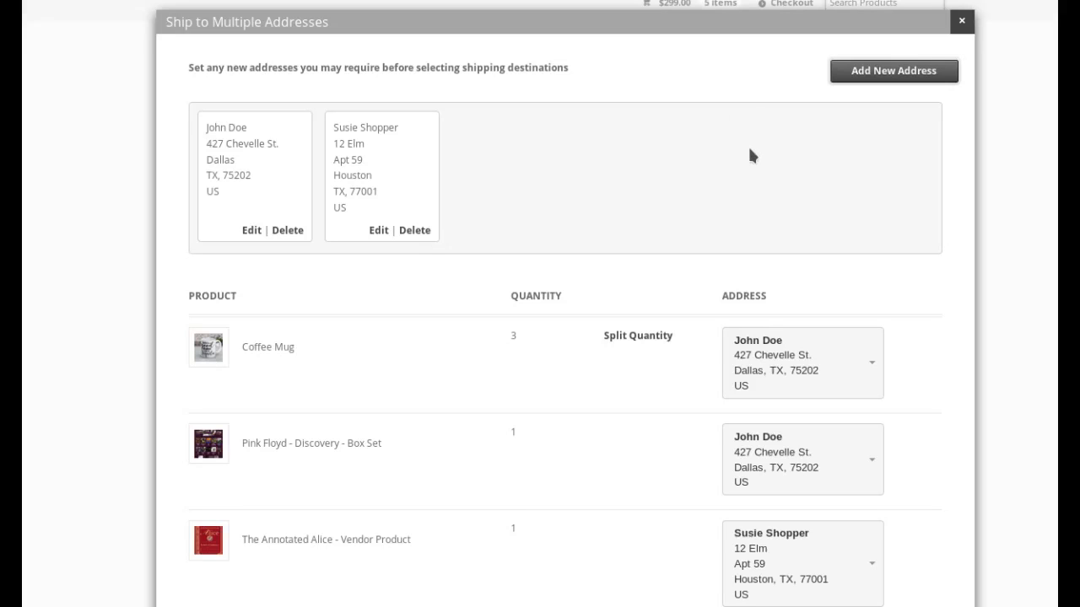
scroll("down", 3)
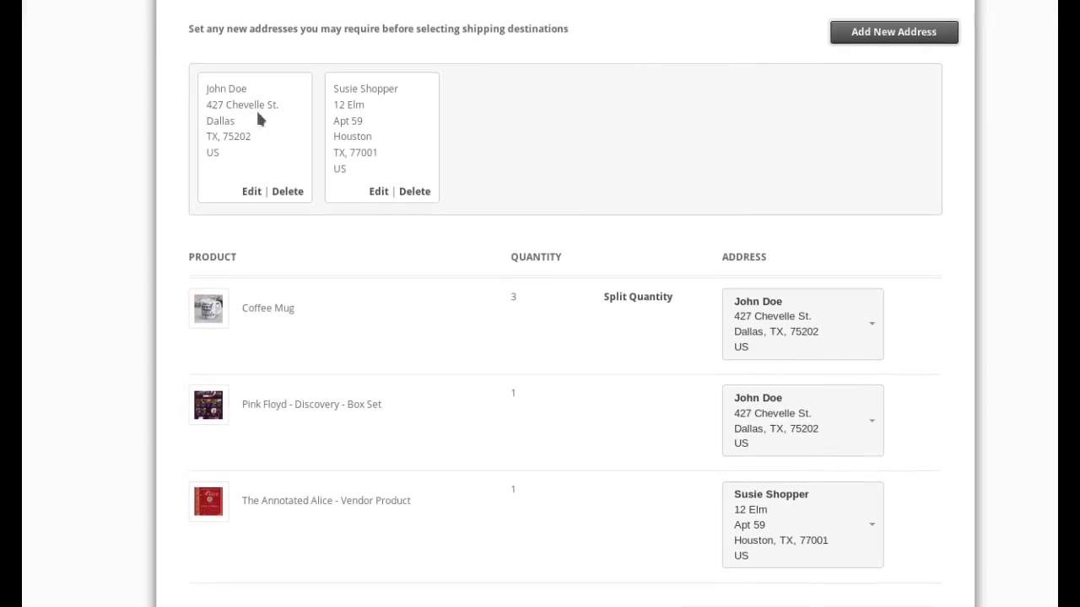
mouse_move(690, 134)
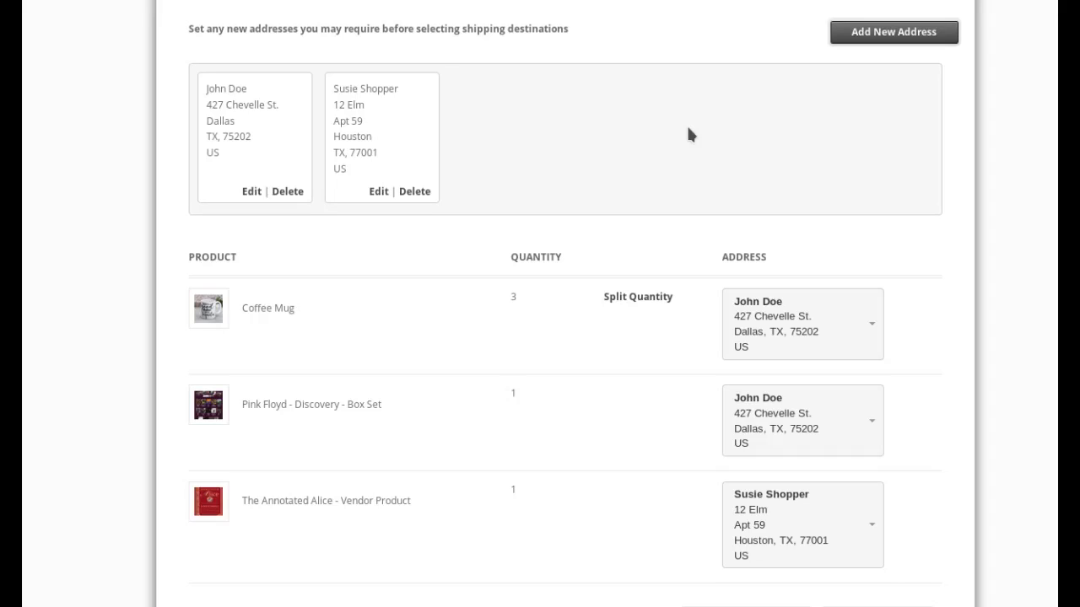
mouse_move(360, 131)
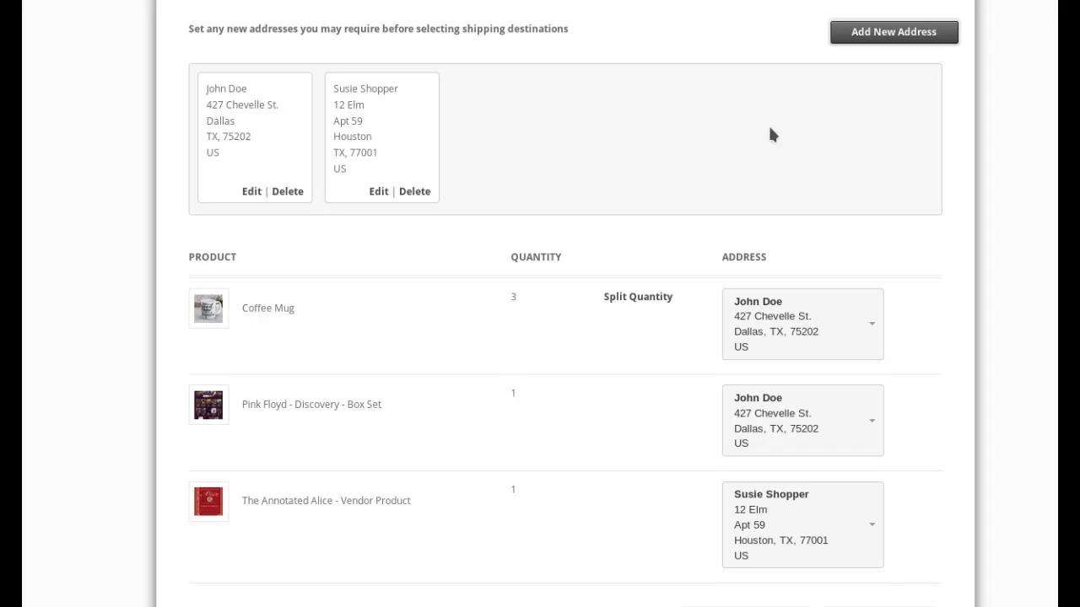
mouse_move(534, 24)
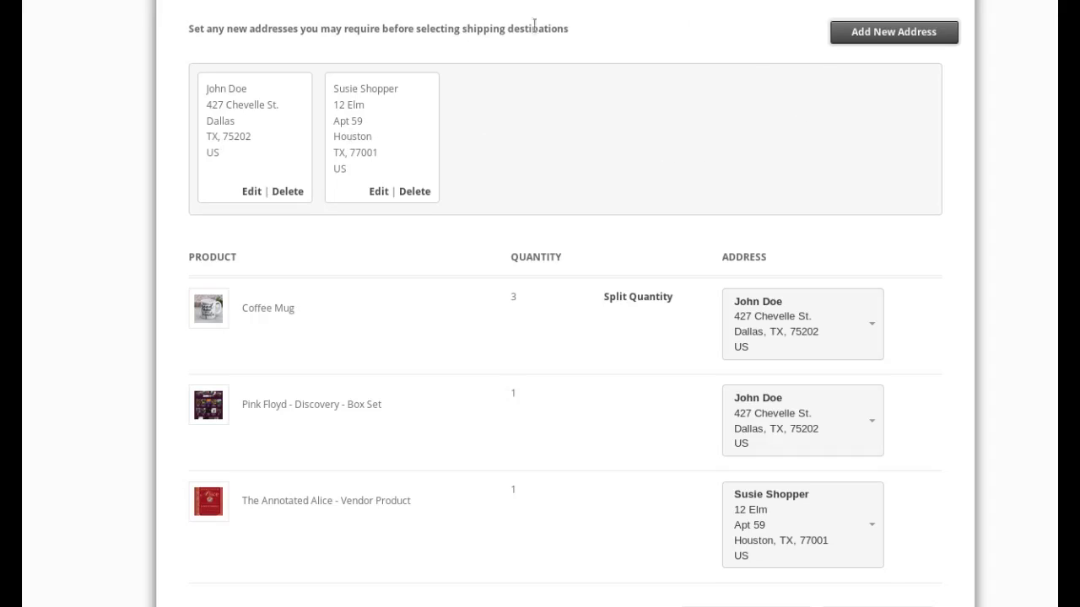
mouse_move(807, 70)
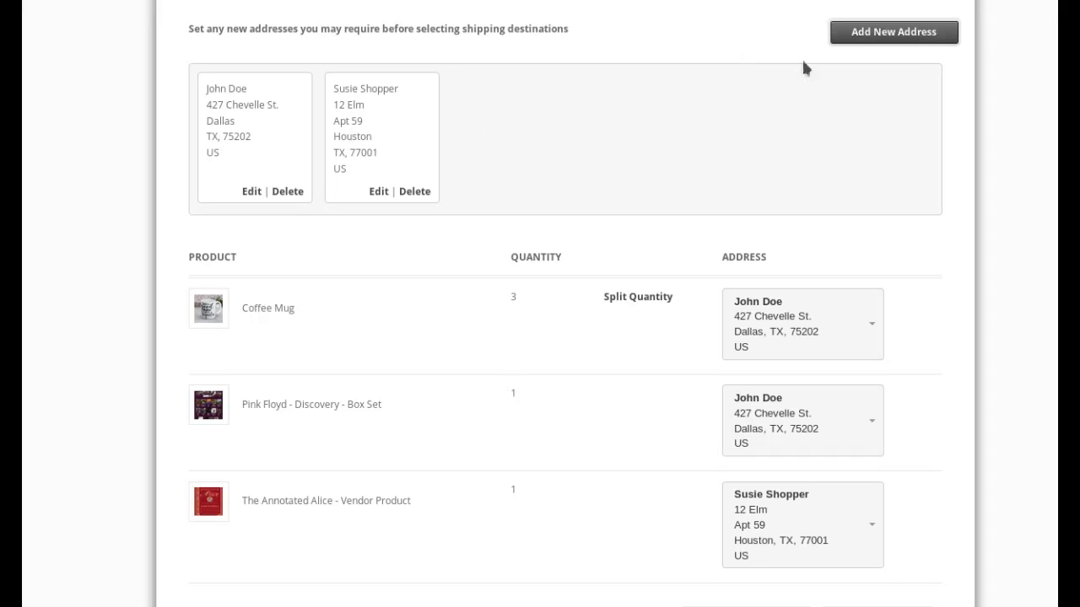
mouse_move(252, 190)
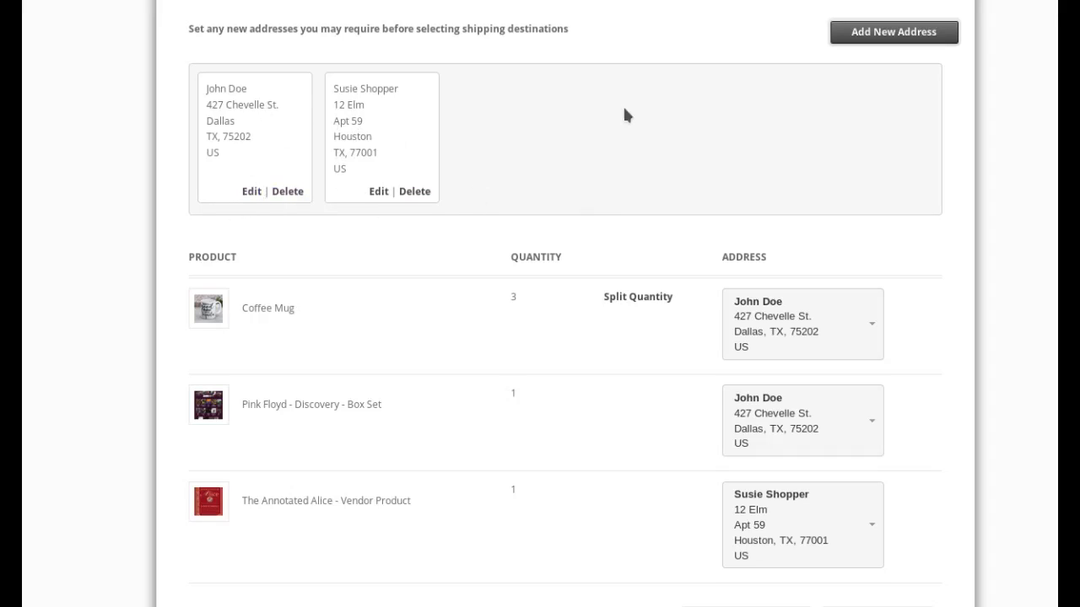
mouse_move(272, 123)
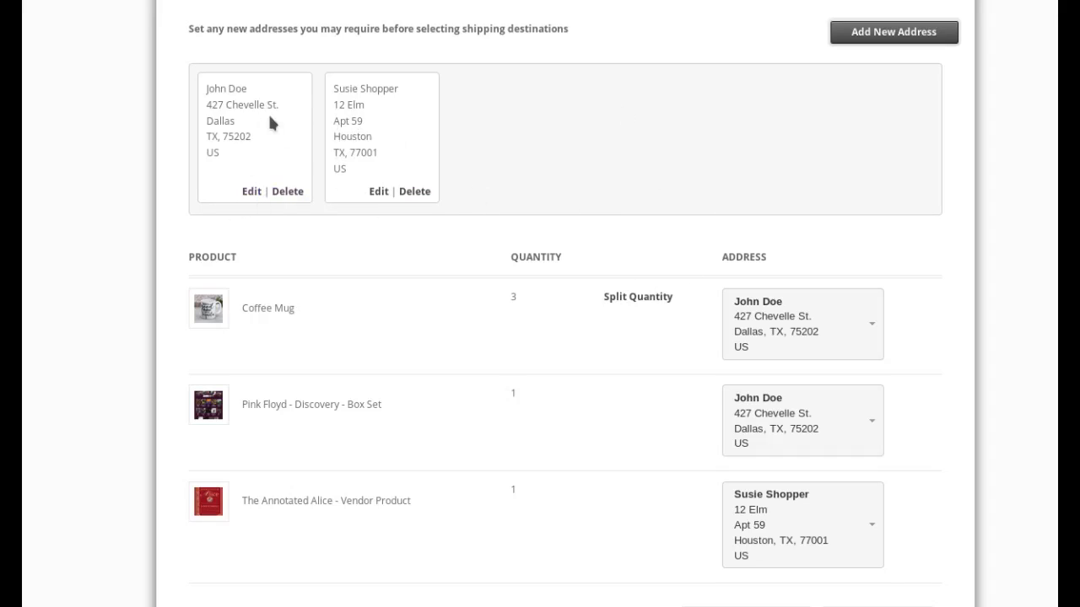
mouse_move(246, 96)
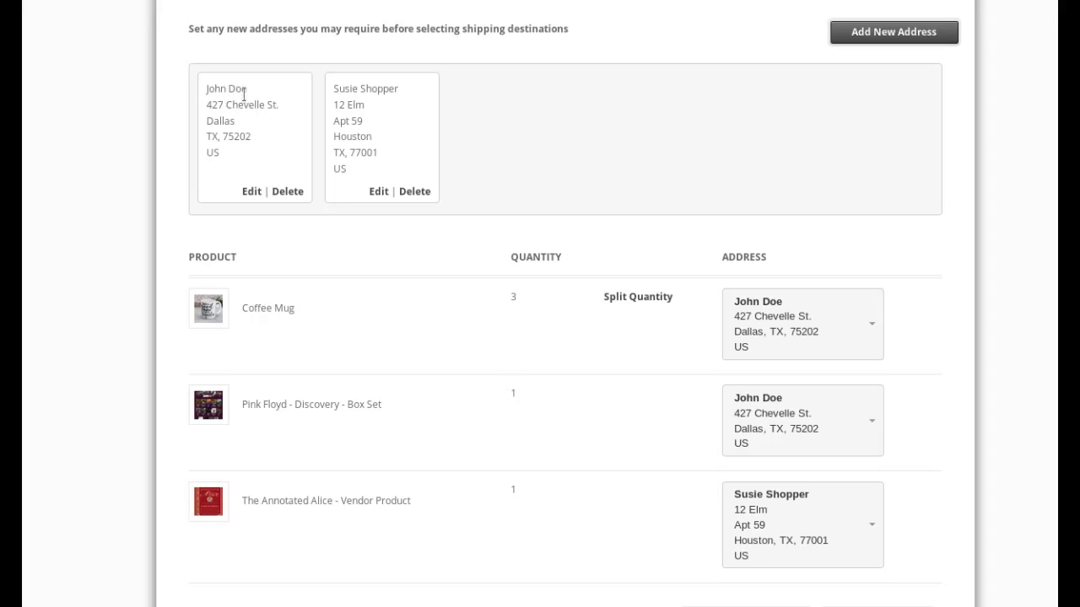
- Edit the Dallas address, change its ZIP to 75201 and save it
double_click(239, 135)
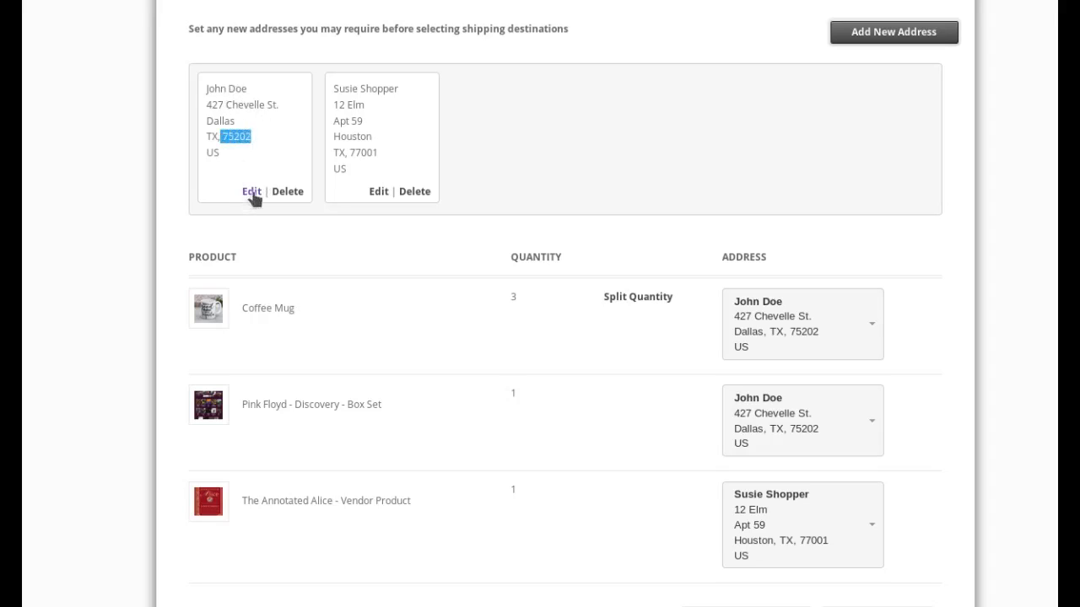
left_click(251, 190)
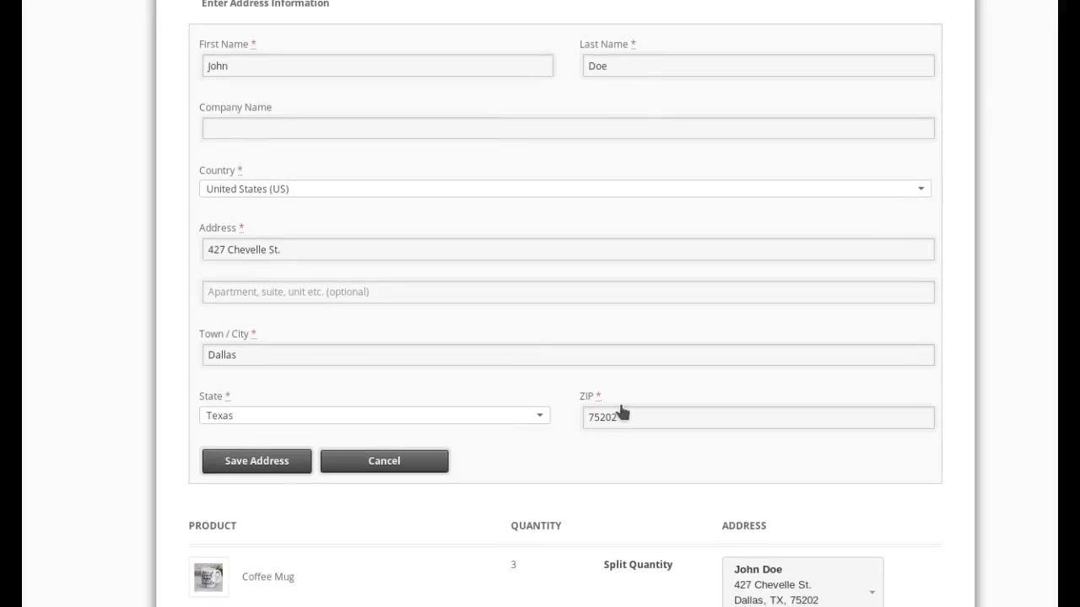
left_click(758, 417)
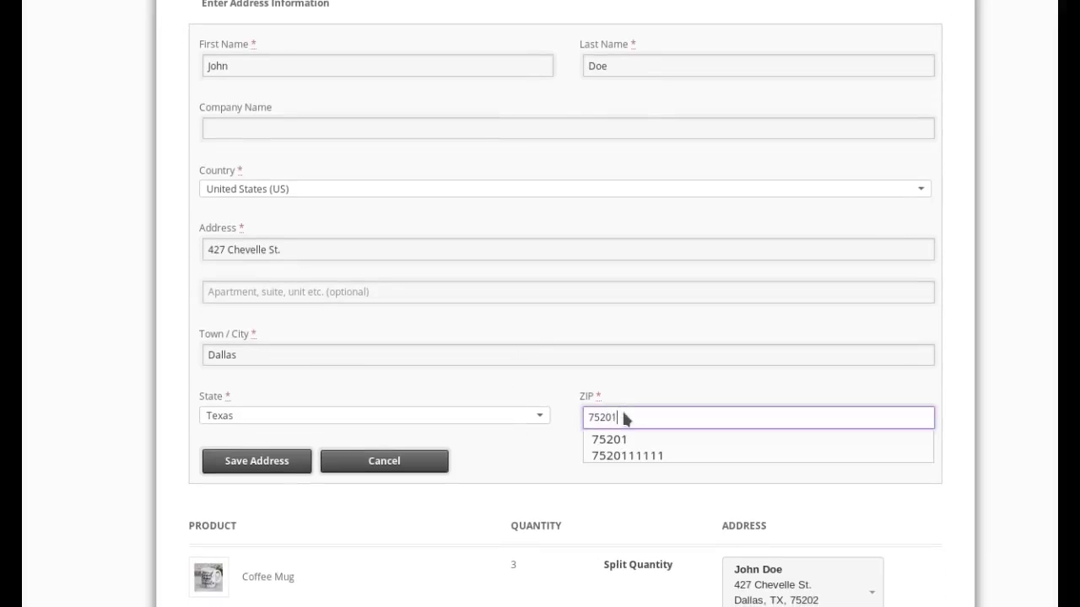
left_click(610, 439)
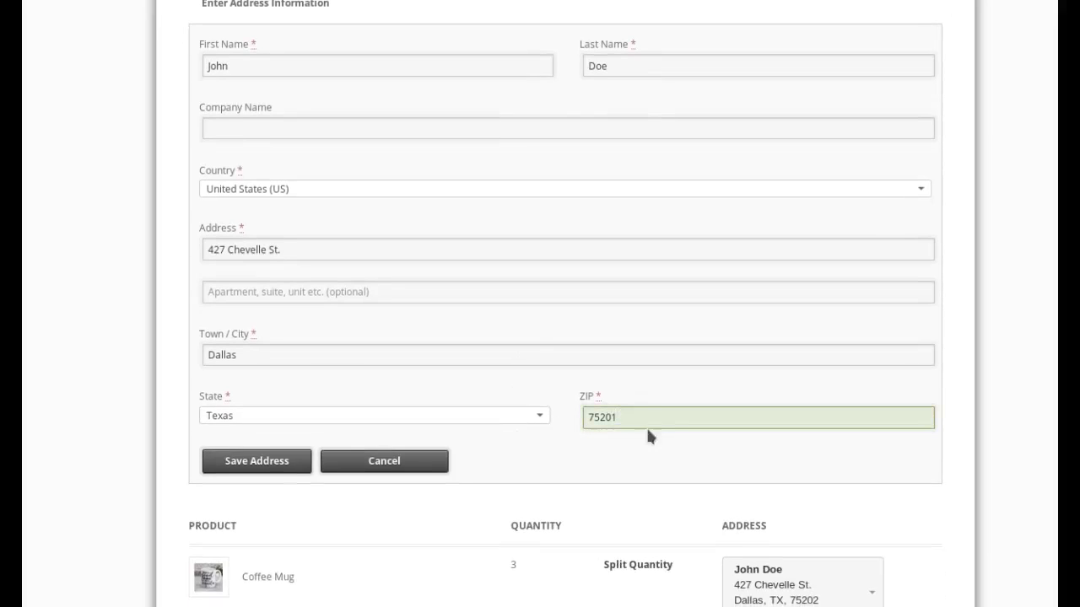
left_click(257, 460)
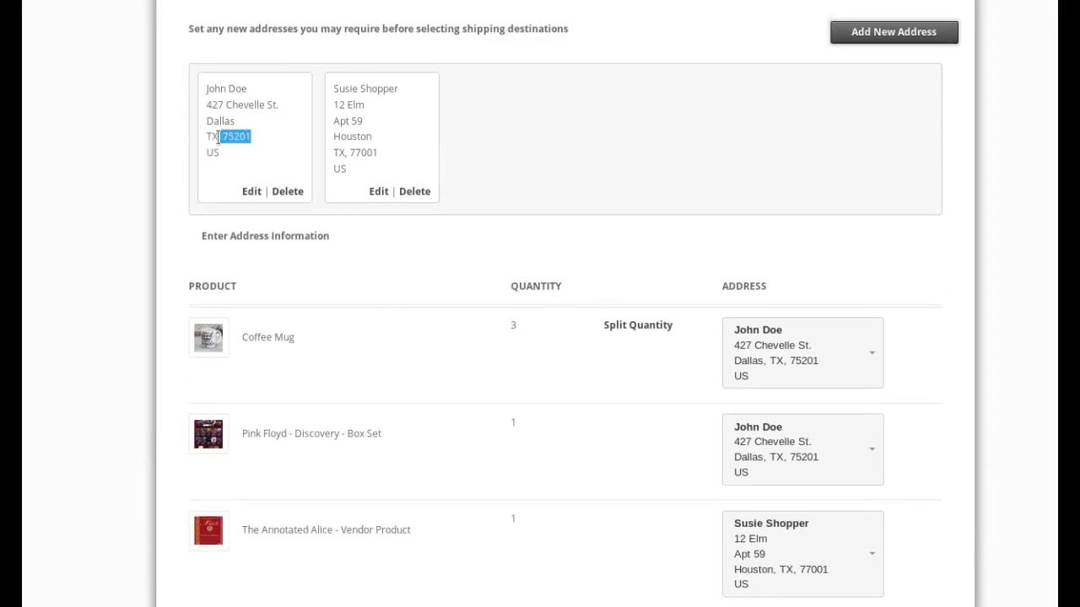
mouse_move(812, 375)
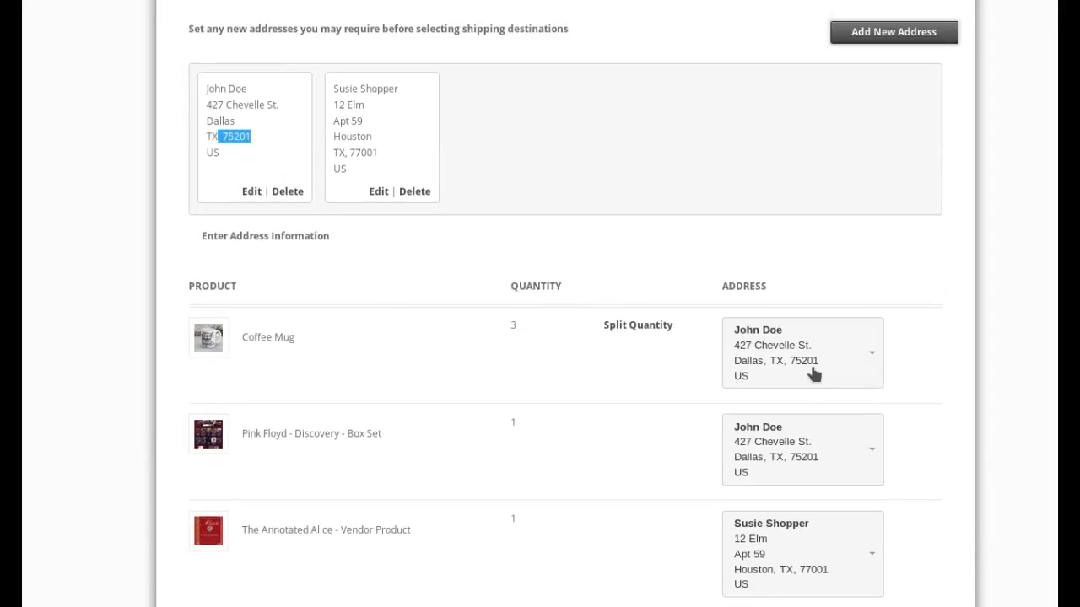
mouse_move(799, 571)
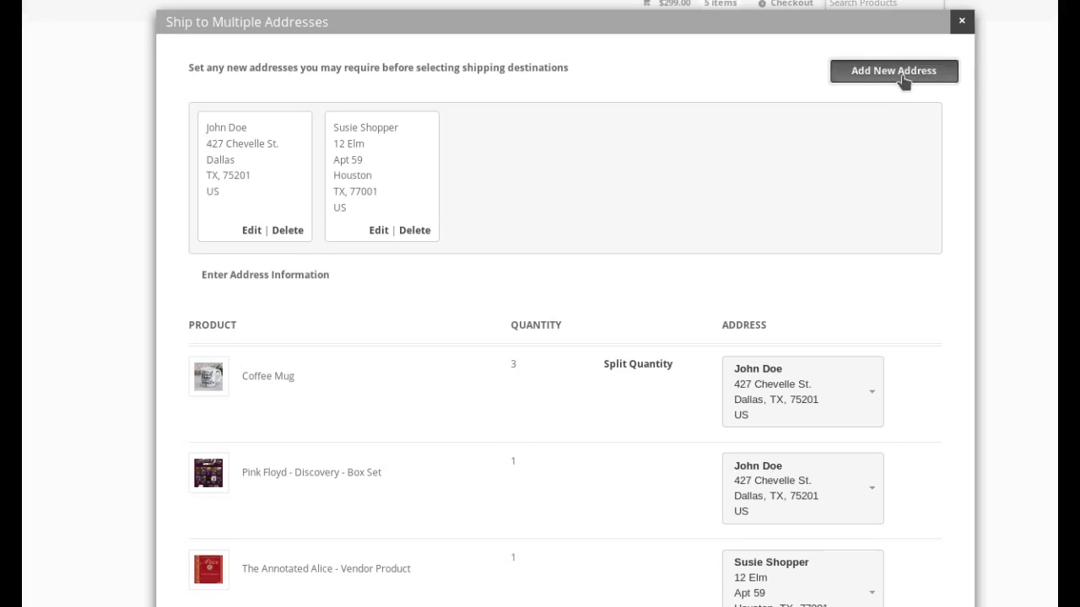
- Add a new address for Joe Doe at 123 Main Street, Houston, Texas
left_click(893, 70)
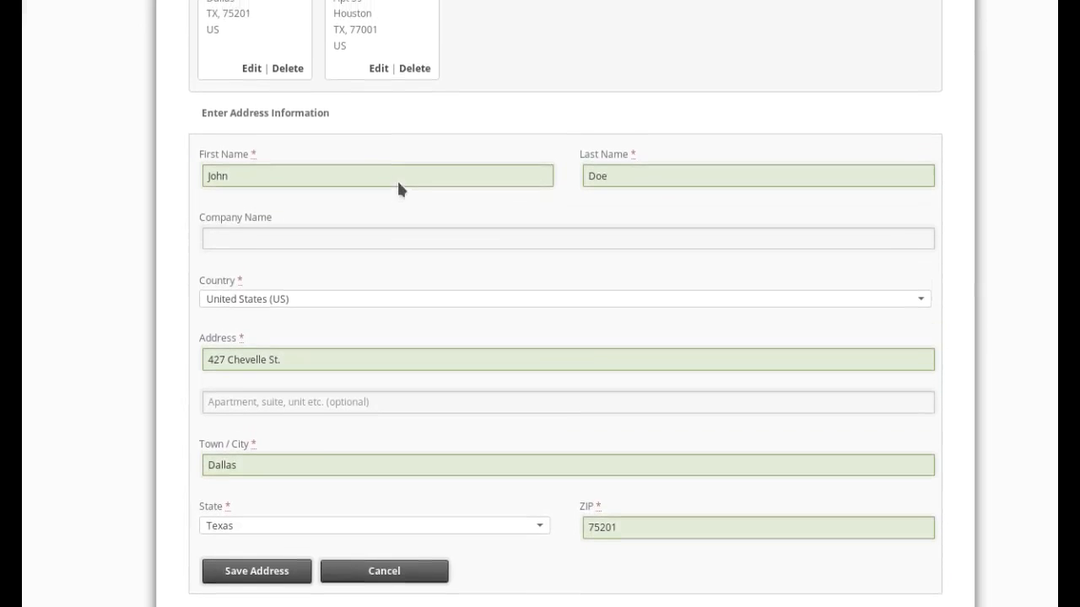
left_click(377, 175)
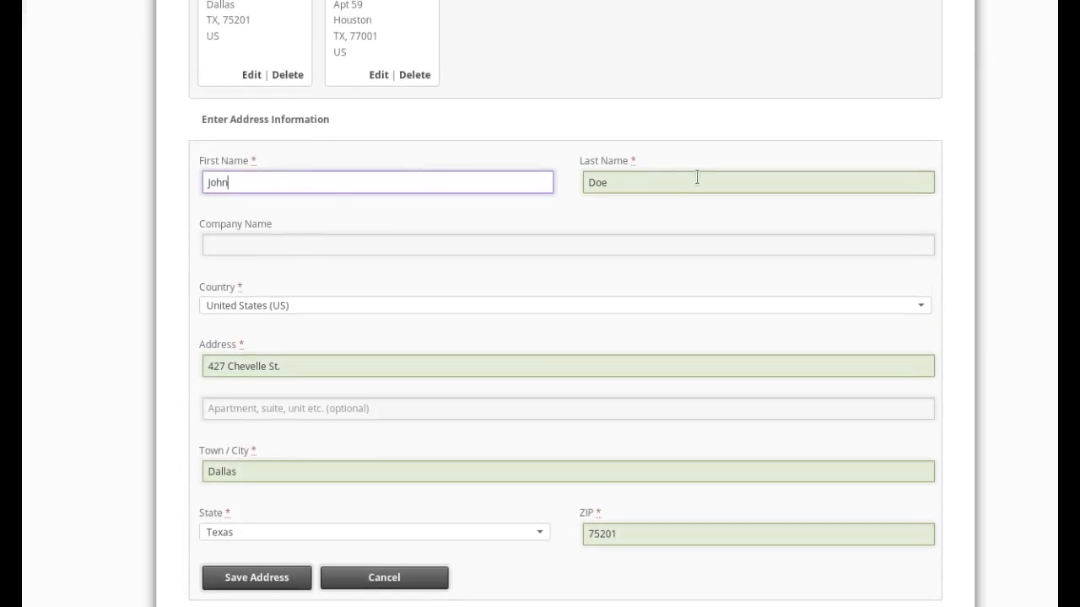
left_click(757, 182)
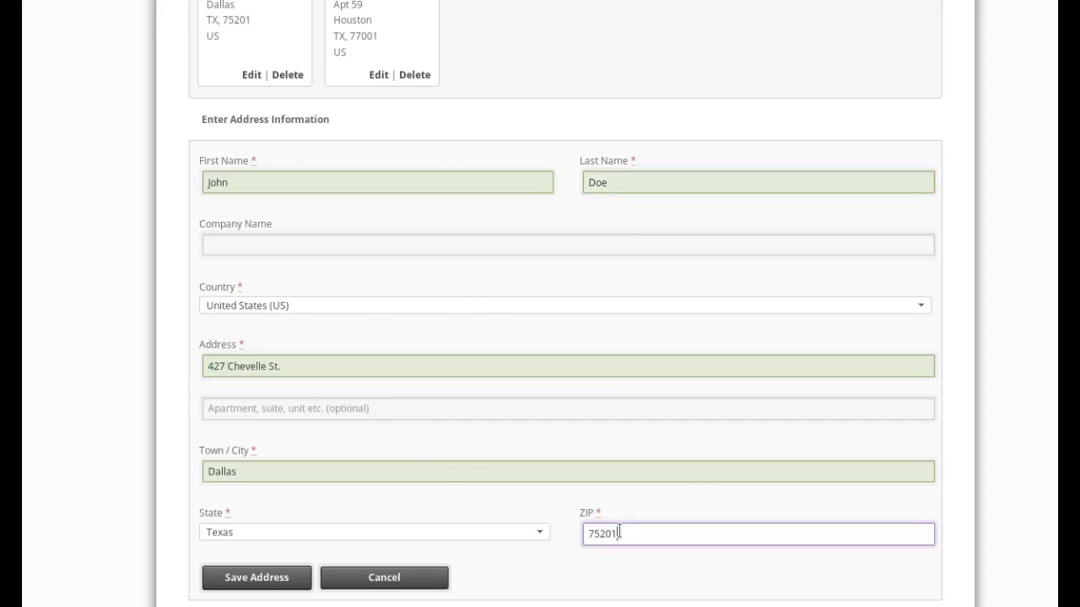
scroll("down", 3)
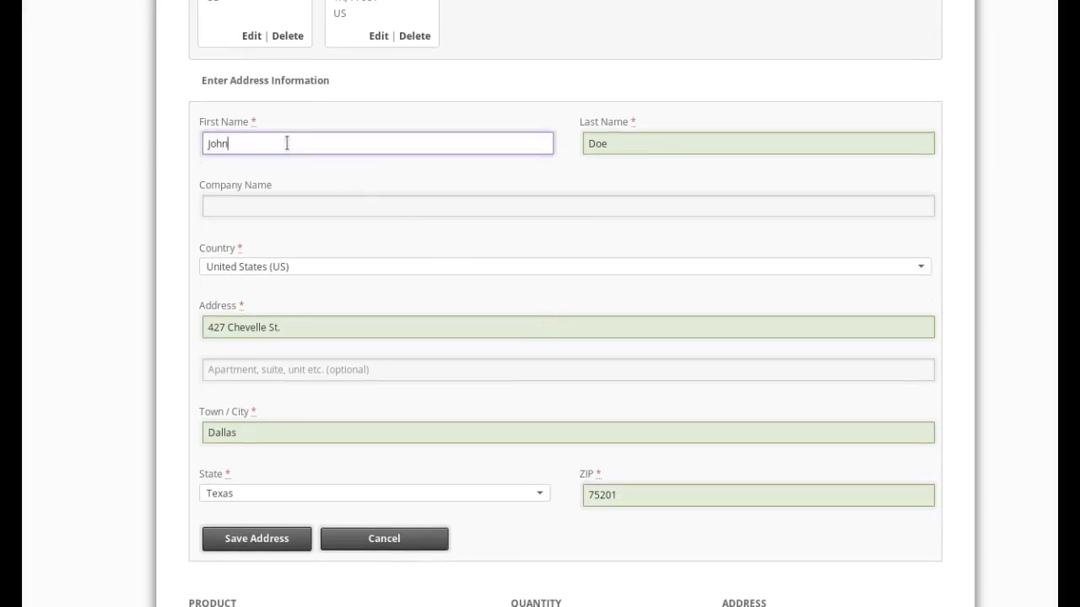
double_click(215, 143)
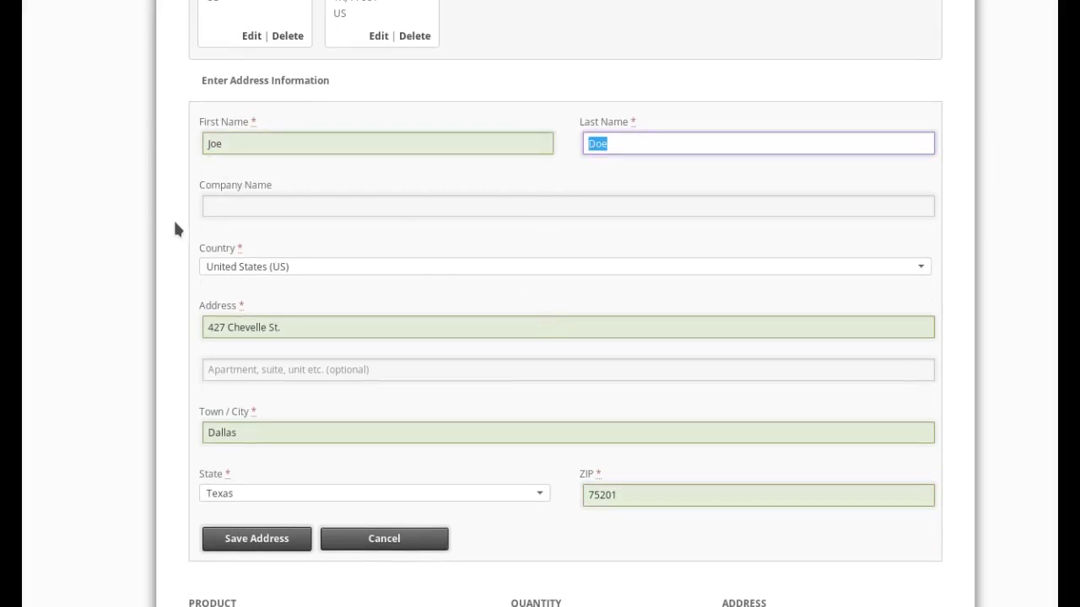
type("123")
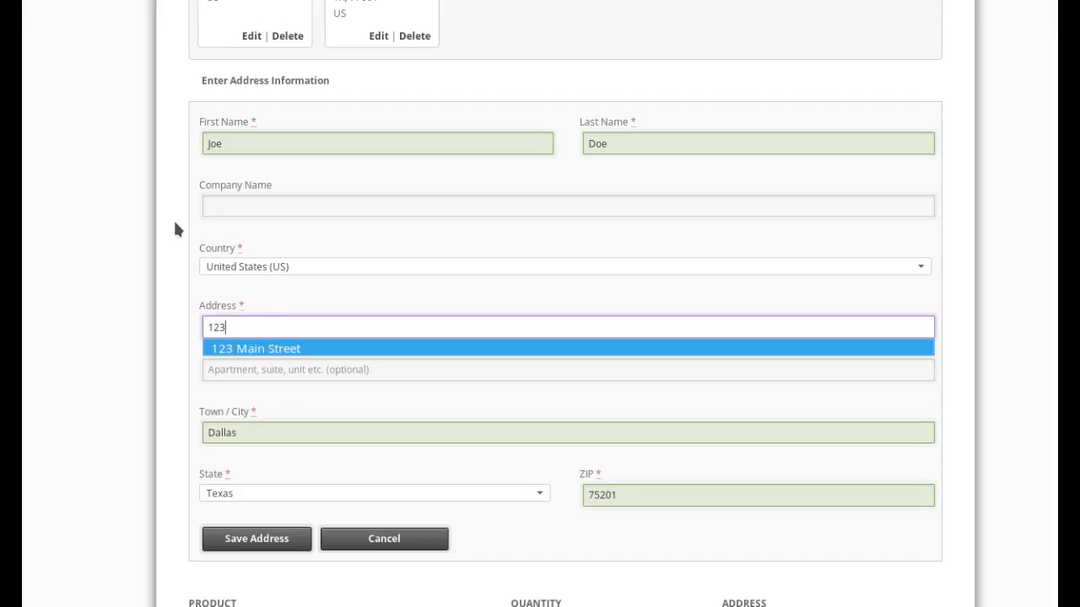
left_click(255, 349)
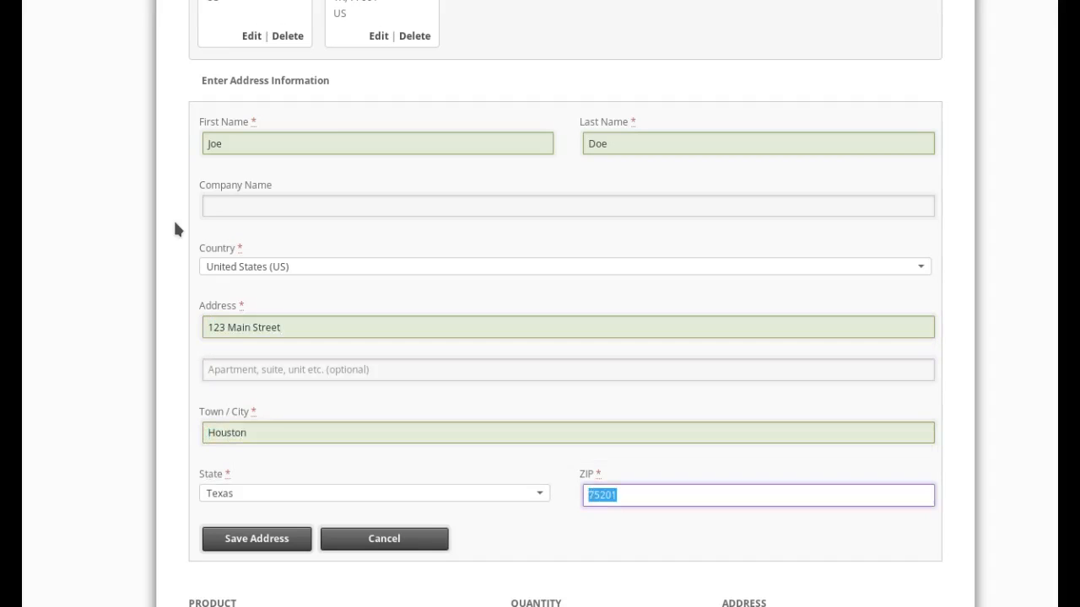
- Enter ZIP 77001, save the new Houston address and assign the box set to Joe Doe
type("77001")
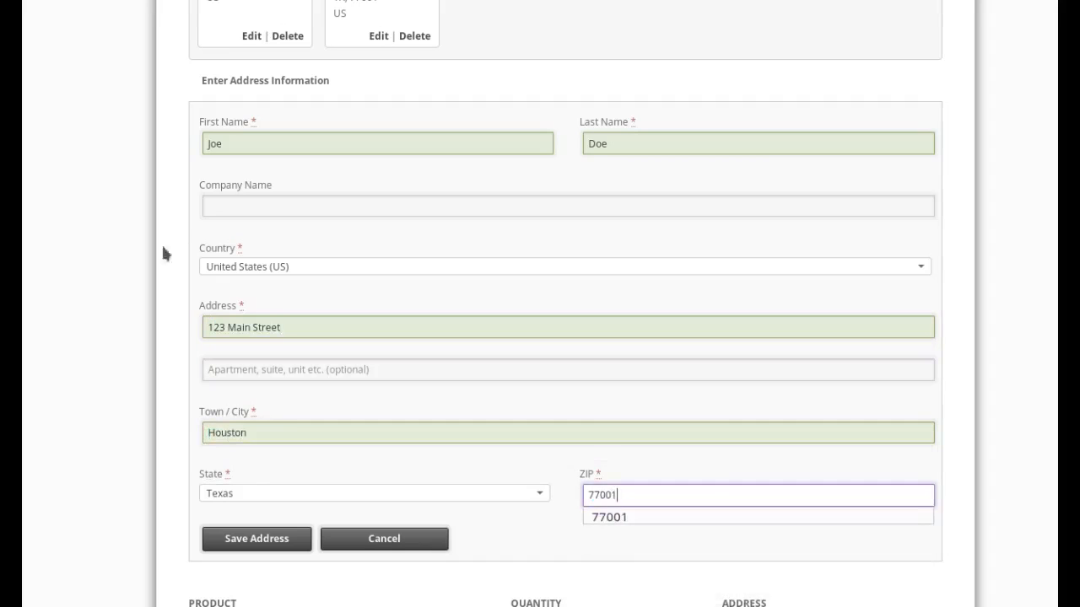
left_click(256, 539)
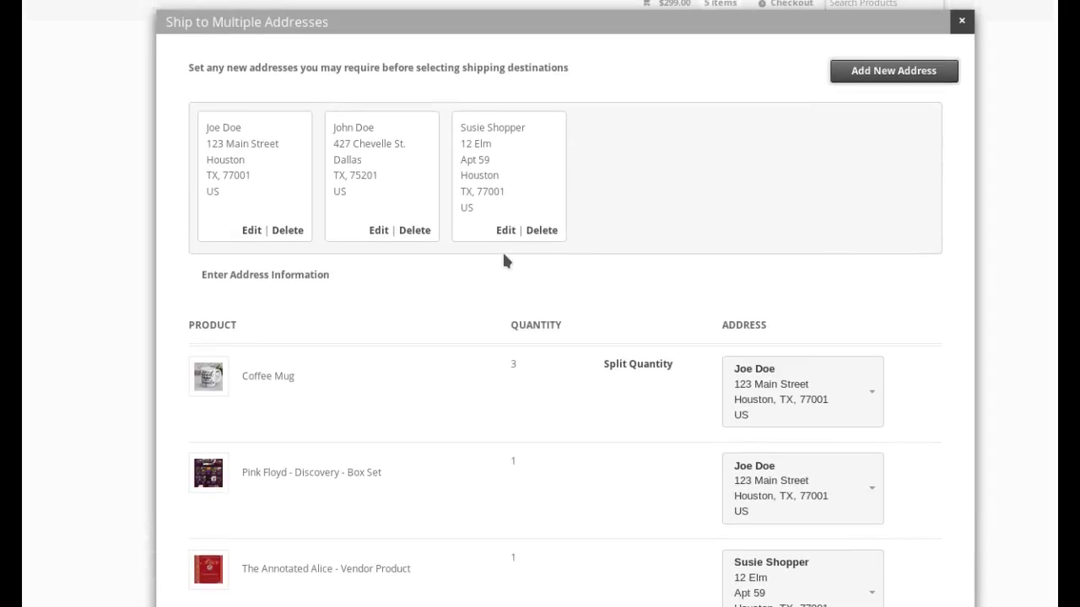
mouse_move(226, 195)
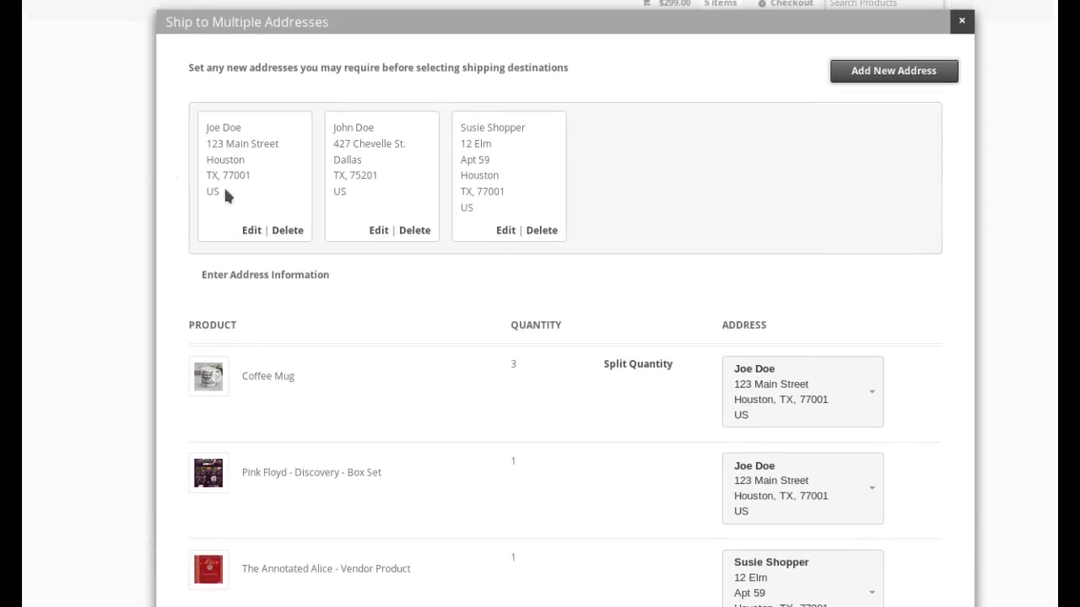
mouse_move(864, 398)
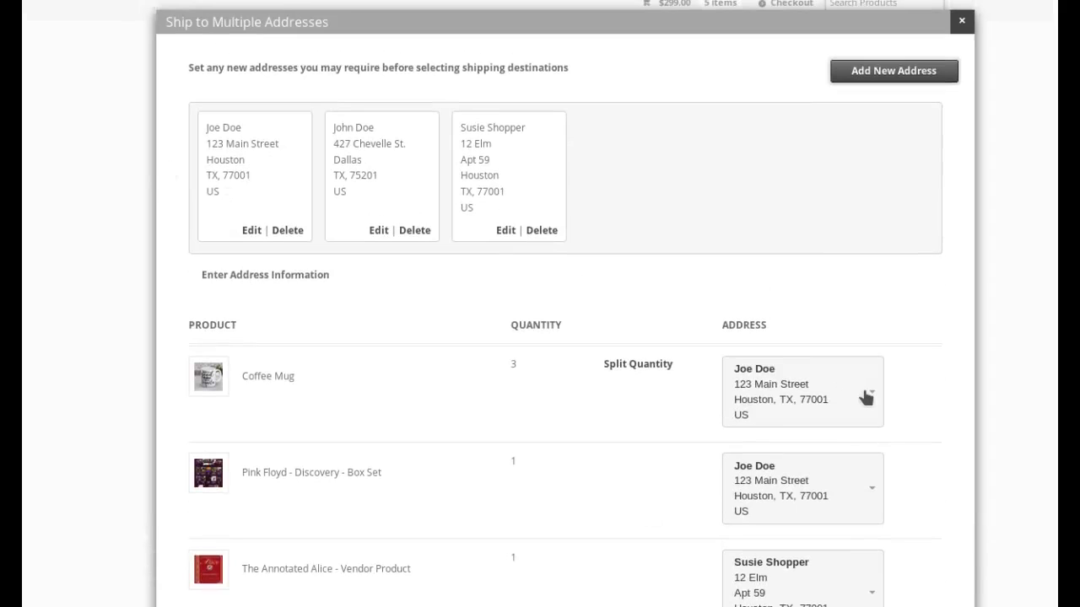
scroll("down", 3)
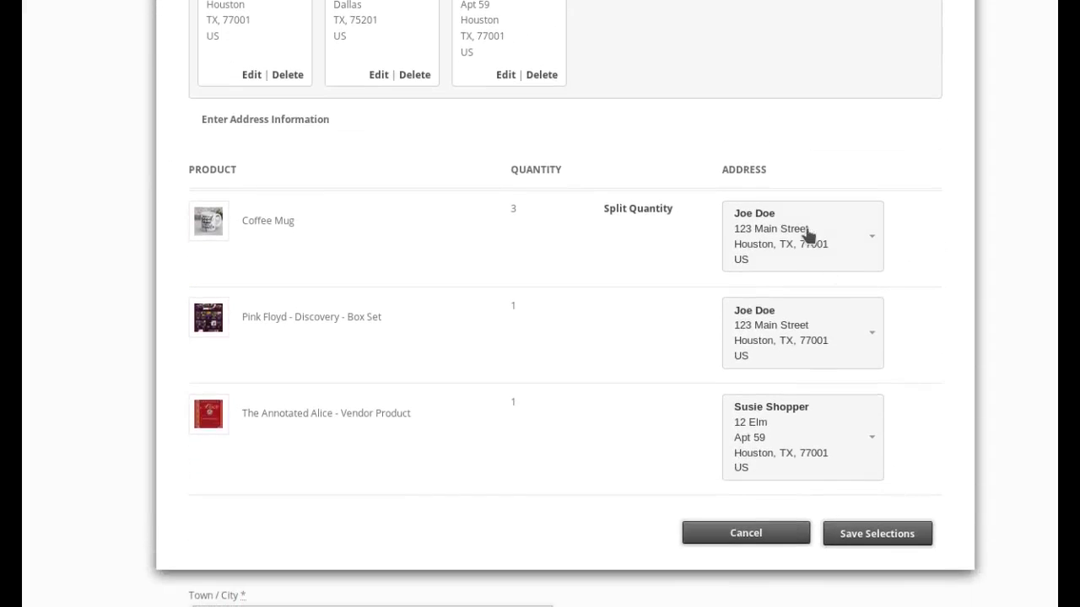
left_click(872, 235)
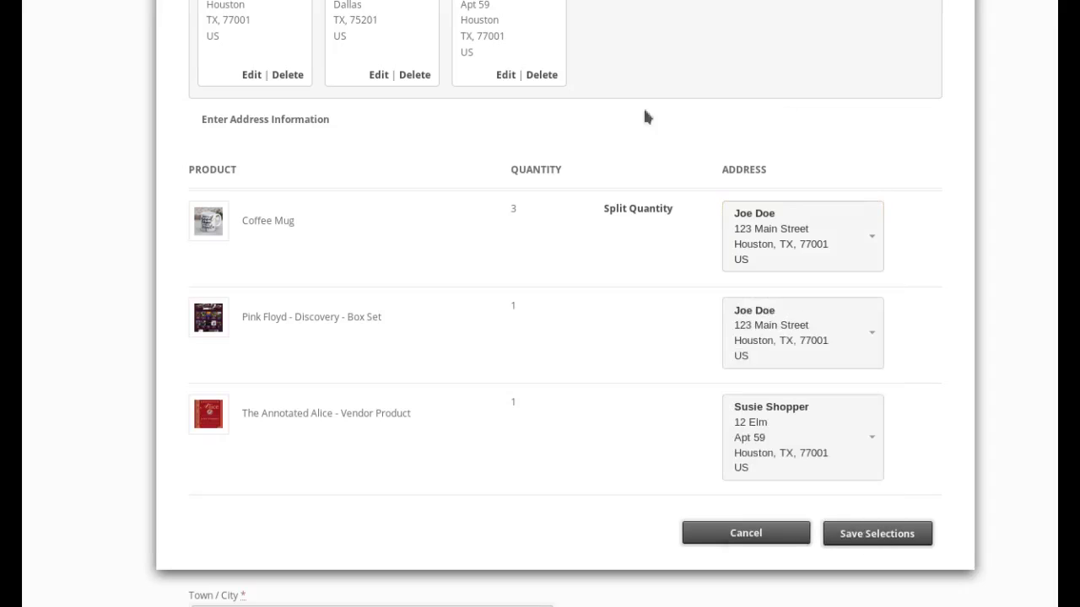
mouse_move(208, 235)
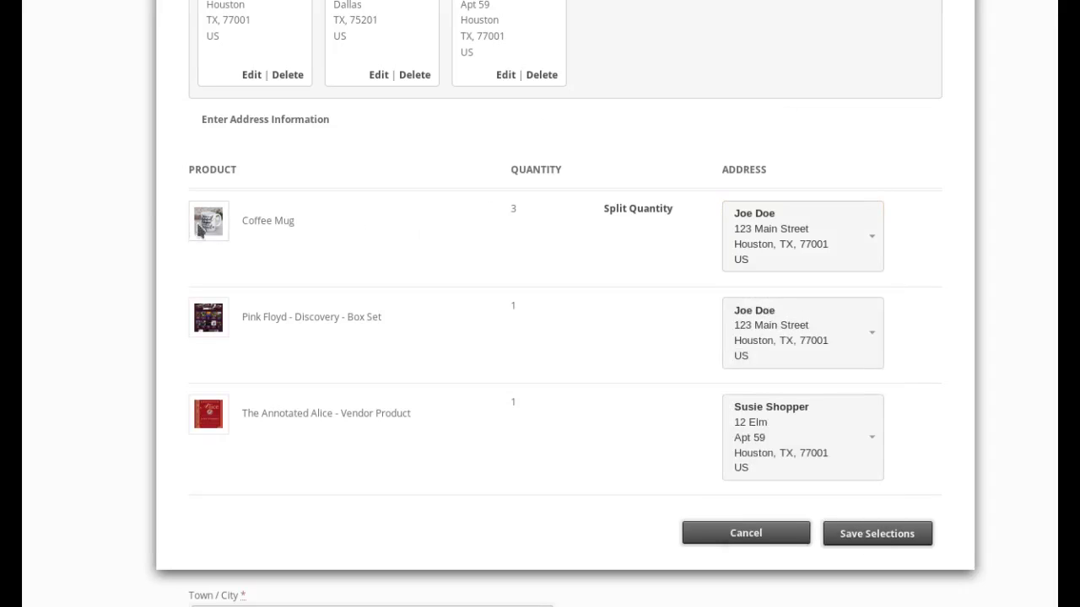
mouse_move(266, 211)
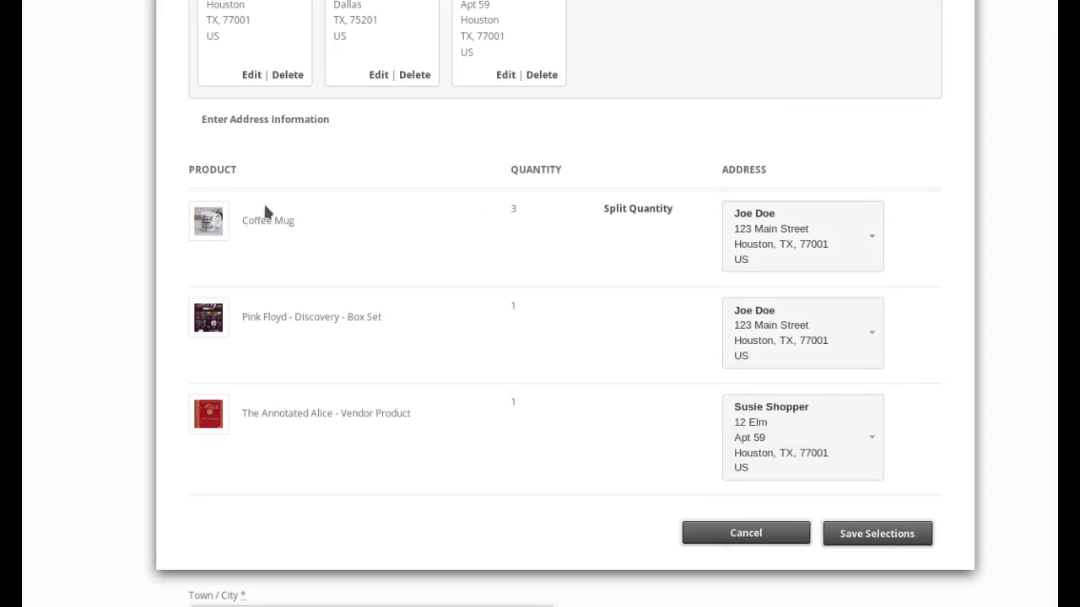
mouse_move(336, 420)
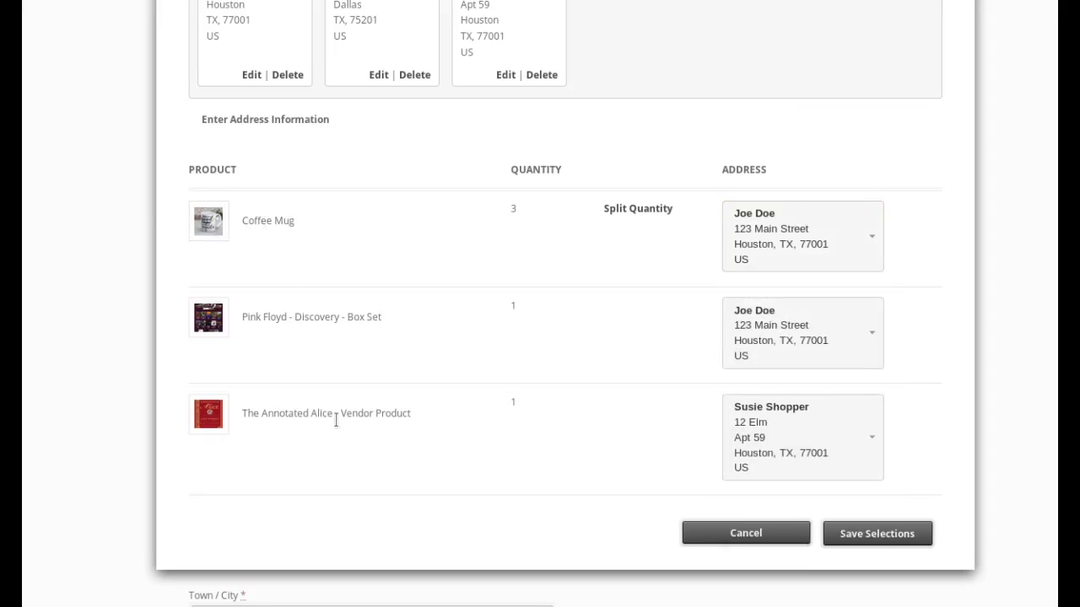
mouse_move(562, 241)
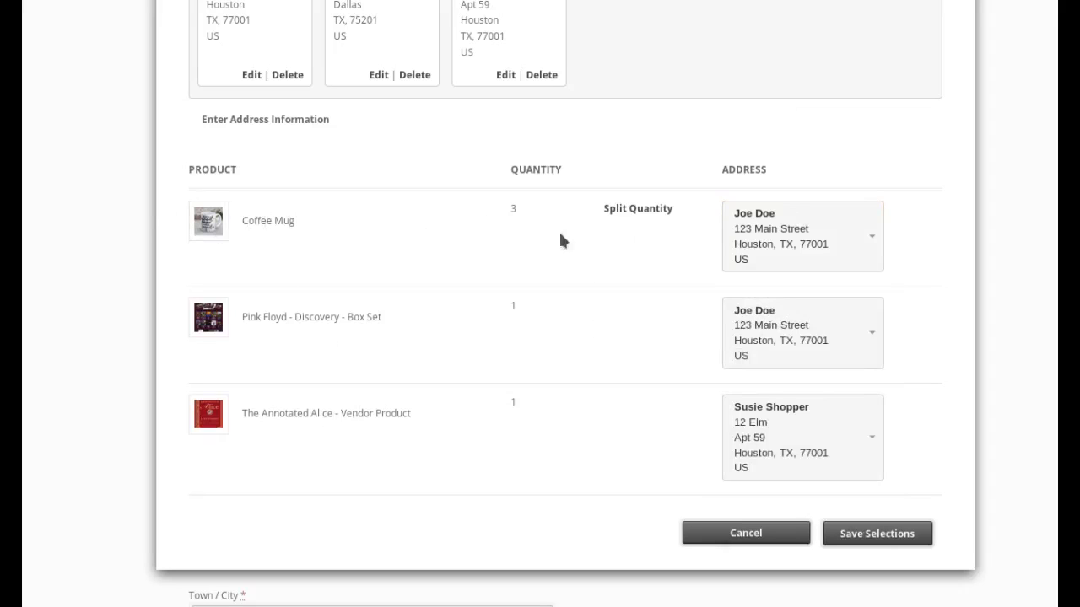
mouse_move(519, 375)
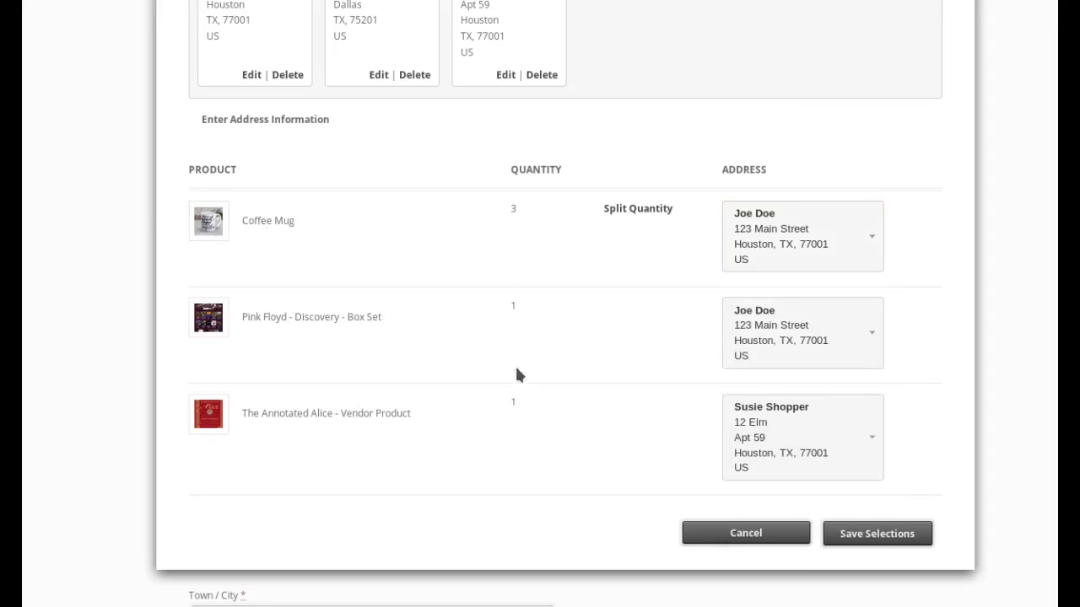
mouse_move(827, 250)
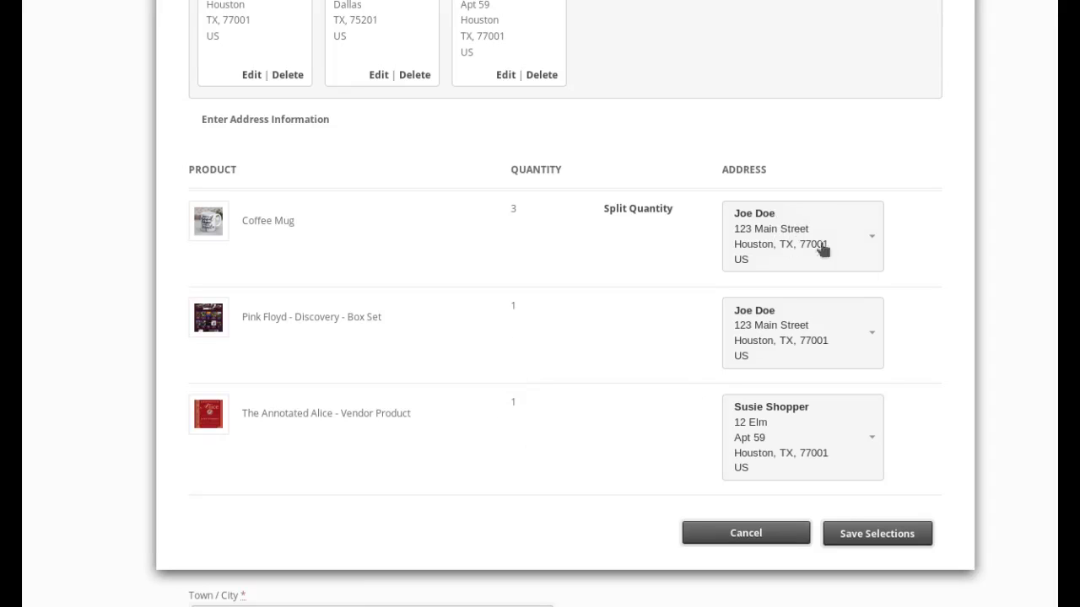
mouse_move(772, 299)
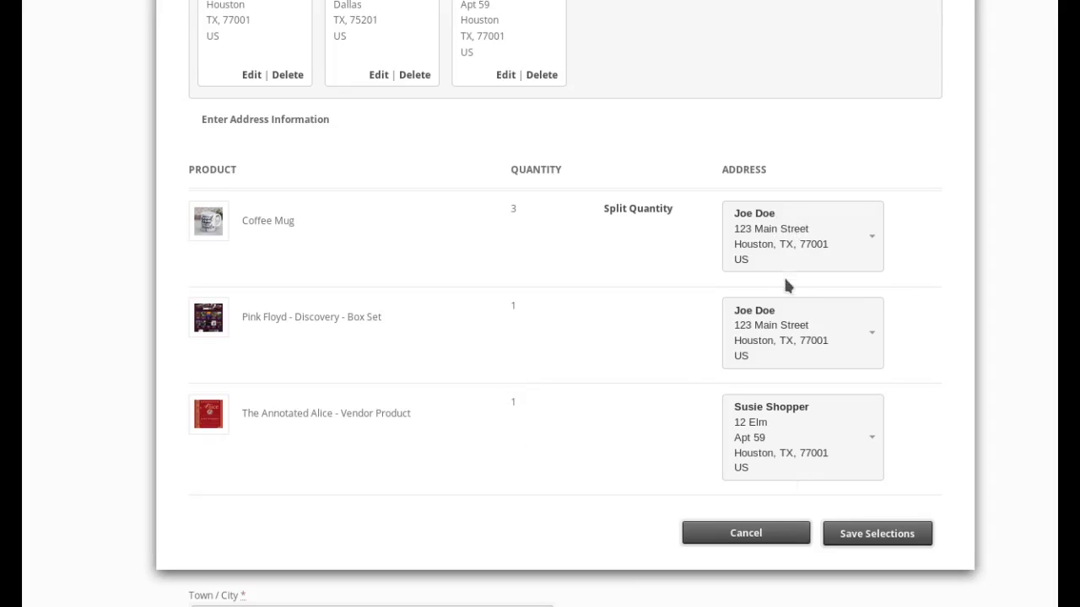
mouse_move(776, 243)
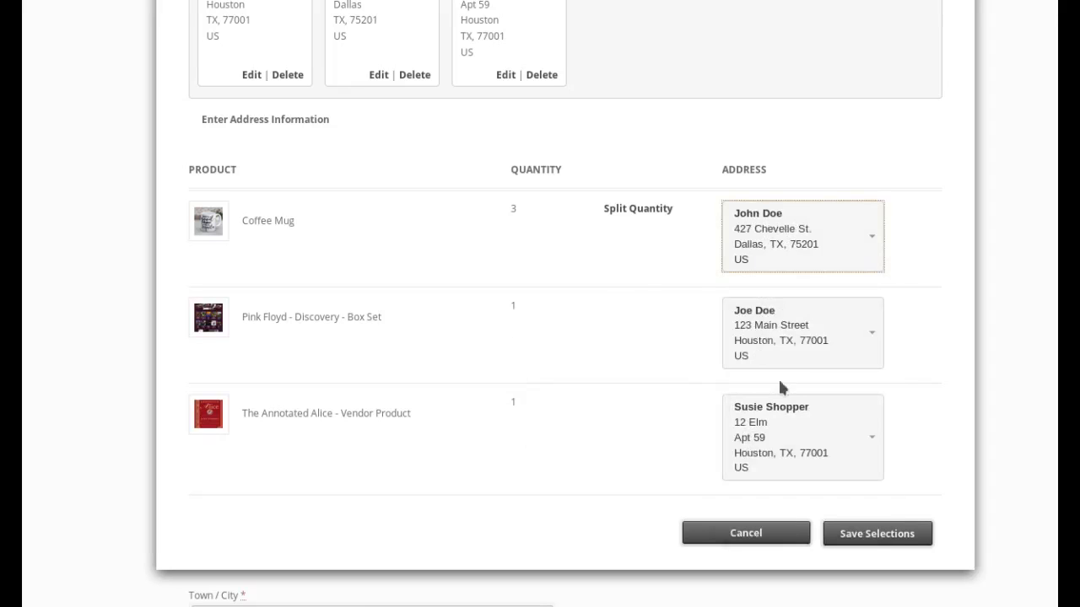
mouse_move(391, 334)
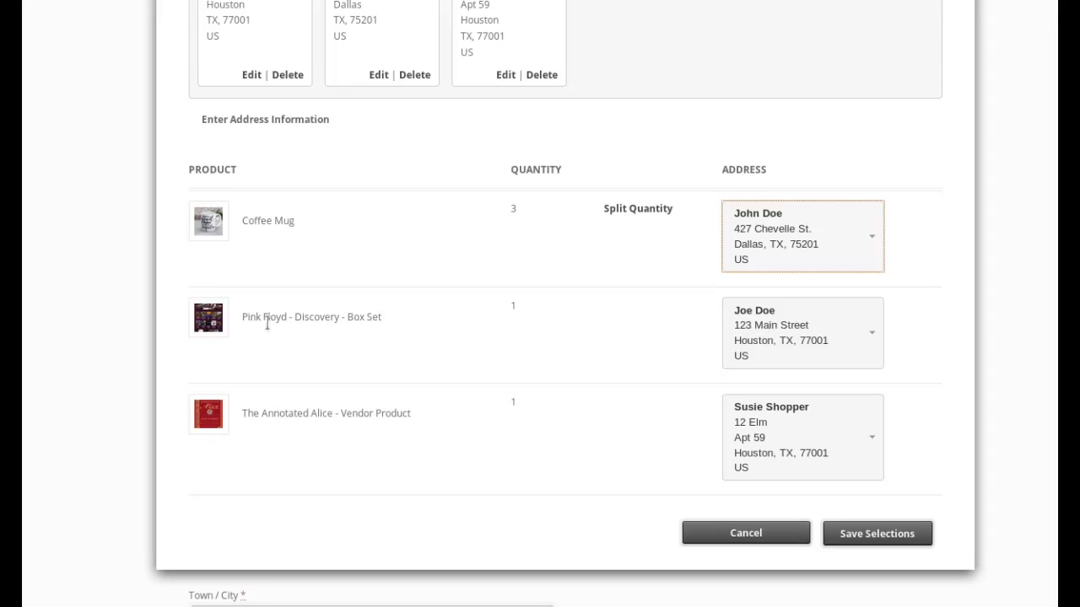
mouse_move(344, 436)
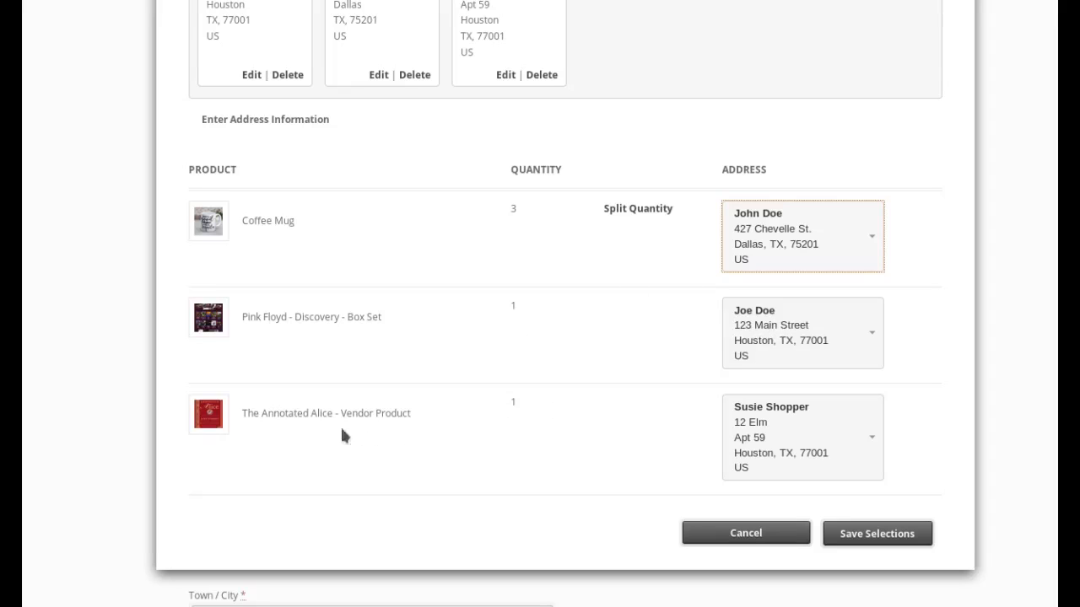
mouse_move(836, 512)
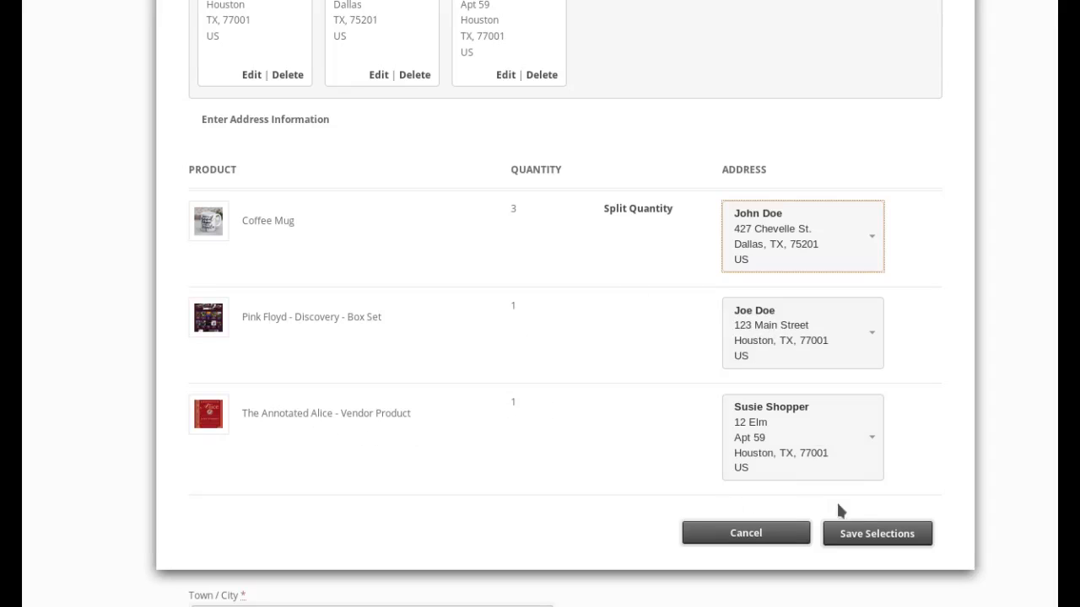
- Save the address assignments and return to checkout showing three shipments
left_click(877, 533)
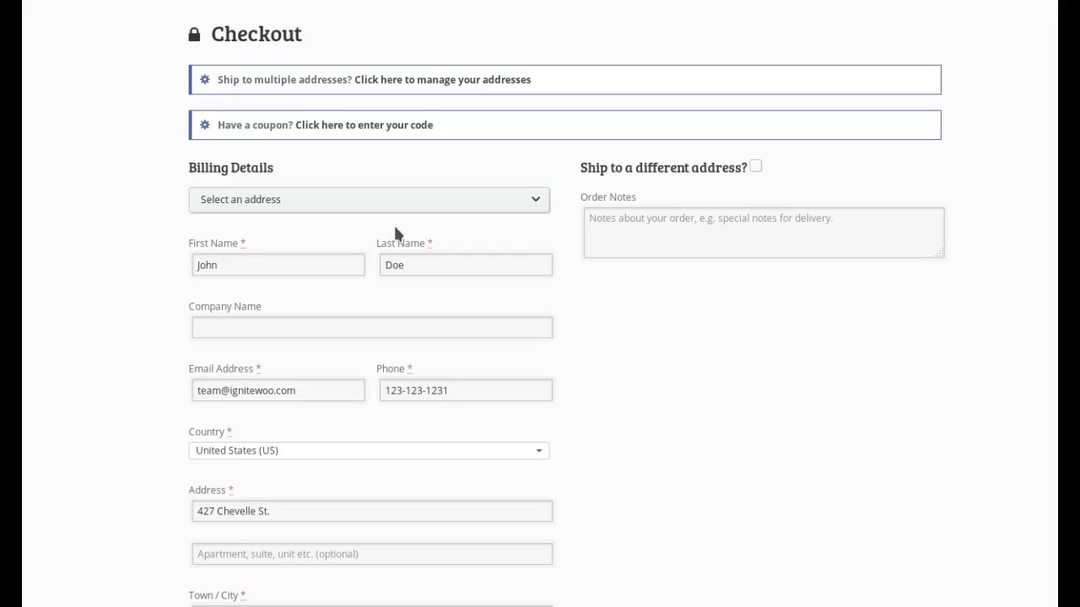
scroll("down", 3)
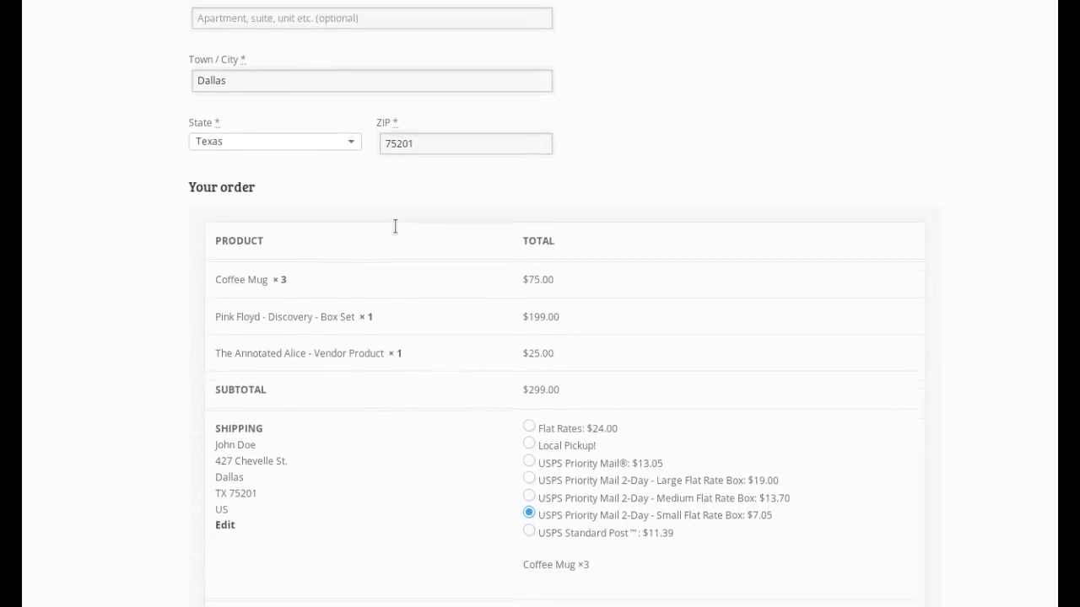
scroll("down", 3)
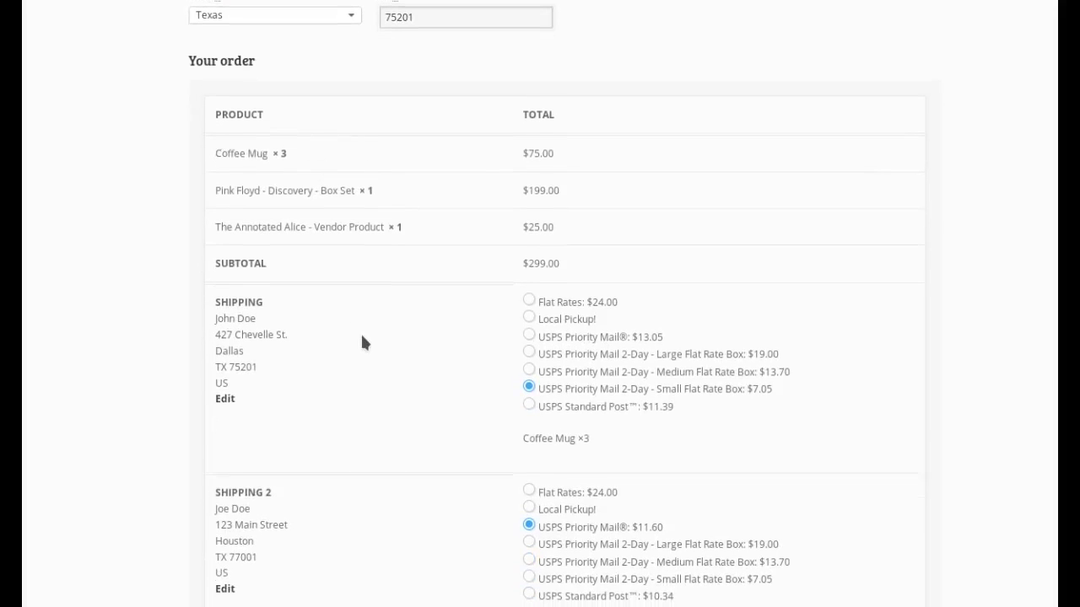
scroll("down", 3)
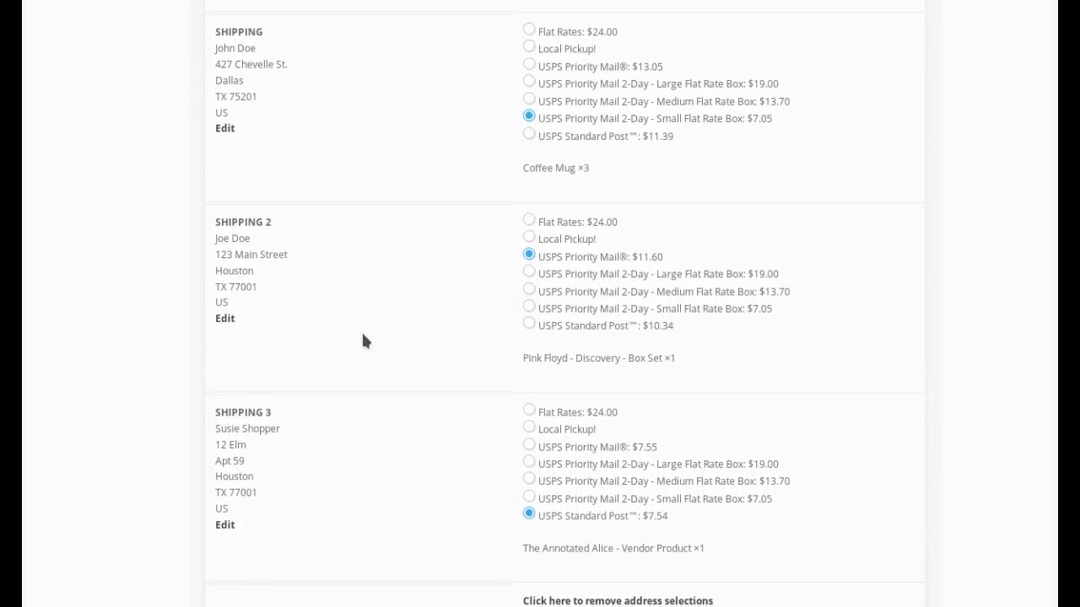
mouse_move(318, 485)
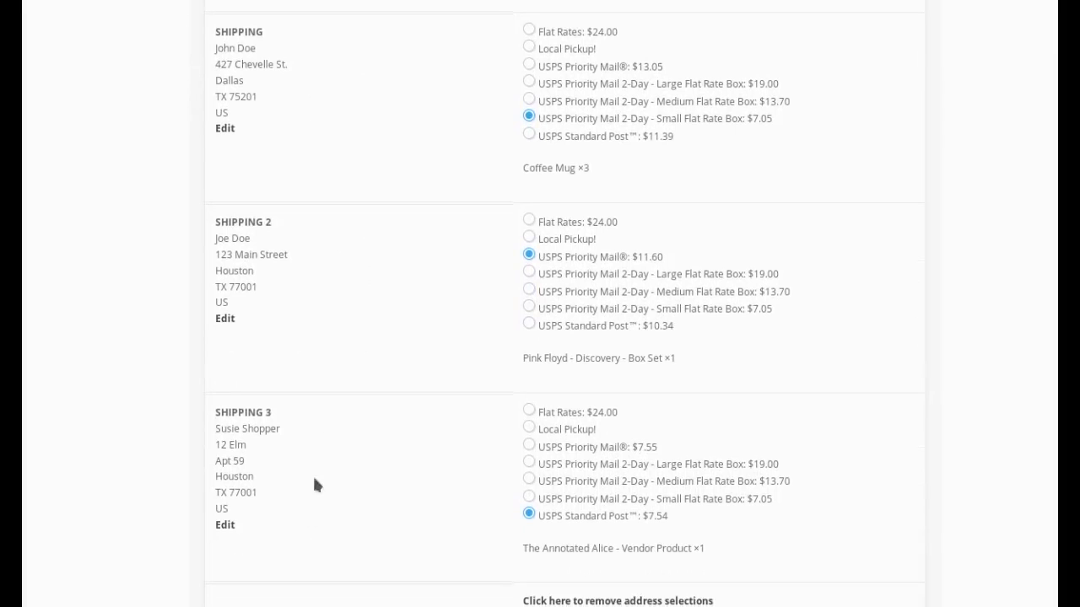
mouse_move(307, 356)
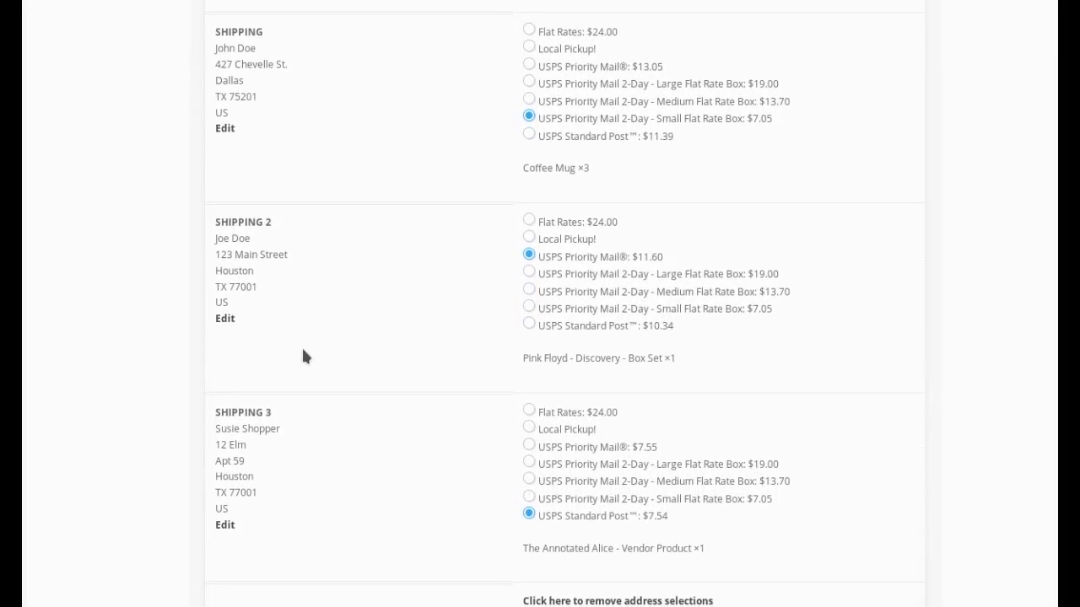
mouse_move(584, 142)
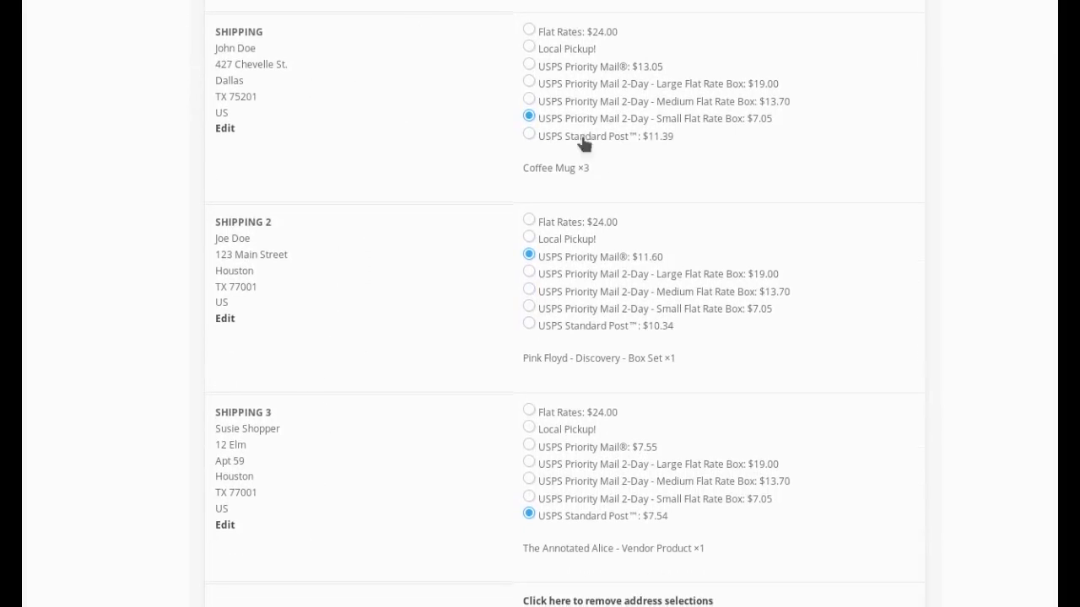
- Choose USPS Priority Mail for the mug, USPS Standard Post for the box set, Local Pickup for Alice
double_click(546, 168)
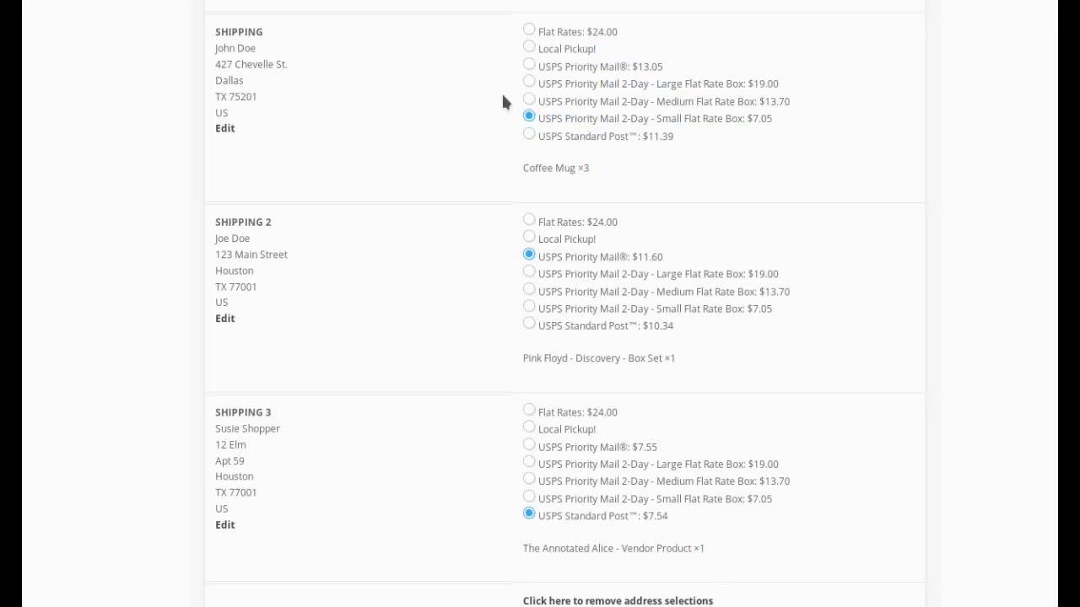
left_click(527, 66)
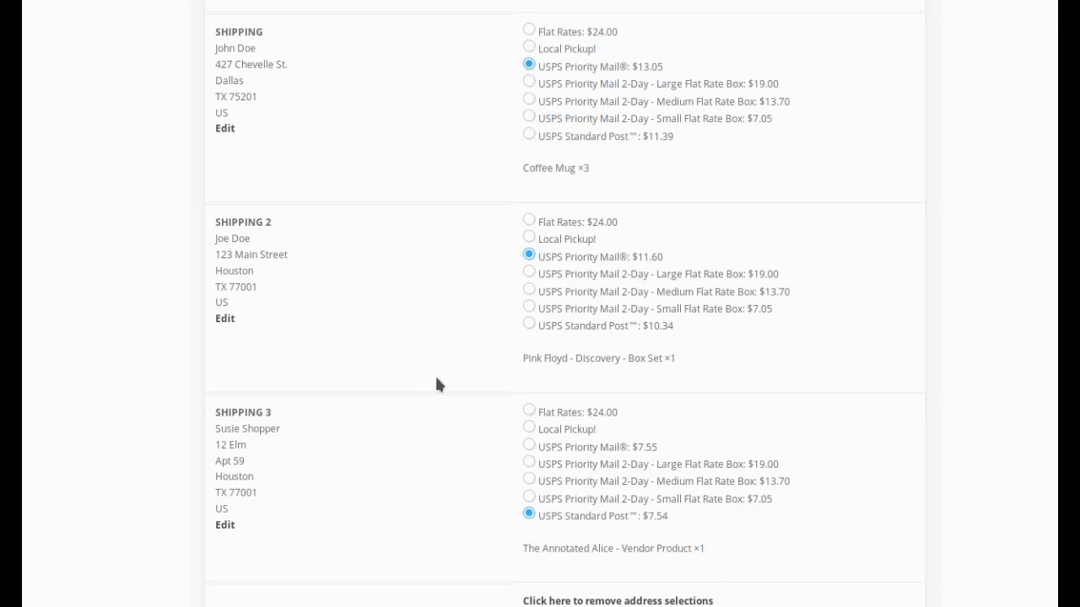
mouse_move(530, 327)
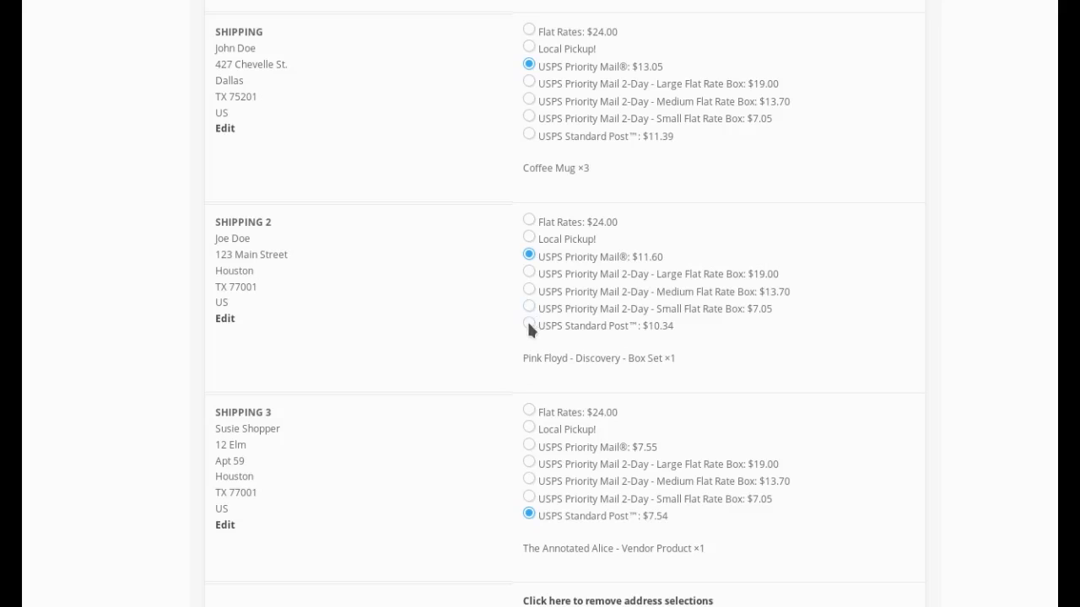
left_click(528, 326)
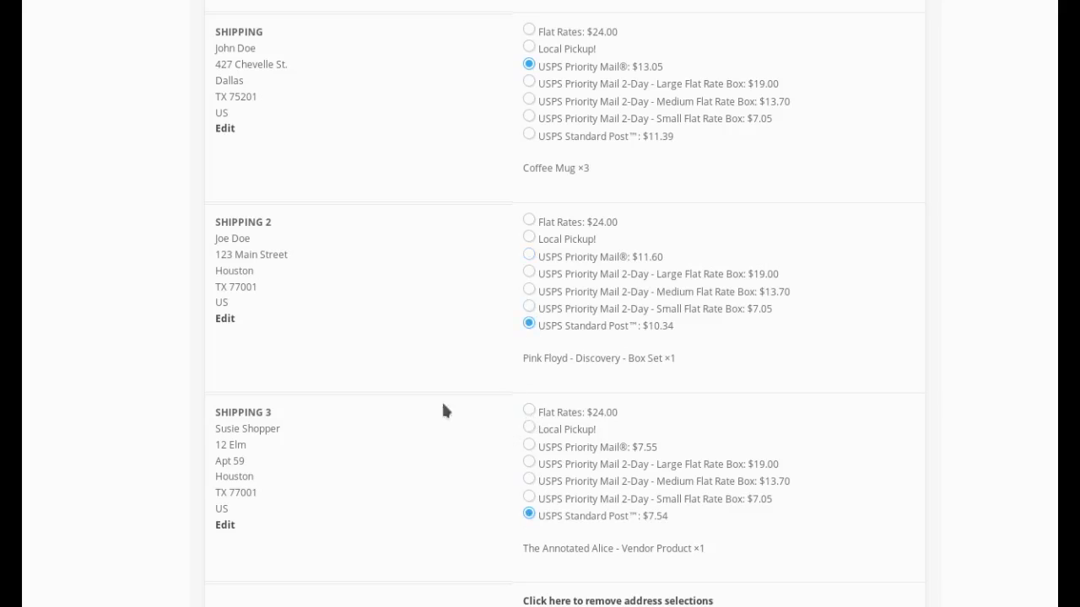
left_click(528, 430)
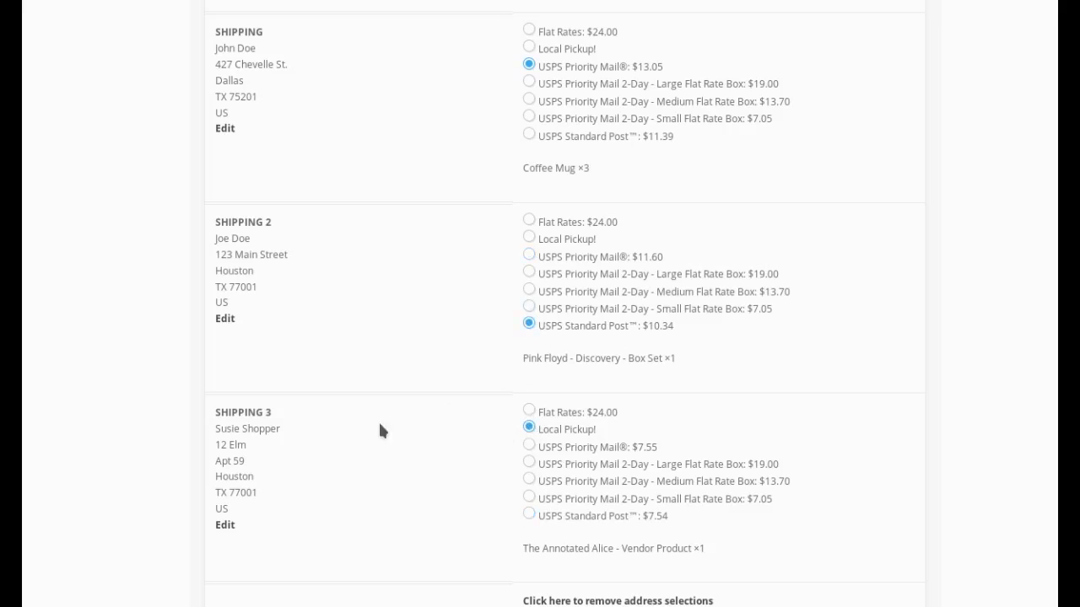
mouse_move(431, 481)
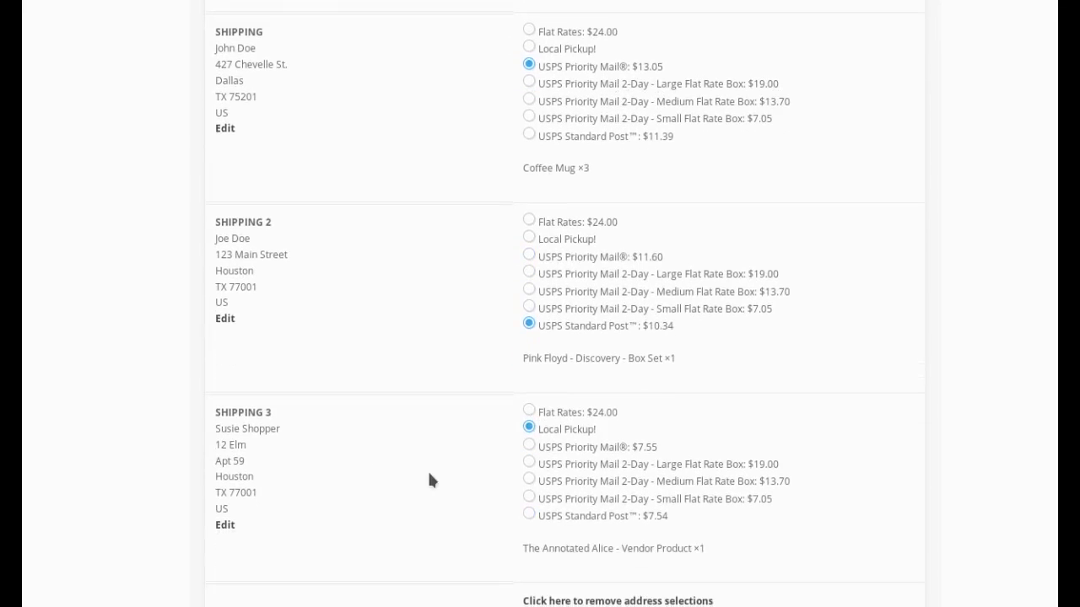
scroll("down", 3)
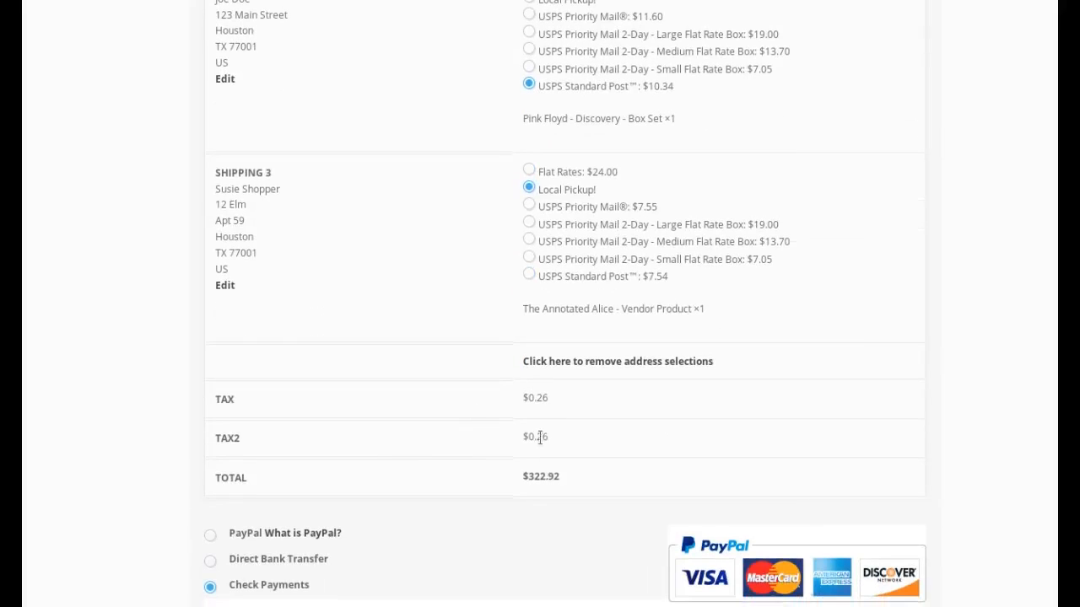
mouse_move(643, 177)
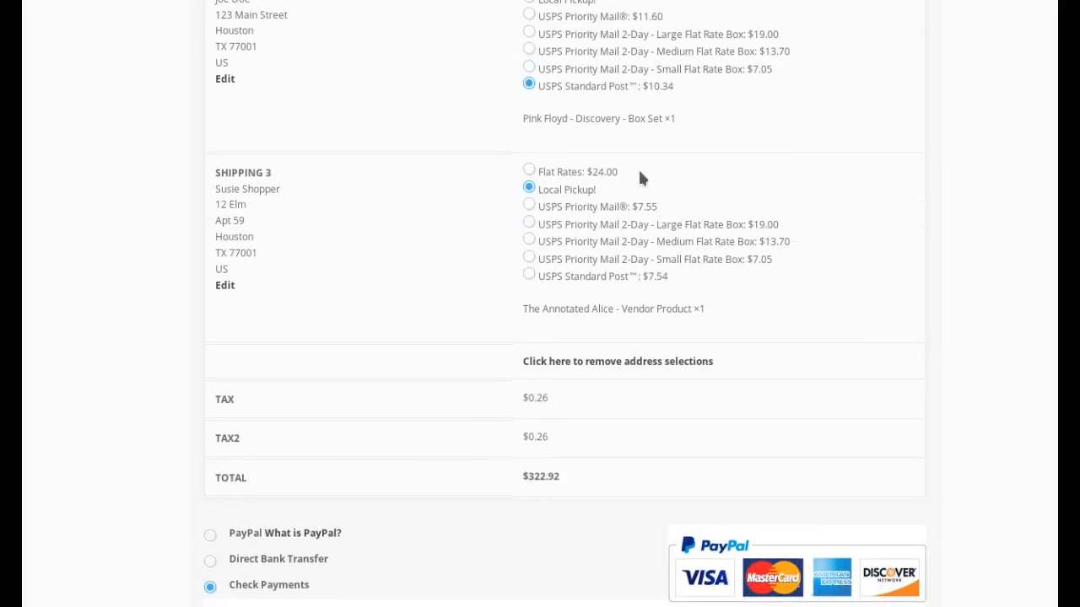
mouse_move(529, 228)
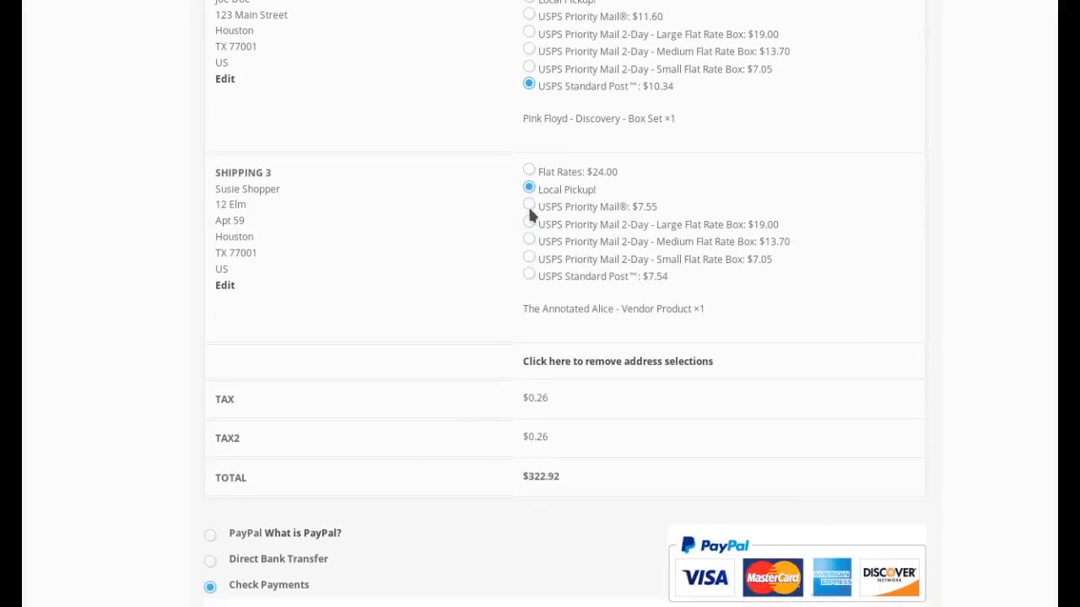
left_click(529, 205)
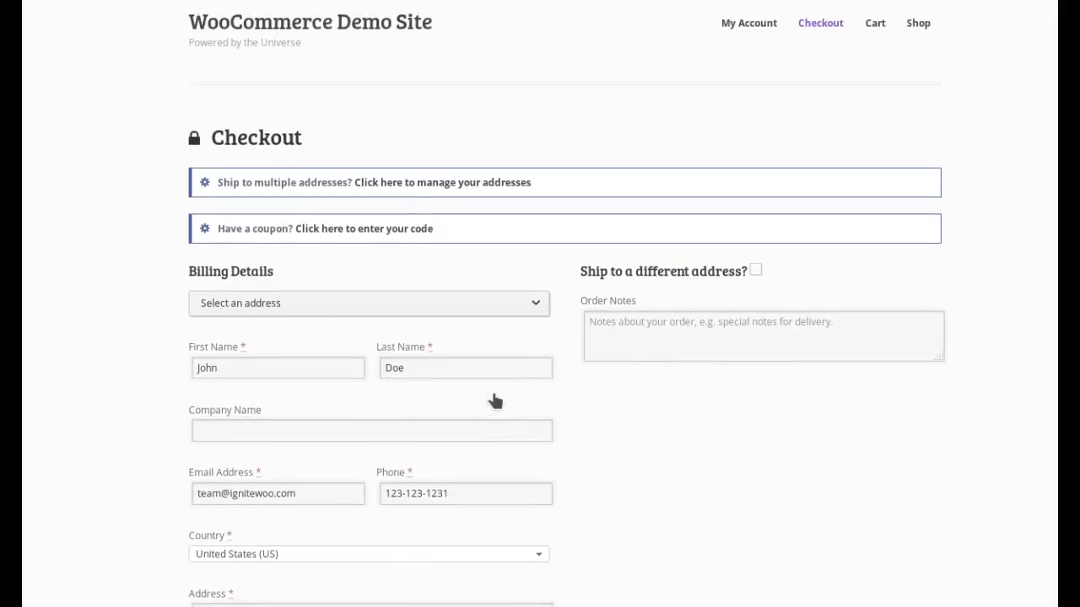
- Split the Coffee Mugs so two ship to Susie Shopper and the third to John Doe in Dallas
left_click(445, 182)
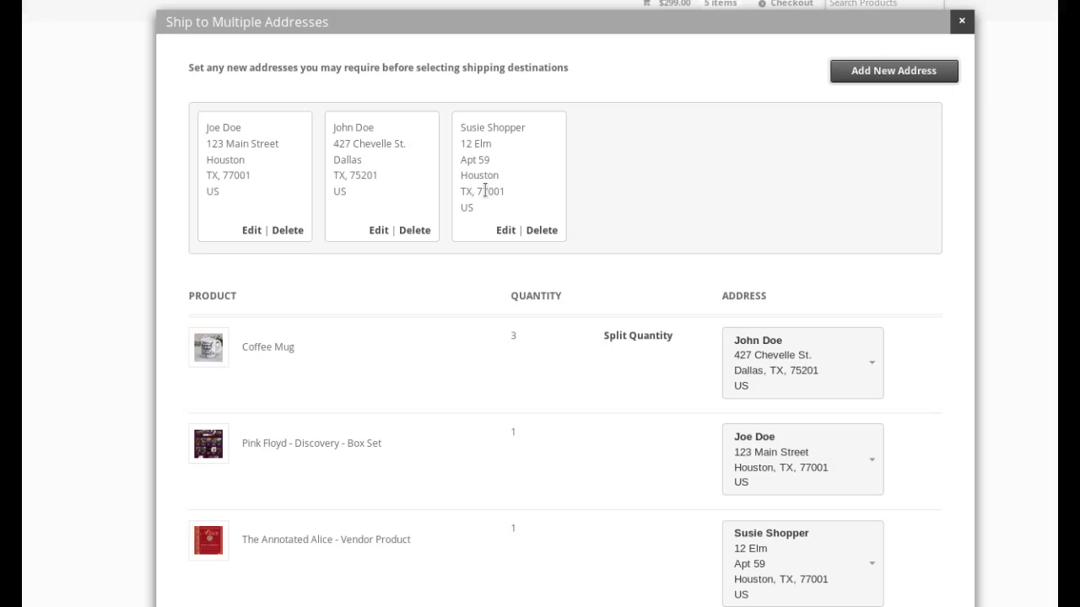
scroll("down", 3)
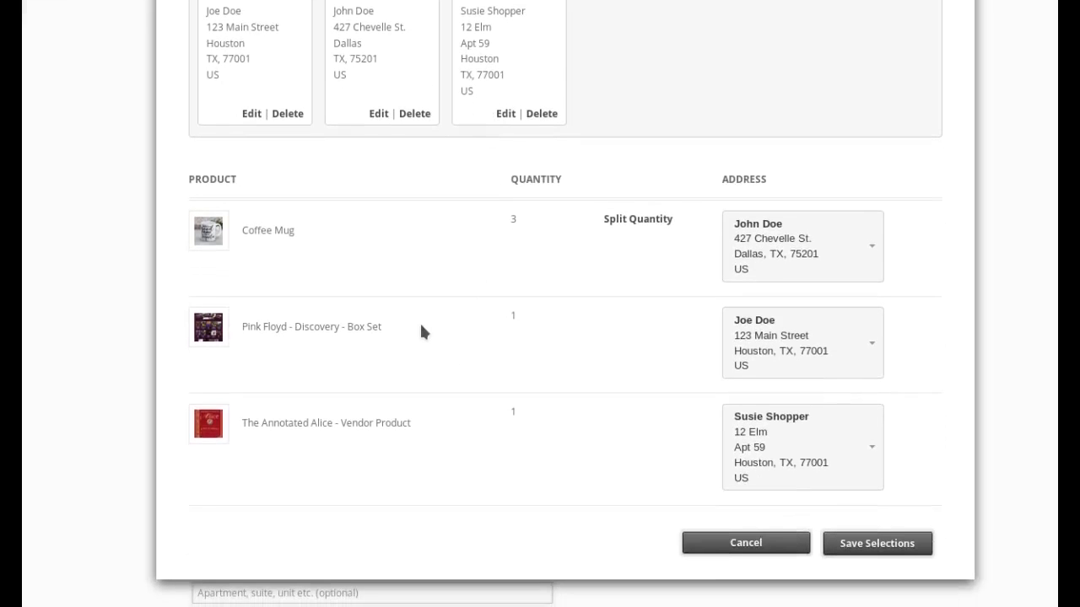
mouse_move(522, 221)
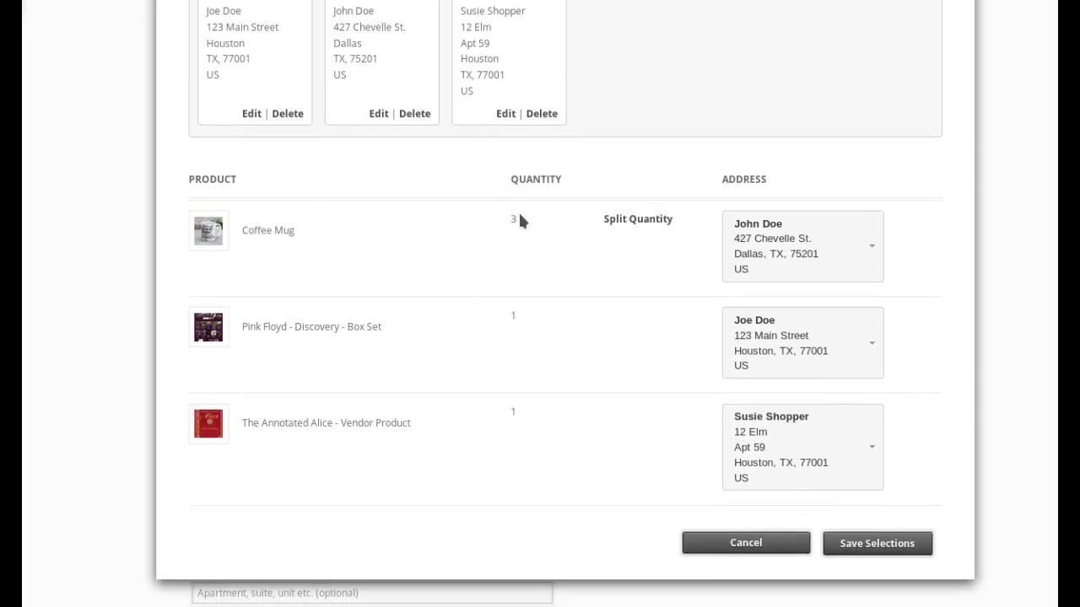
mouse_move(794, 238)
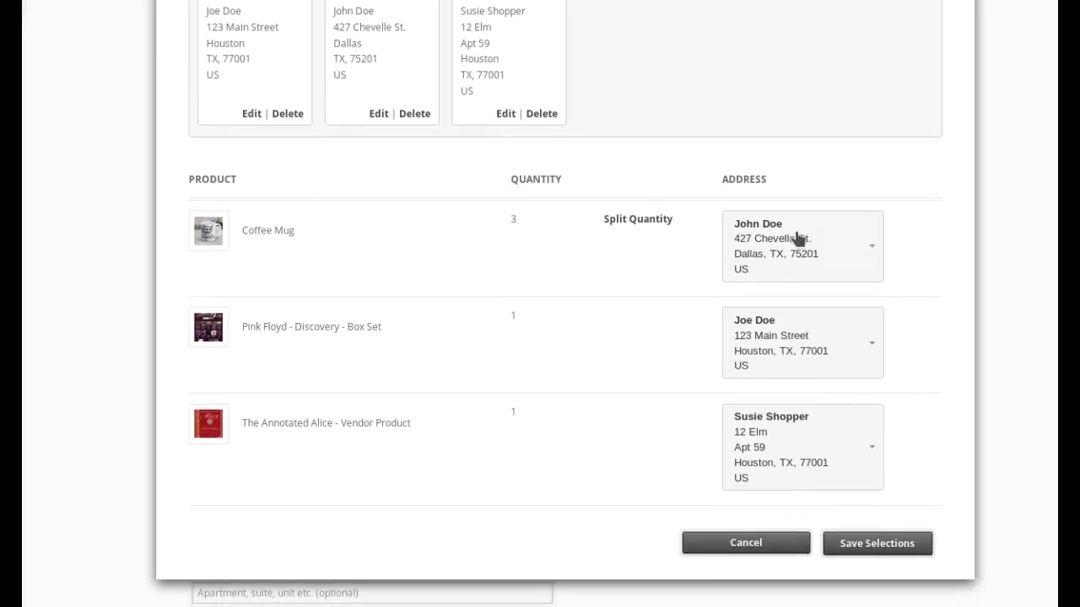
mouse_move(627, 273)
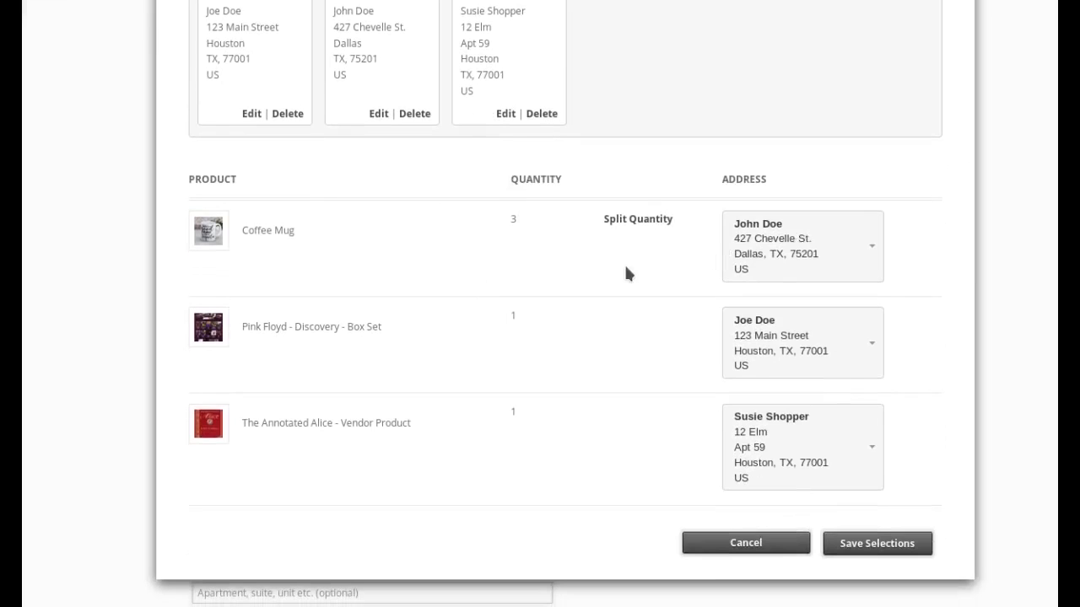
mouse_move(546, 242)
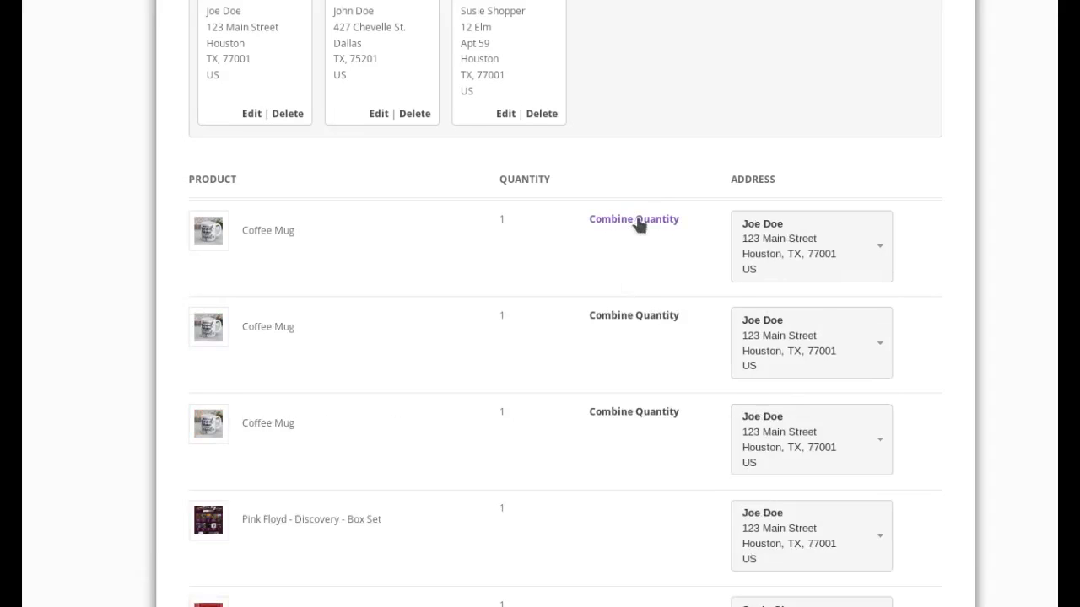
mouse_move(646, 234)
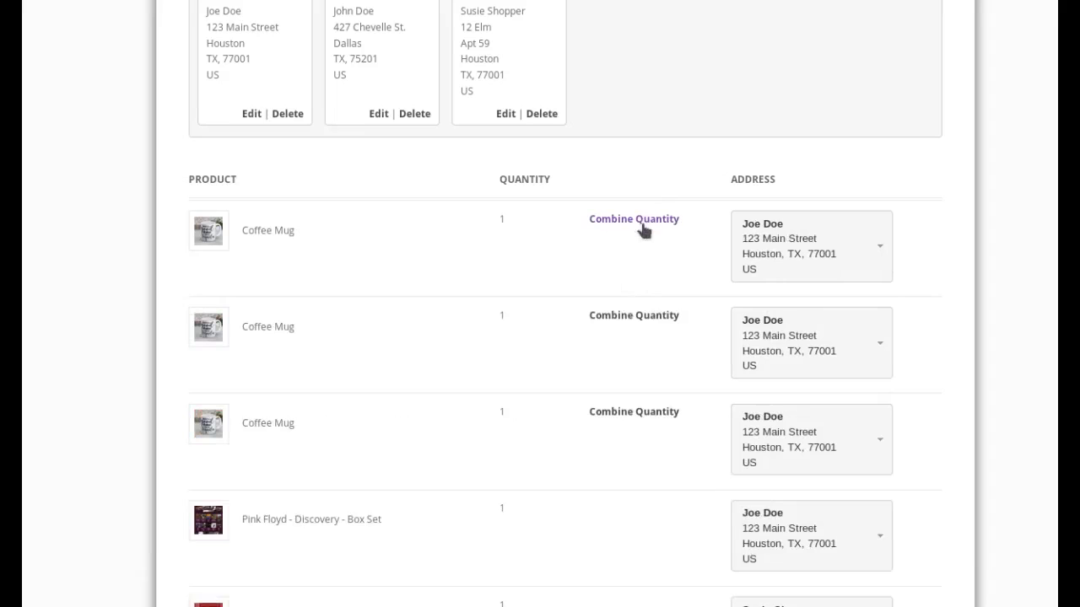
mouse_move(649, 234)
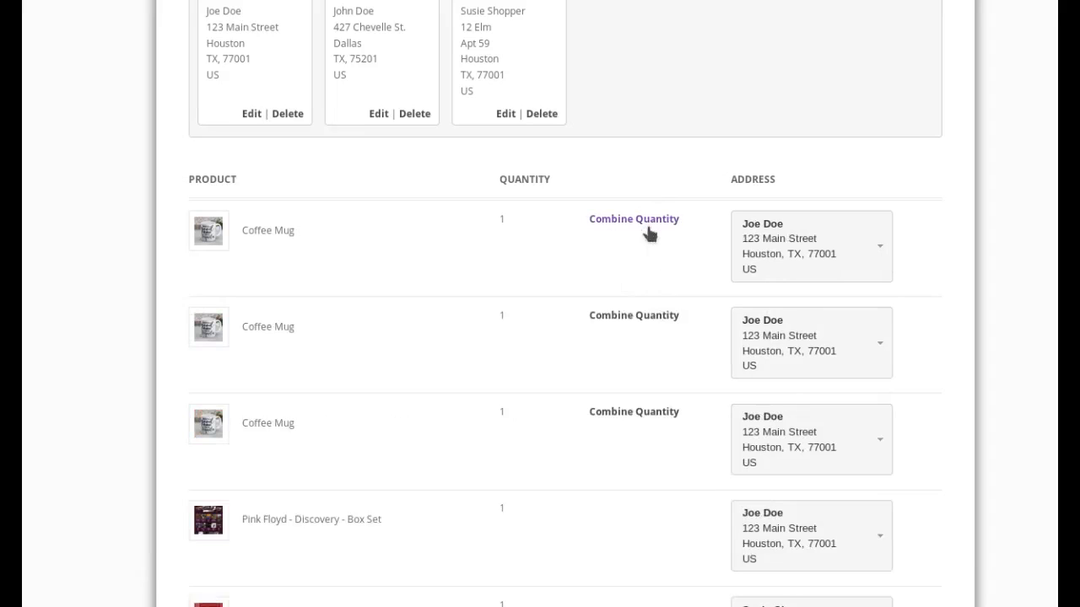
mouse_move(476, 237)
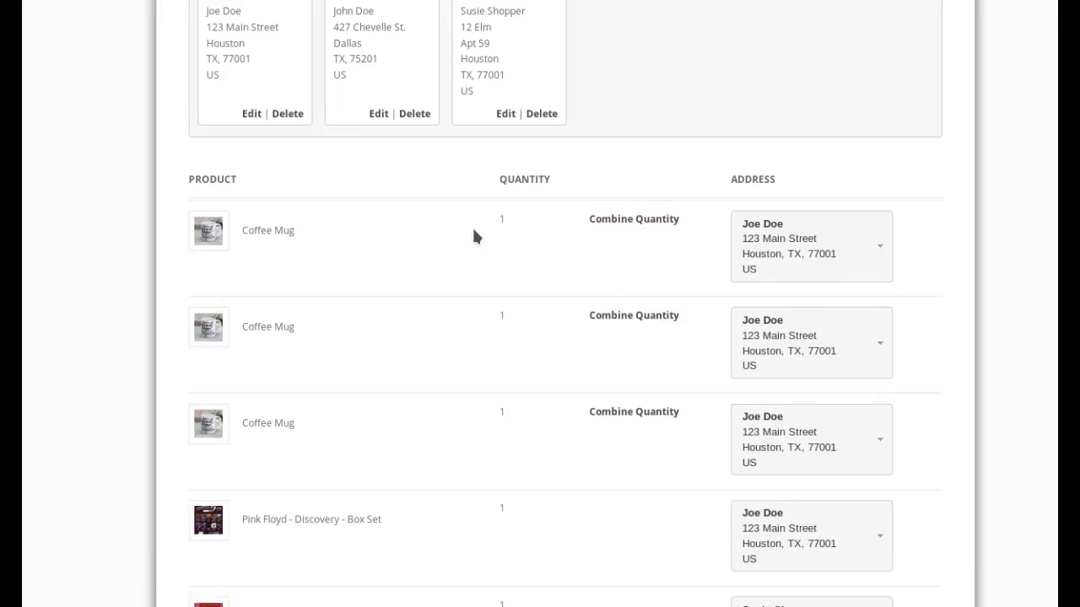
mouse_move(259, 246)
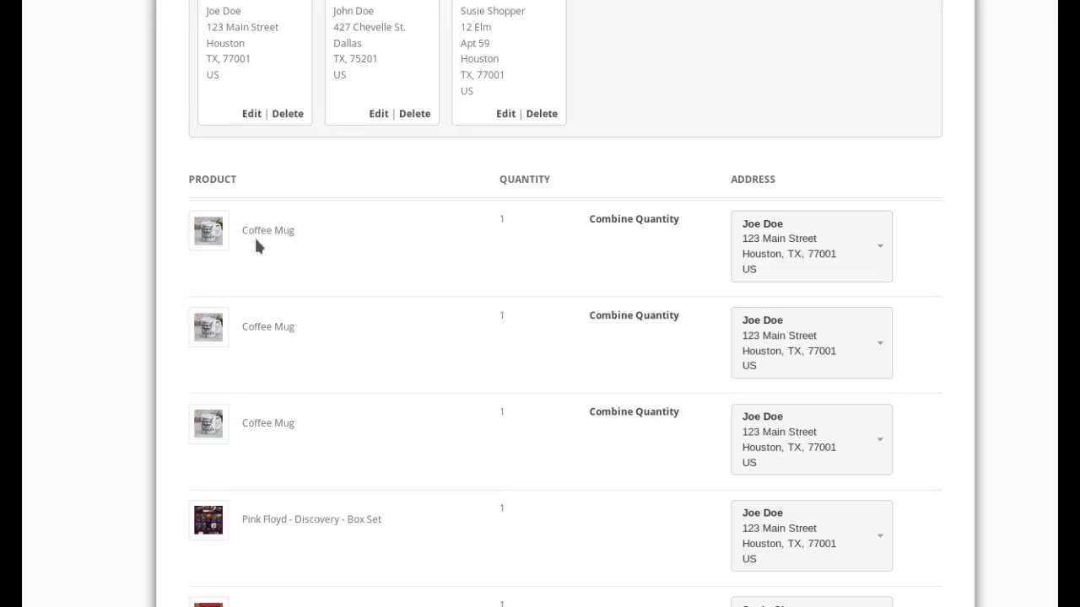
mouse_move(344, 454)
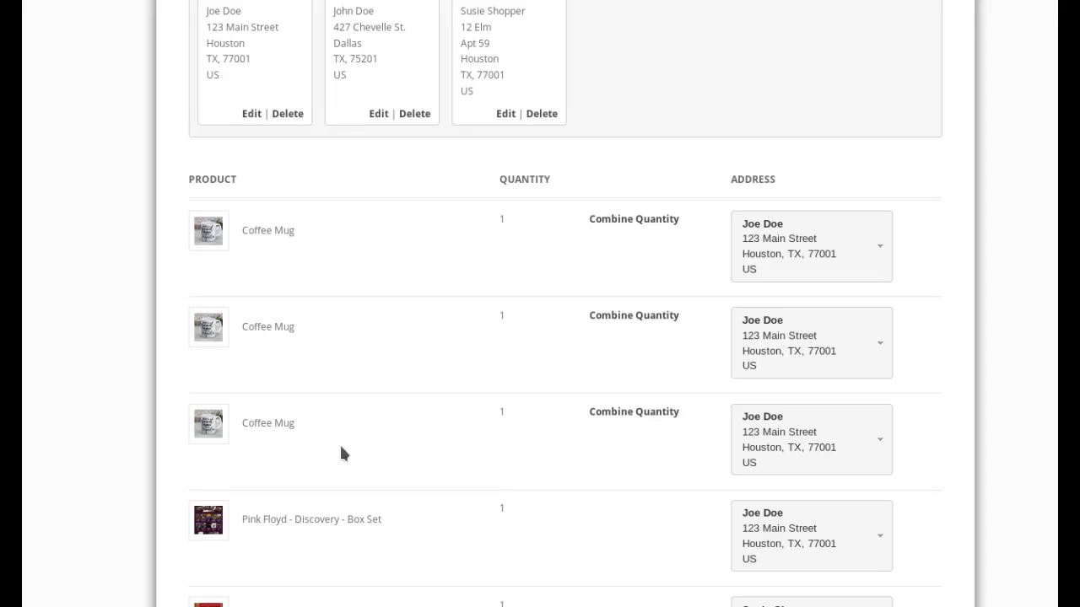
mouse_move(508, 420)
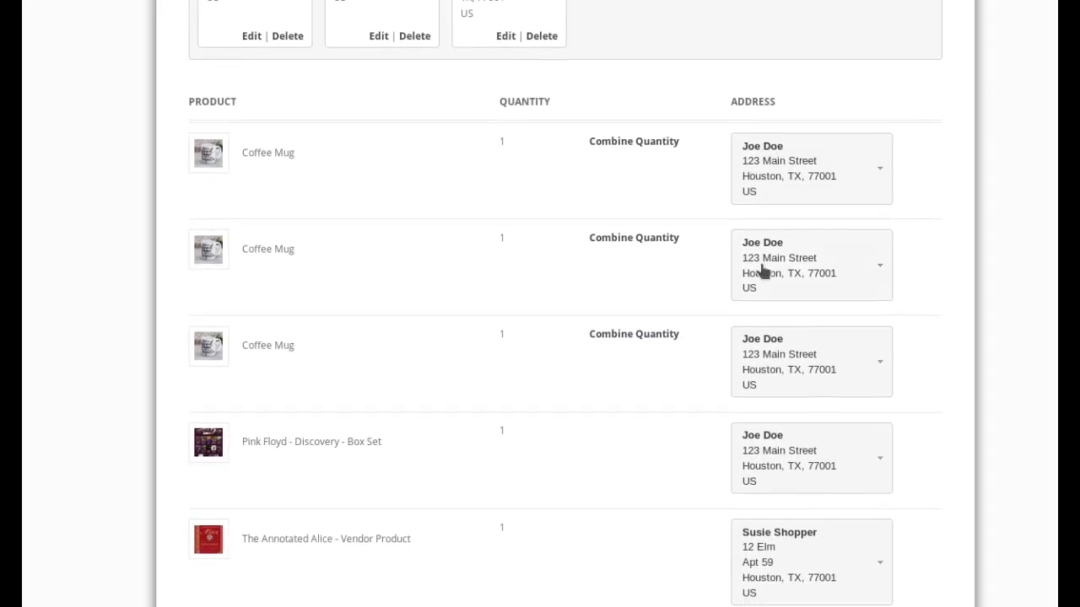
mouse_move(586, 314)
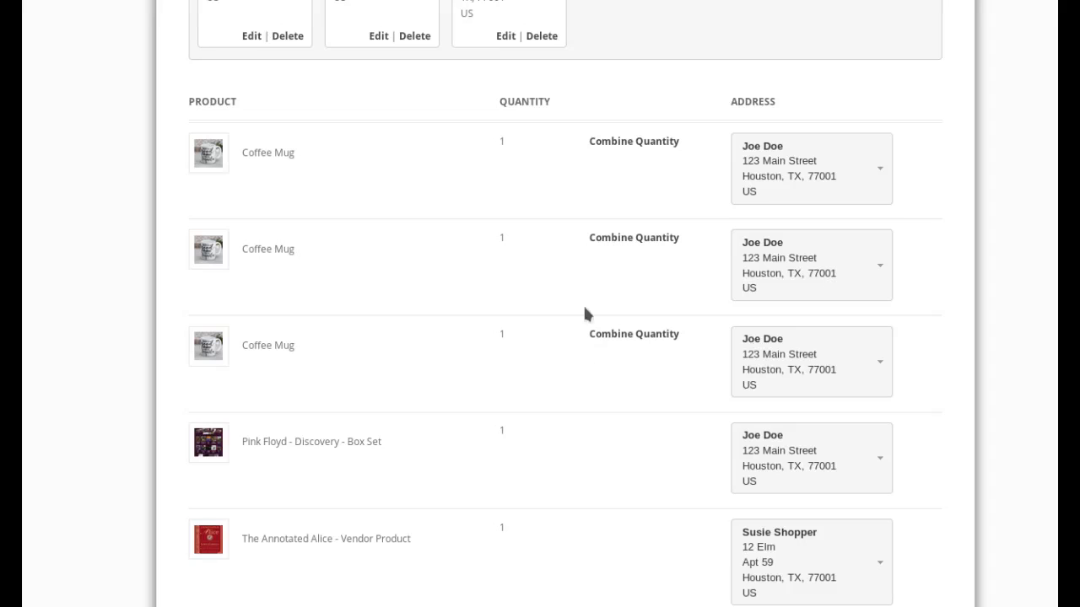
mouse_move(806, 166)
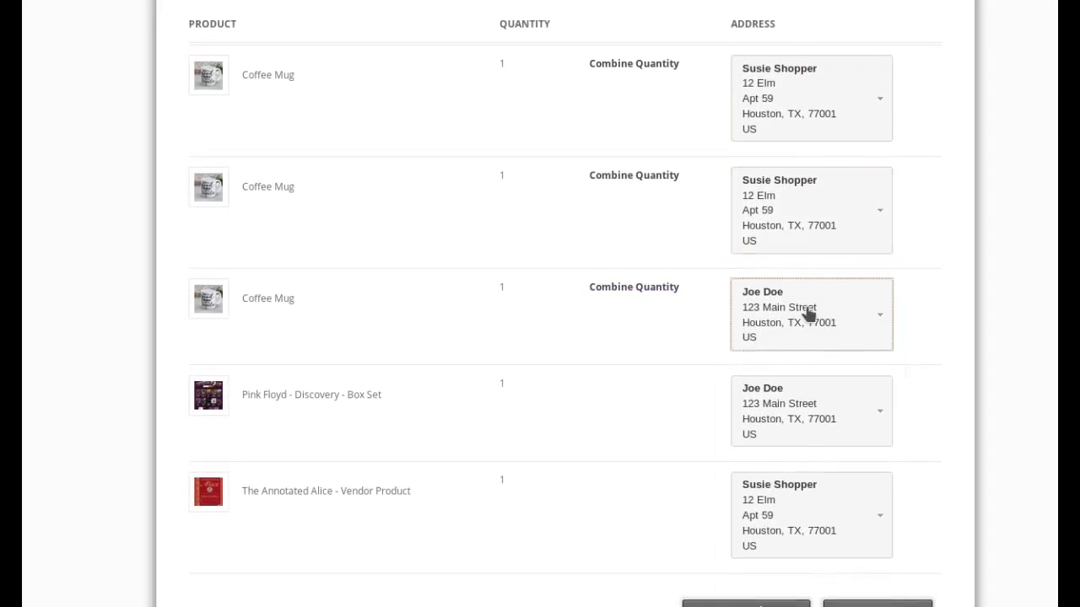
left_click(875, 314)
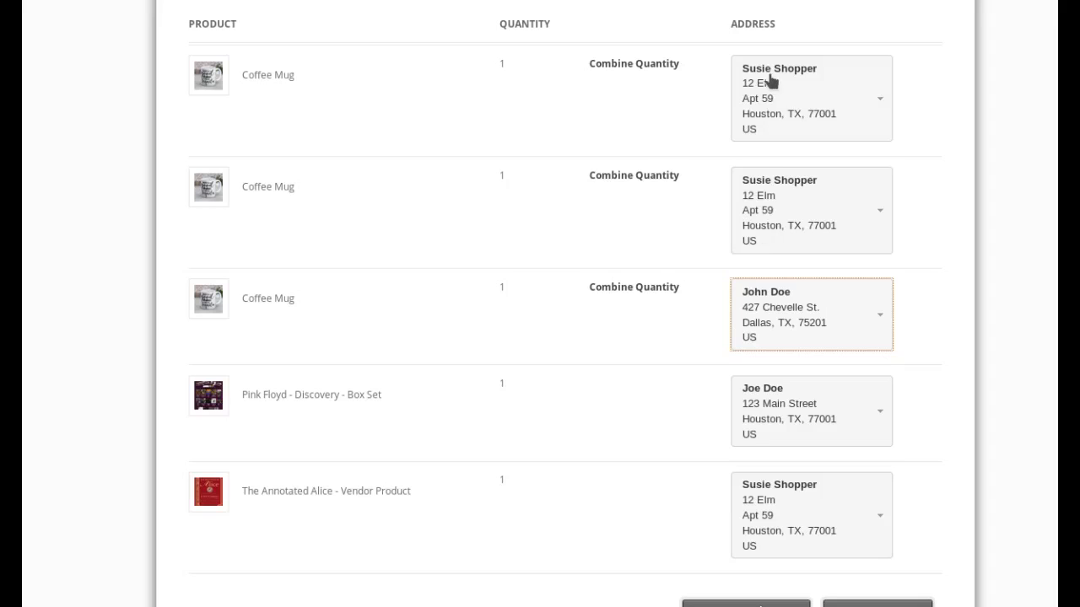
mouse_move(763, 316)
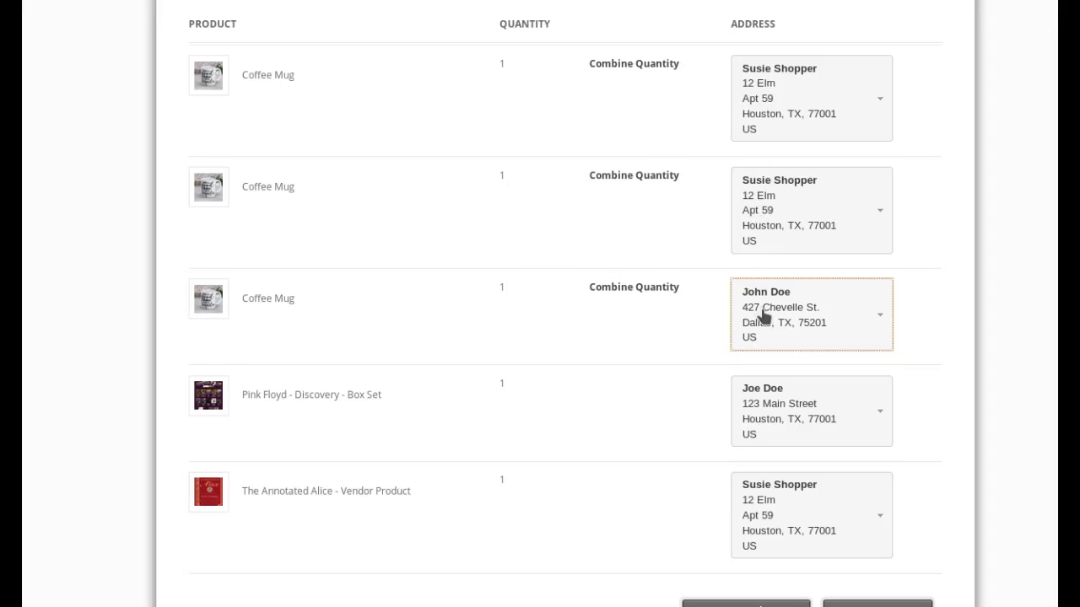
mouse_move(392, 410)
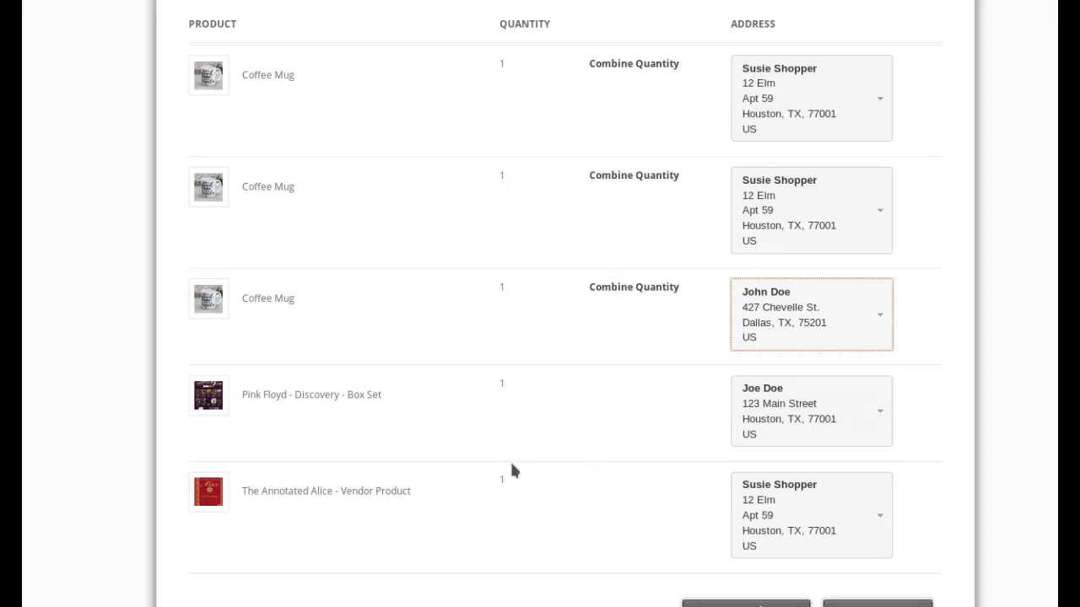
mouse_move(698, 509)
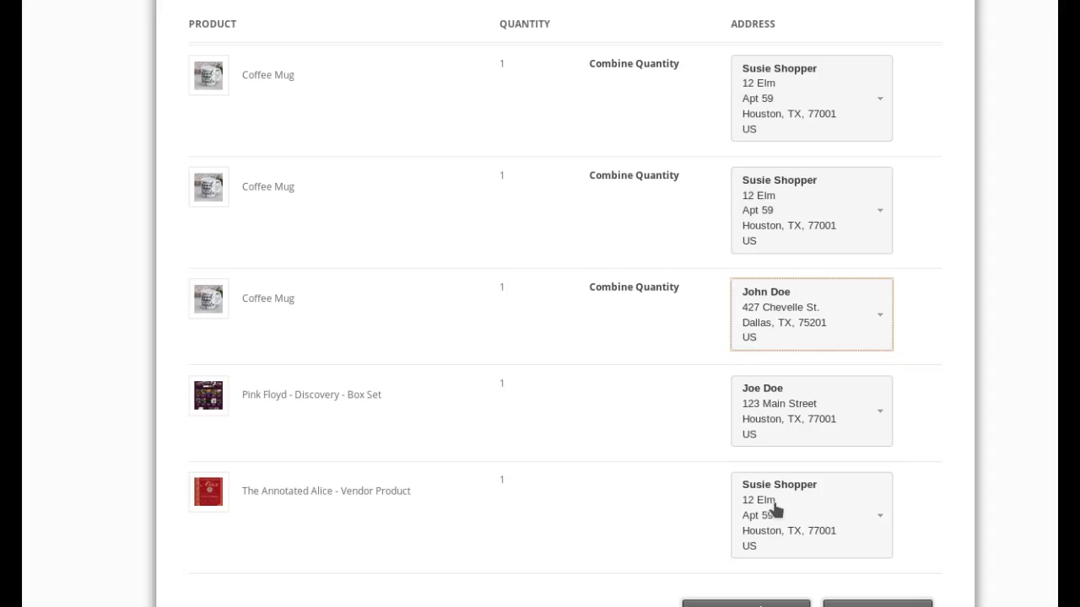
mouse_move(782, 278)
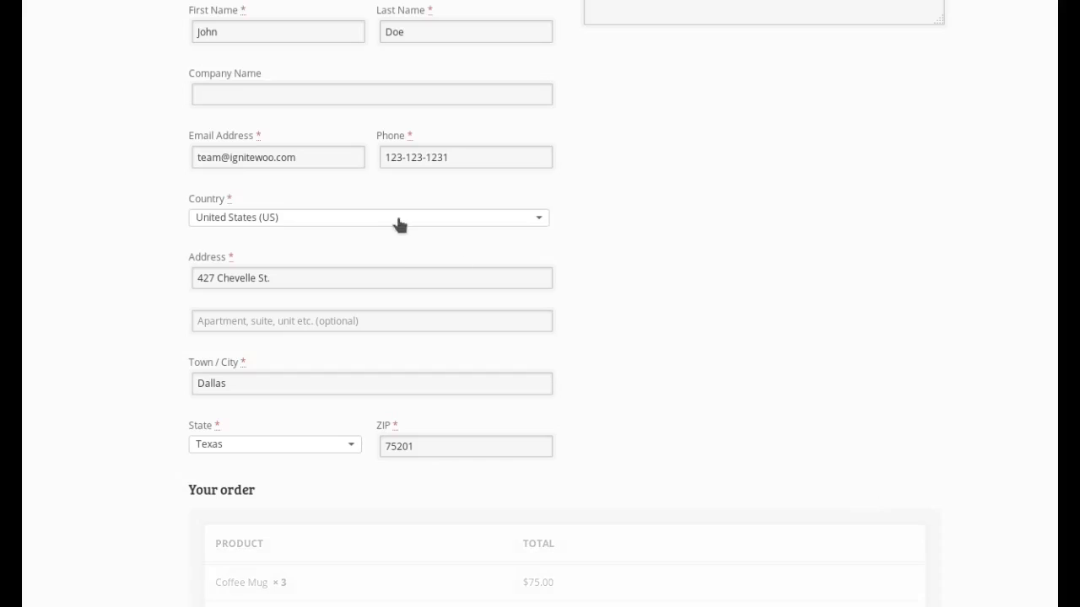
scroll("down", 3)
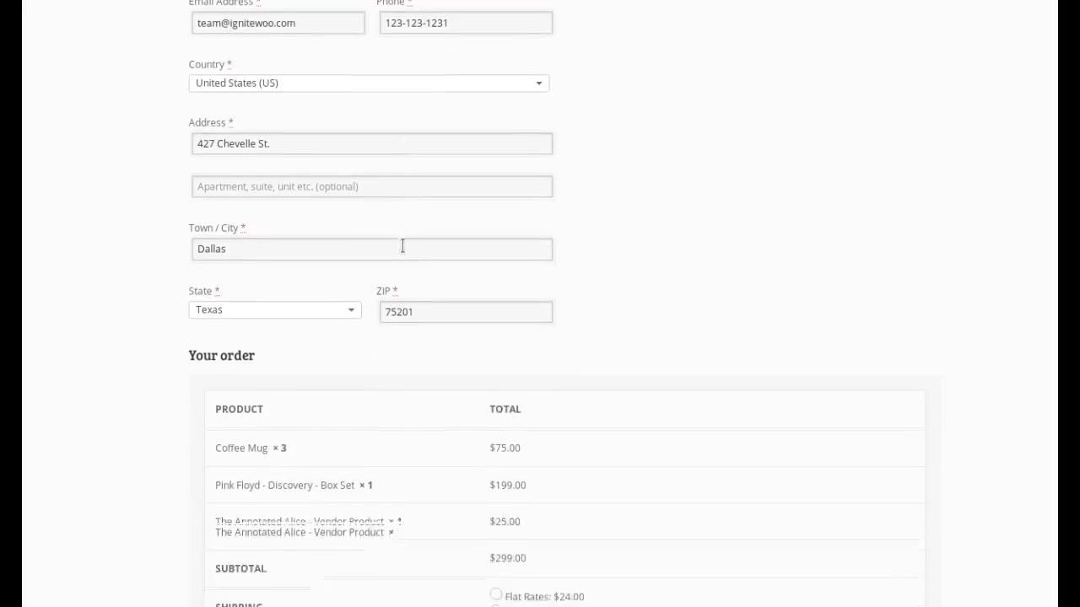
scroll("down", 3)
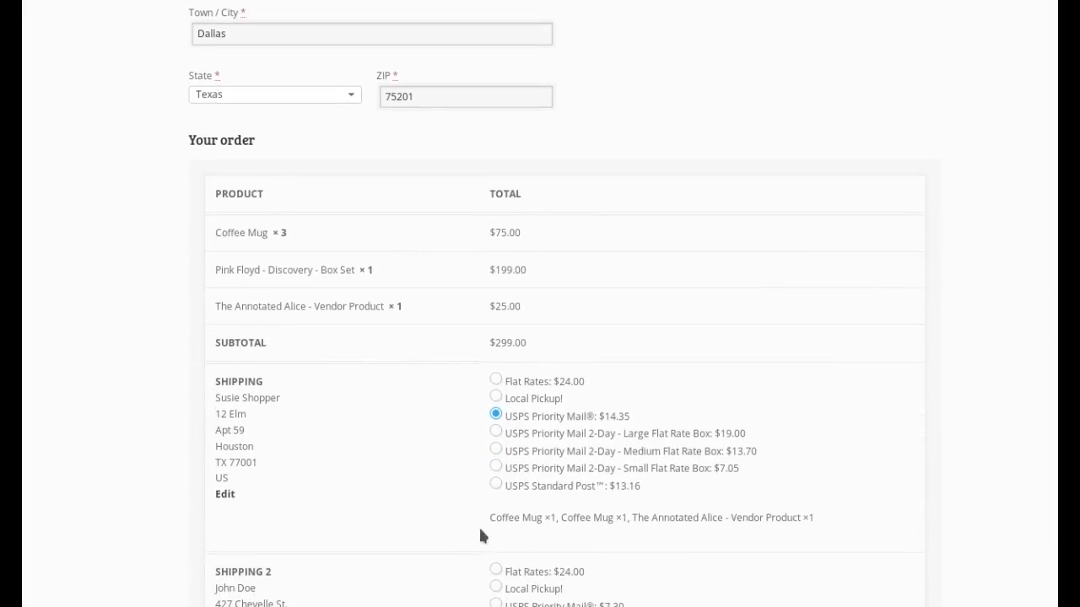
mouse_move(821, 527)
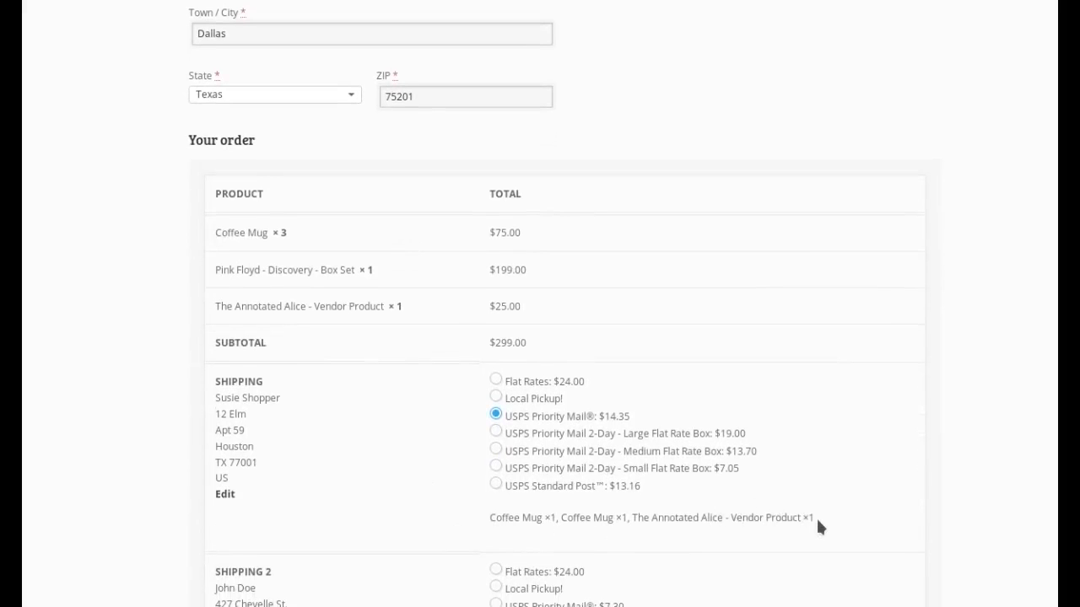
scroll("down", 3)
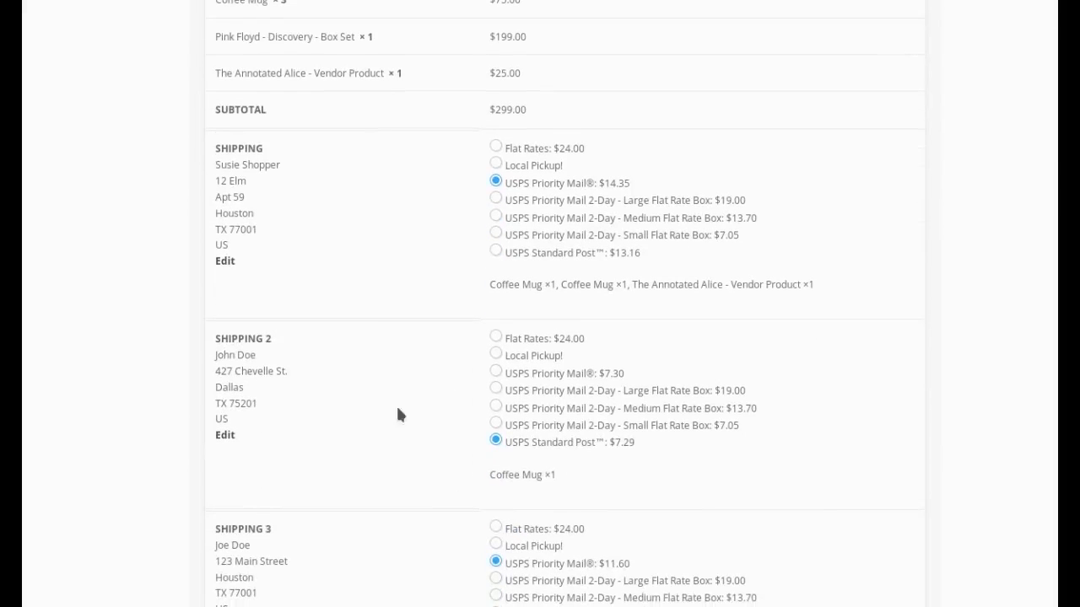
scroll("down", 3)
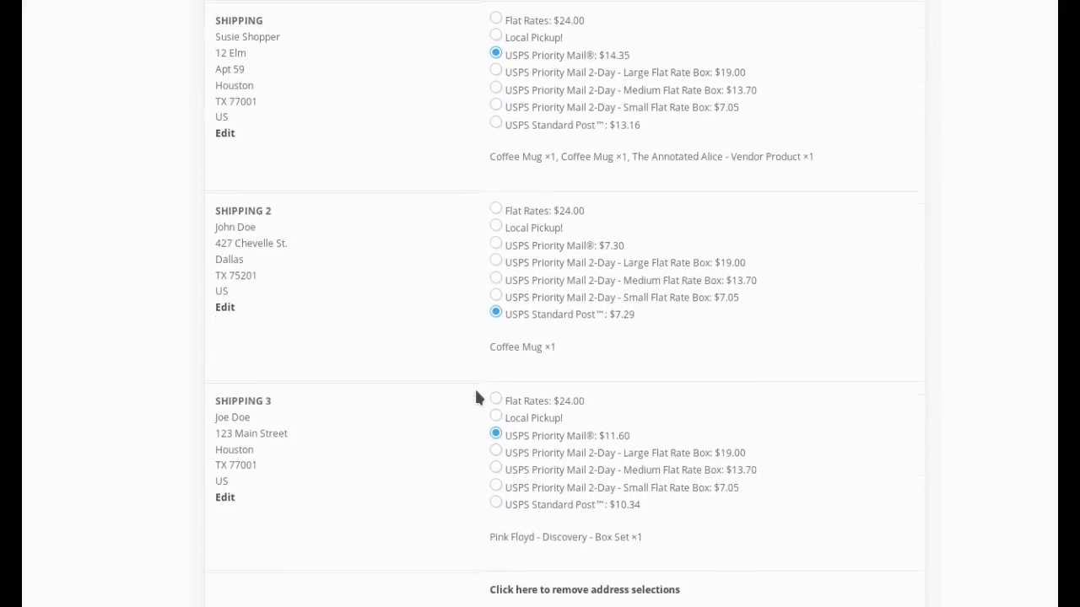
scroll("down", 3)
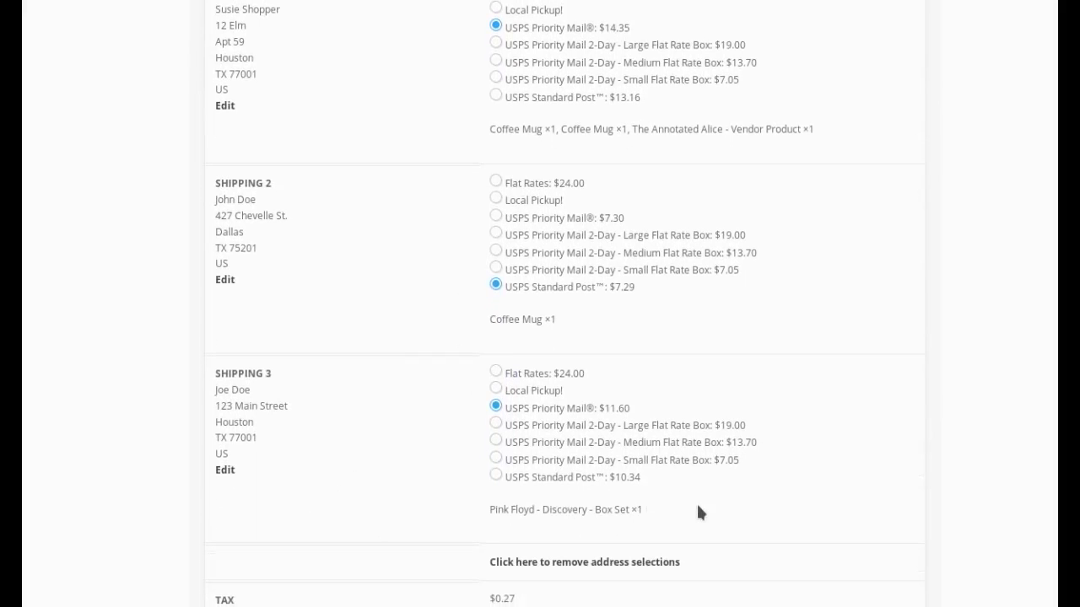
scroll("down", 3)
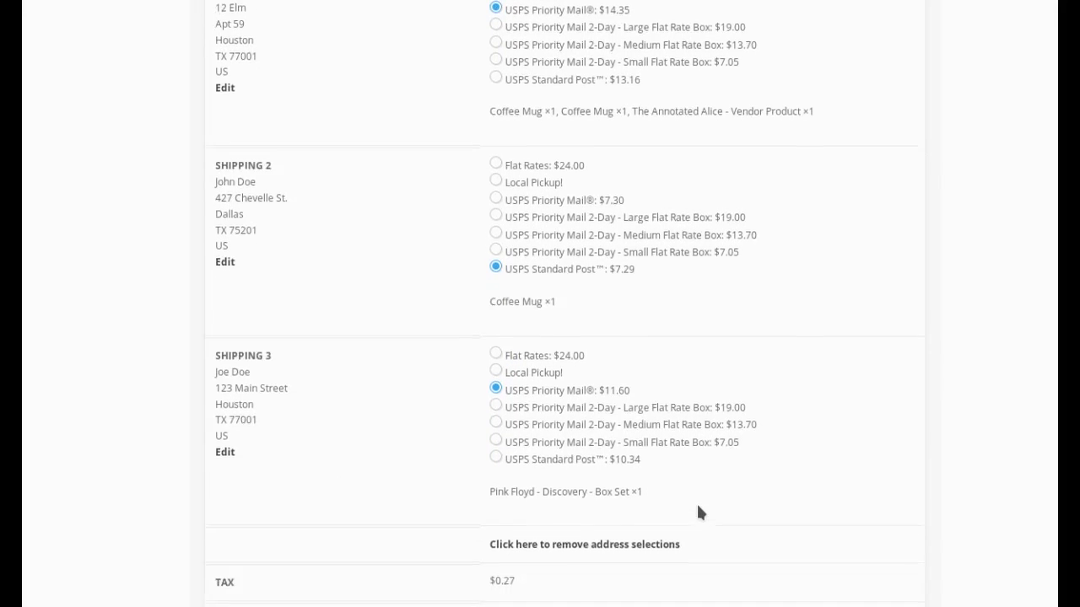
scroll("down", 3)
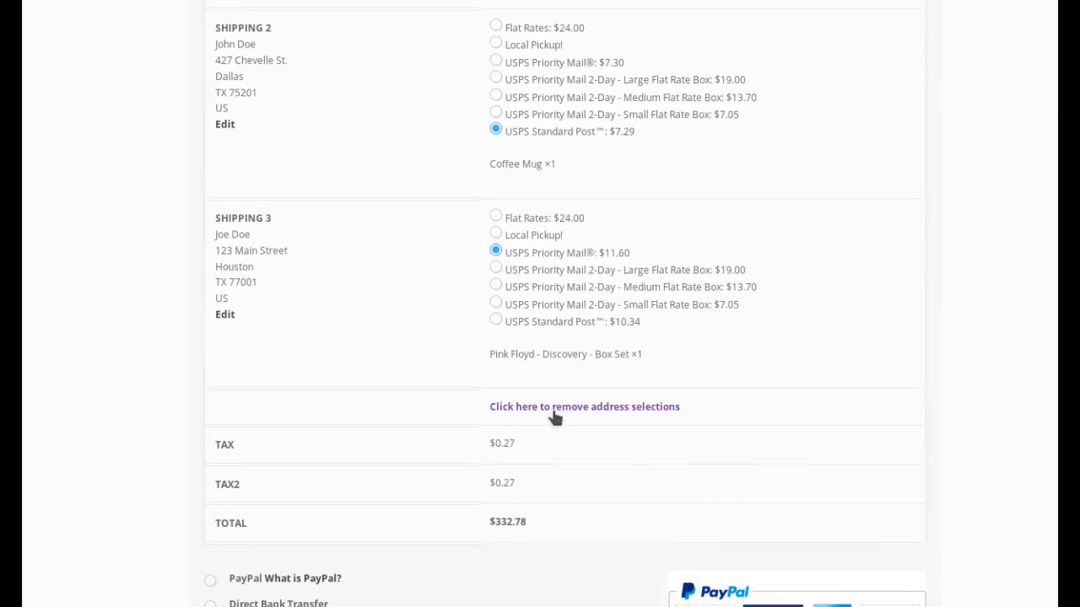
mouse_move(795, 422)
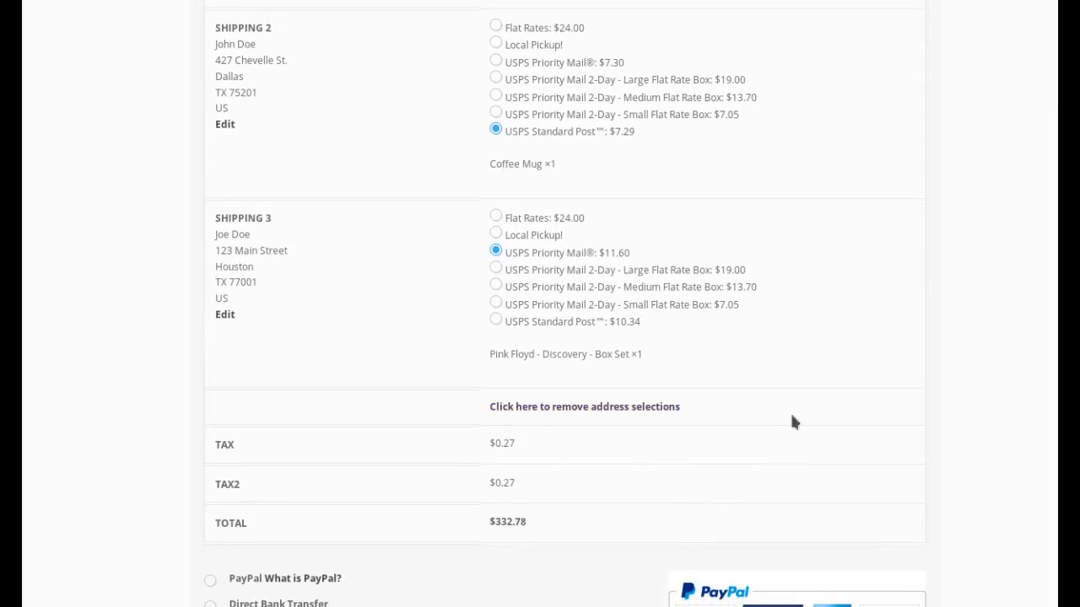
mouse_move(549, 418)
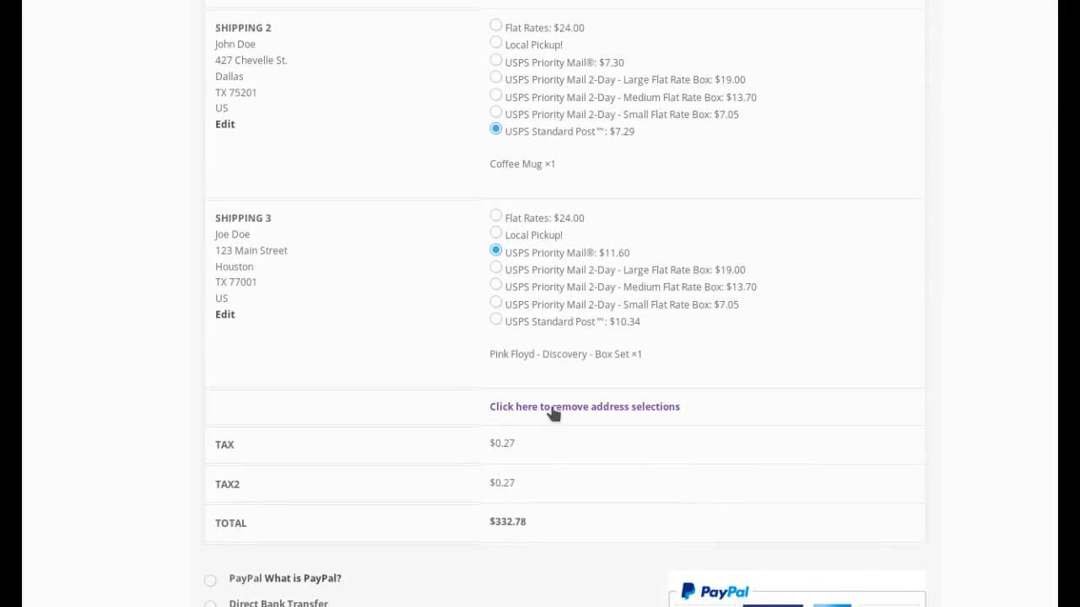
- Clear the multi-address assignments and enable shipping to a different address
left_click(584, 406)
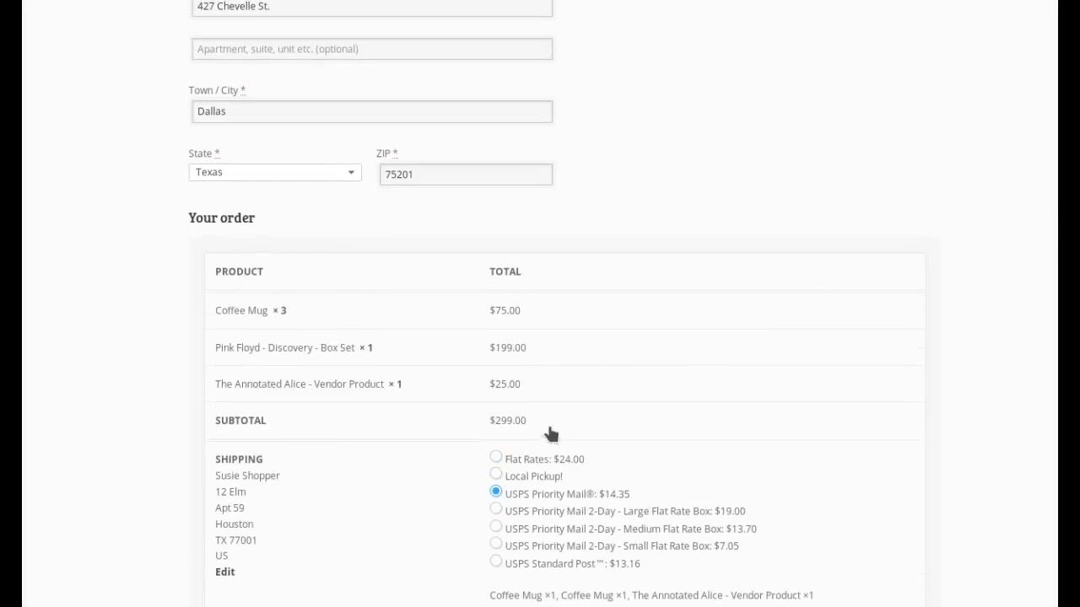
scroll("up", 3)
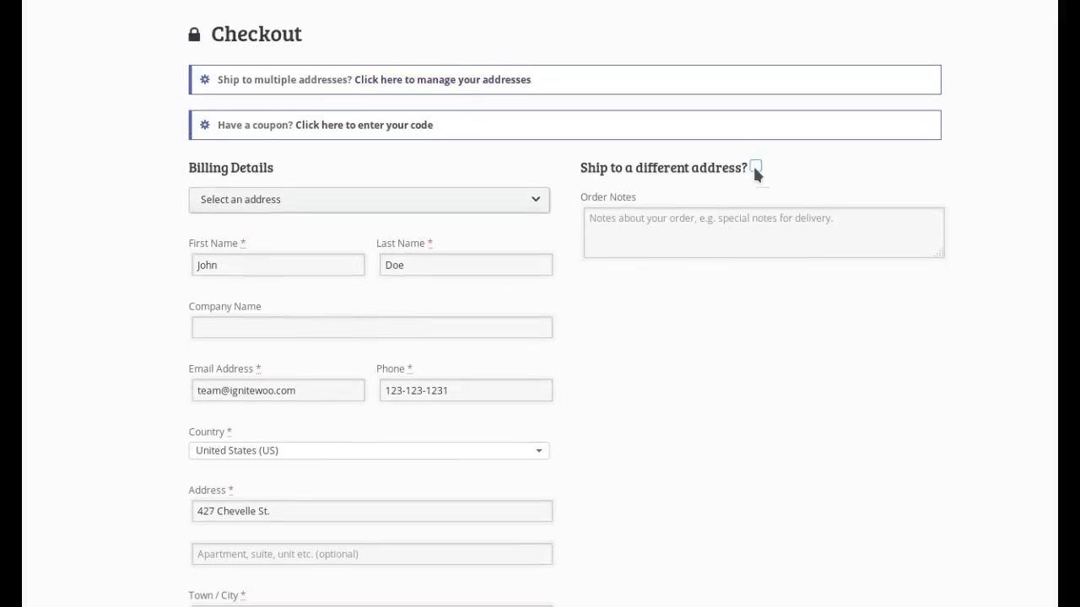
left_click(762, 165)
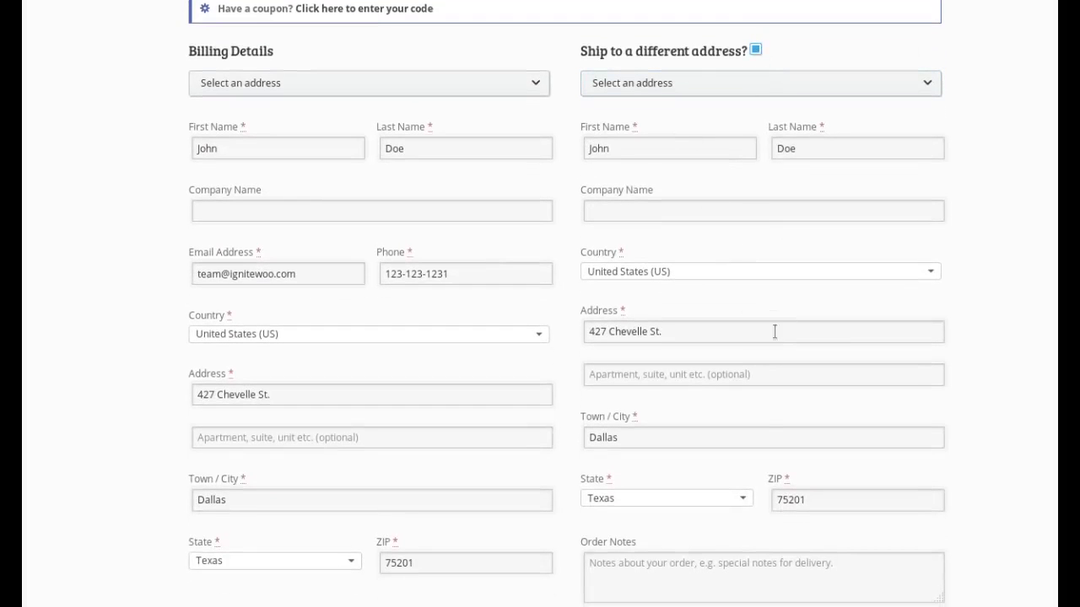
scroll("up", 3)
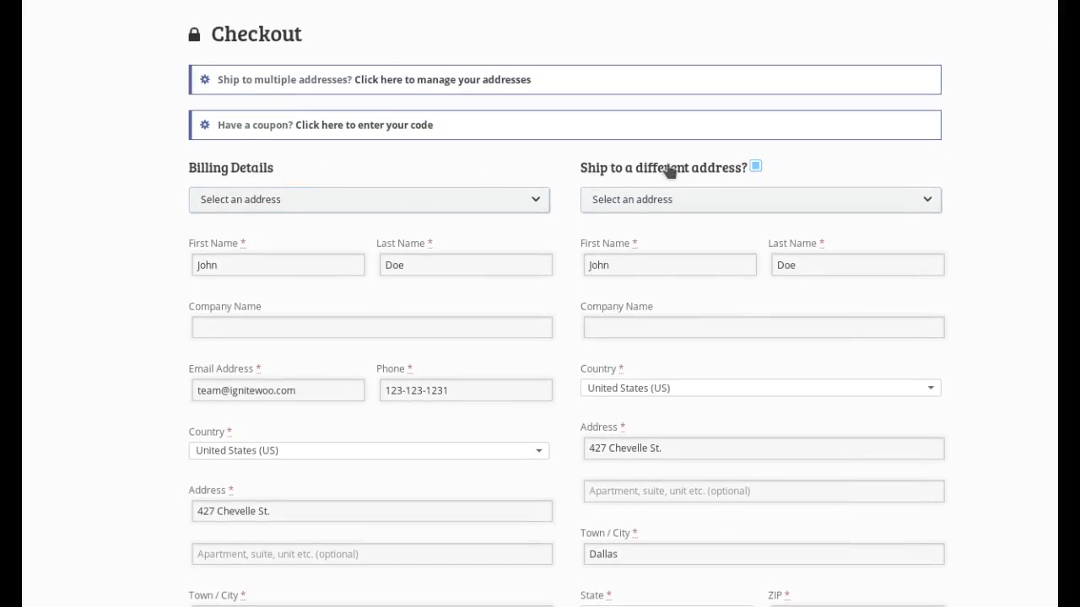
mouse_move(327, 187)
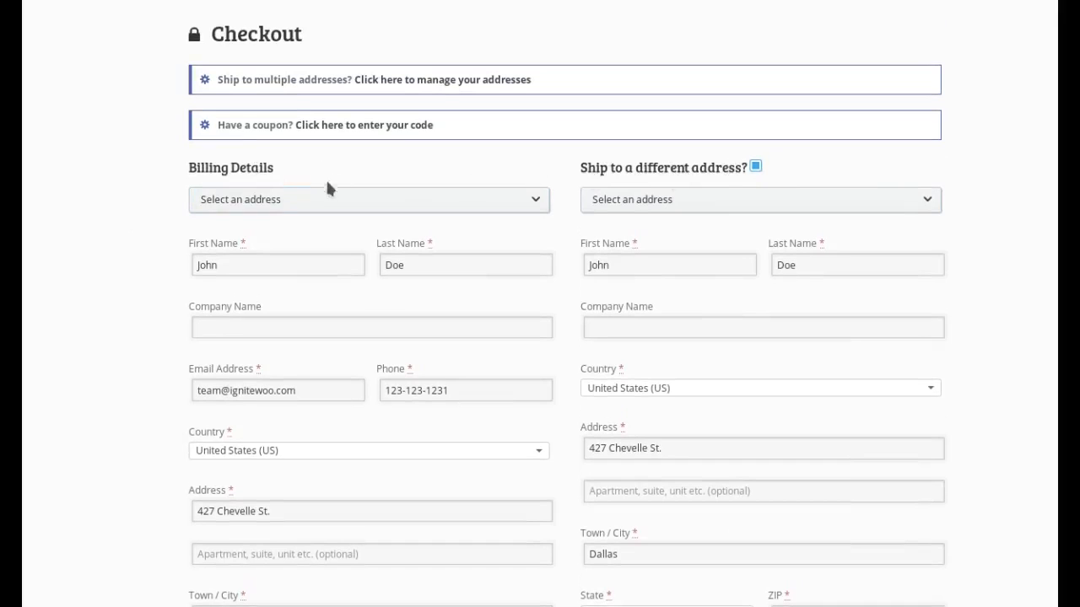
- Bill to the saved 123 Main Street address and ship to the saved 12 Elm, Apt 59 address
left_click(370, 199)
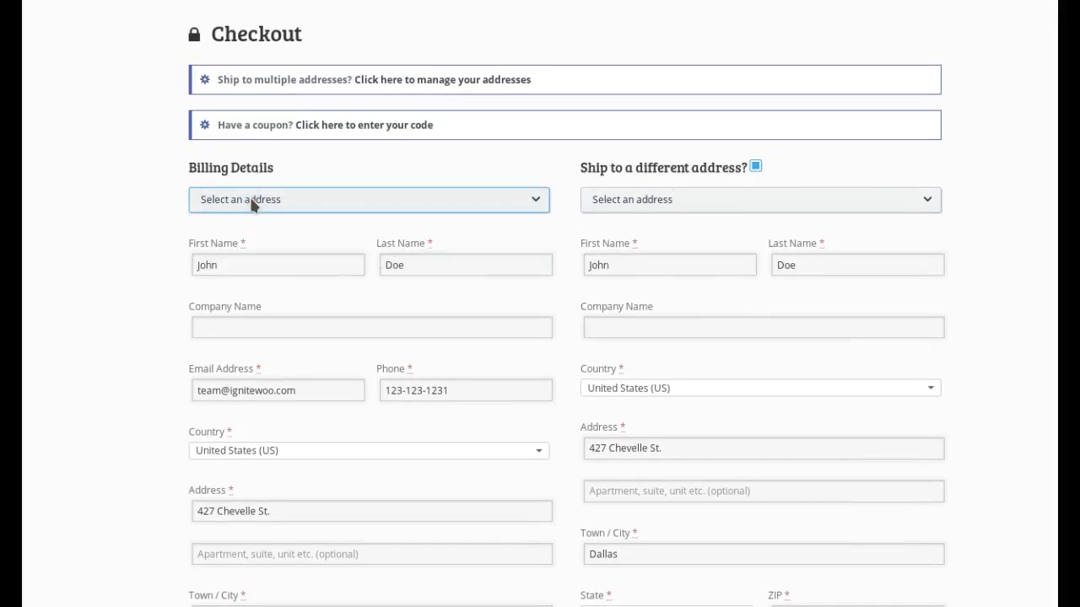
left_click(368, 200)
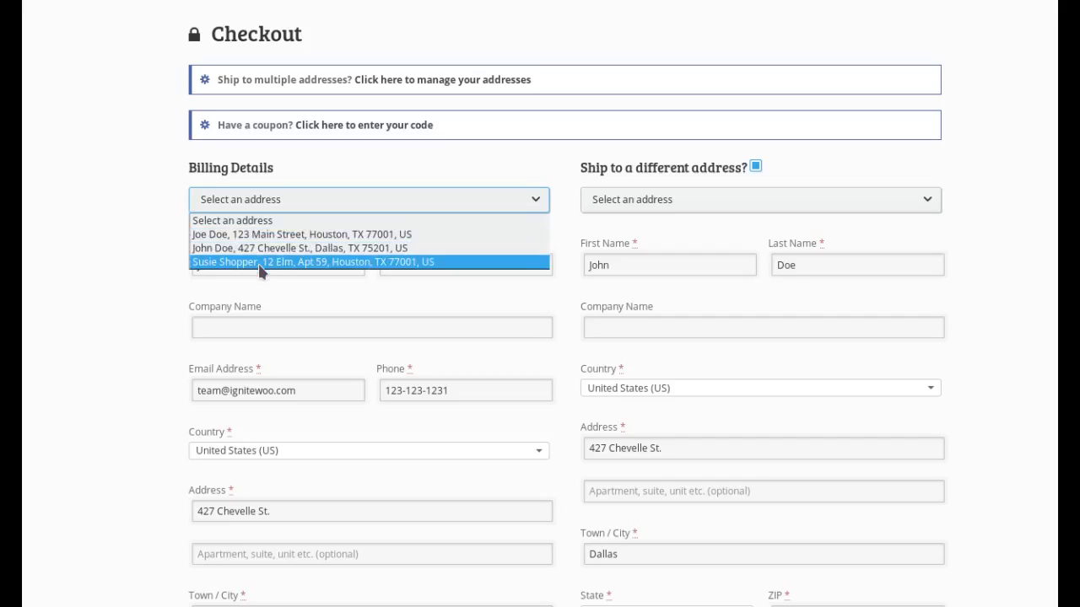
mouse_move(242, 276)
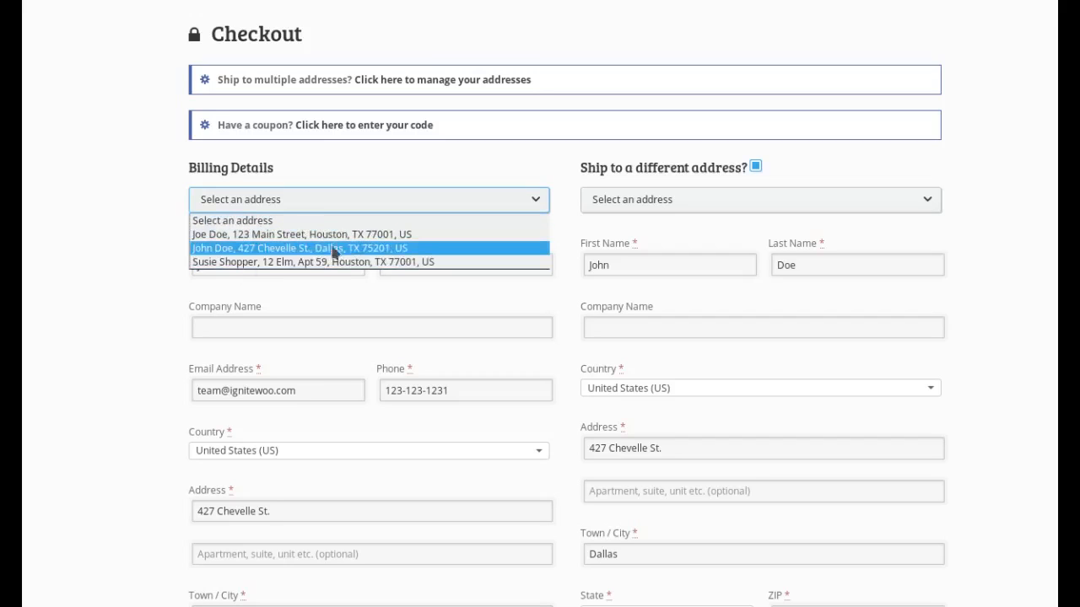
mouse_move(318, 241)
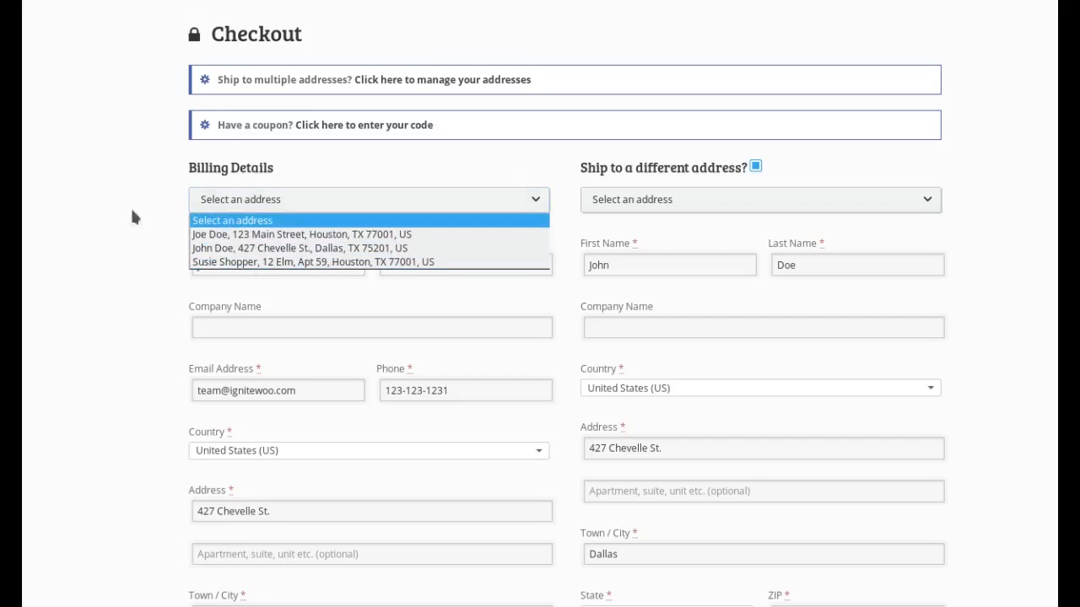
mouse_move(291, 261)
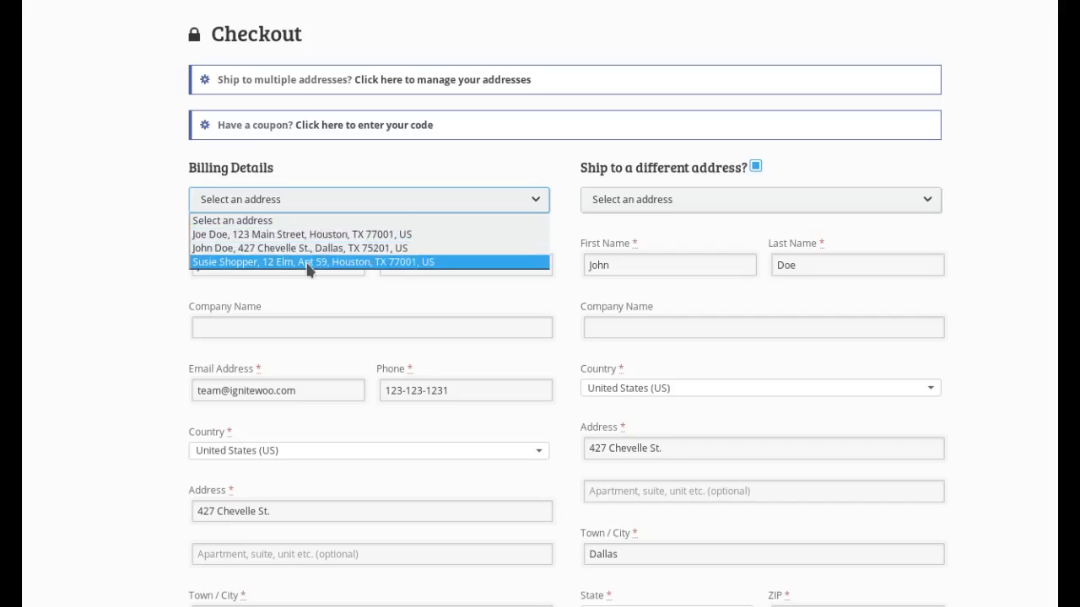
left_click(312, 262)
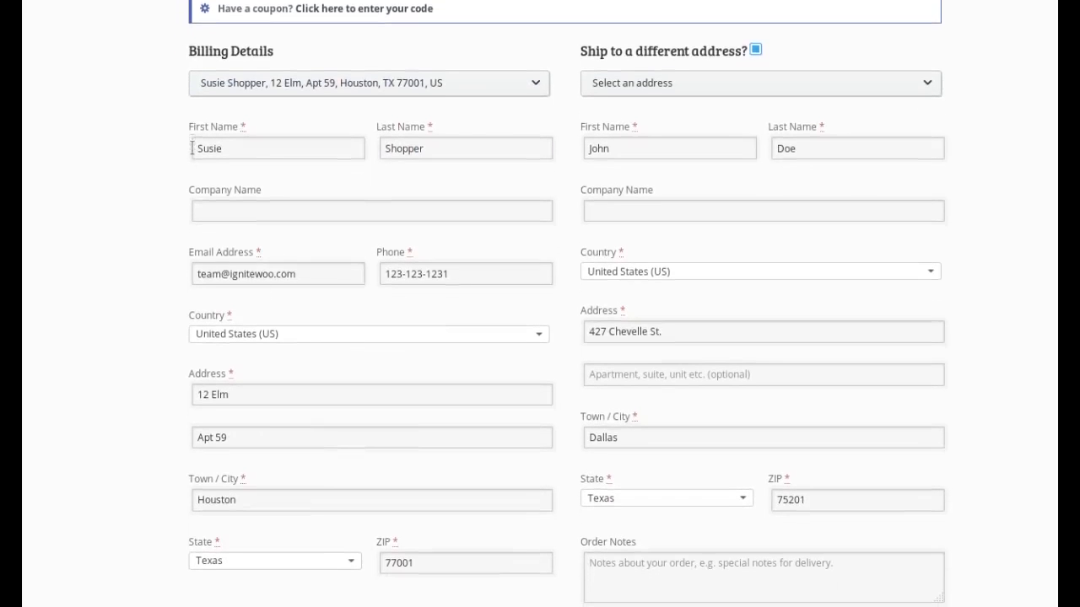
left_click(367, 83)
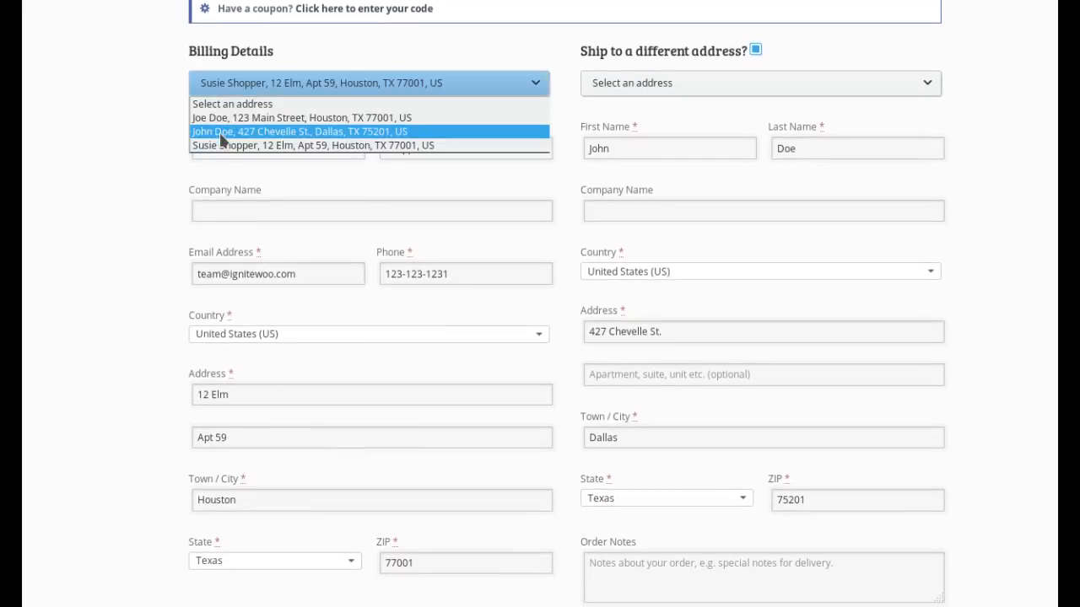
left_click(295, 131)
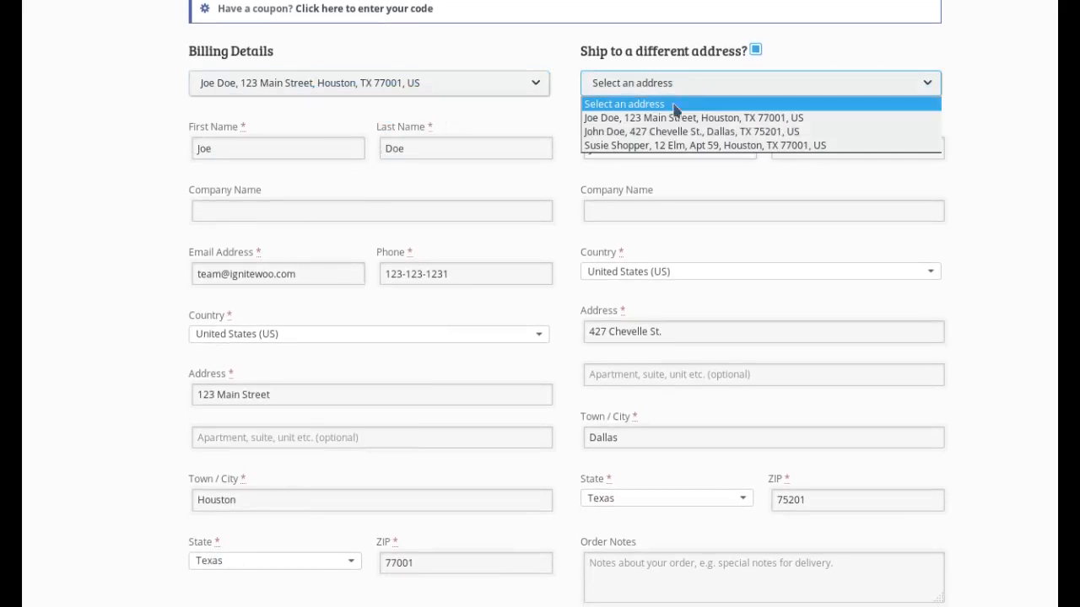
left_click(704, 145)
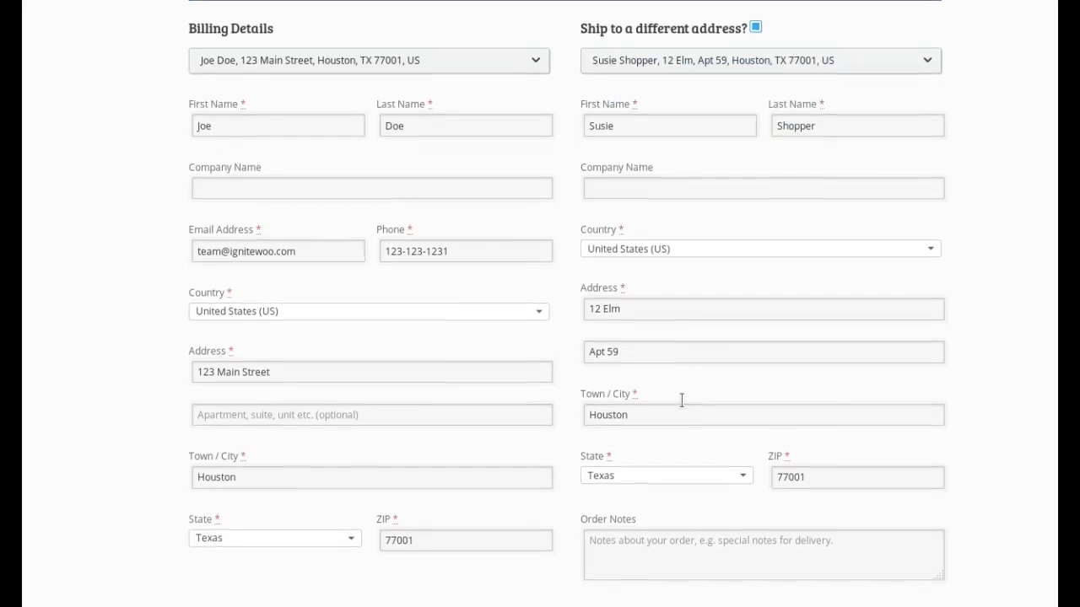
scroll("down", 3)
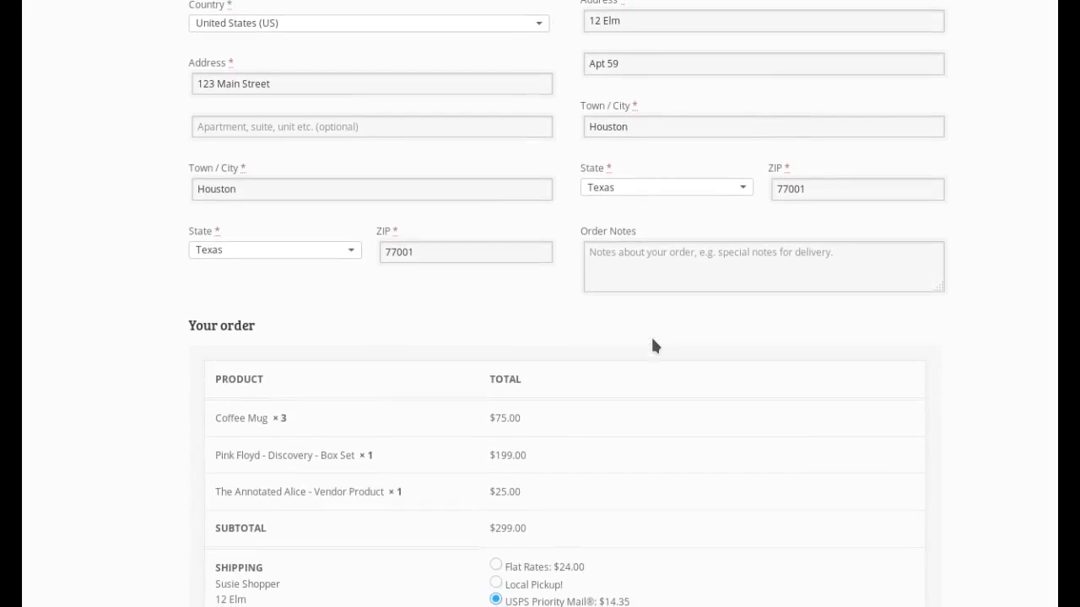
mouse_move(652, 339)
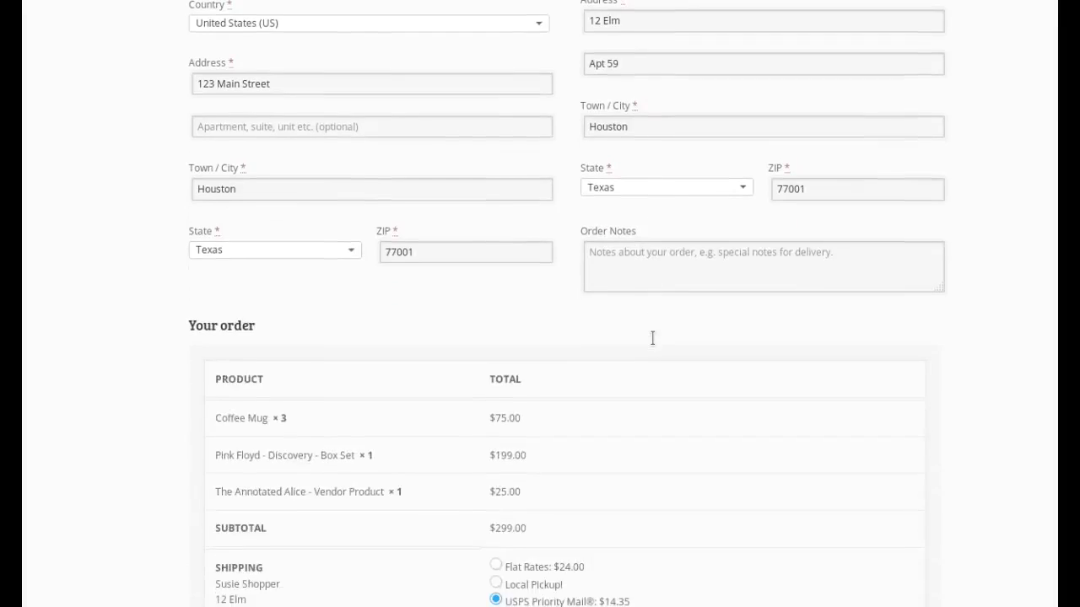
scroll("down", 3)
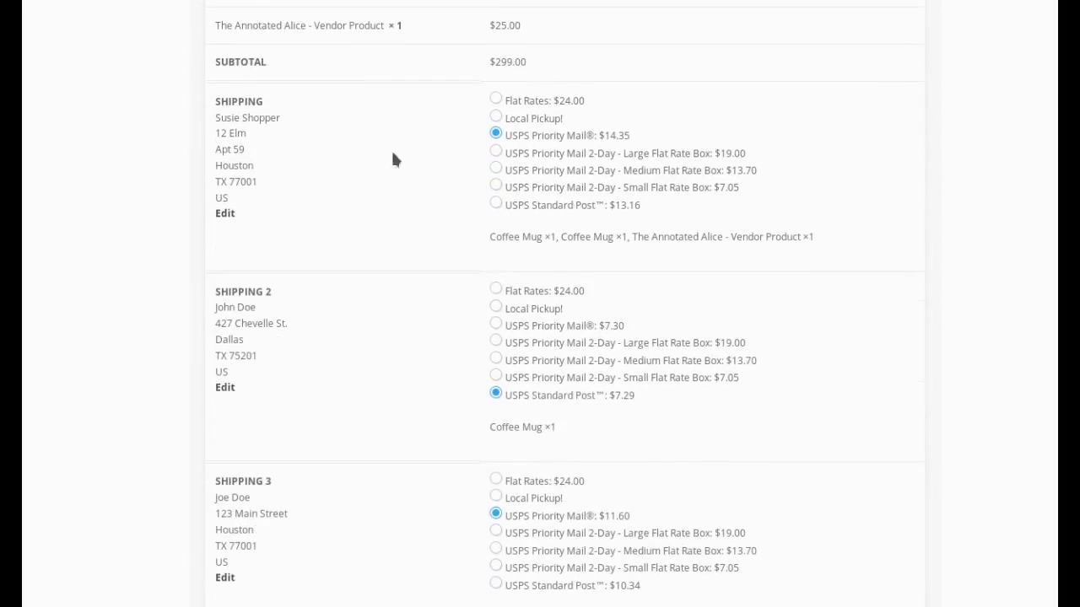
mouse_move(769, 234)
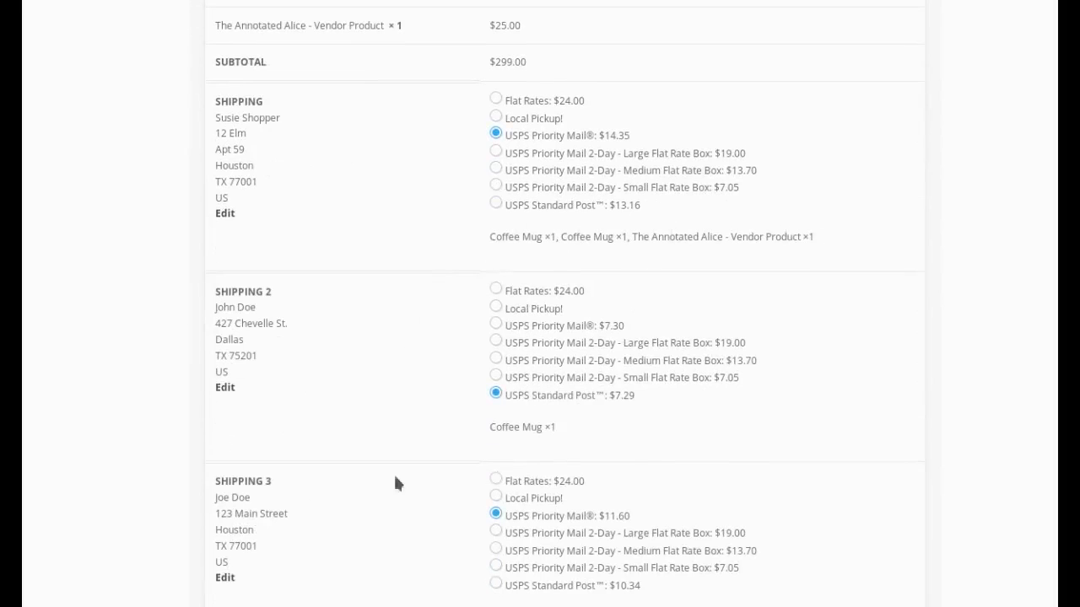
mouse_move(297, 492)
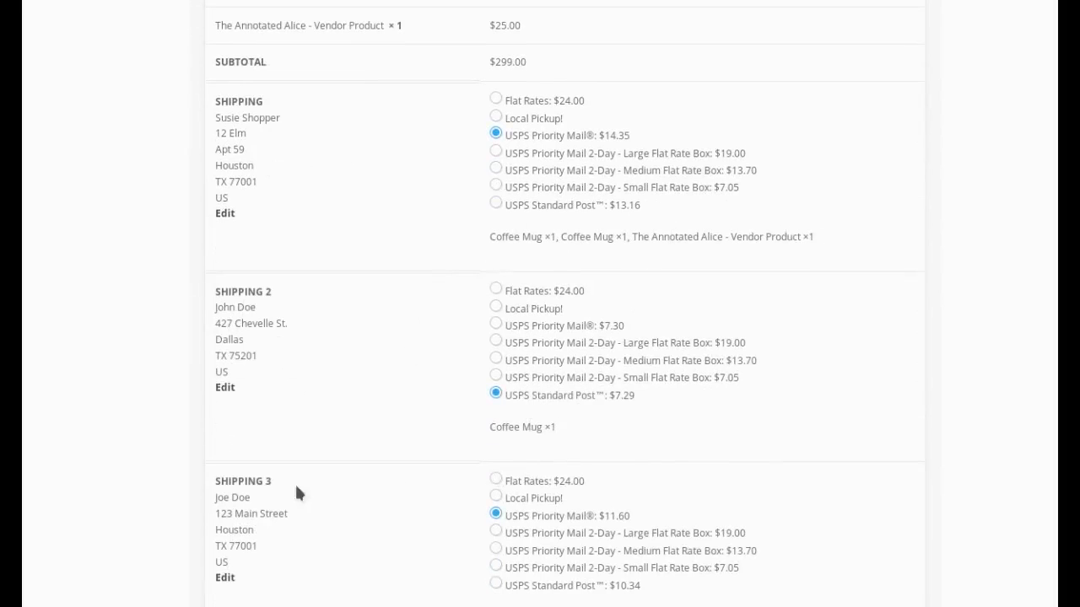
scroll("down", 3)
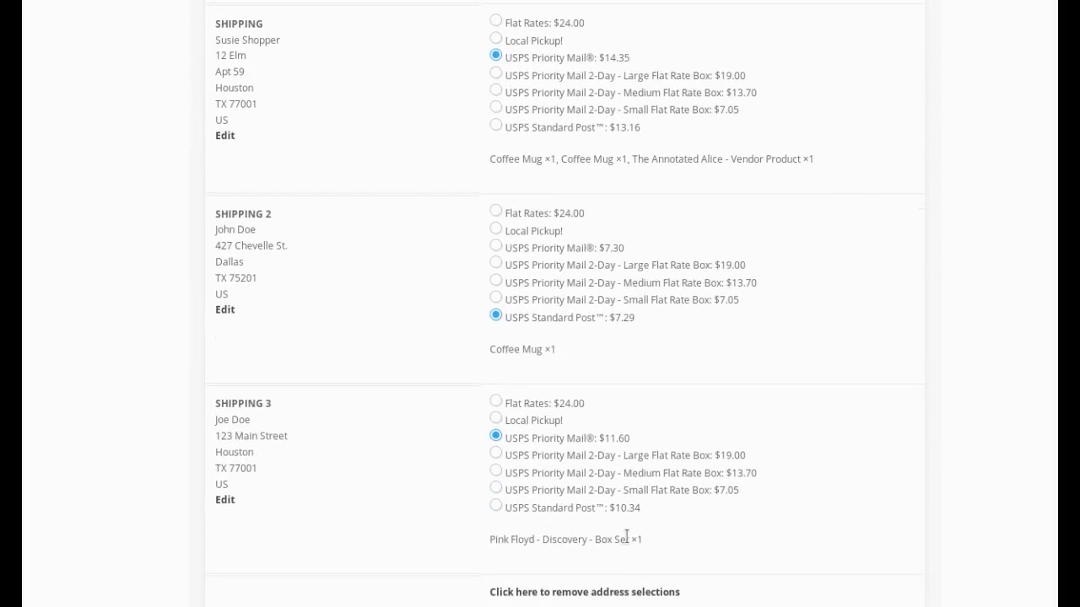
mouse_move(528, 403)
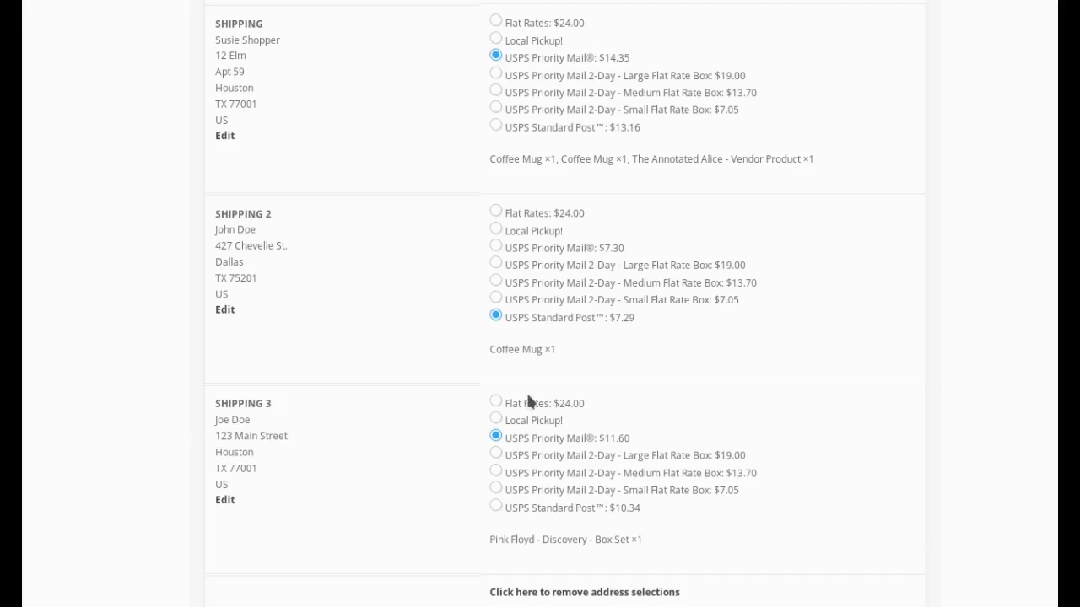
scroll("down", 3)
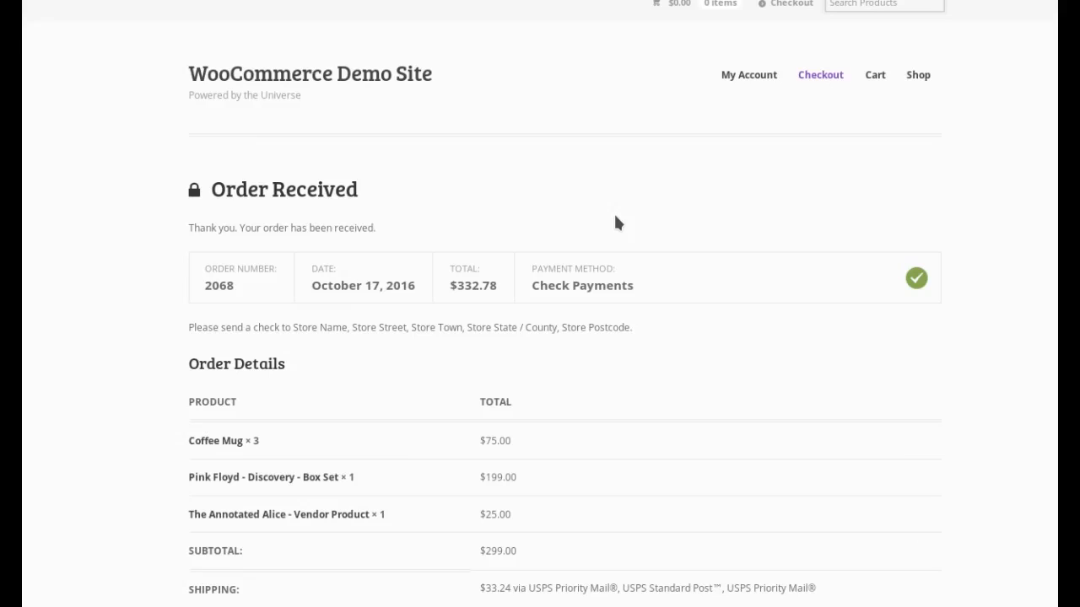
- Review order #2068 for $332.78 in the admin Orders list
scroll("down", 3)
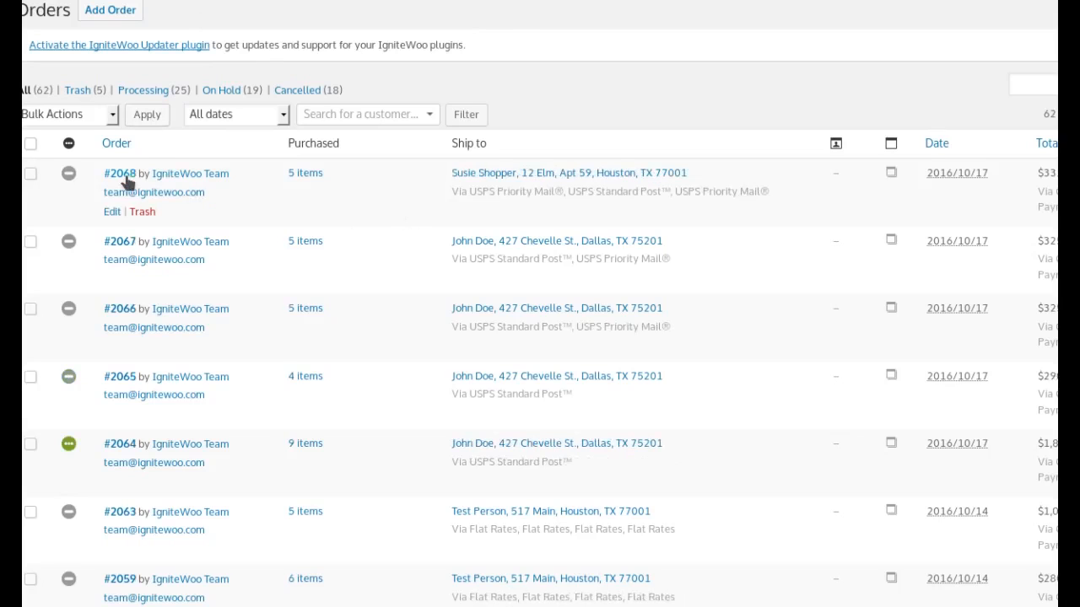
left_click(119, 173)
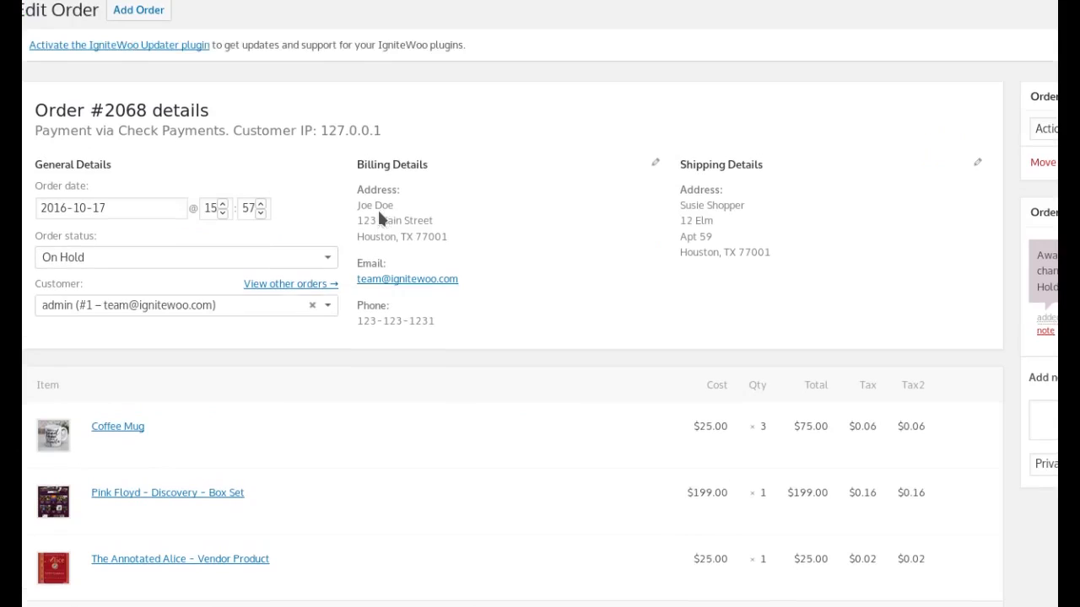
scroll("down", 3)
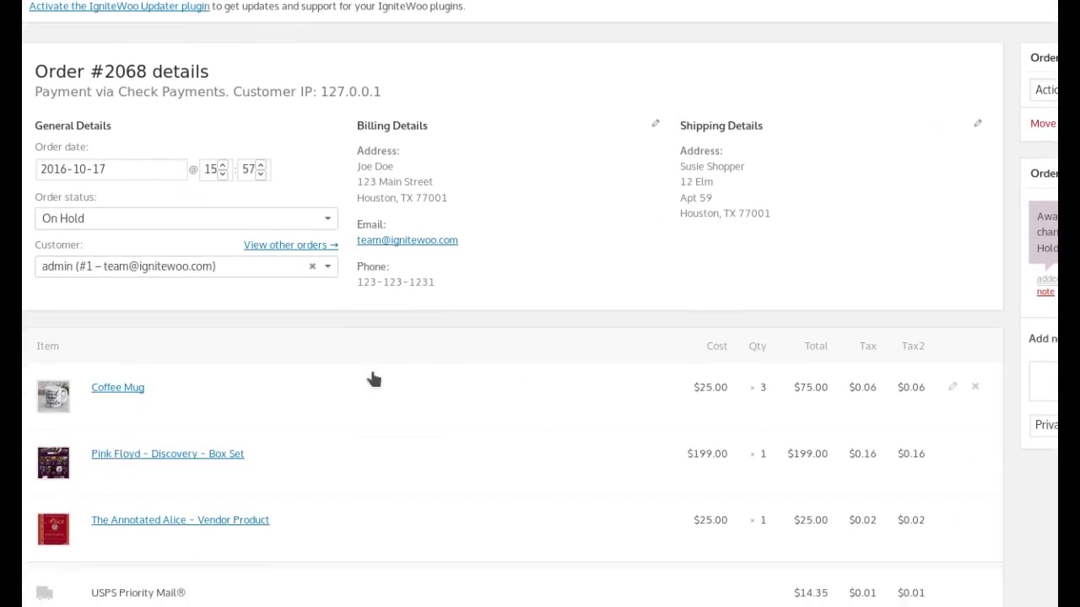
scroll("down", 3)
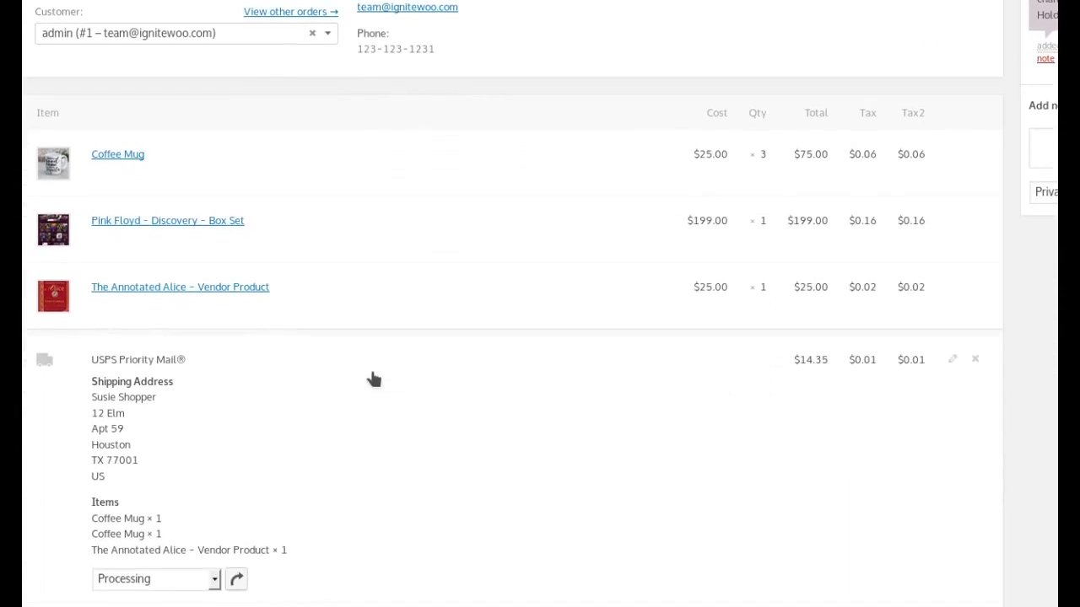
scroll("down", 3)
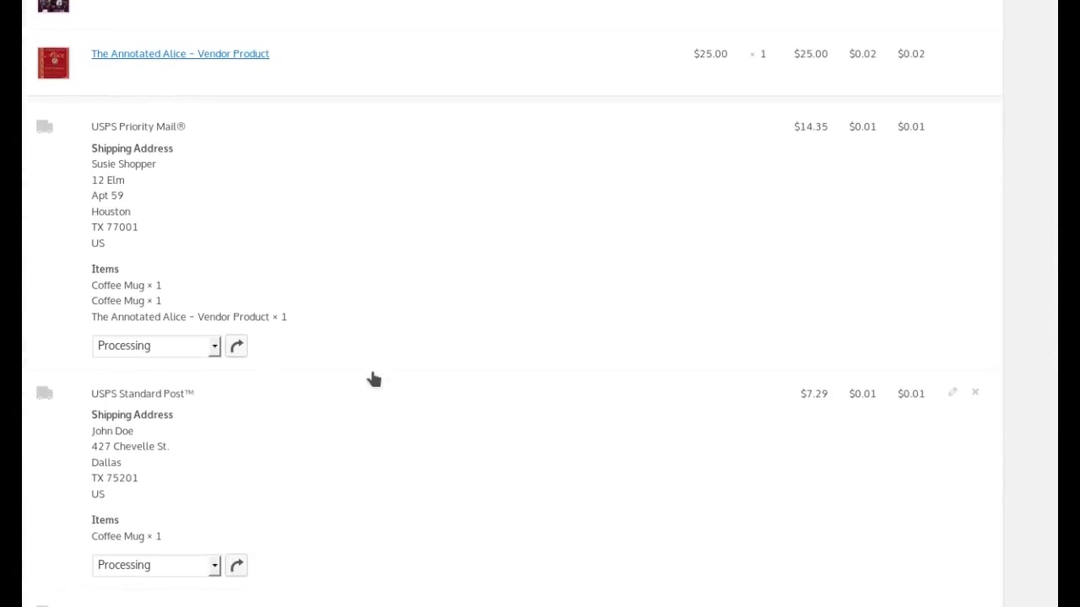
scroll("down", 3)
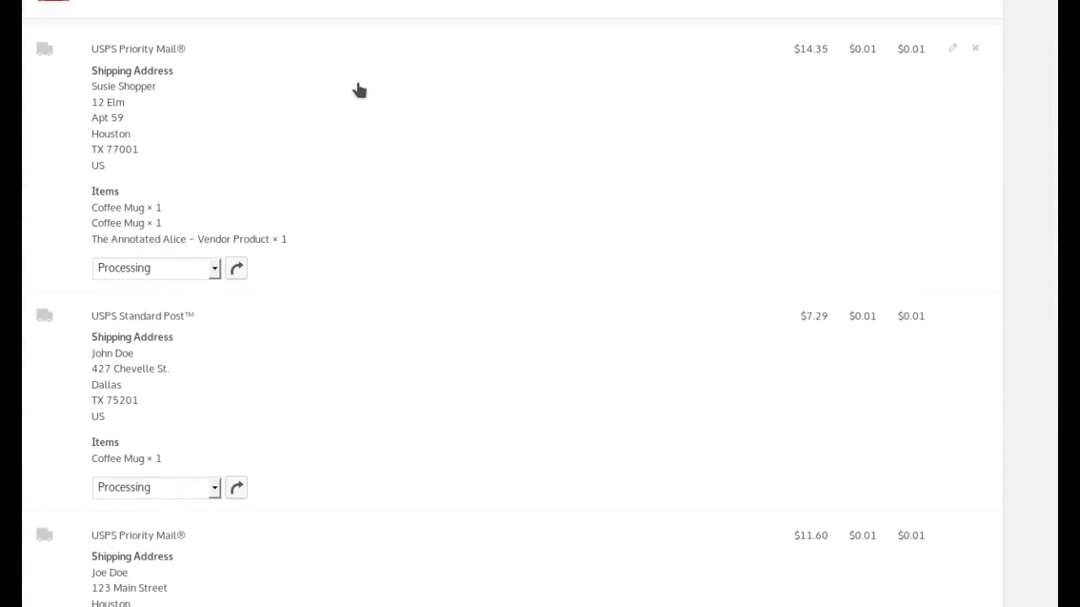
scroll("down", 3)
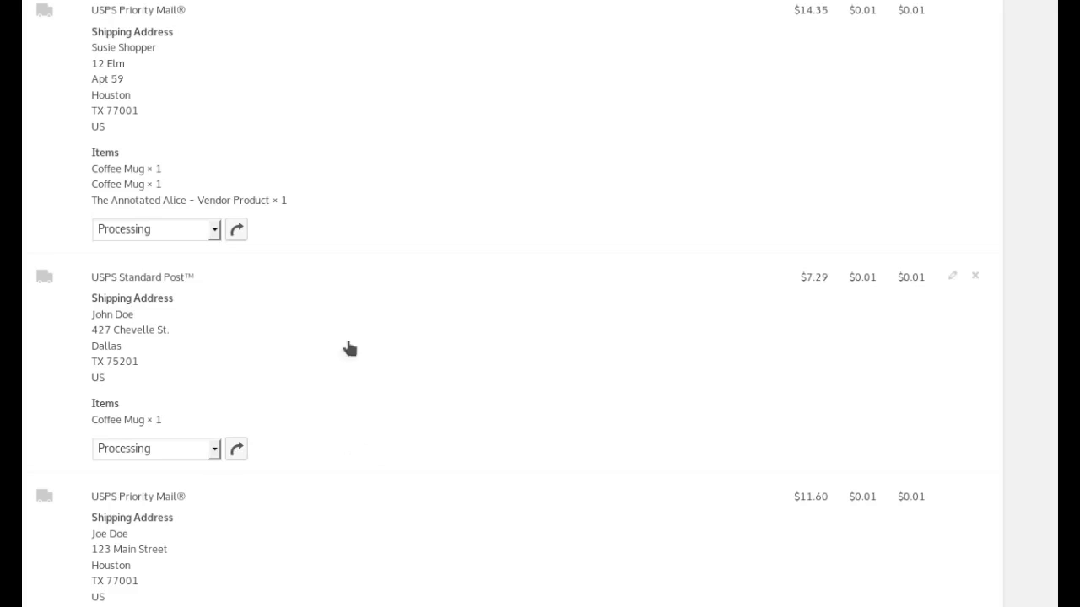
mouse_move(799, 161)
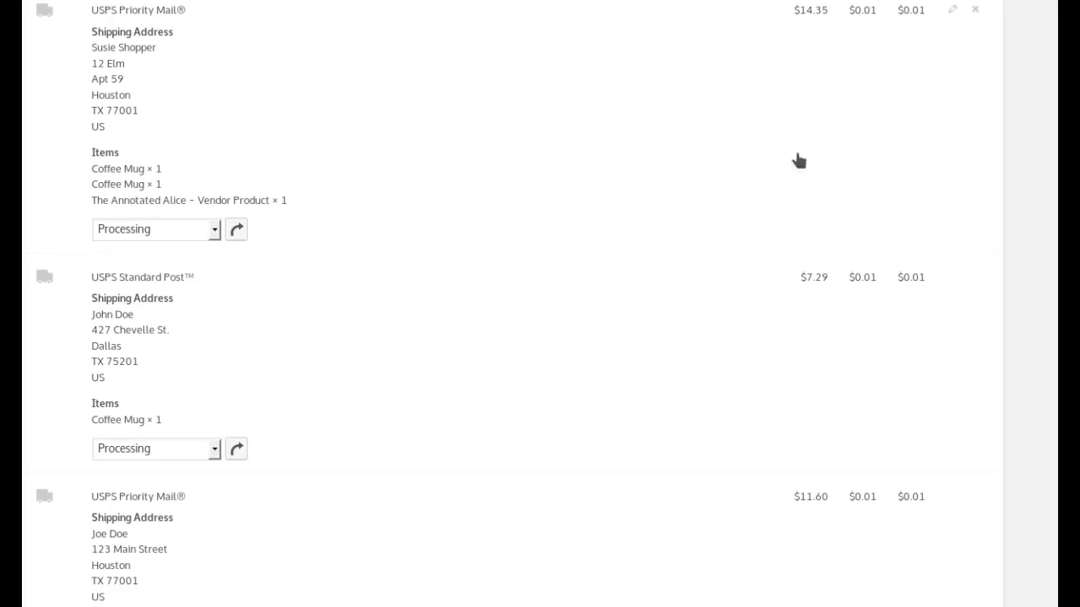
mouse_move(130, 35)
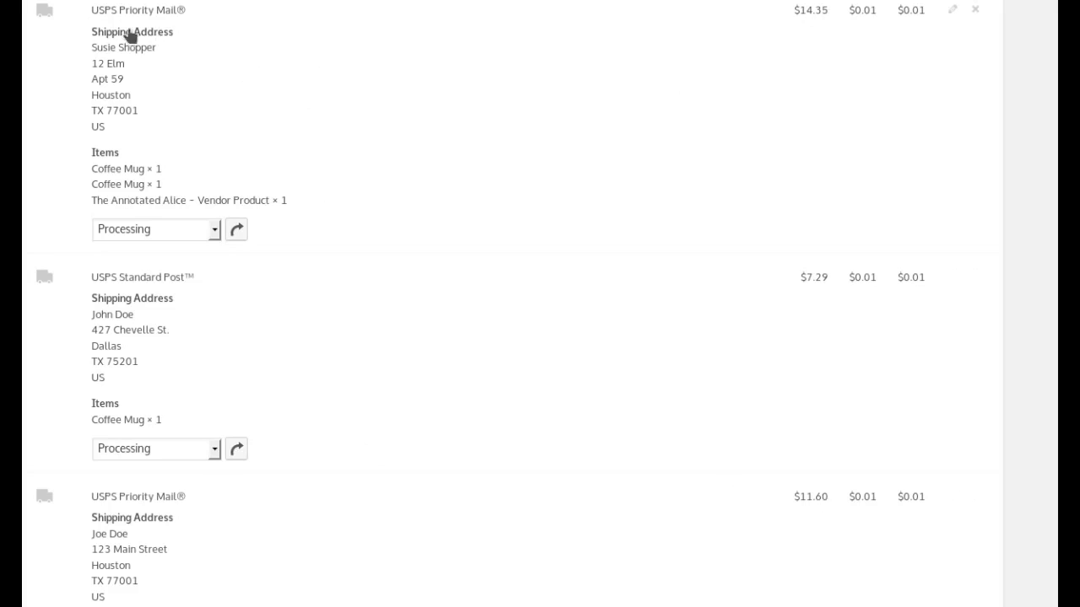
mouse_move(166, 209)
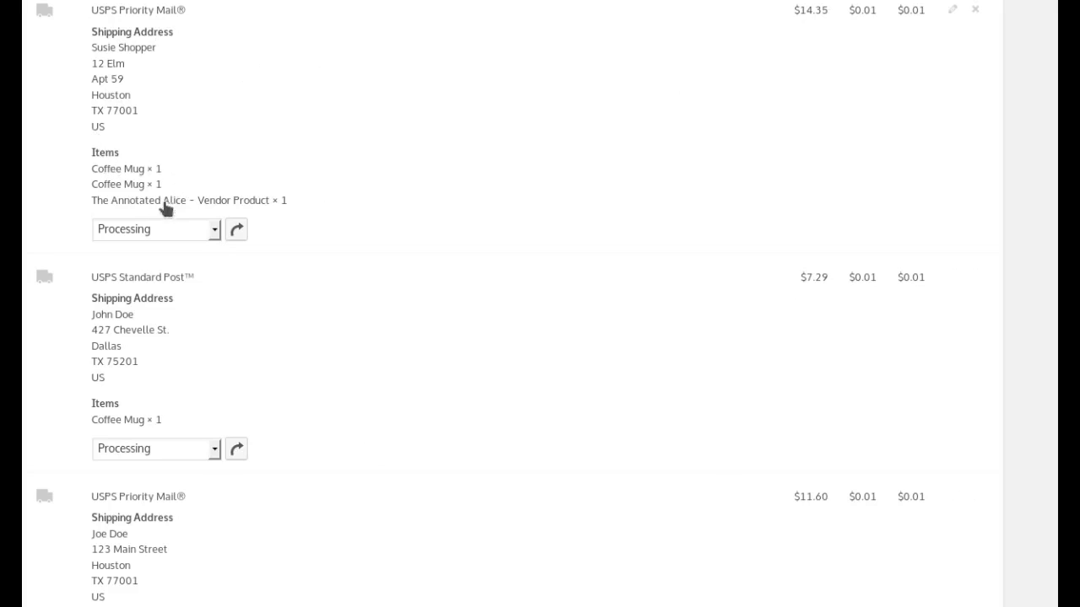
mouse_move(88, 52)
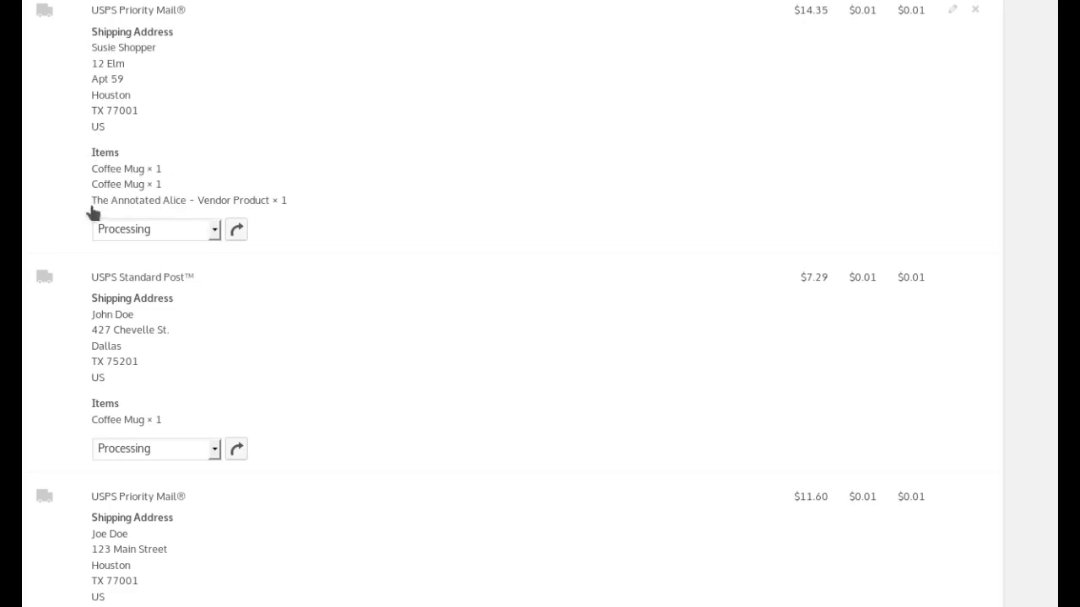
mouse_move(369, 347)
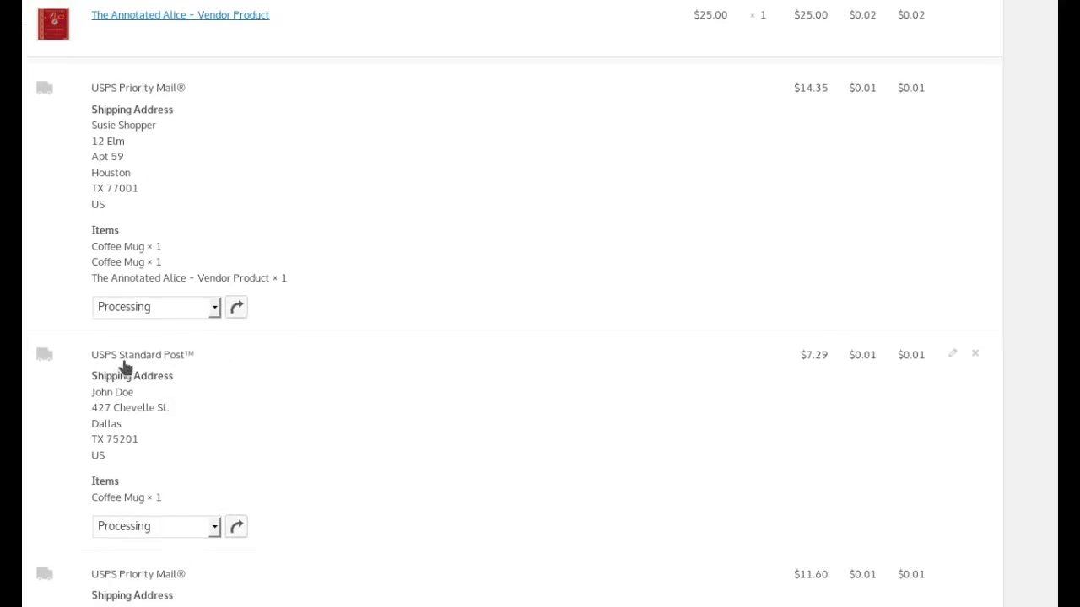
scroll("down", 3)
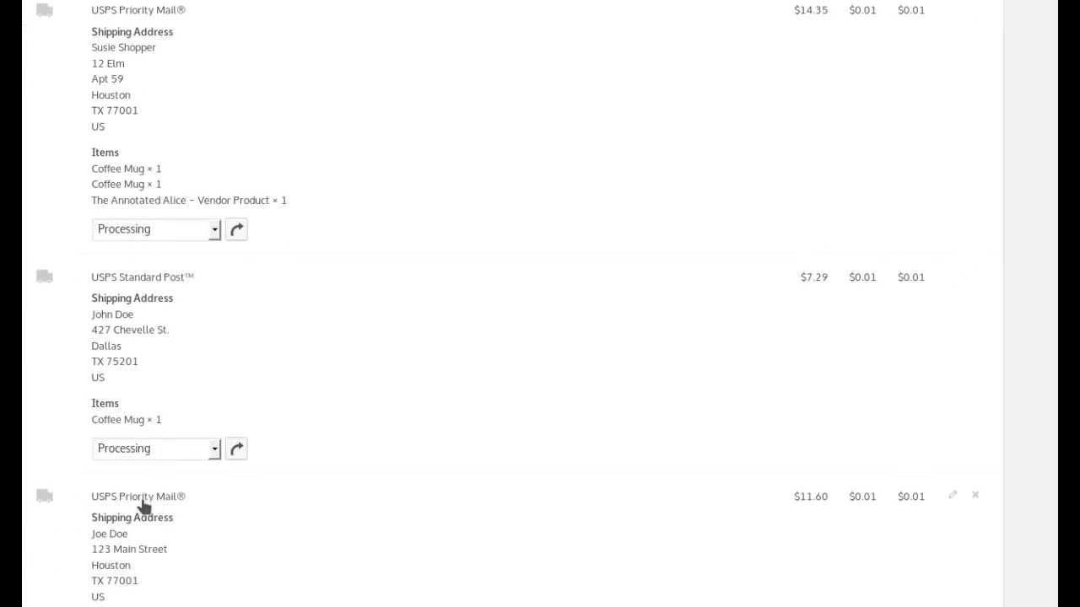
mouse_move(241, 551)
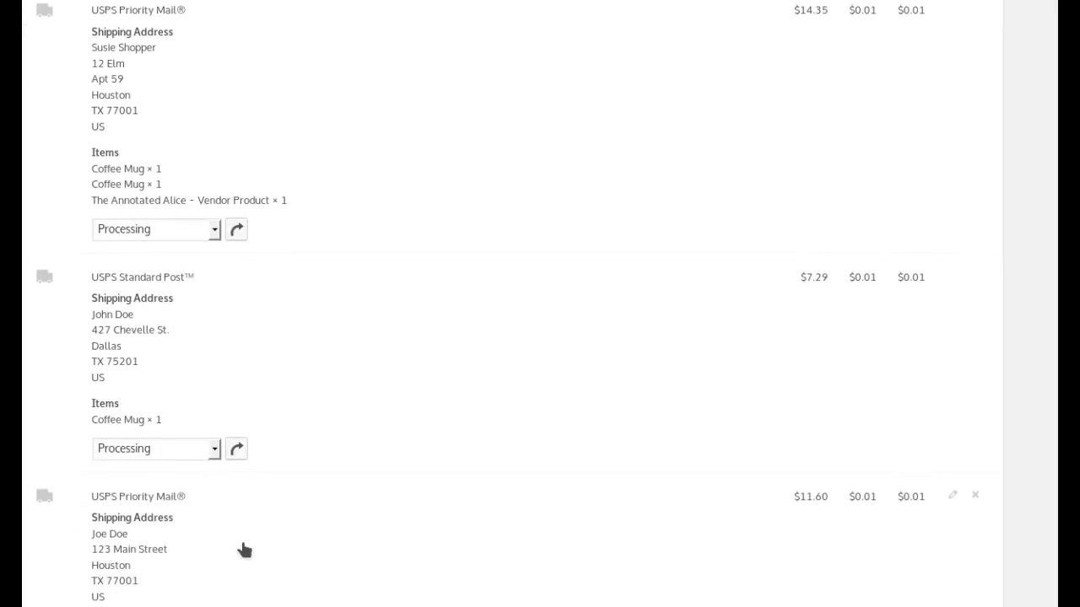
mouse_move(293, 450)
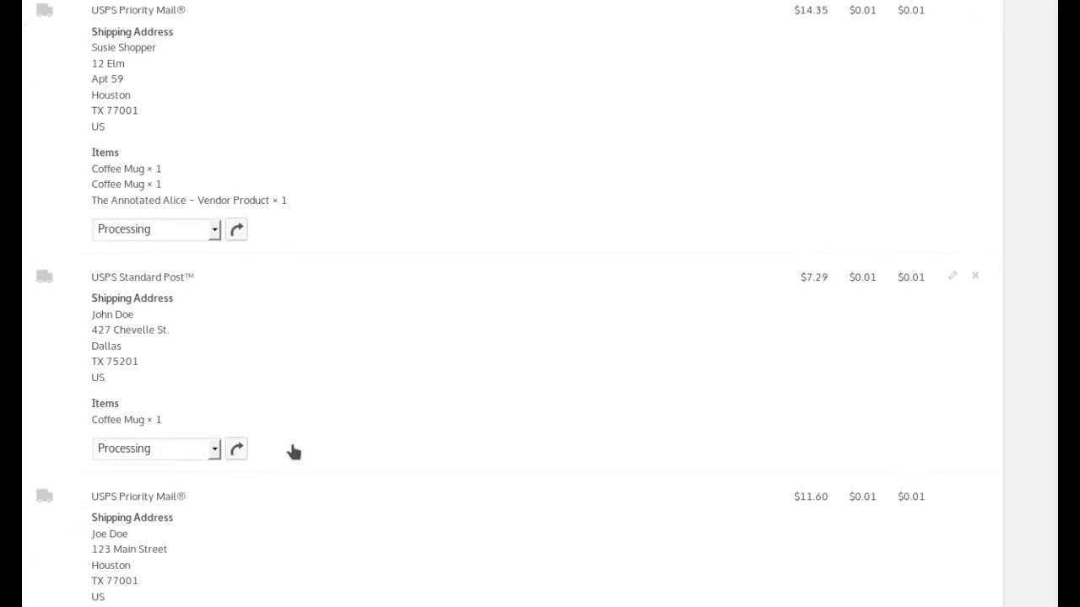
scroll("up", 3)
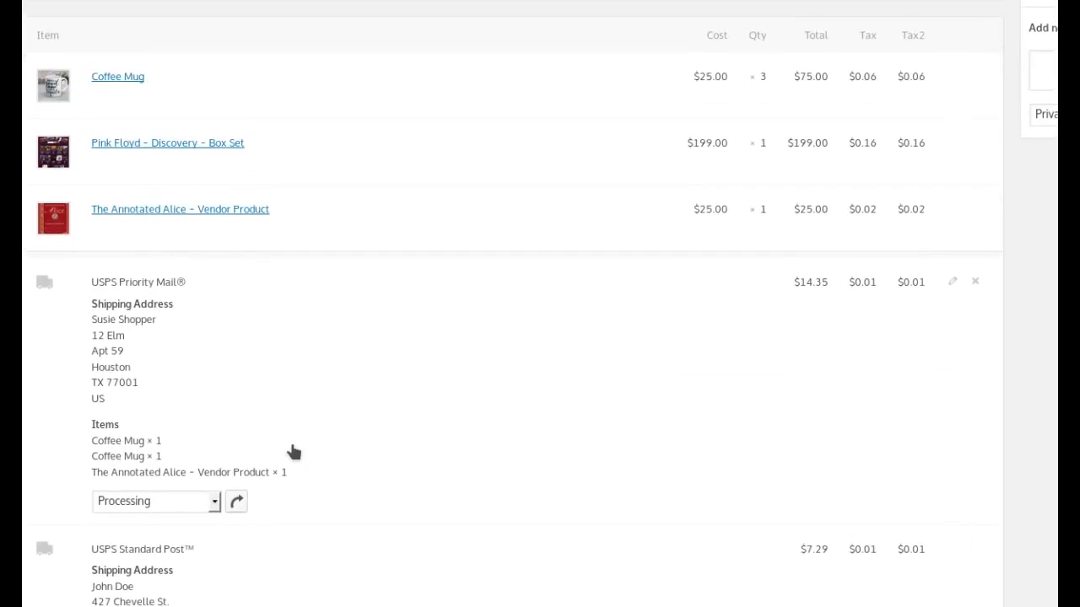
scroll("down", 3)
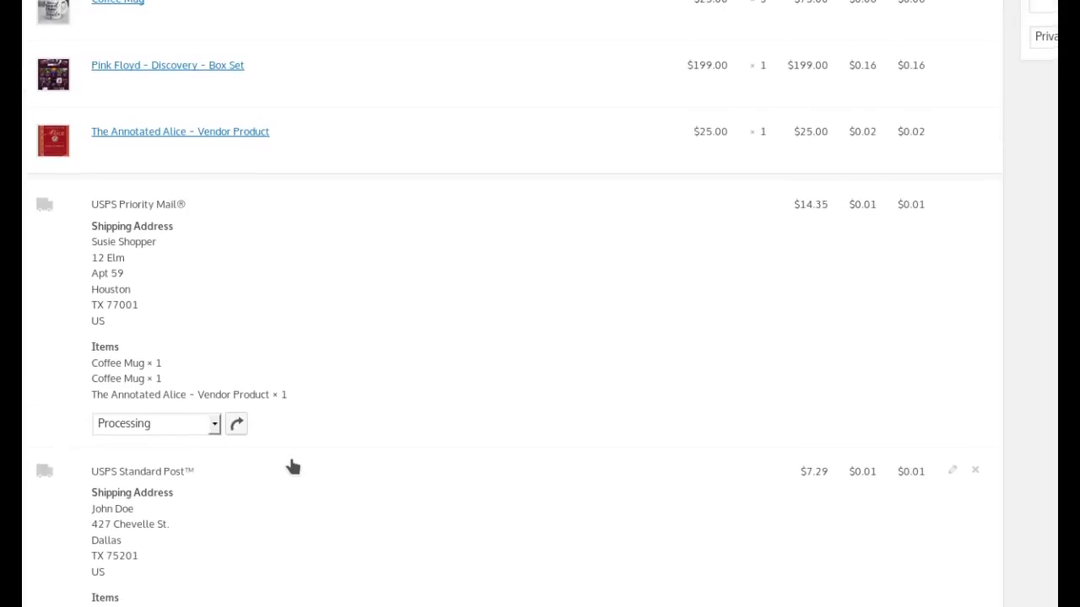
- Mark the USPS Priority Mail shipment to Houston as Completed instead of Processing
scroll("down", 3)
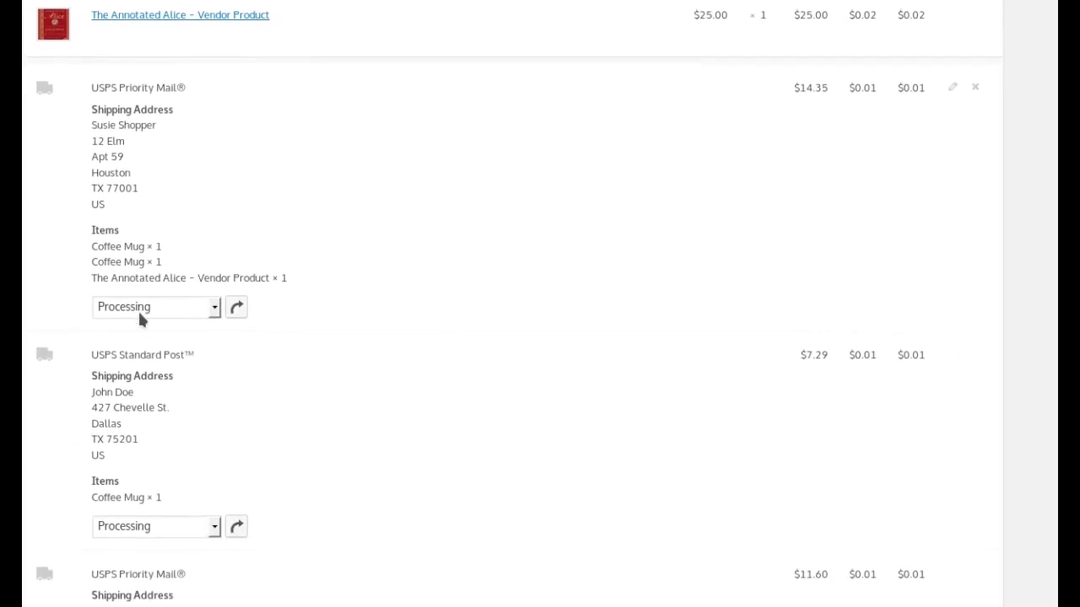
mouse_move(237, 308)
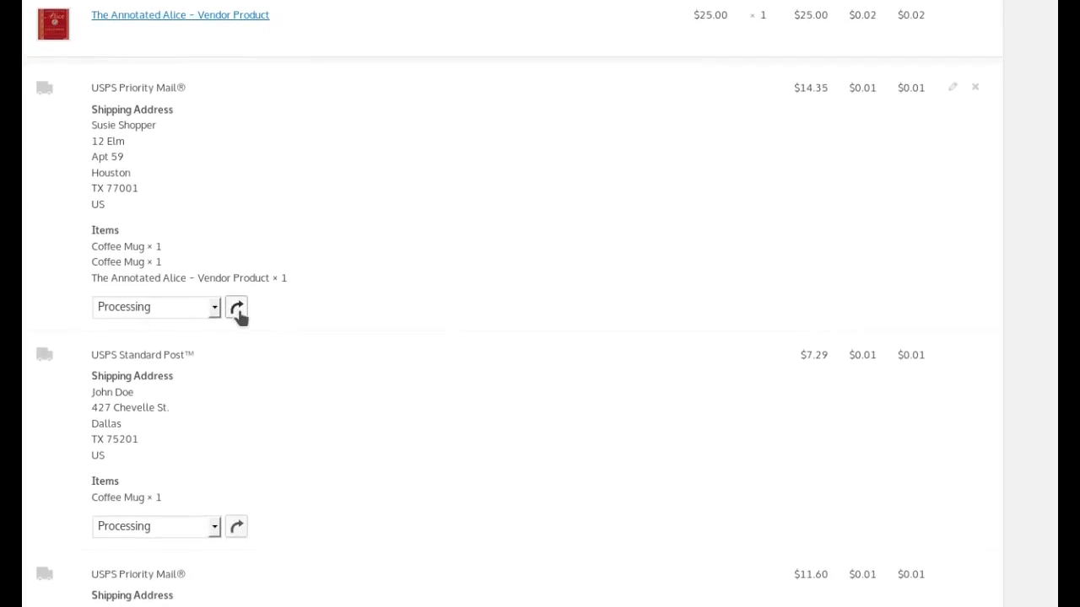
mouse_move(169, 310)
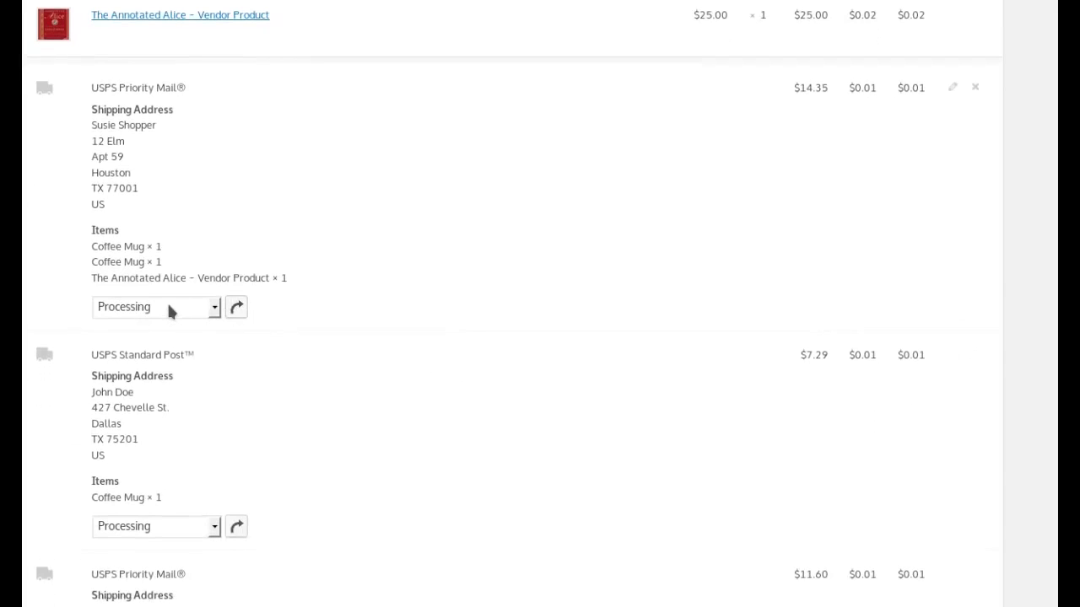
mouse_move(161, 251)
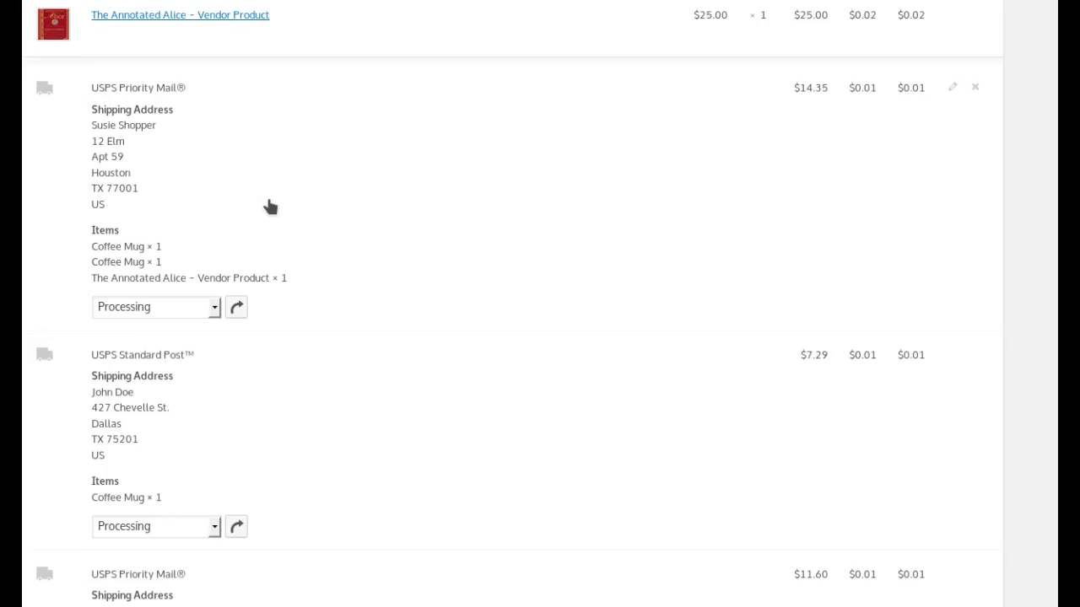
mouse_move(251, 431)
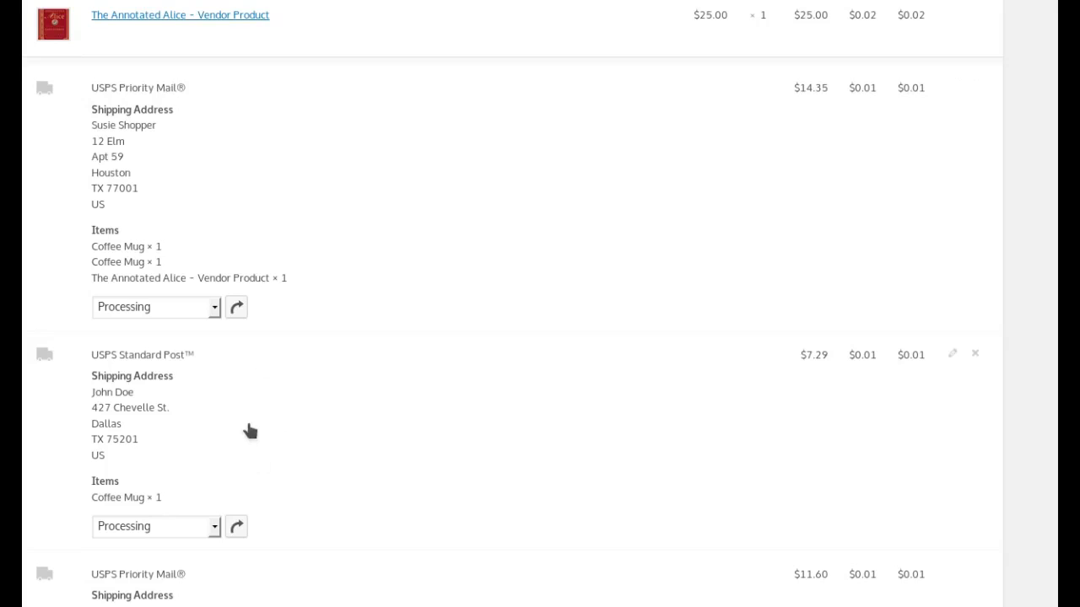
mouse_move(207, 307)
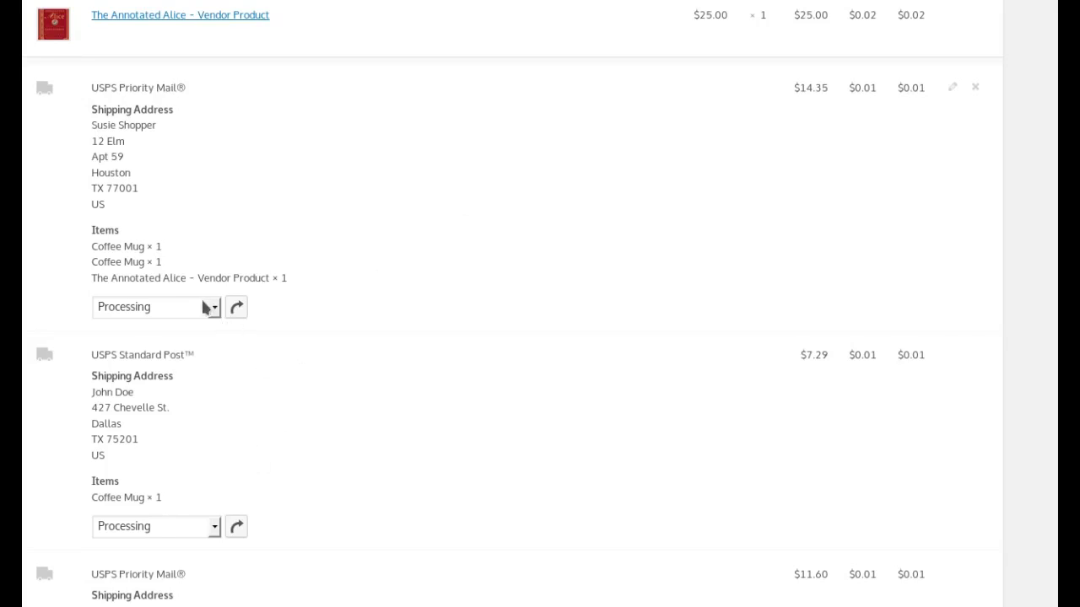
mouse_move(190, 309)
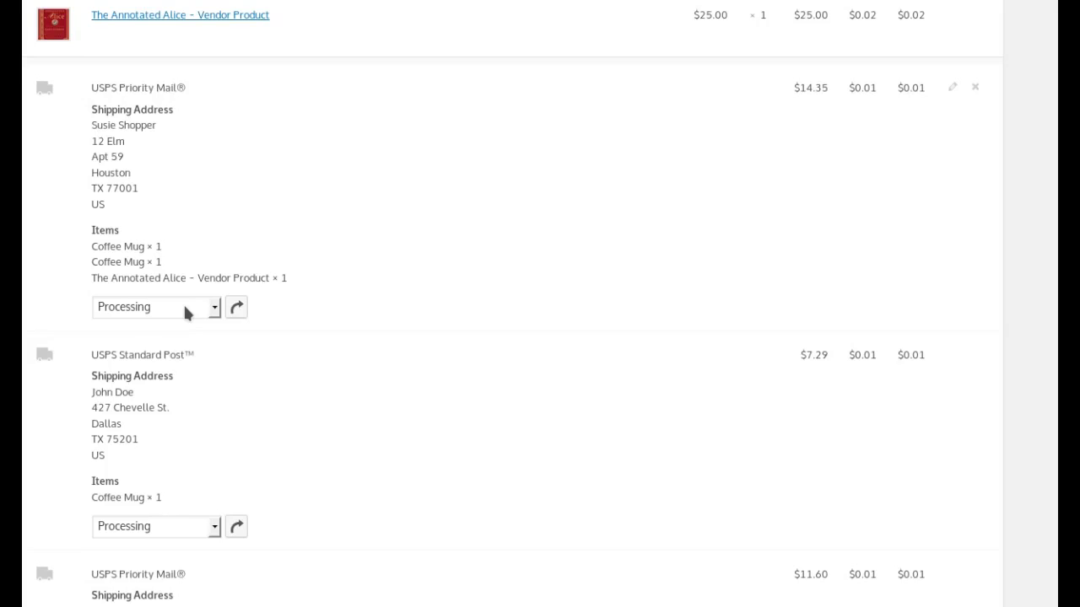
left_click(156, 308)
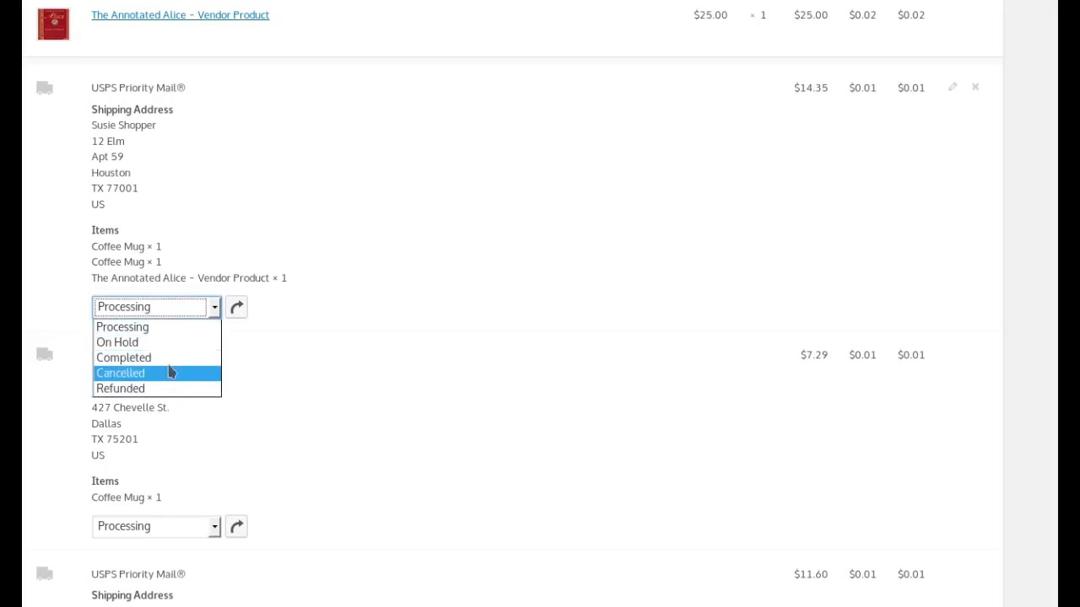
mouse_move(152, 389)
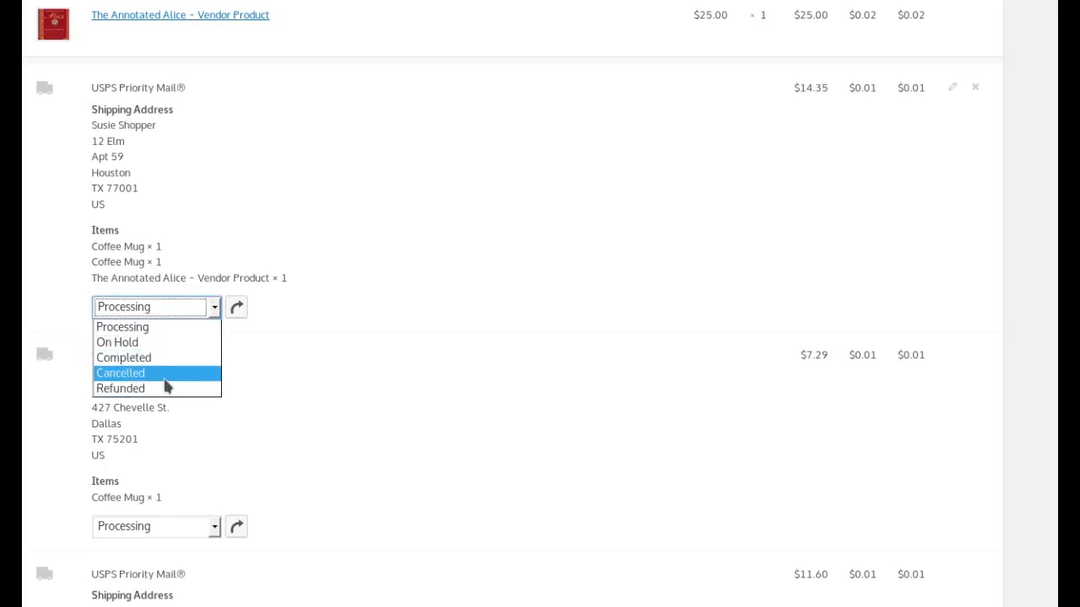
mouse_move(167, 382)
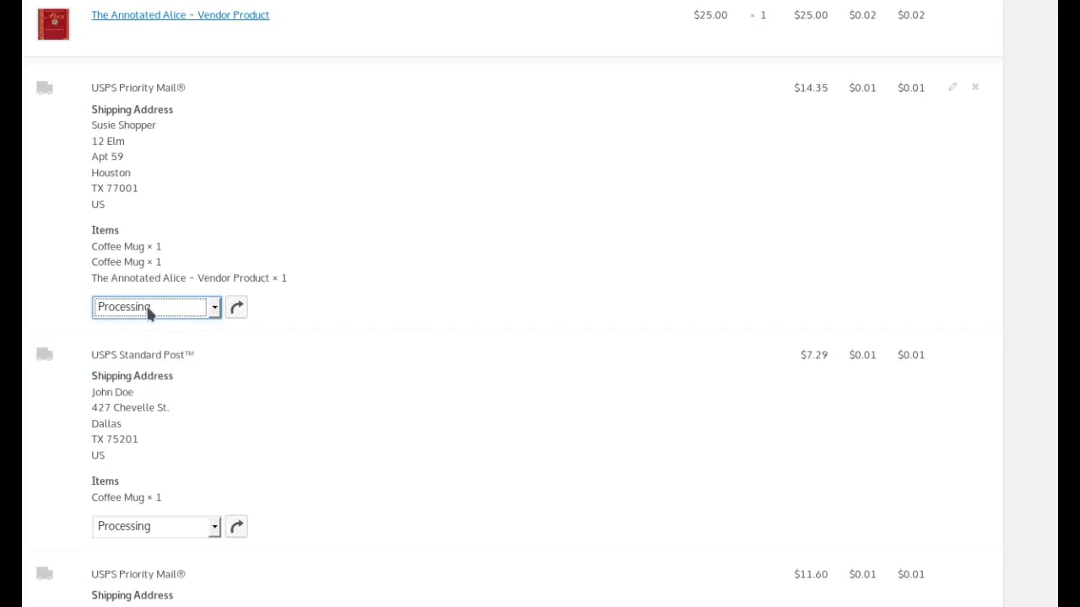
left_click(155, 307)
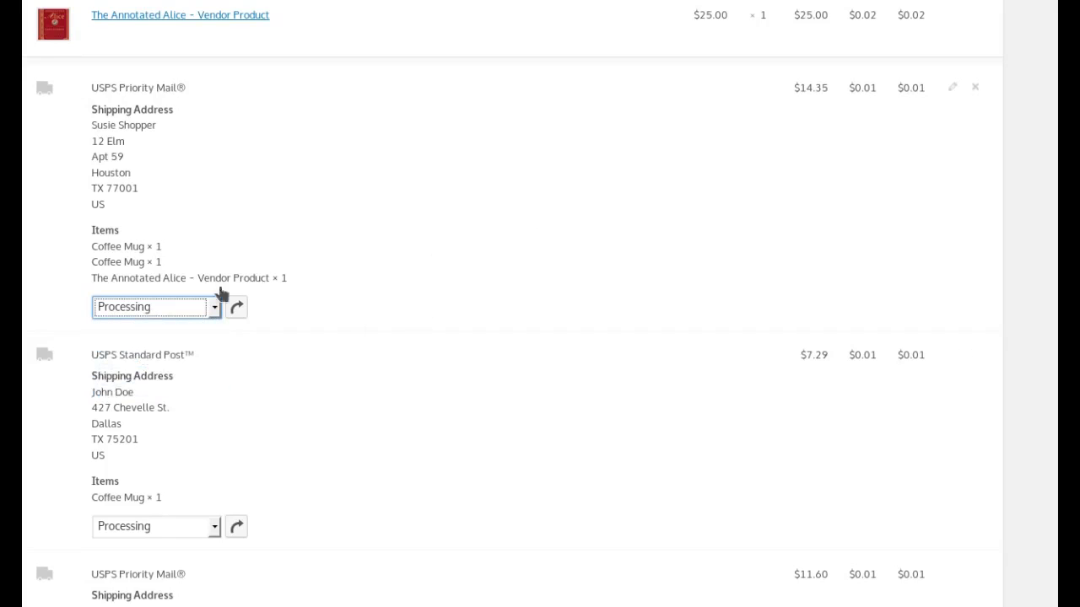
left_click(156, 307)
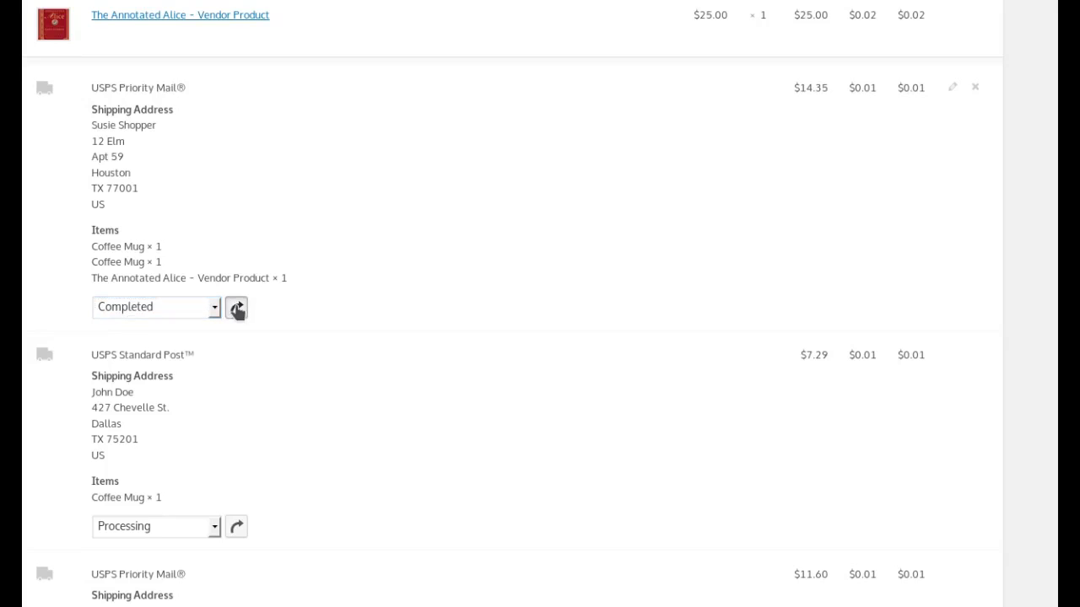
mouse_move(182, 327)
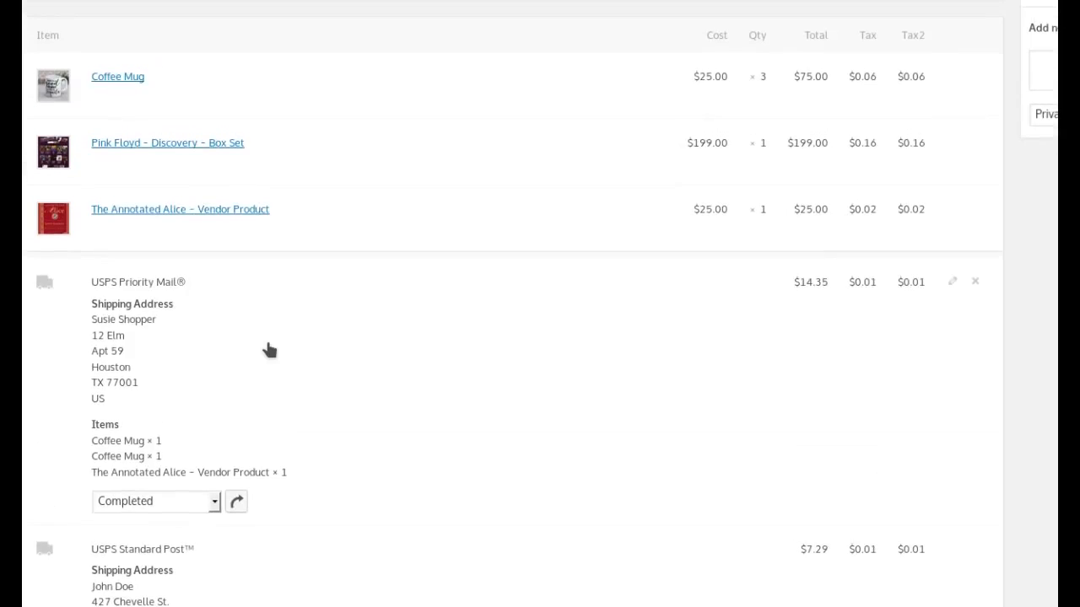
scroll("down", 3)
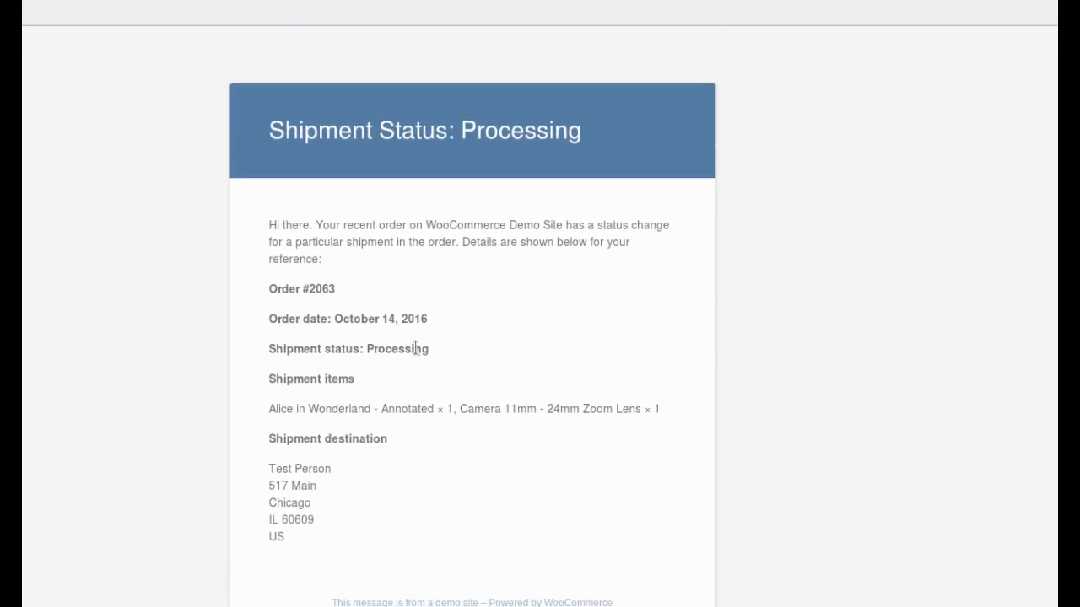
- Review the Shipment Status email for order #2063, then go to the Ship to Multiple Addresses integration settings
scroll("down", 3)
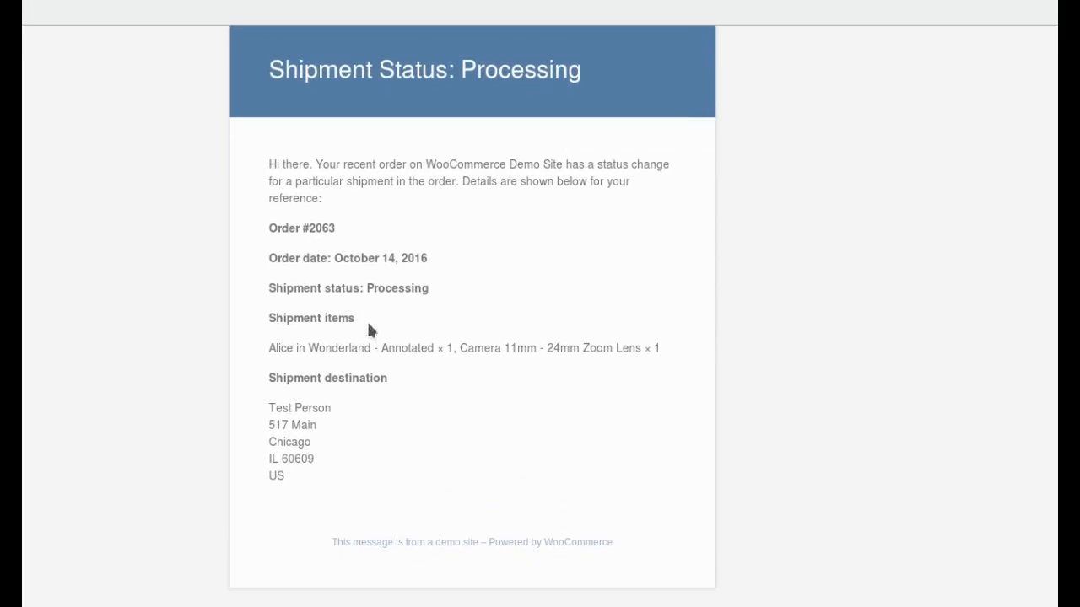
double_click(294, 199)
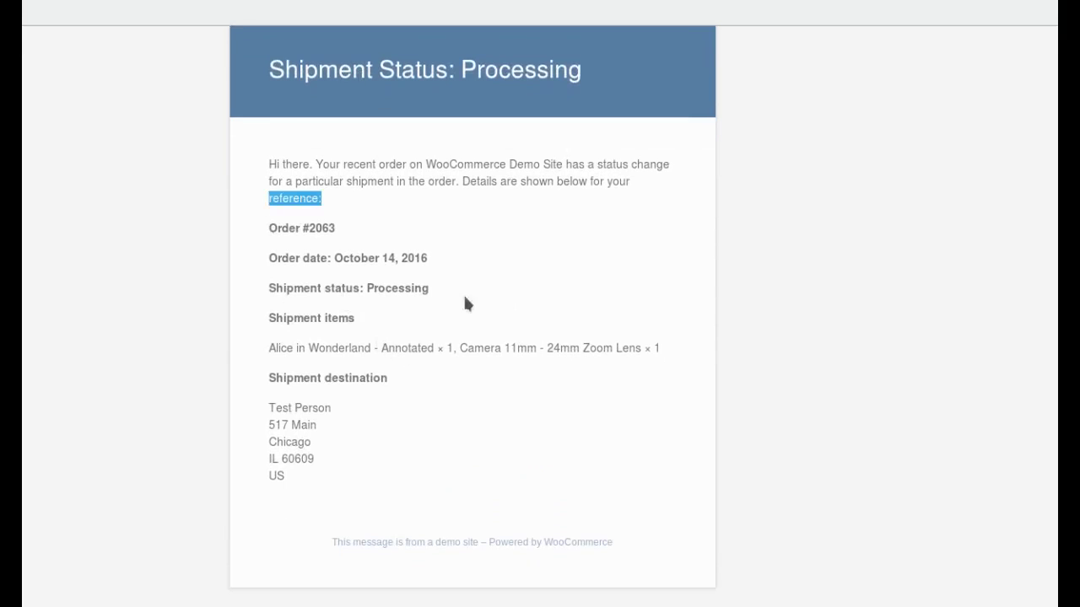
left_click(332, 257)
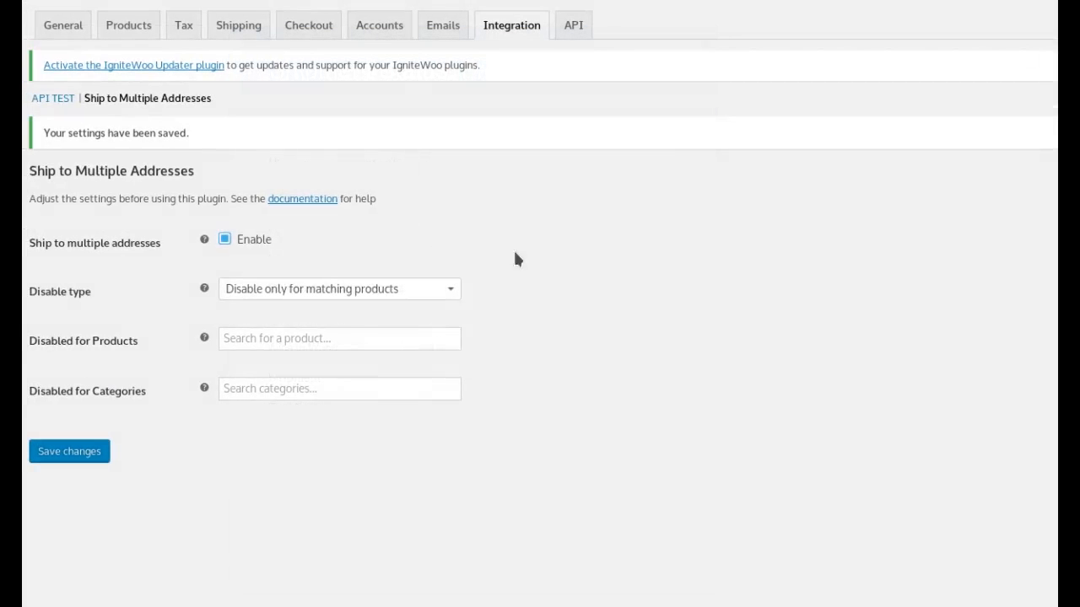
mouse_move(582, 264)
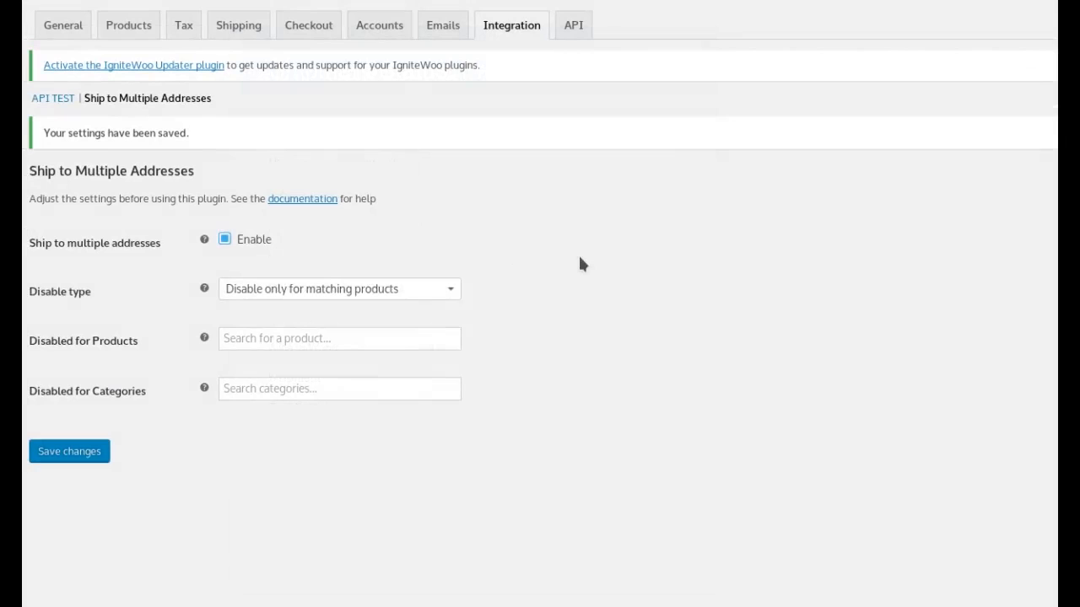
mouse_move(397, 247)
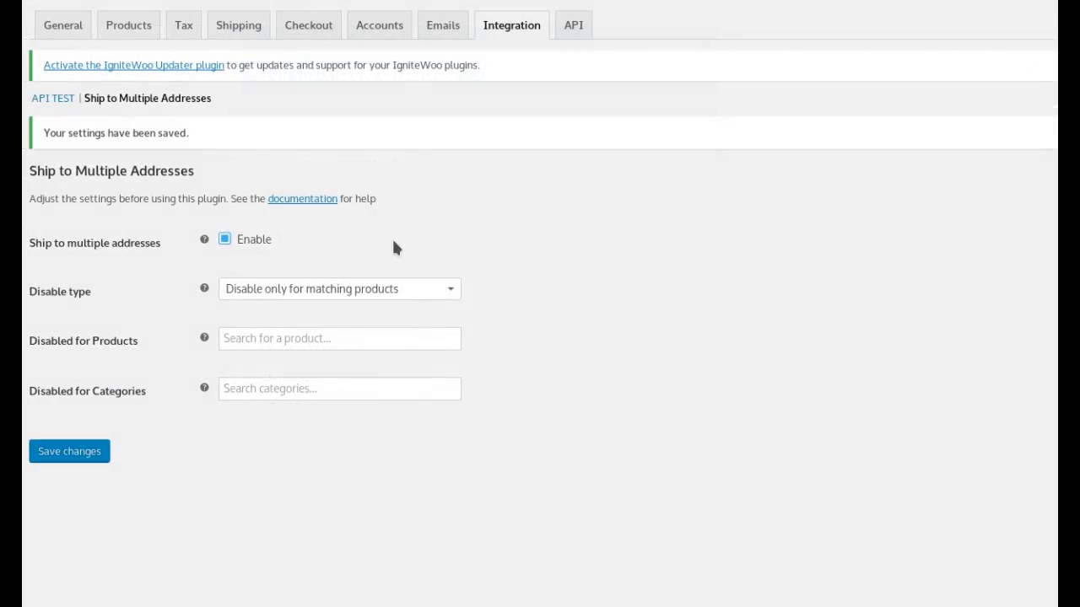
mouse_move(233, 239)
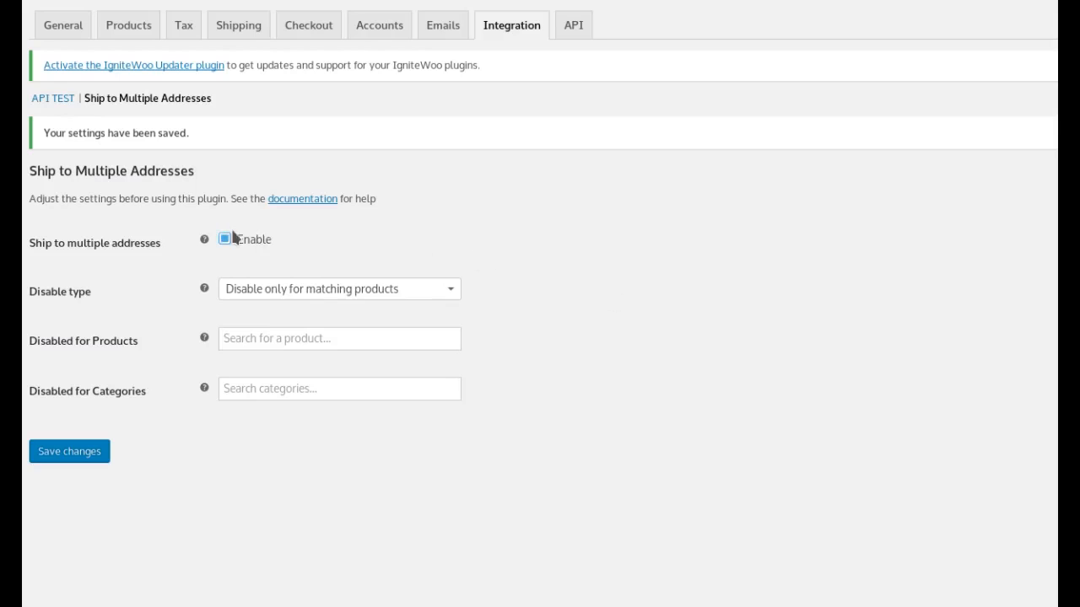
mouse_move(306, 291)
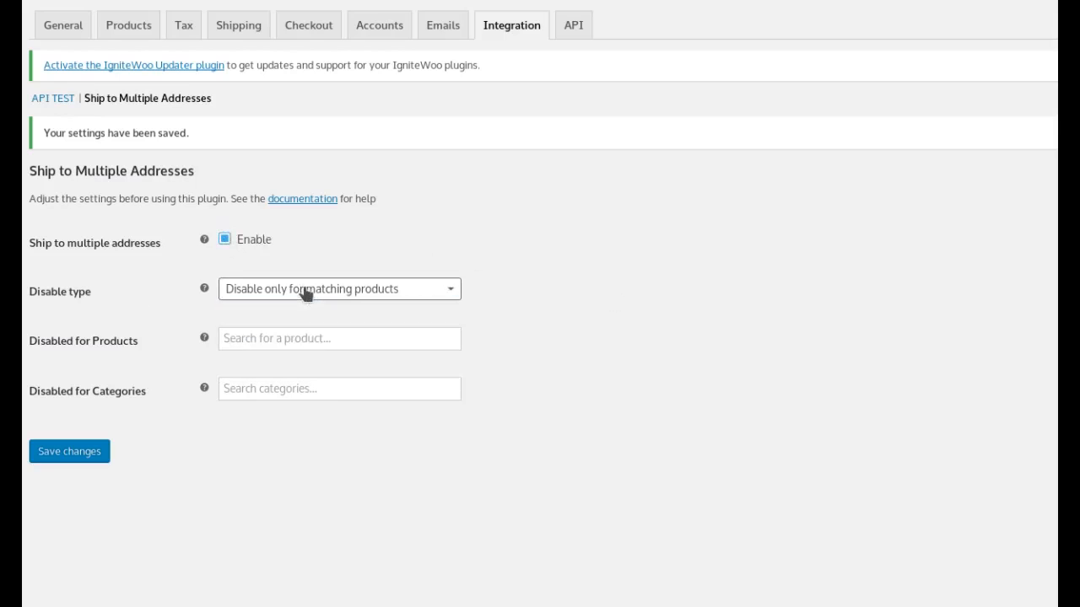
mouse_move(331, 312)
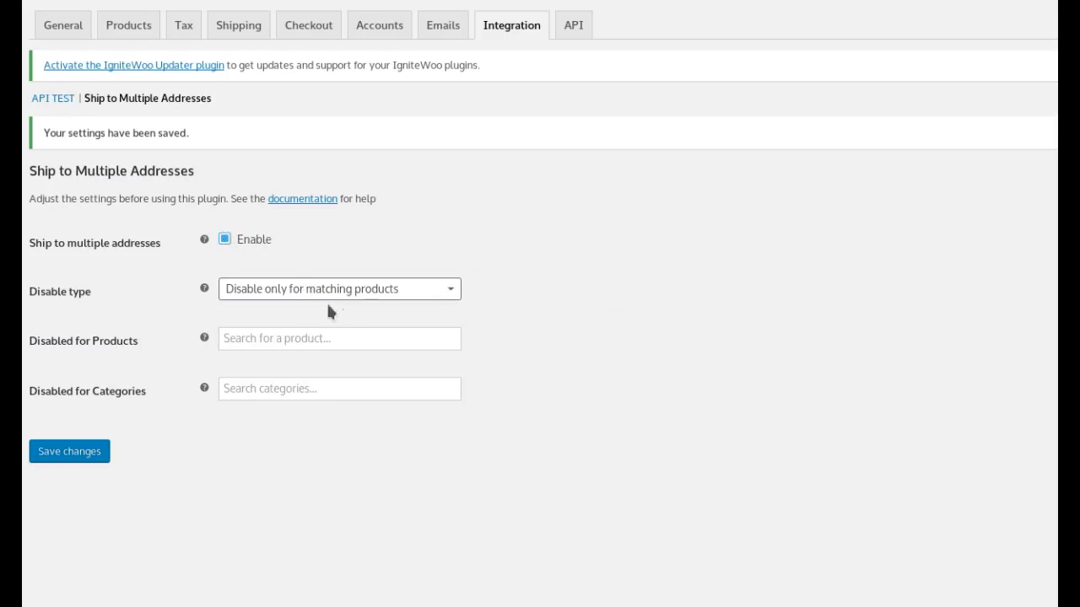
- Set disable type to 'Disable entirely when any match' and exclude the Books category
left_click(339, 289)
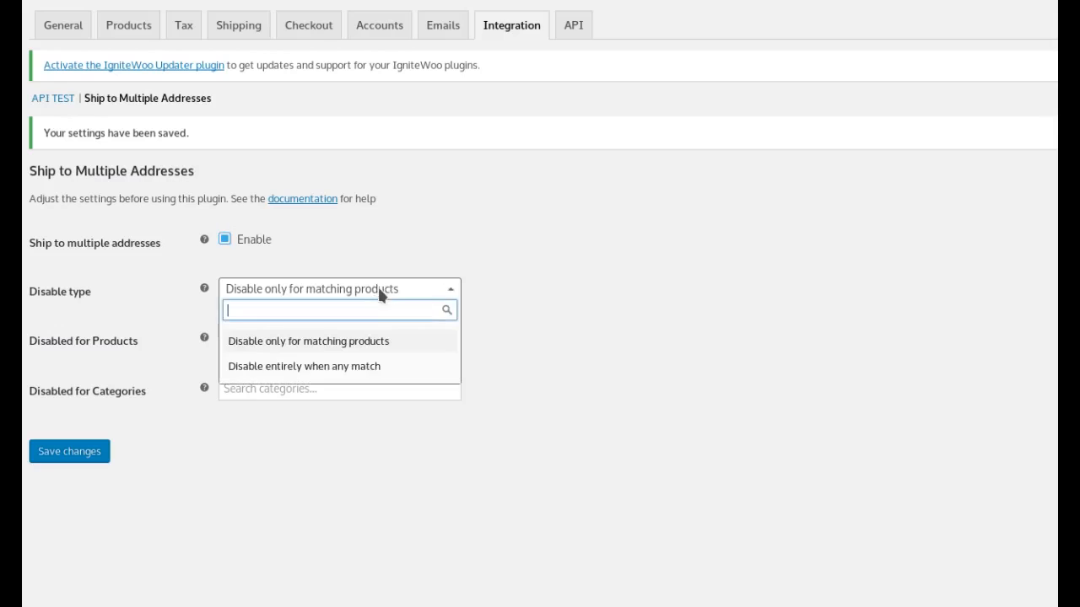
mouse_move(367, 366)
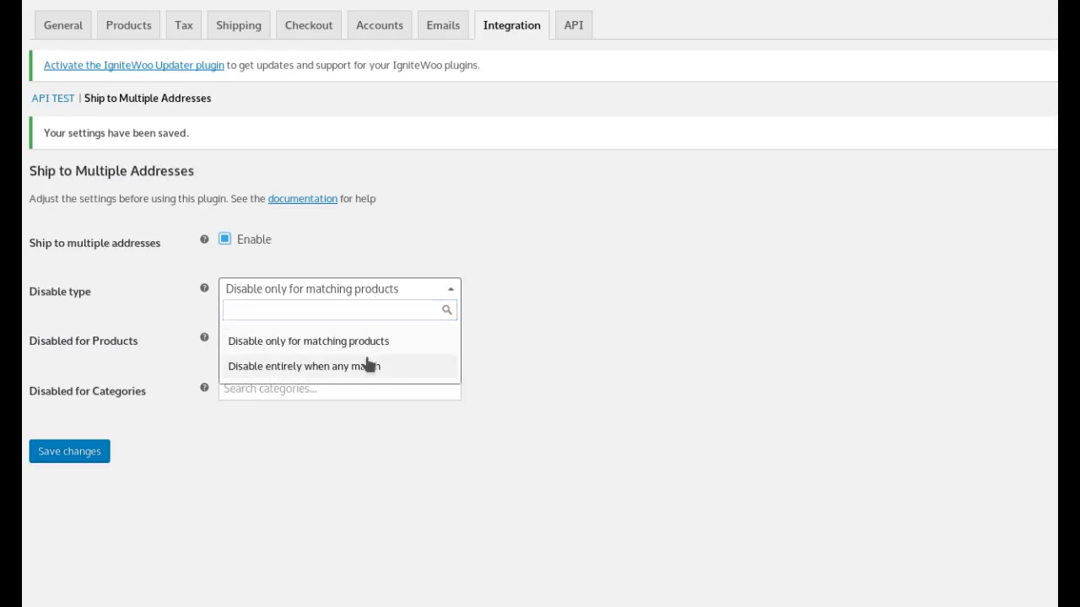
left_click(303, 366)
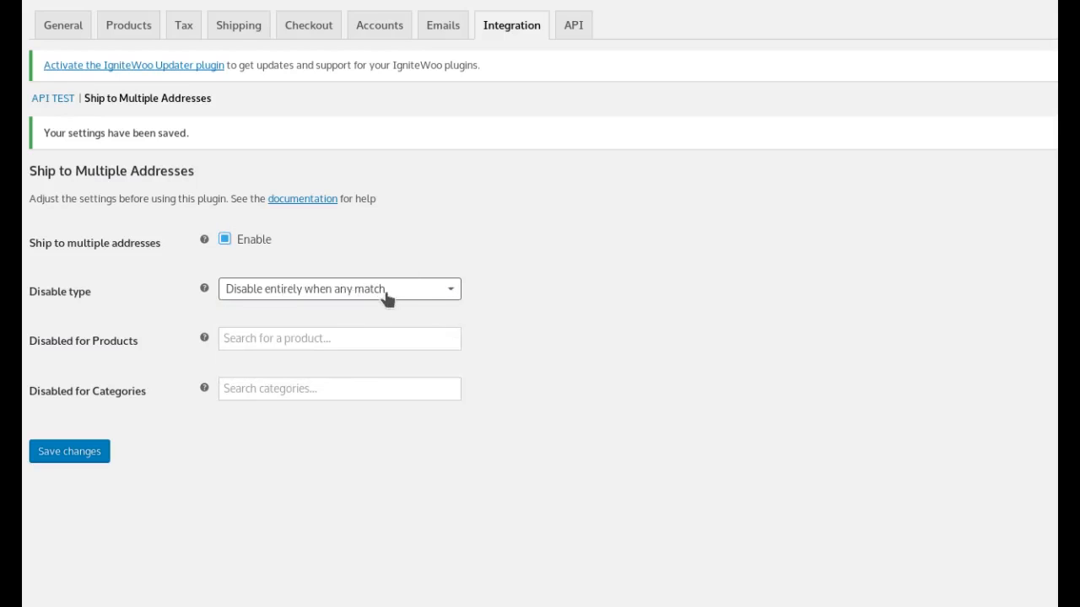
mouse_move(343, 297)
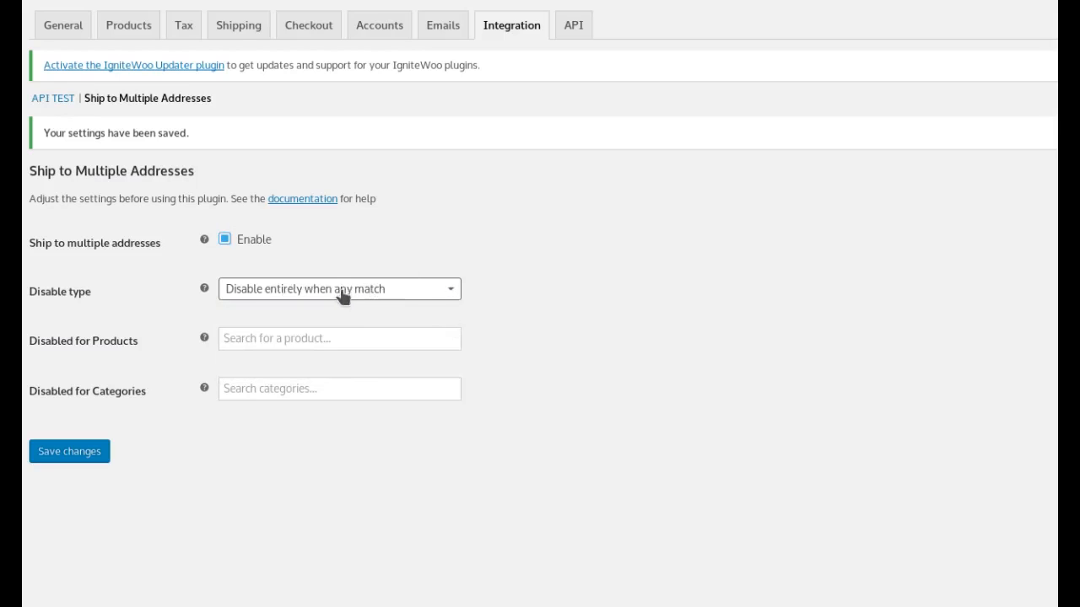
mouse_move(430, 319)
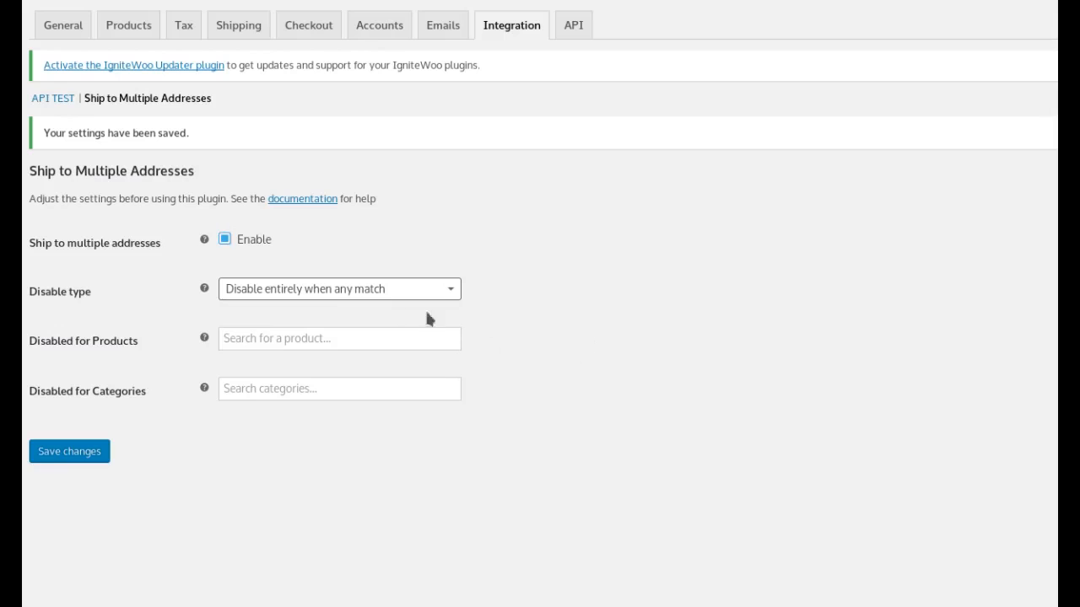
left_click(339, 339)
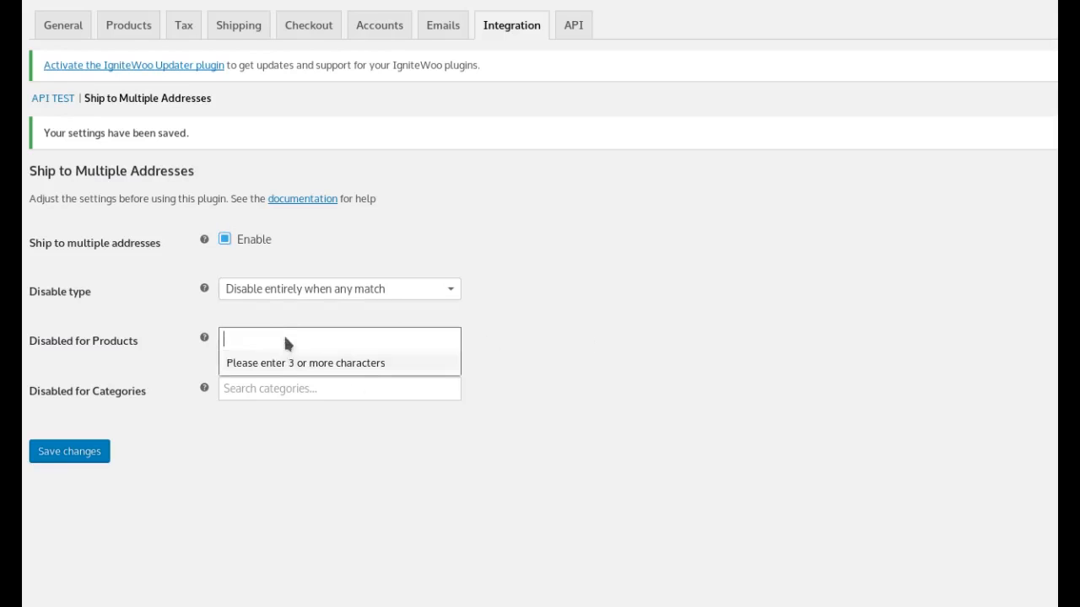
left_click(339, 389)
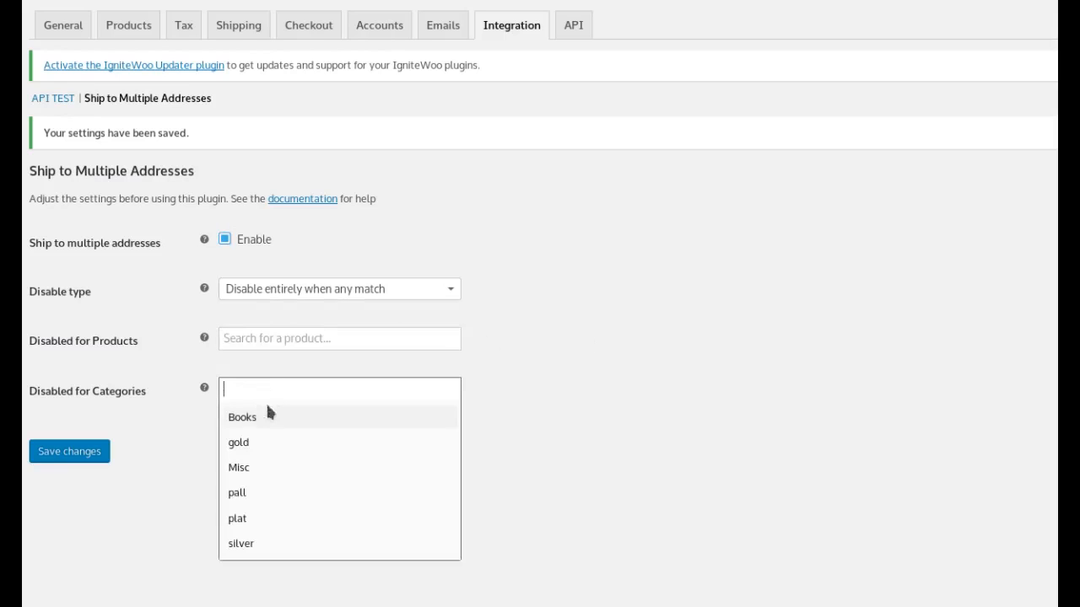
left_click(242, 417)
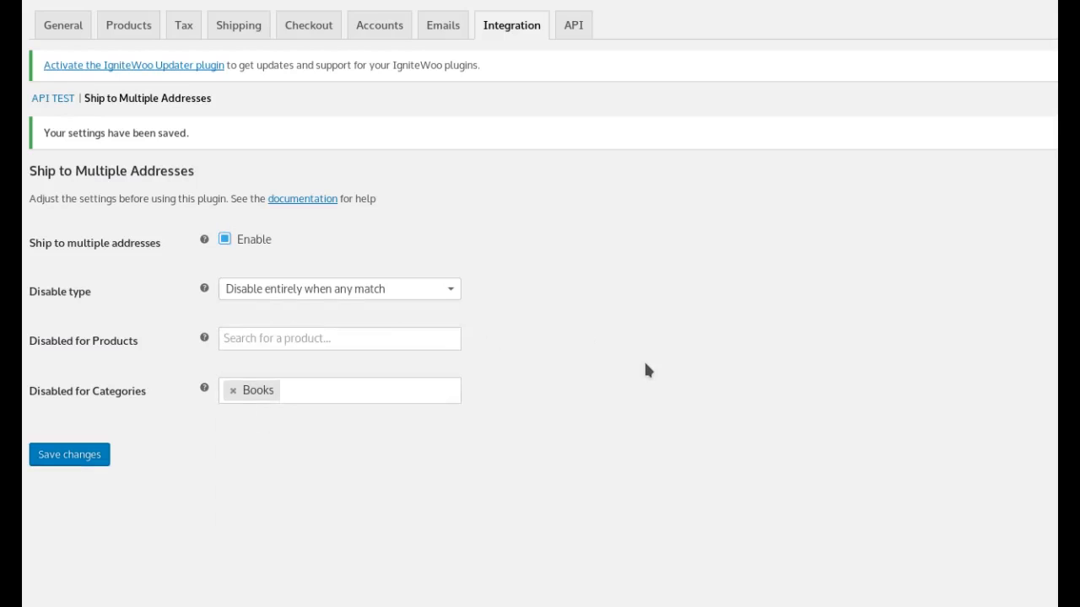
mouse_move(268, 394)
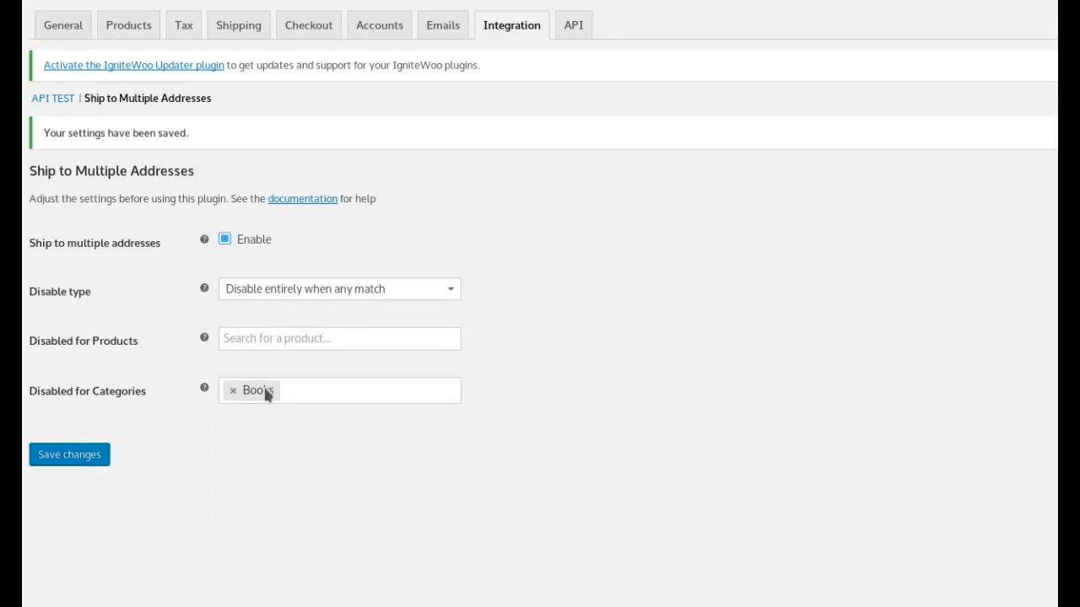
mouse_move(556, 334)
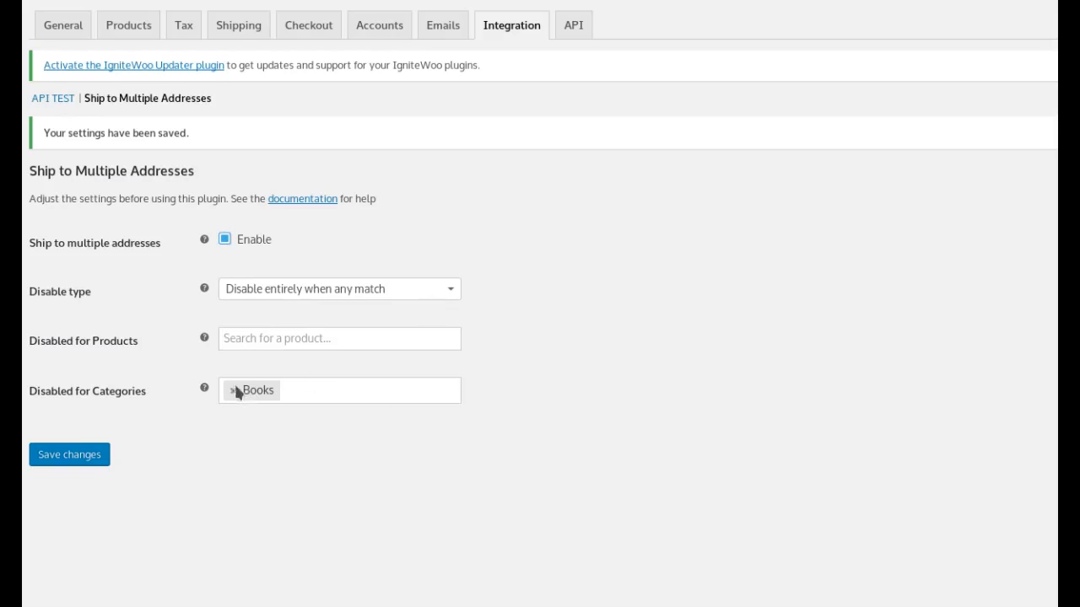
- Search 'mug' and exclude product #1674 – Coffee Mug from multi-shipping
left_click(339, 339)
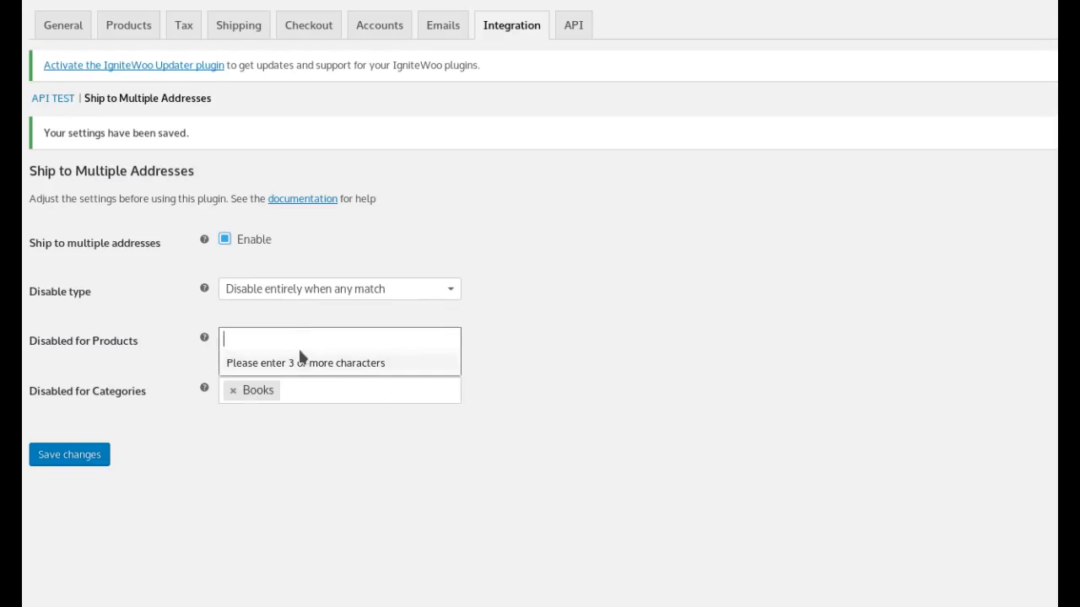
type("b")
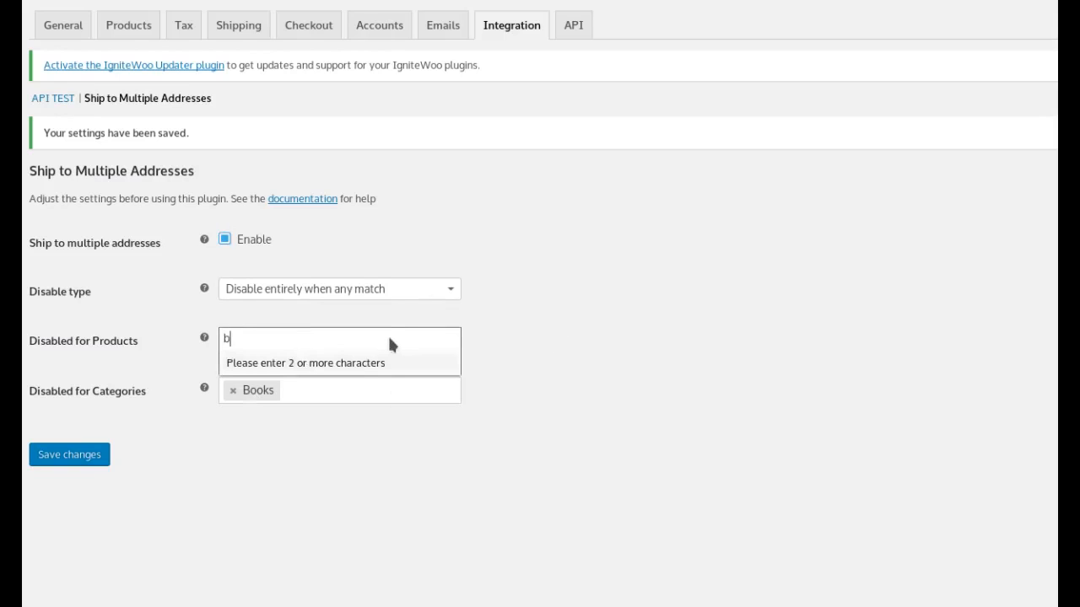
type("mug")
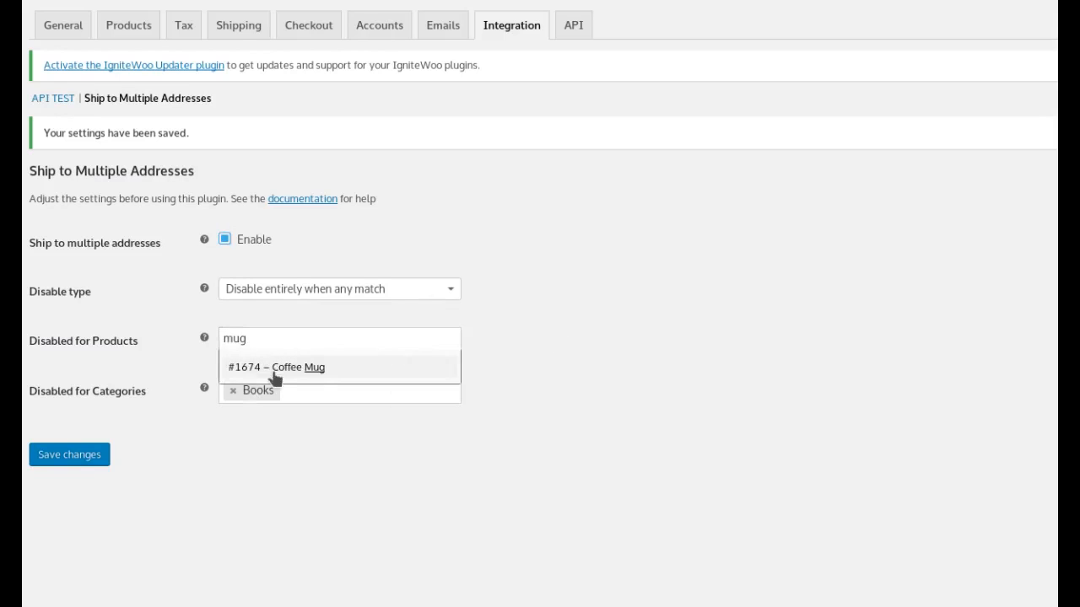
left_click(279, 368)
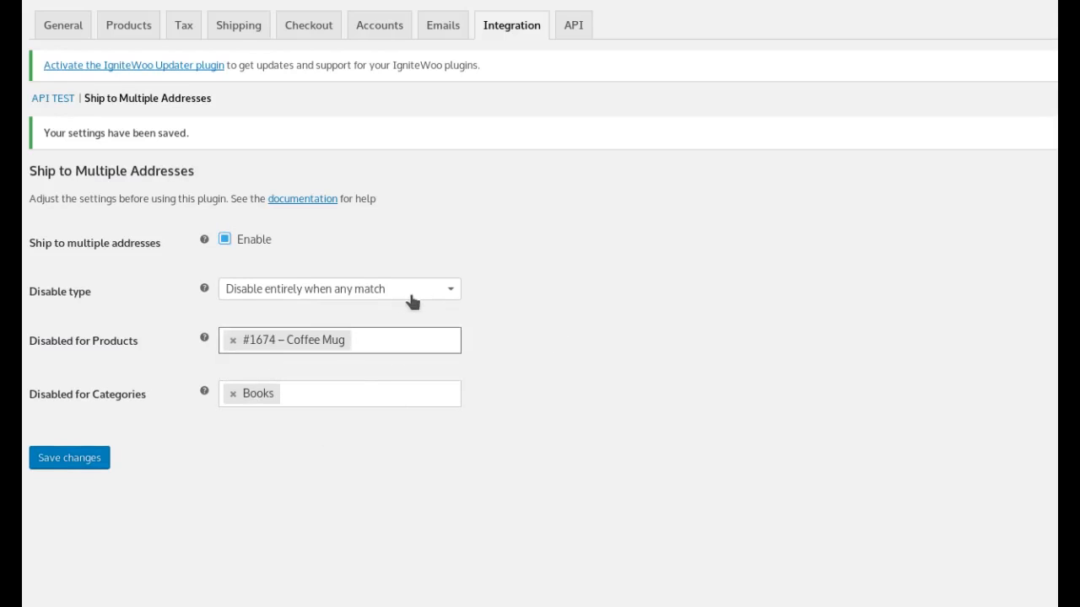
mouse_move(314, 294)
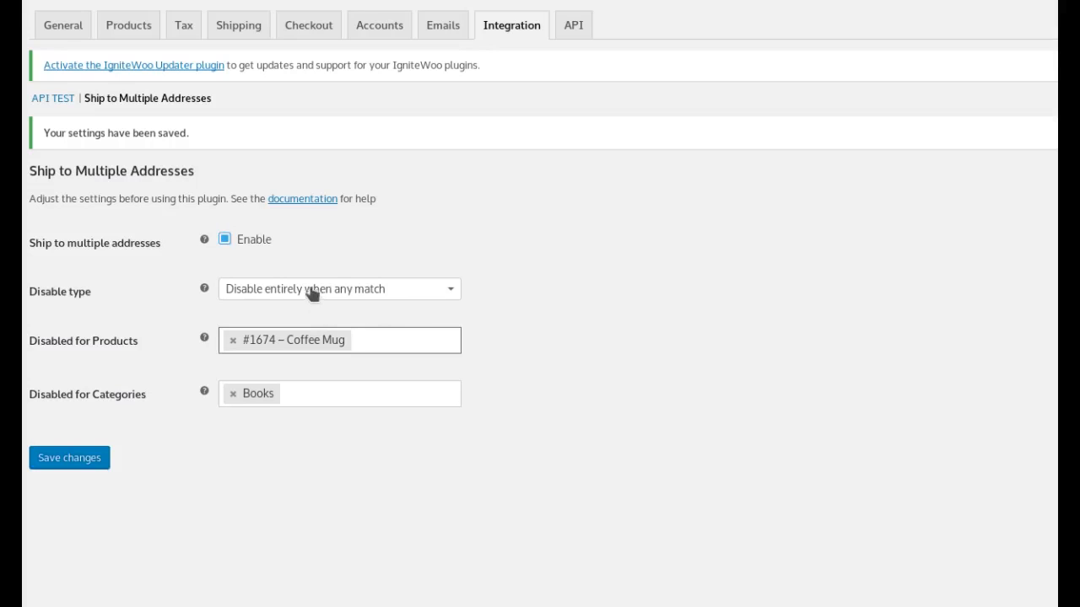
mouse_move(552, 320)
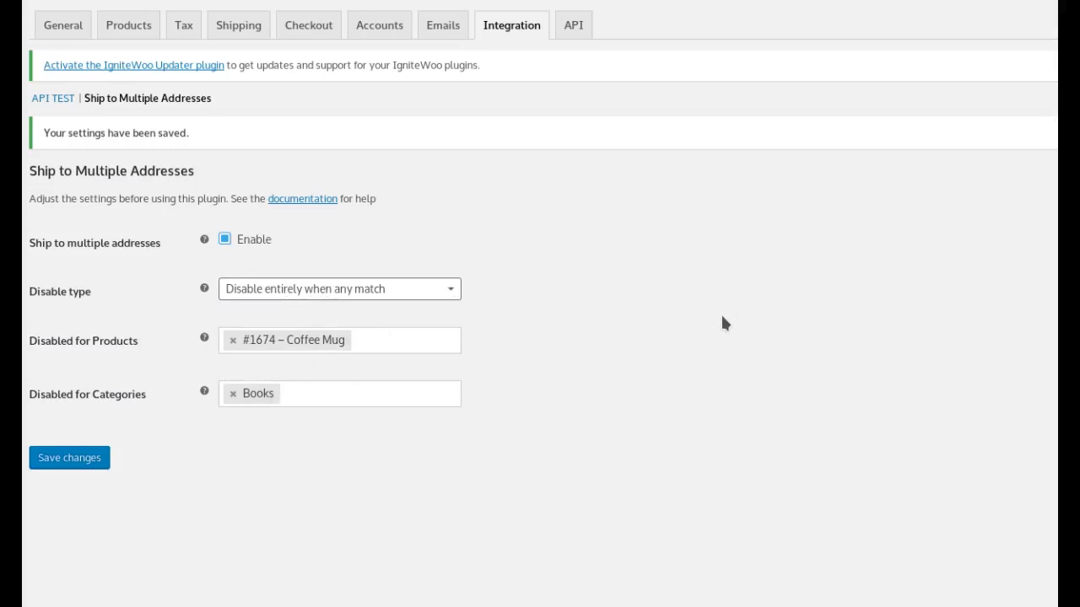
mouse_move(711, 326)
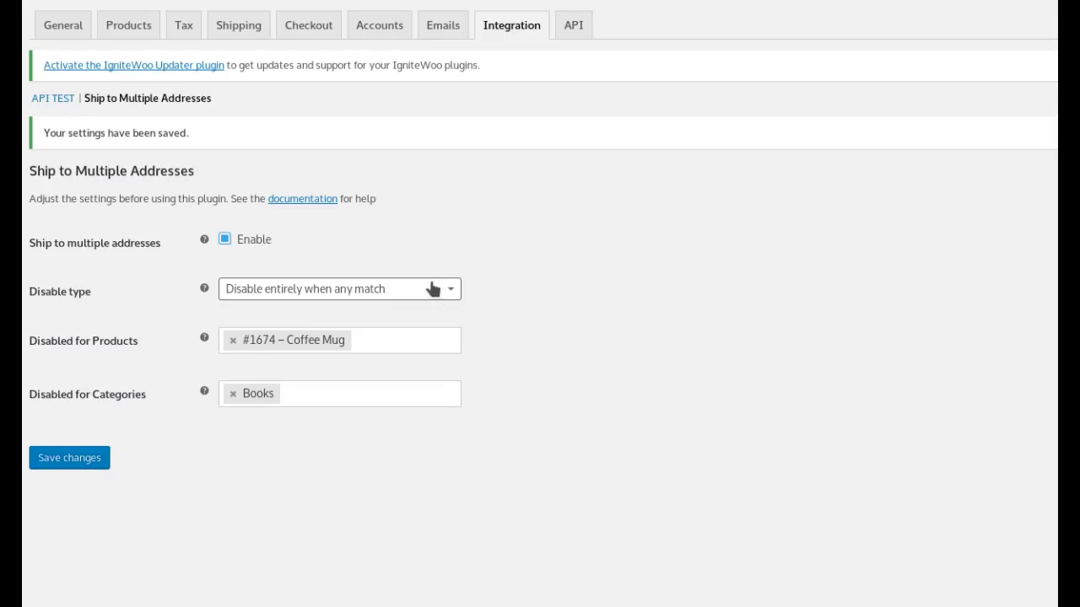
- Change the disable type to 'Disable only for matching products'
left_click(339, 289)
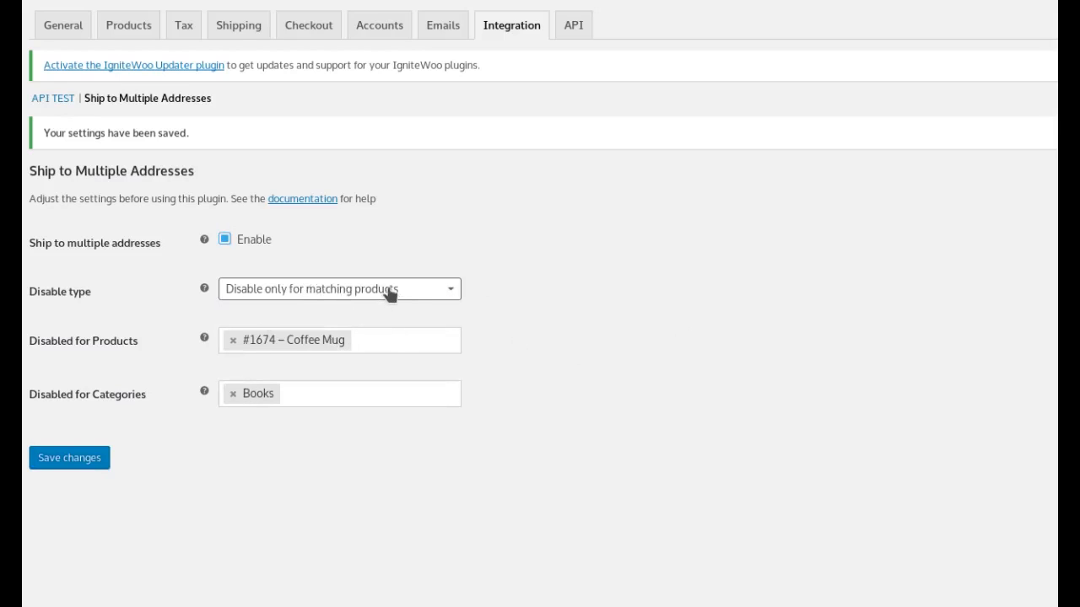
mouse_move(715, 371)
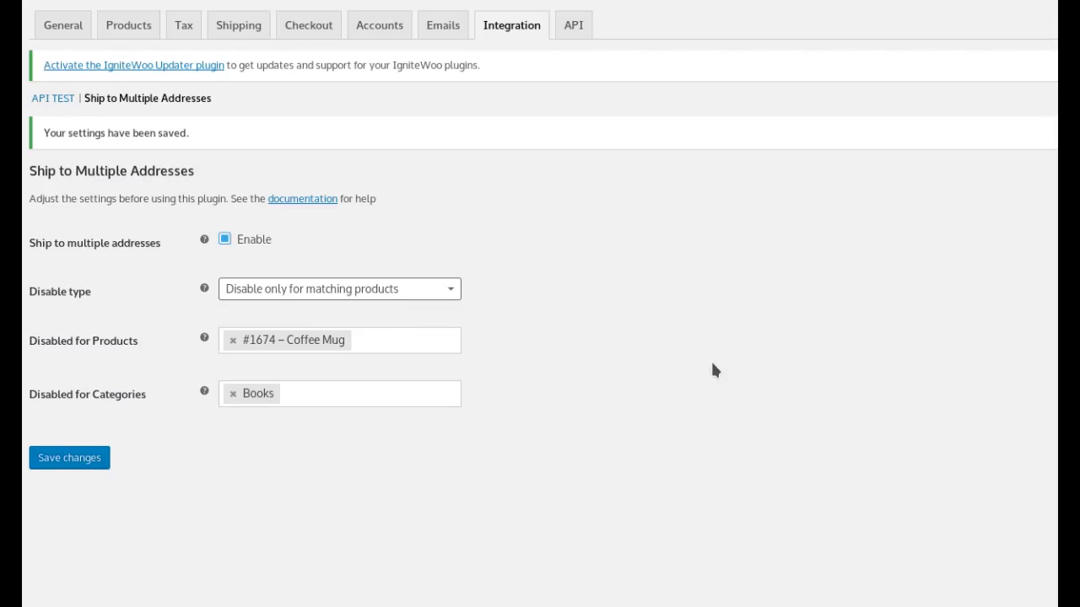
mouse_move(263, 365)
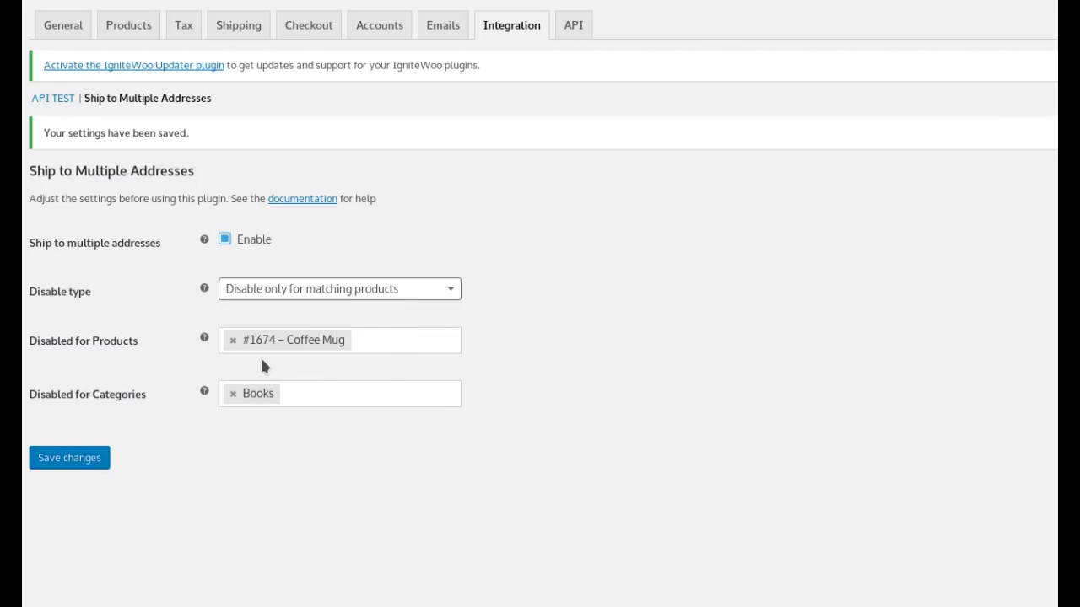
mouse_move(677, 358)
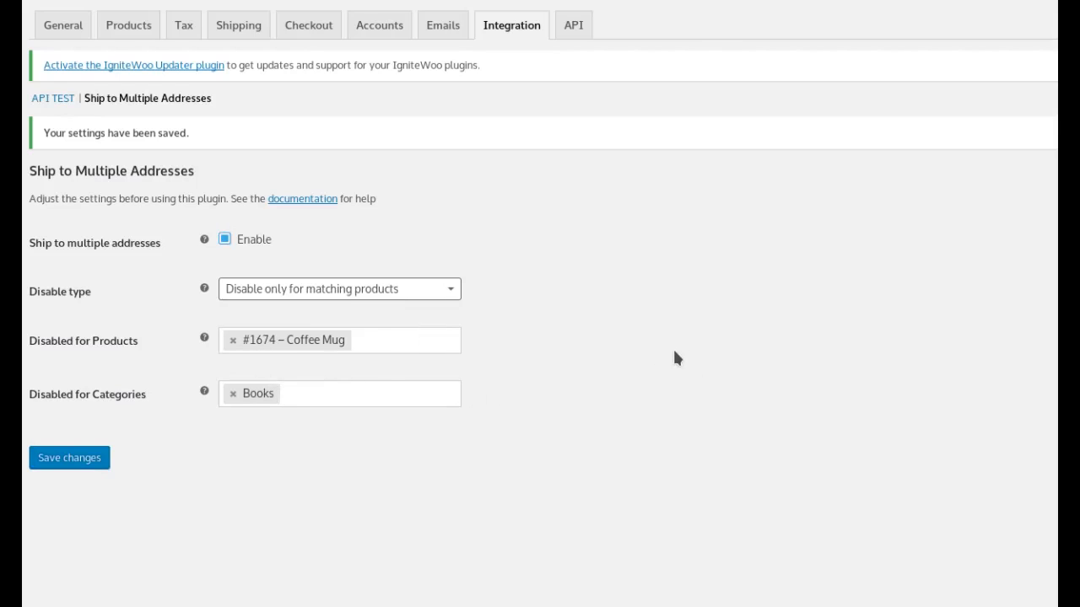
mouse_move(213, 360)
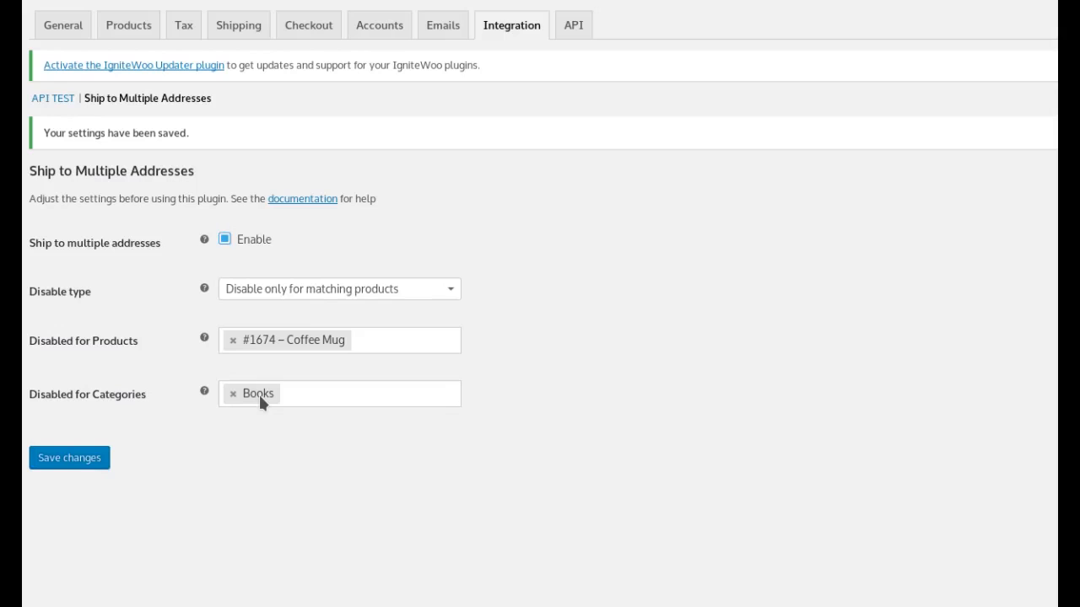
mouse_move(706, 335)
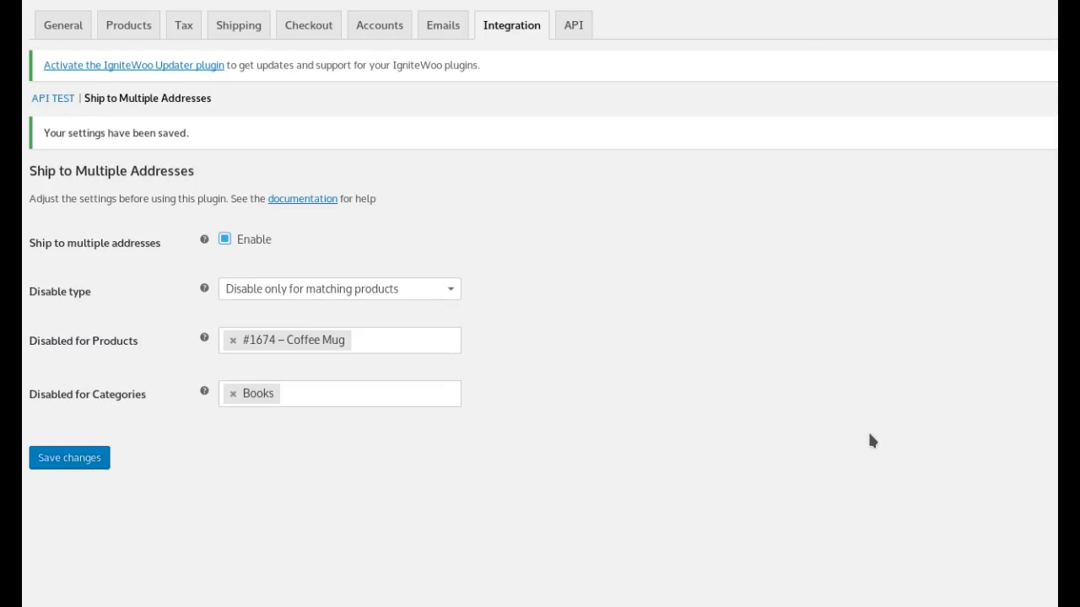
mouse_move(258, 403)
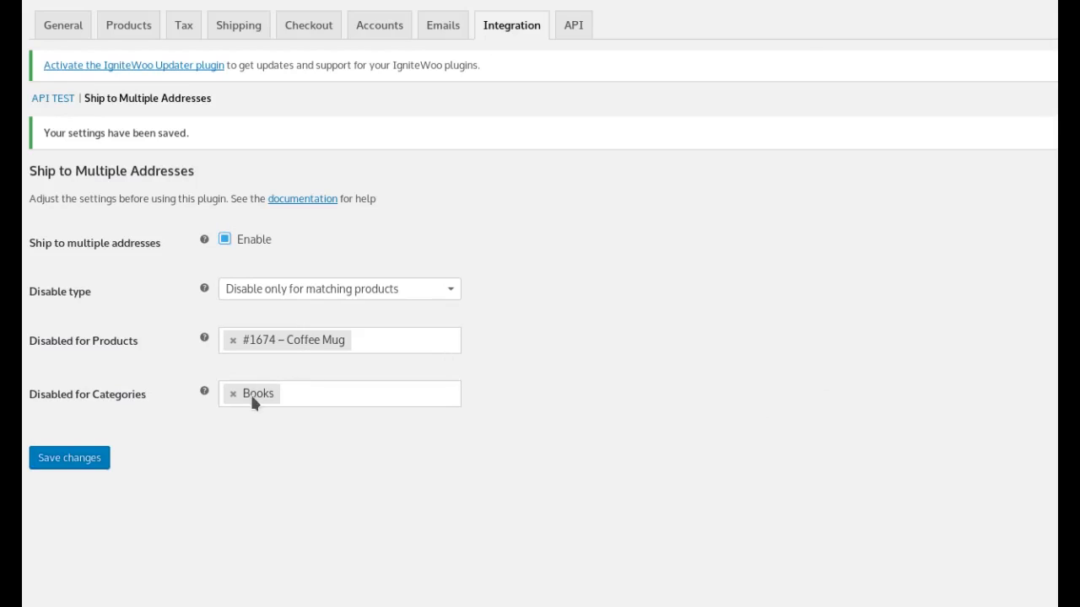
mouse_move(895, 359)
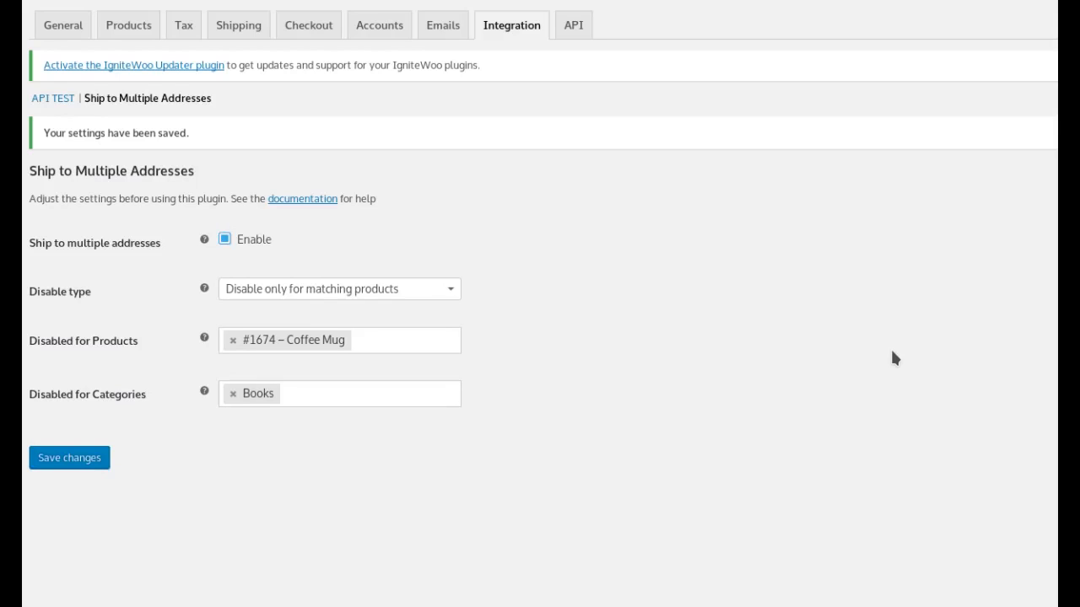
mouse_move(311, 340)
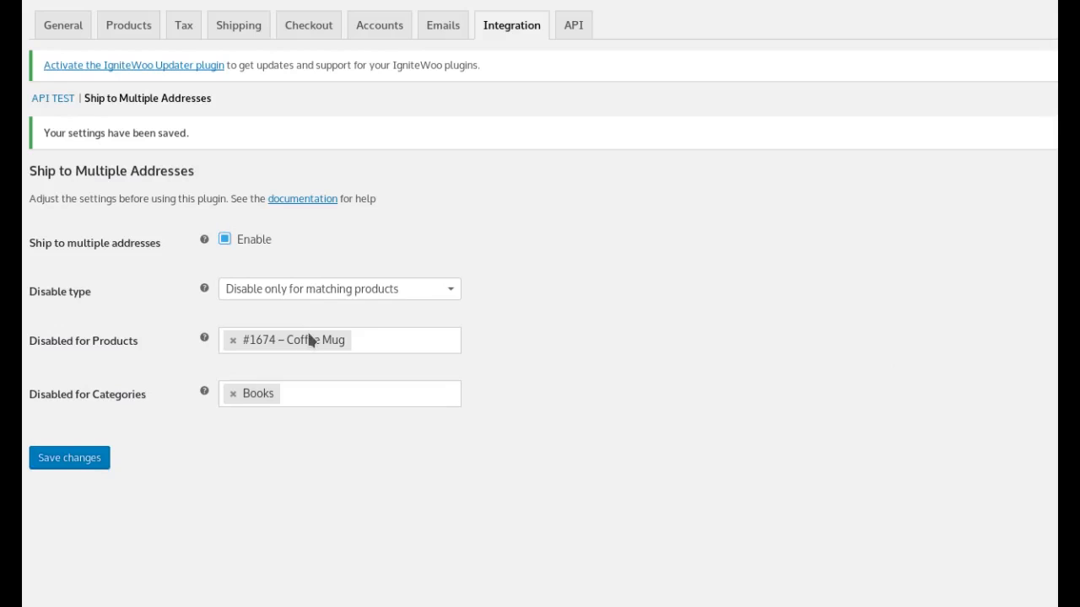
mouse_move(328, 355)
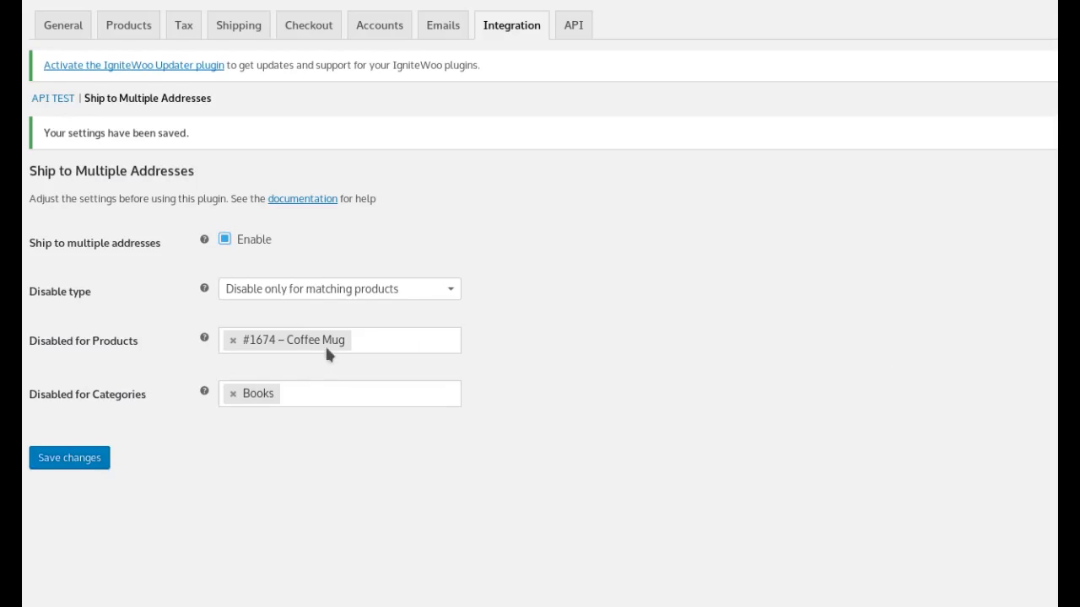
mouse_move(330, 344)
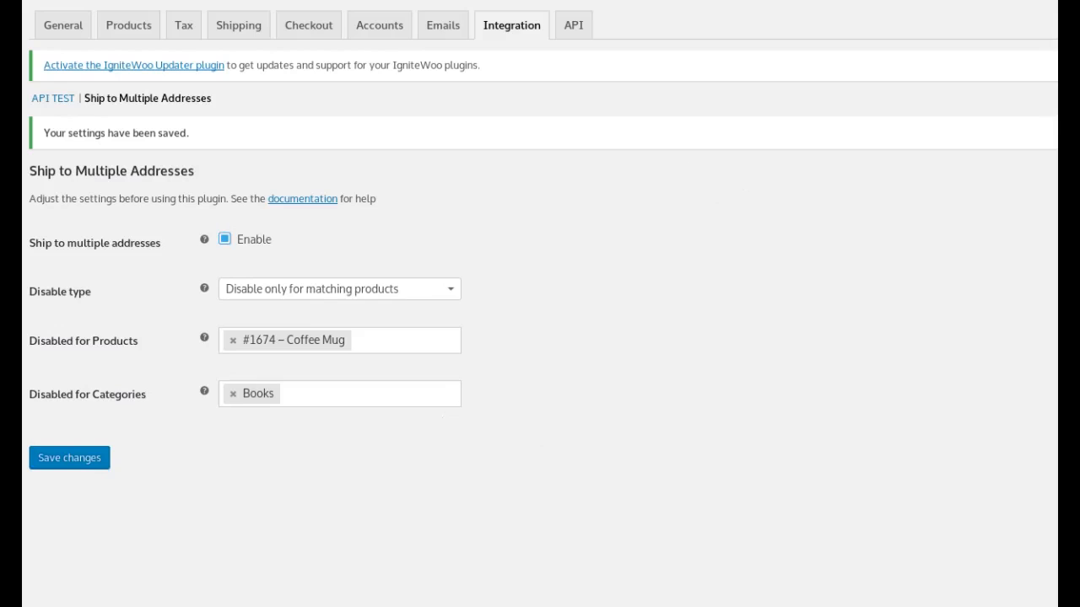
mouse_move(774, 452)
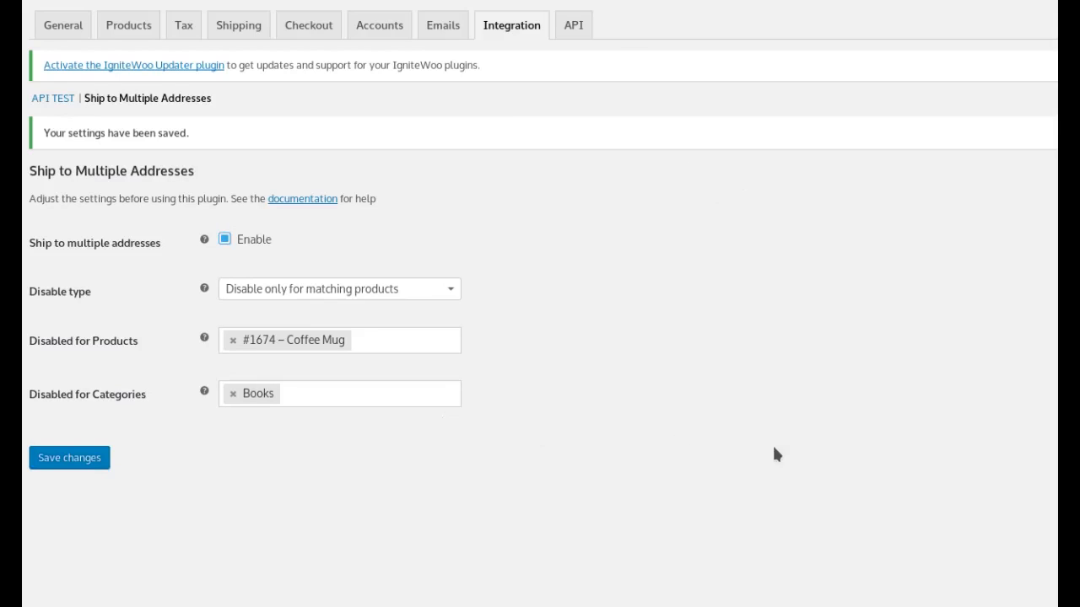
mouse_move(757, 448)
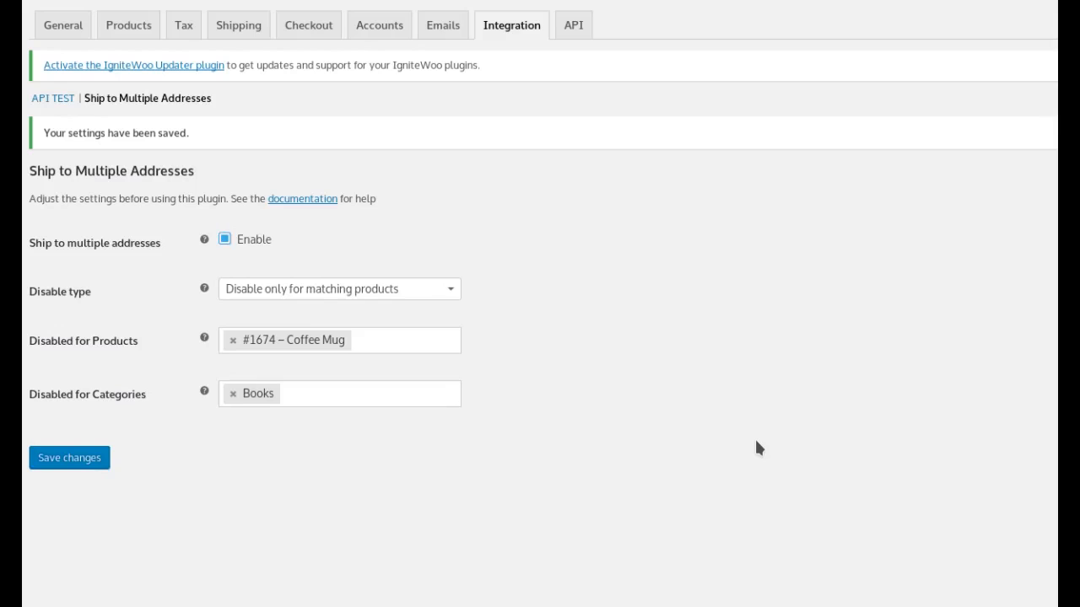
mouse_move(801, 388)
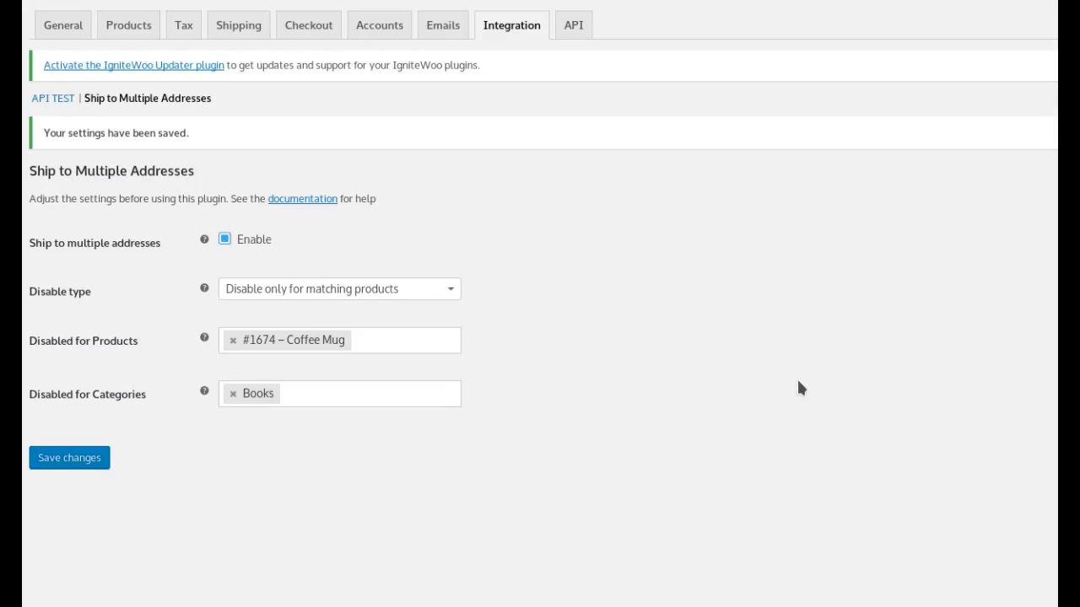
mouse_move(739, 270)
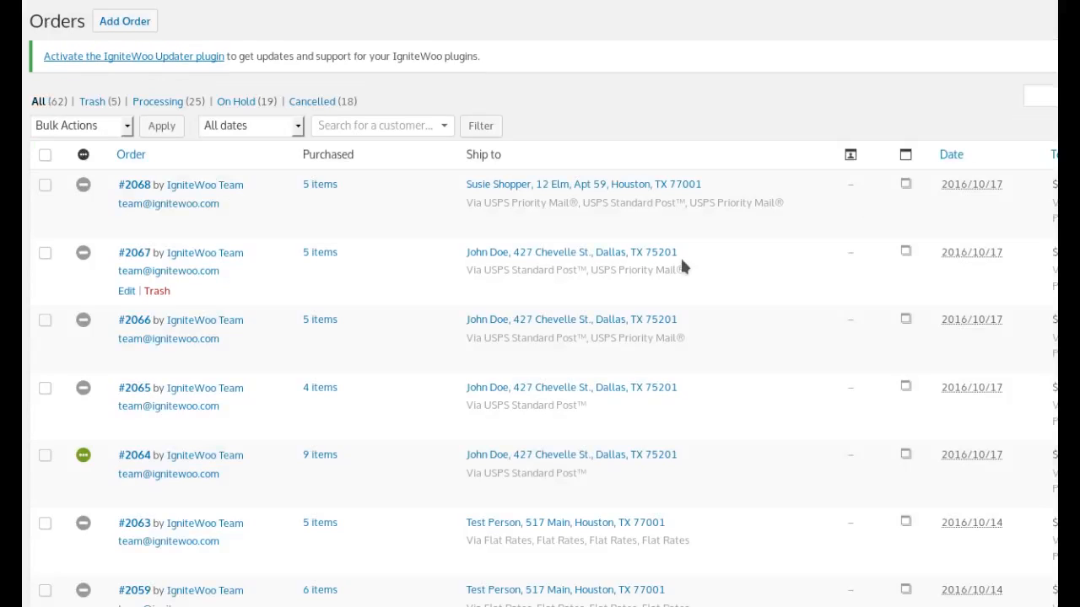
mouse_move(156, 534)
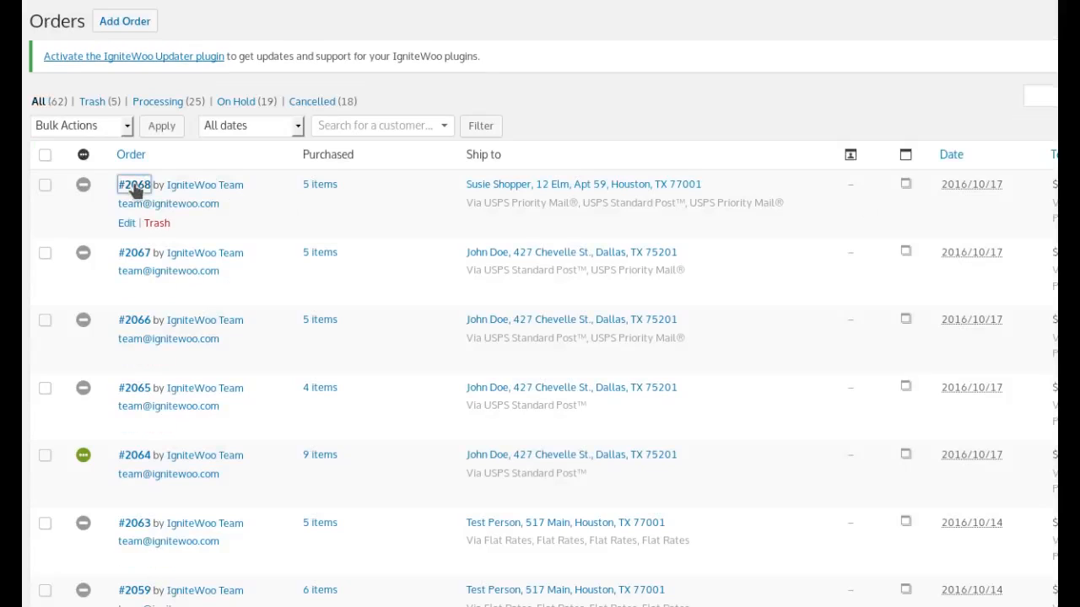
- Open the Edit Order page for order #2068 from the Orders list
left_click(134, 185)
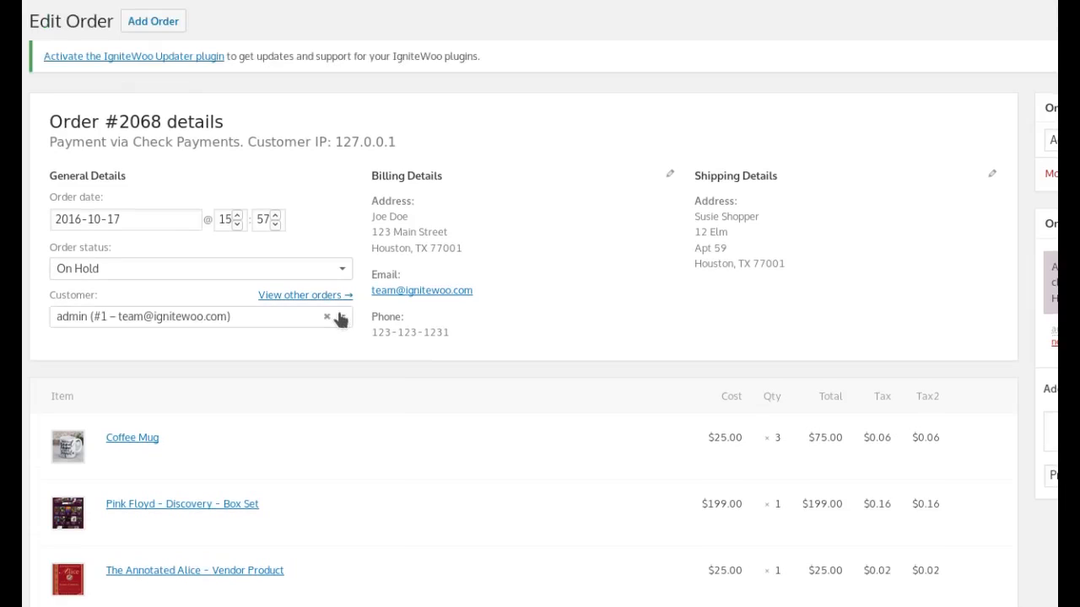
scroll("down", 3)
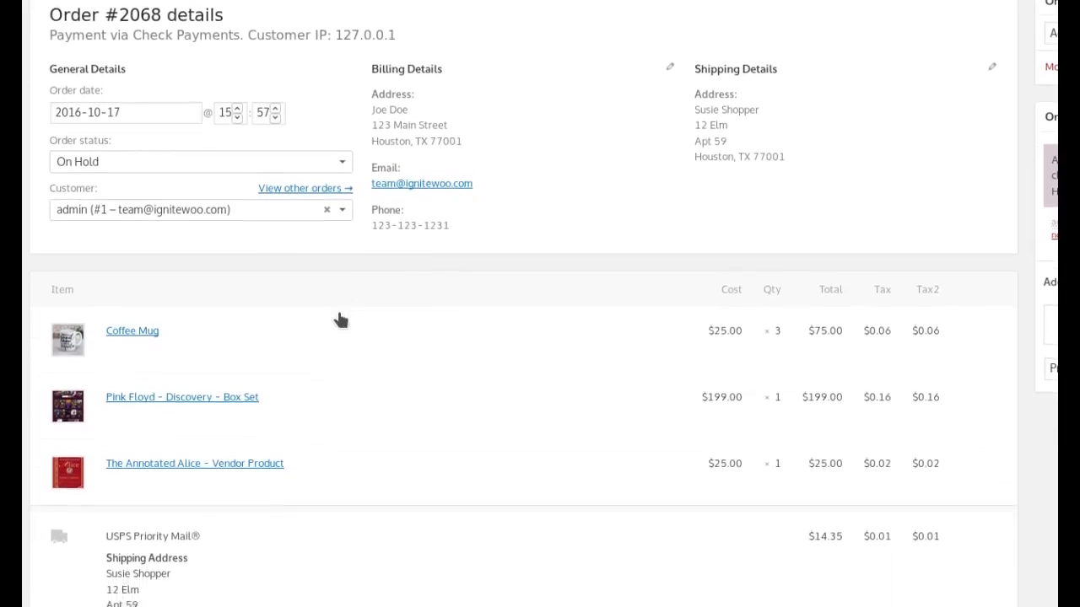
scroll("down", 3)
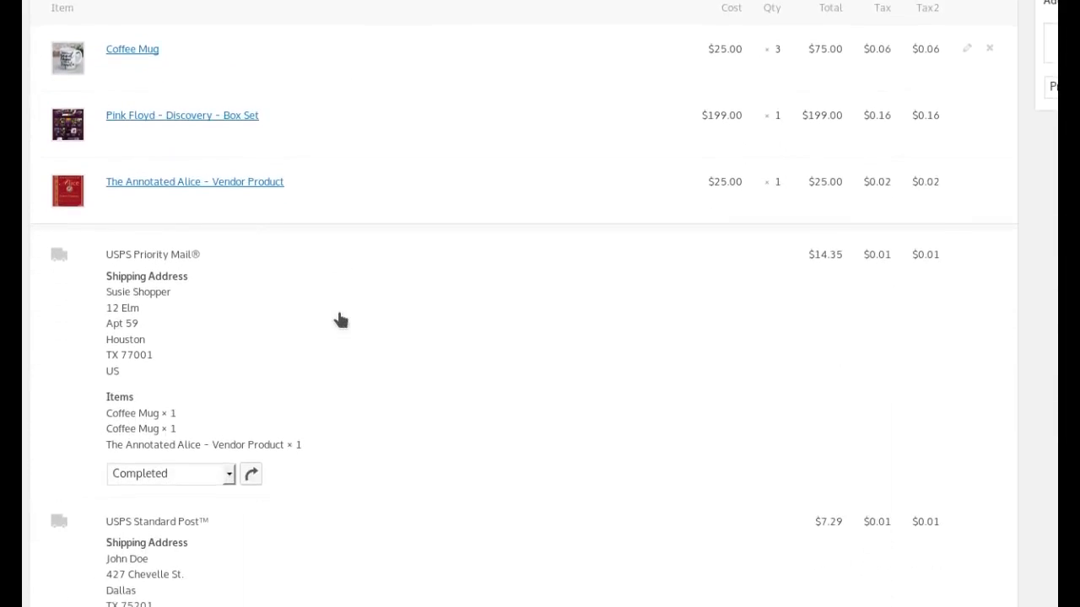
scroll("down", 3)
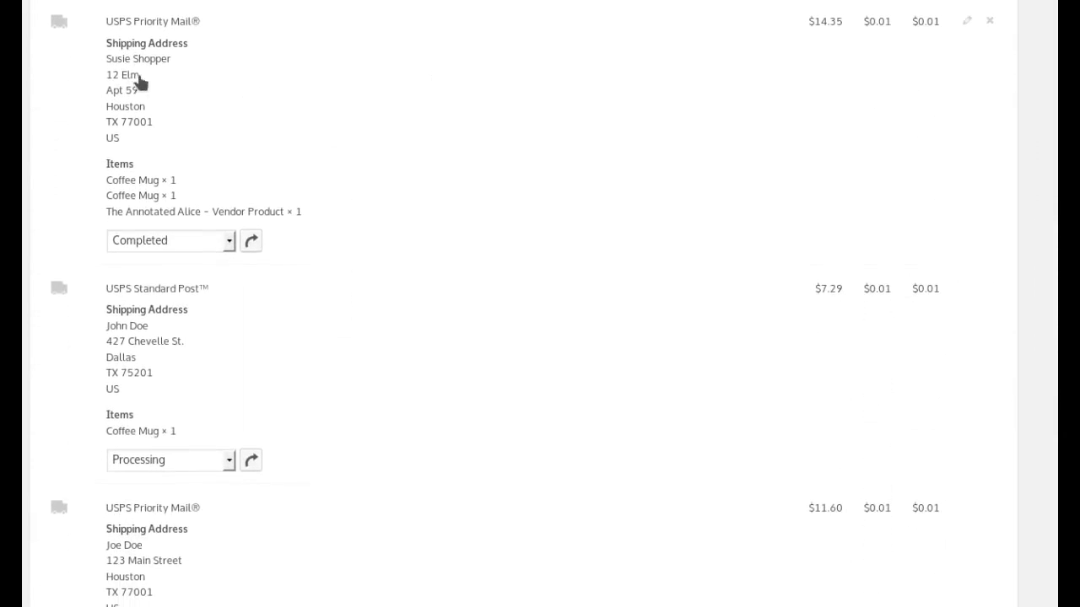
mouse_move(157, 43)
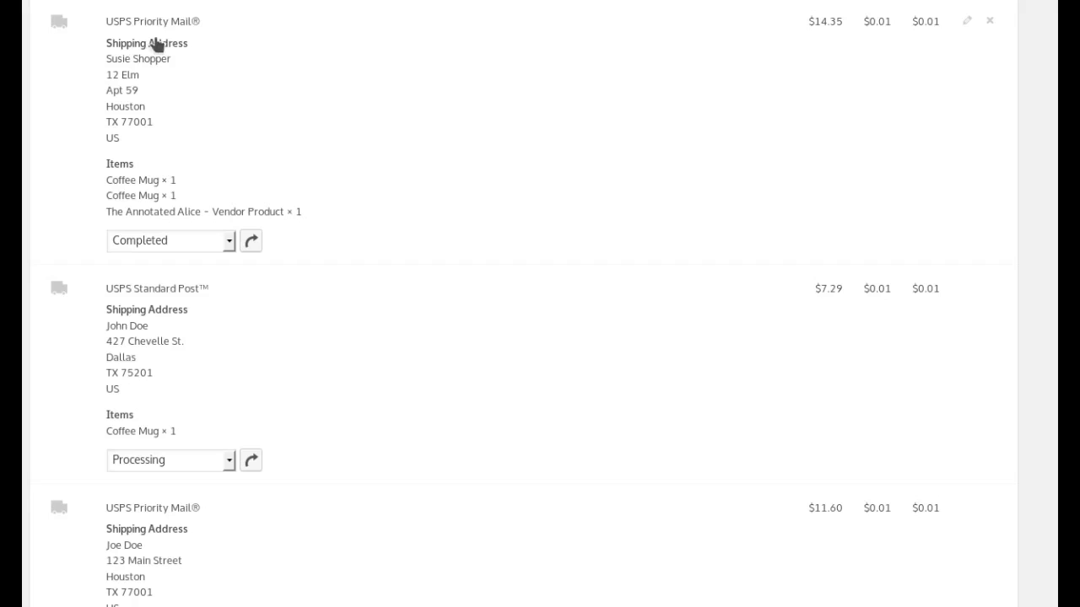
mouse_move(118, 205)
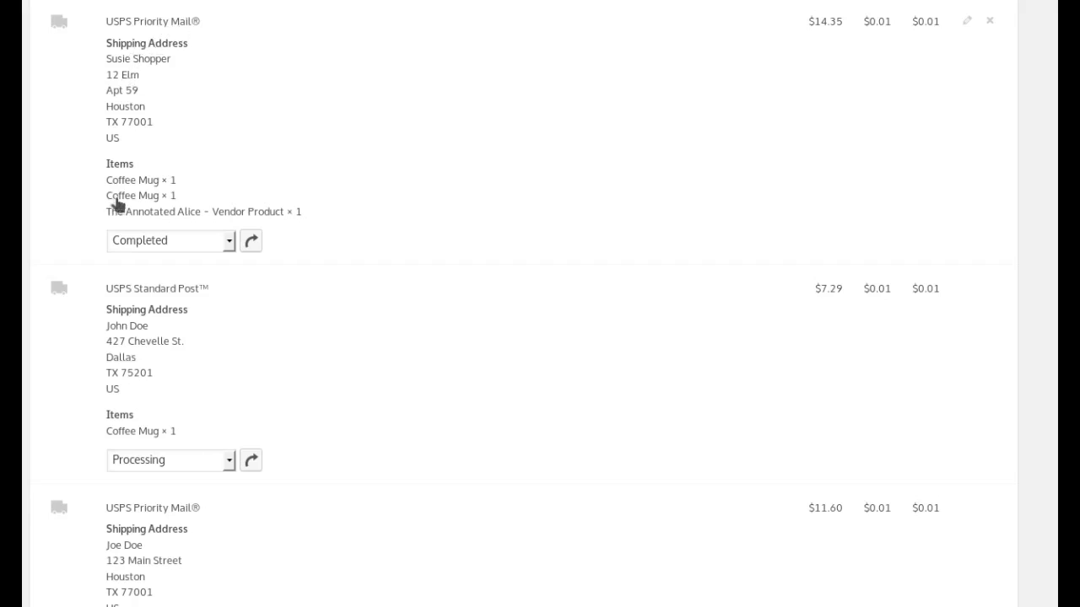
mouse_move(593, 81)
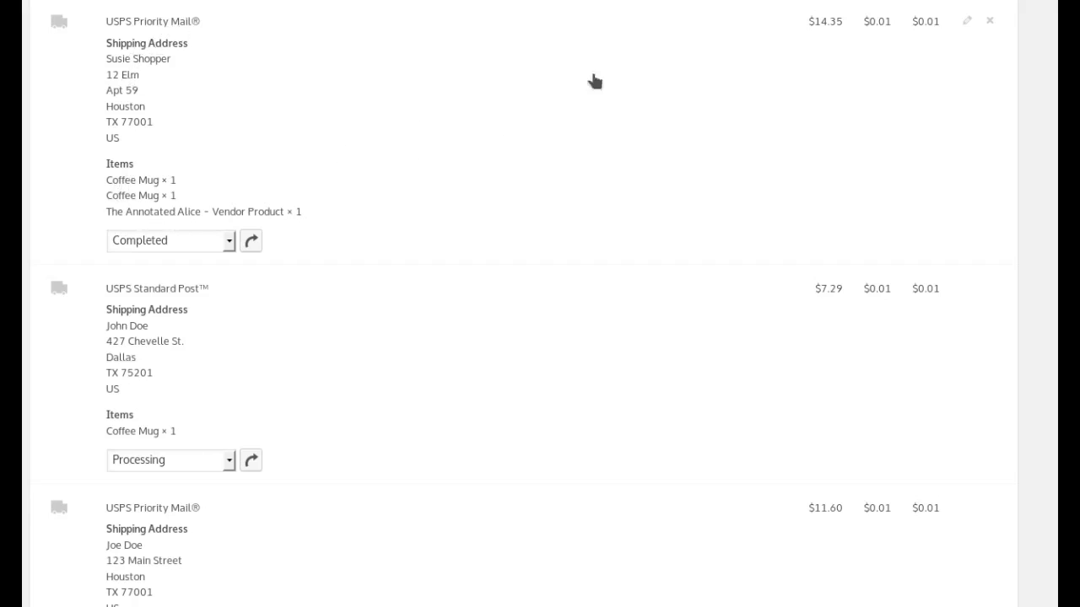
scroll("down", 3)
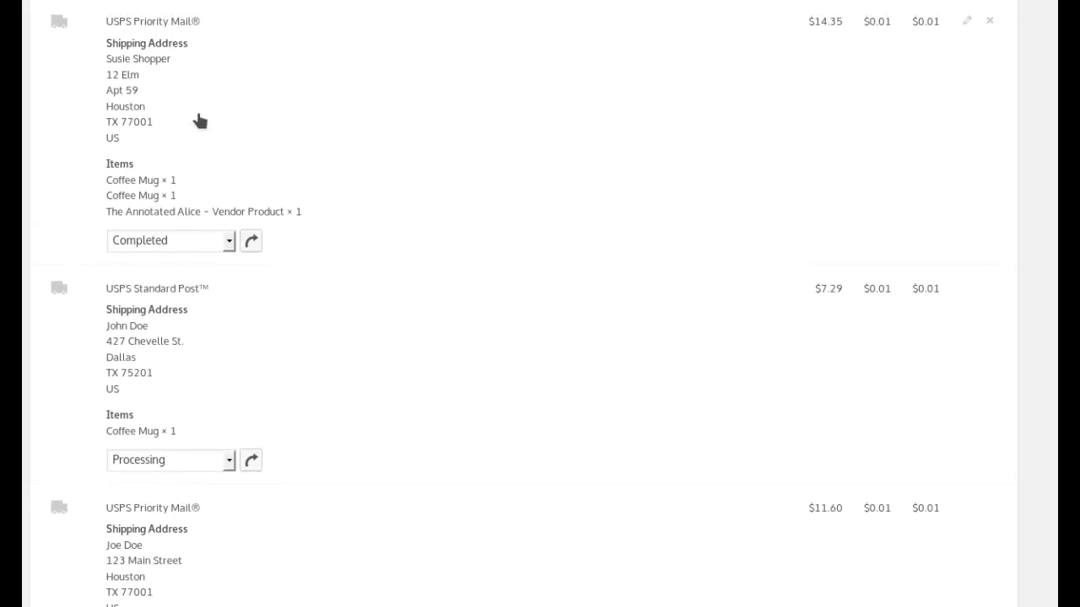
mouse_move(202, 348)
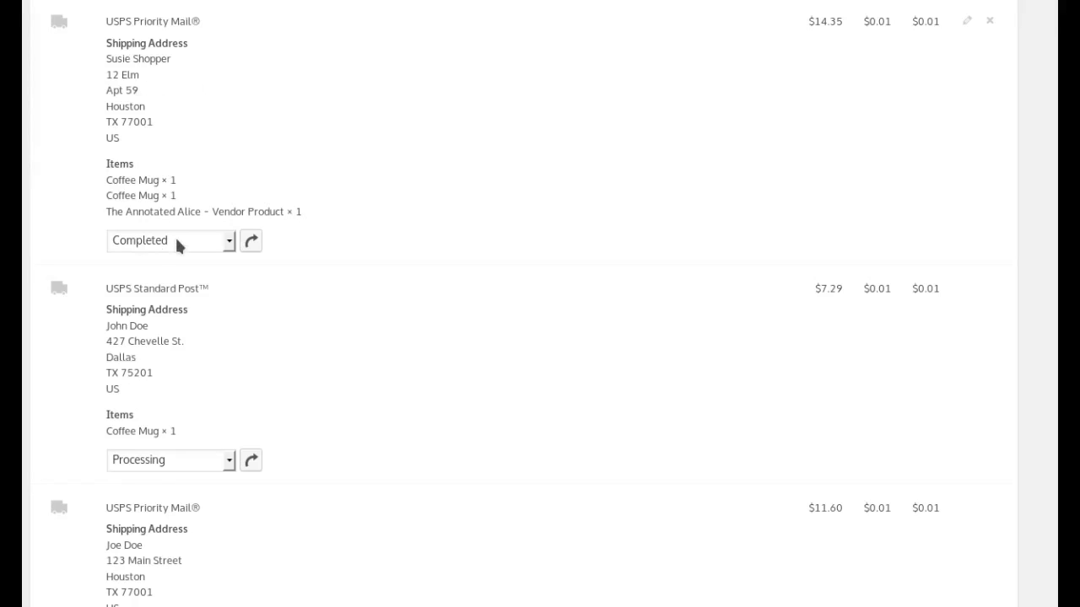
left_click(169, 240)
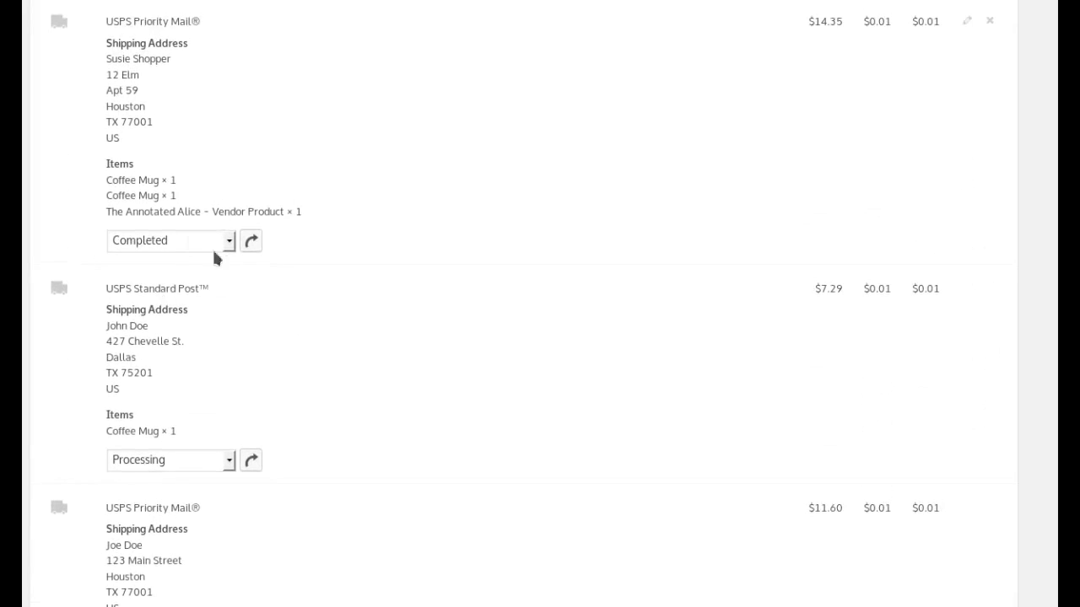
left_click(168, 240)
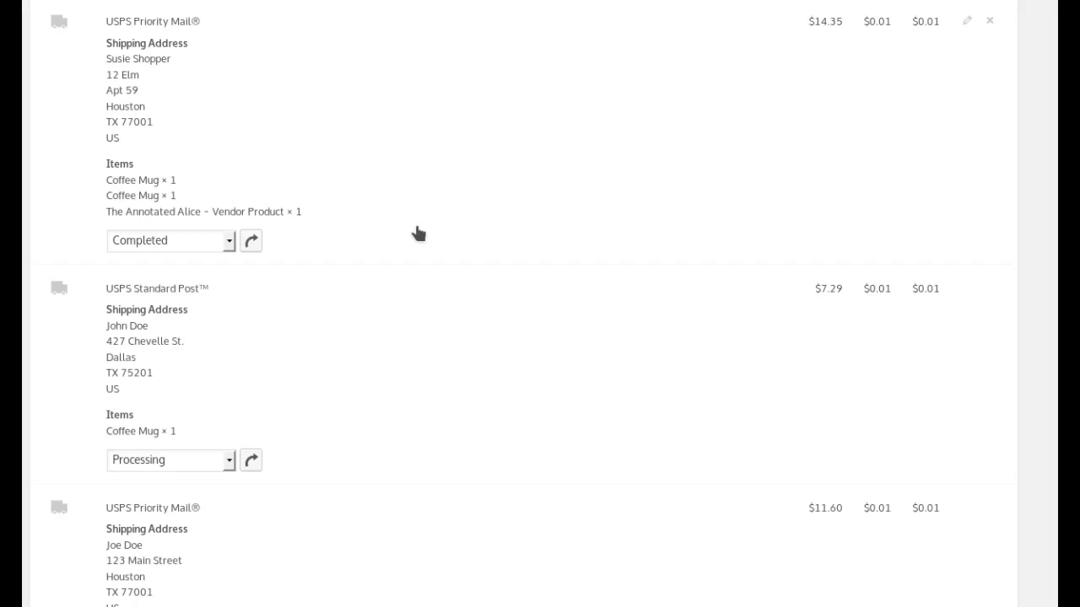
mouse_move(793, 247)
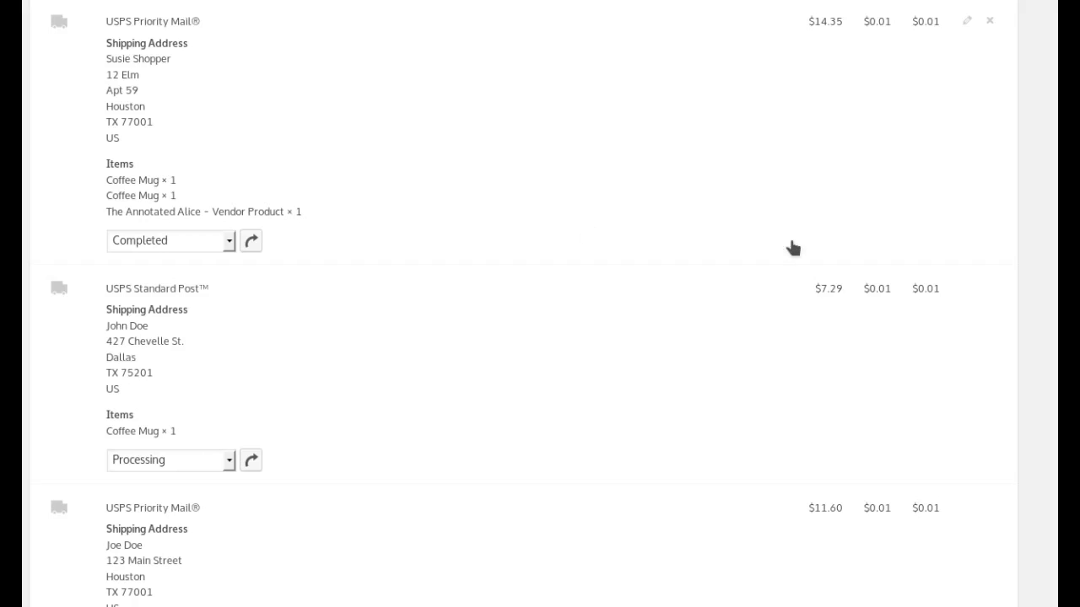
mouse_move(568, 493)
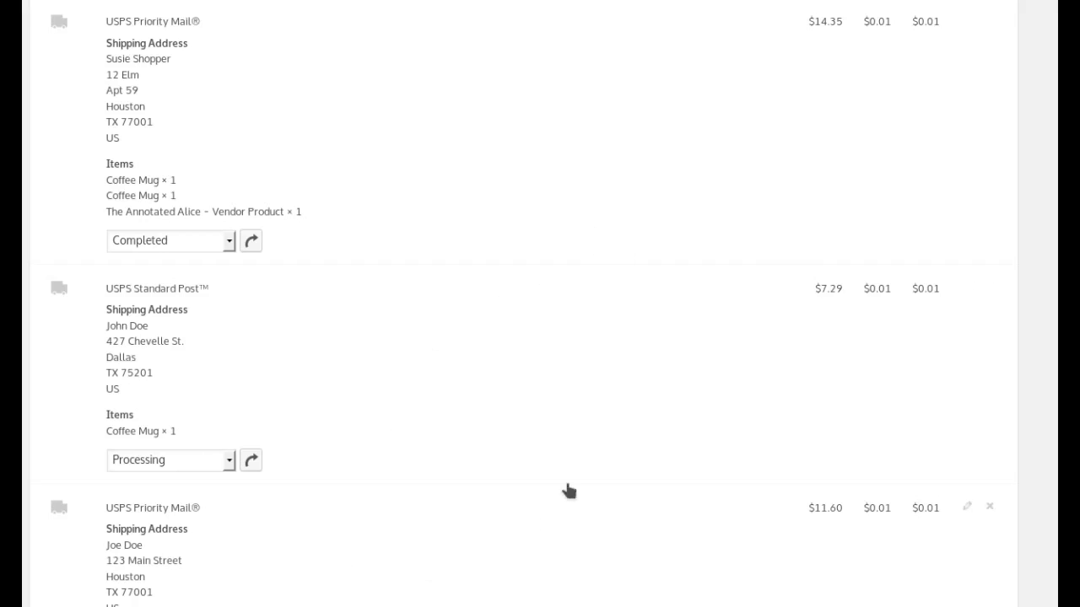
left_click(250, 240)
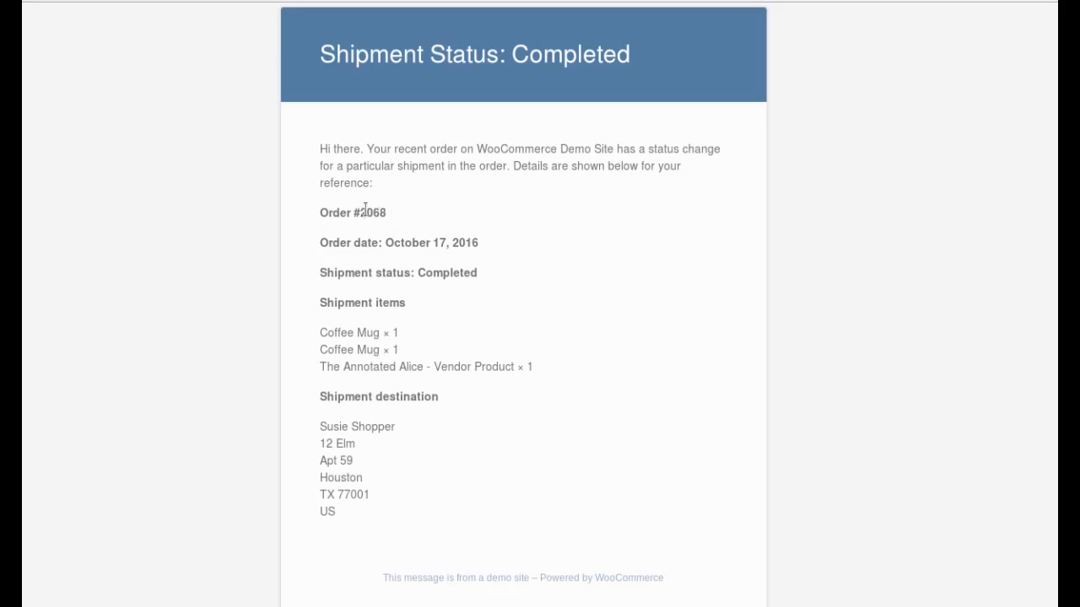
mouse_move(330, 291)
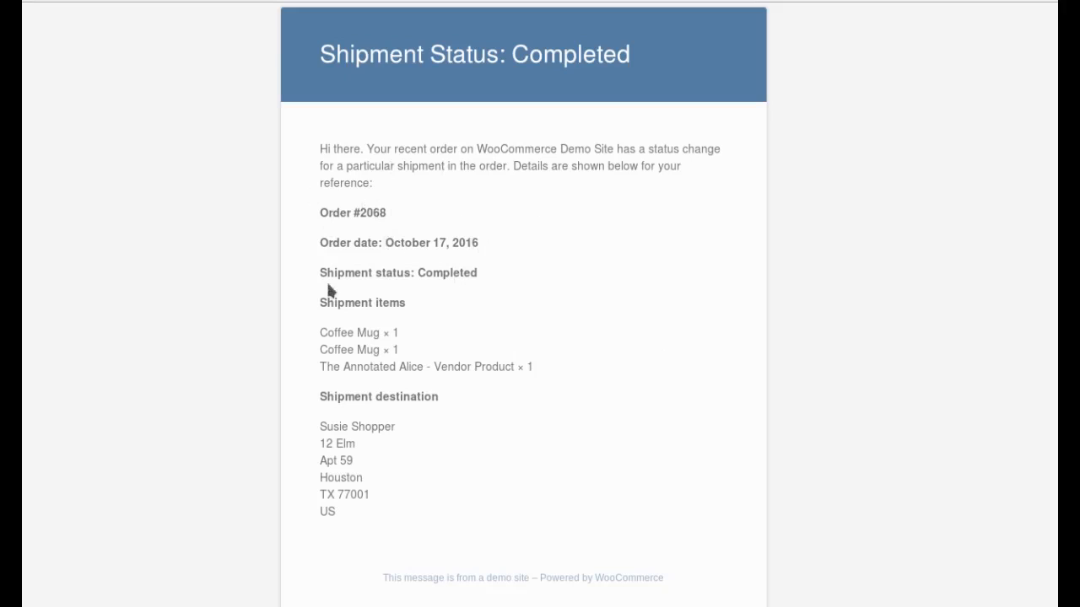
mouse_move(298, 302)
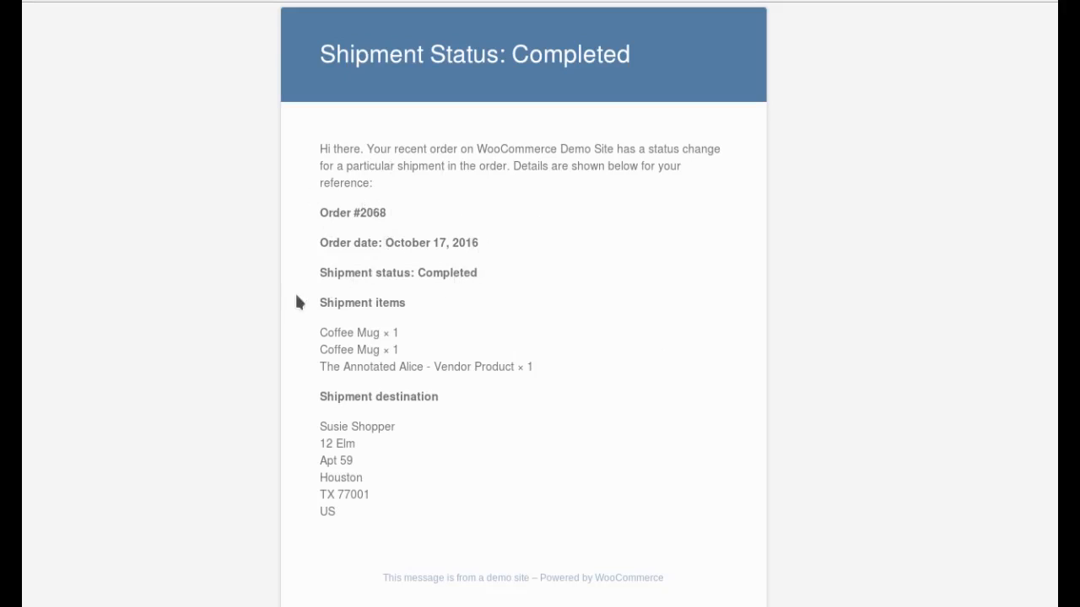
mouse_move(535, 384)
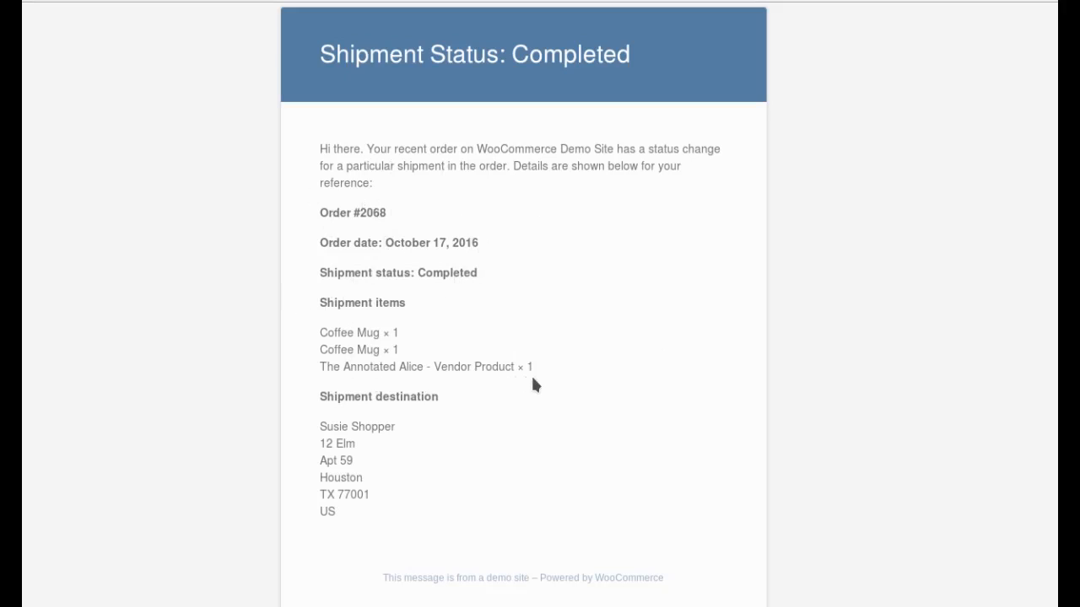
mouse_move(356, 415)
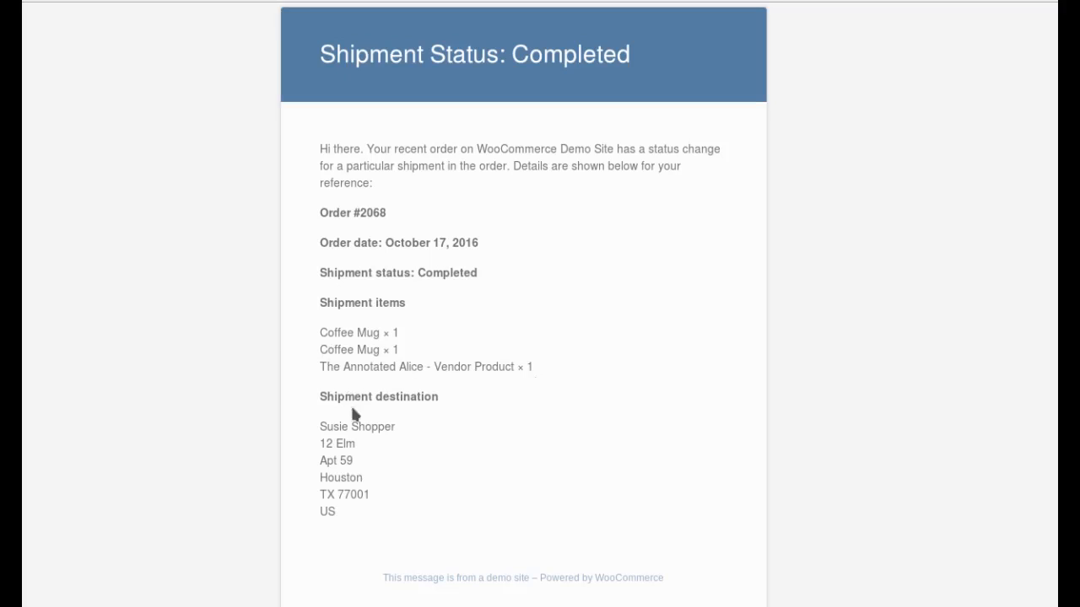
mouse_move(377, 288)
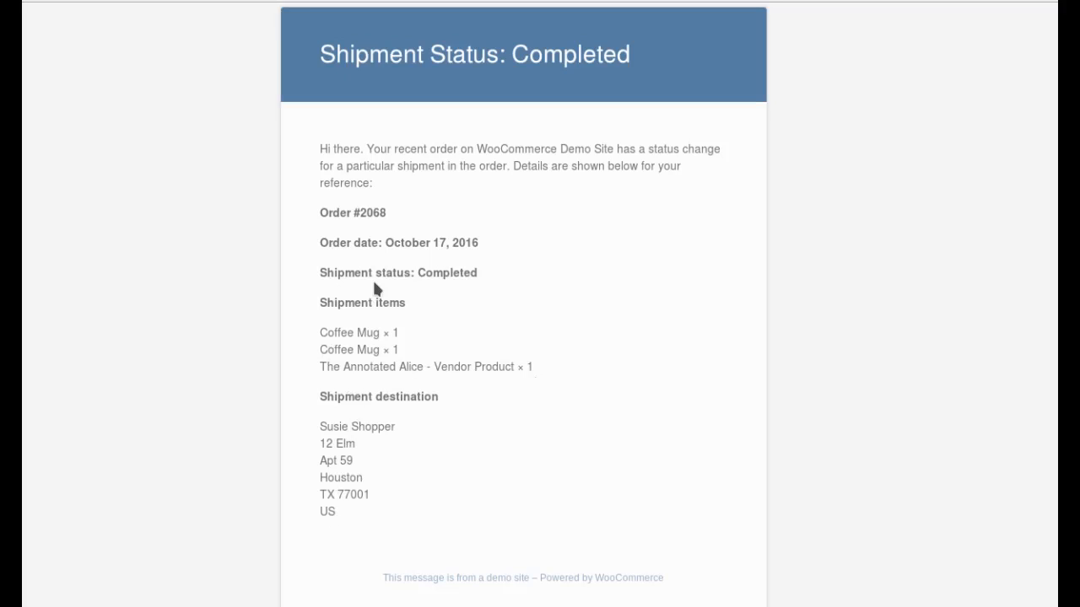
mouse_move(714, 101)
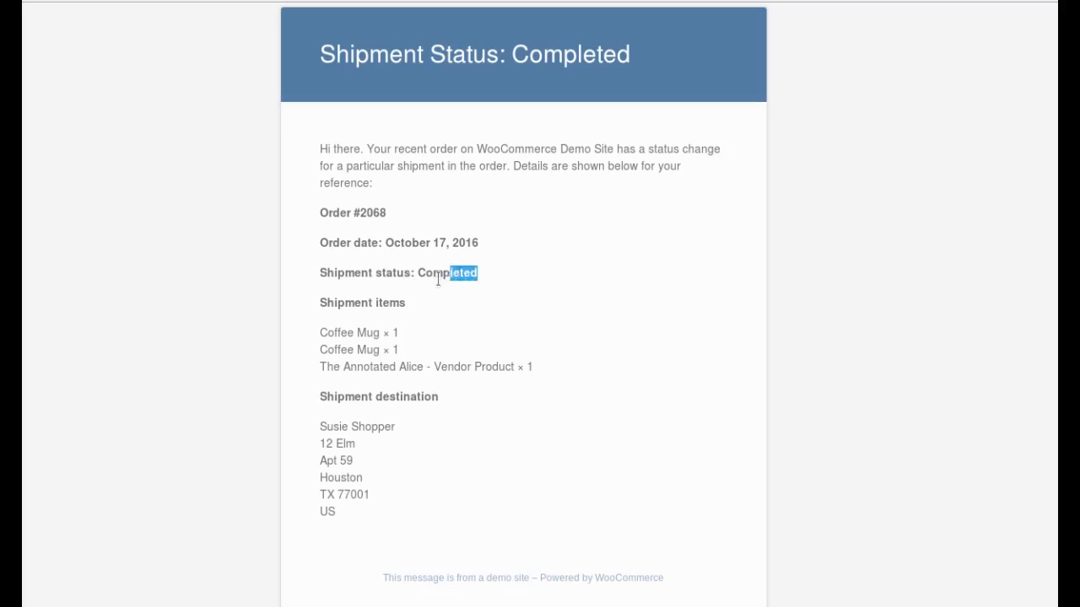
- Go to My Account > Orders on the storefront, with order #2068 on hold at top
double_click(447, 273)
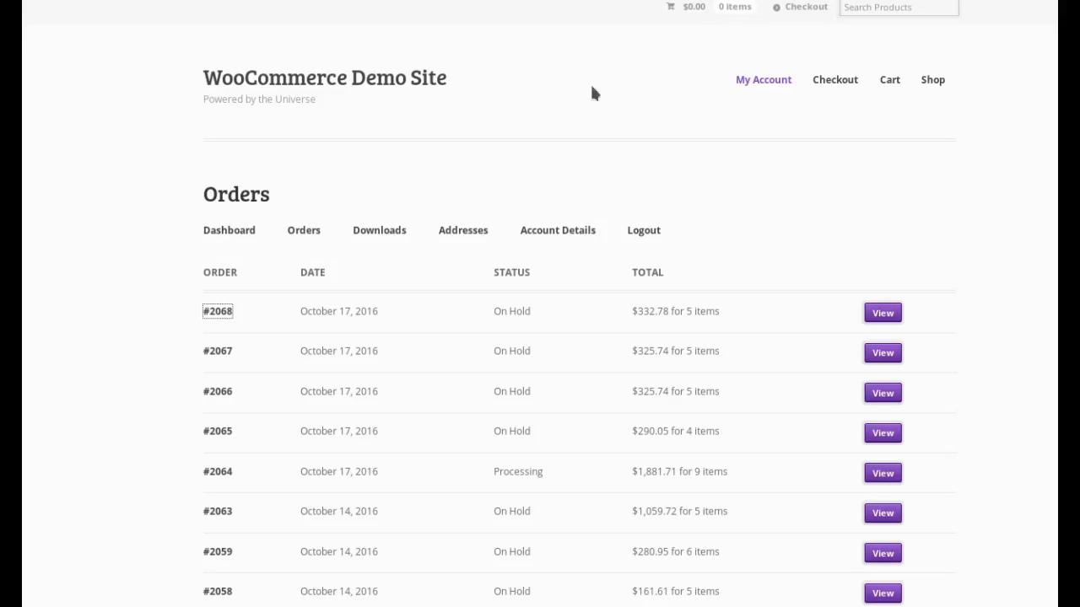
- Open order #2068 from the customer's My Account orders list
left_click(228, 231)
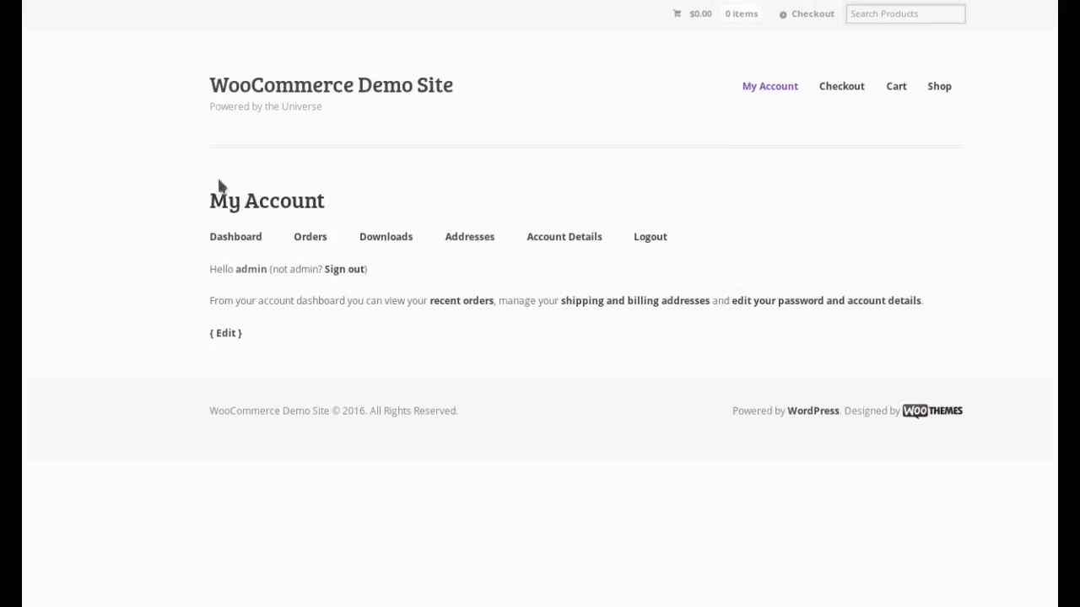
left_click(309, 236)
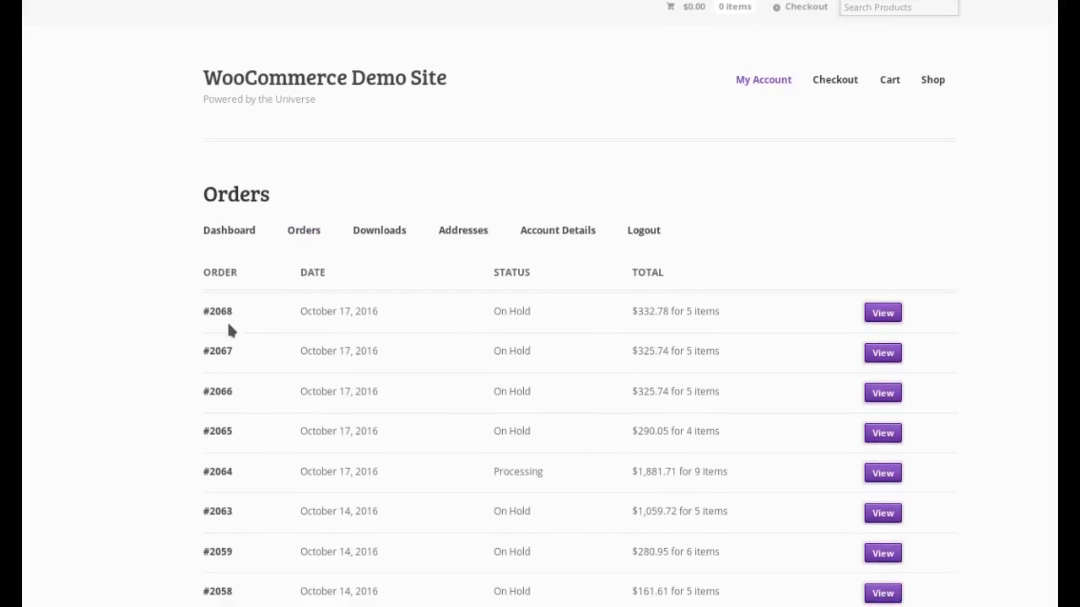
left_click(883, 313)
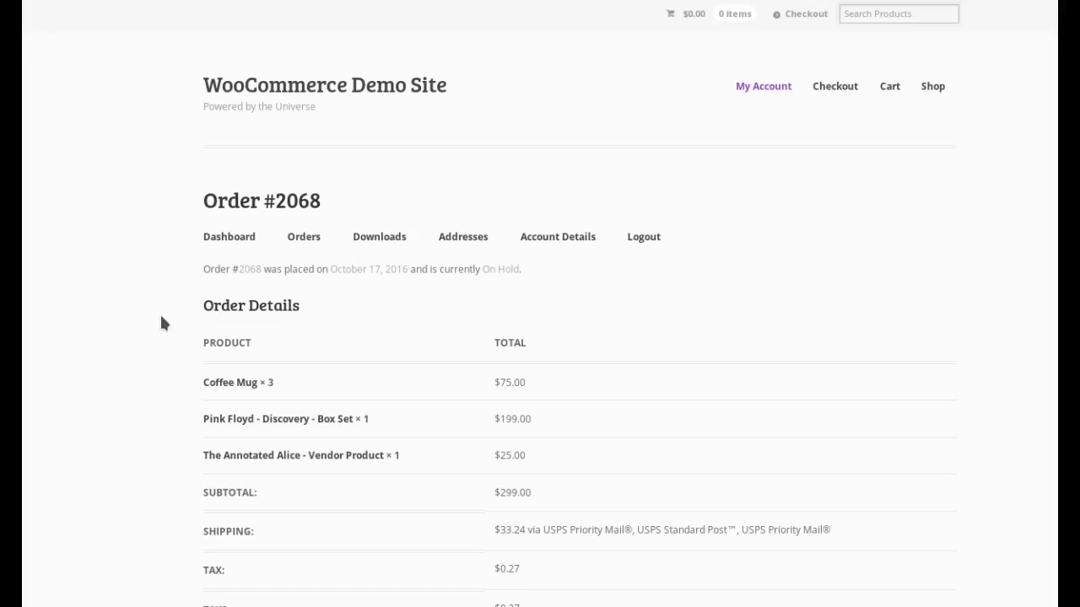
- Review the Multiple Shipping Destinations table with its three addresses, items and statuses
scroll("down", 3)
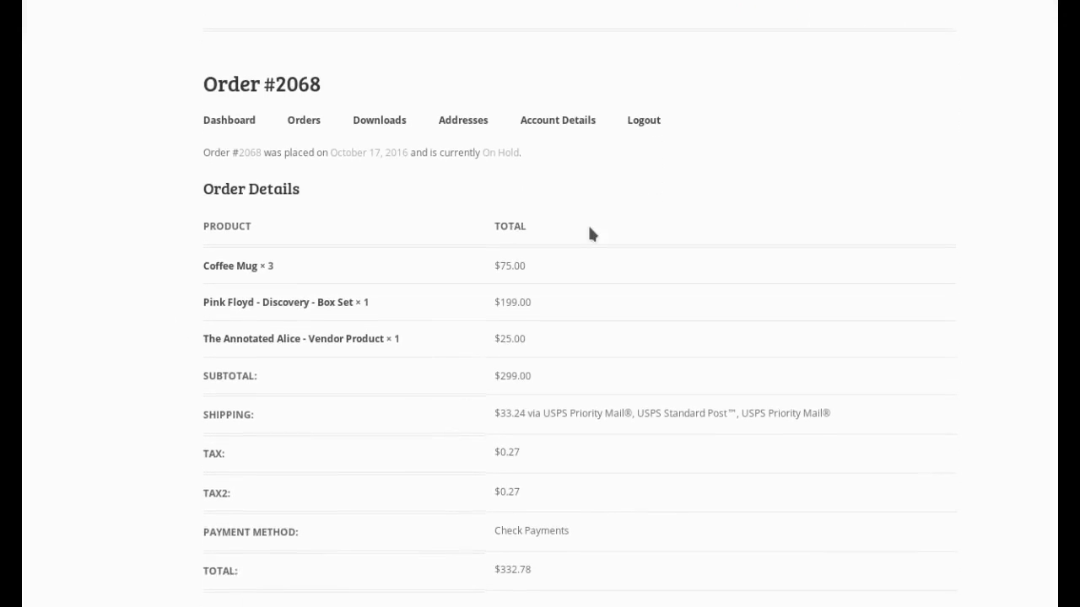
scroll("down", 3)
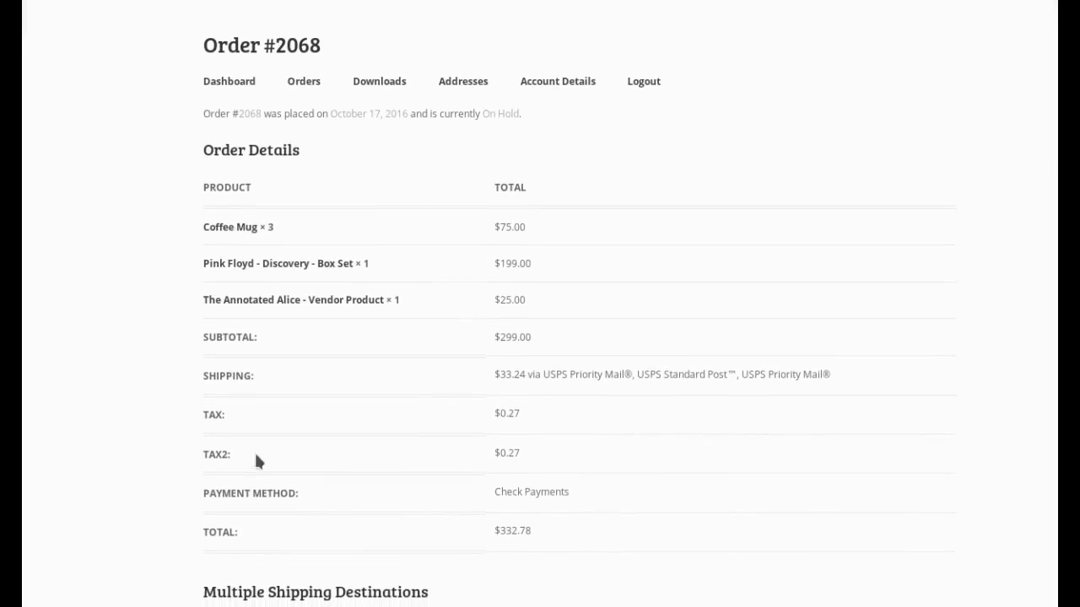
scroll("down", 3)
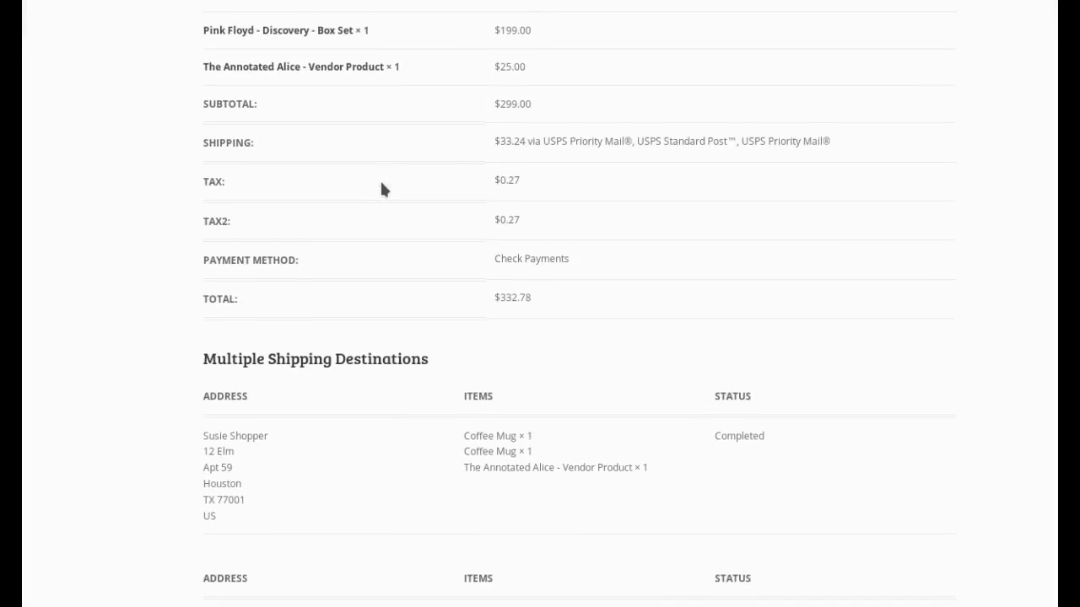
scroll("down", 3)
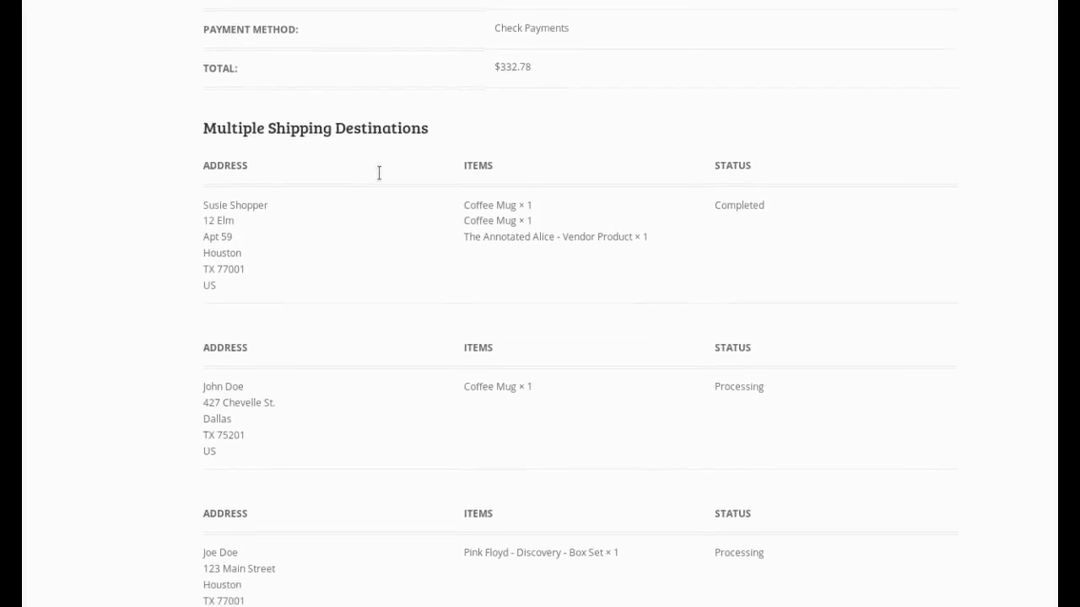
scroll("down", 3)
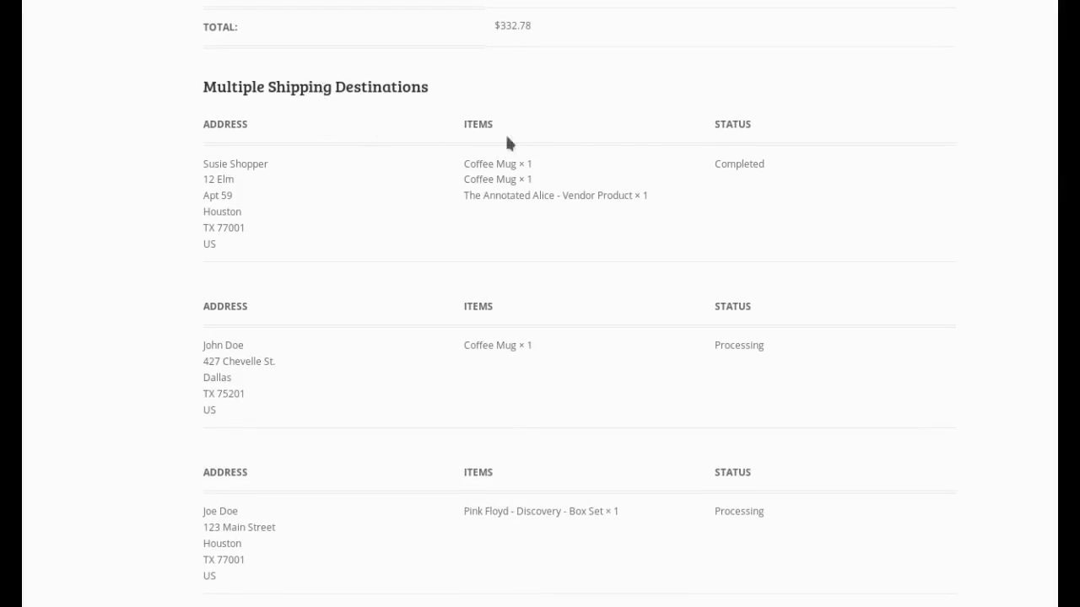
scroll("down", 3)
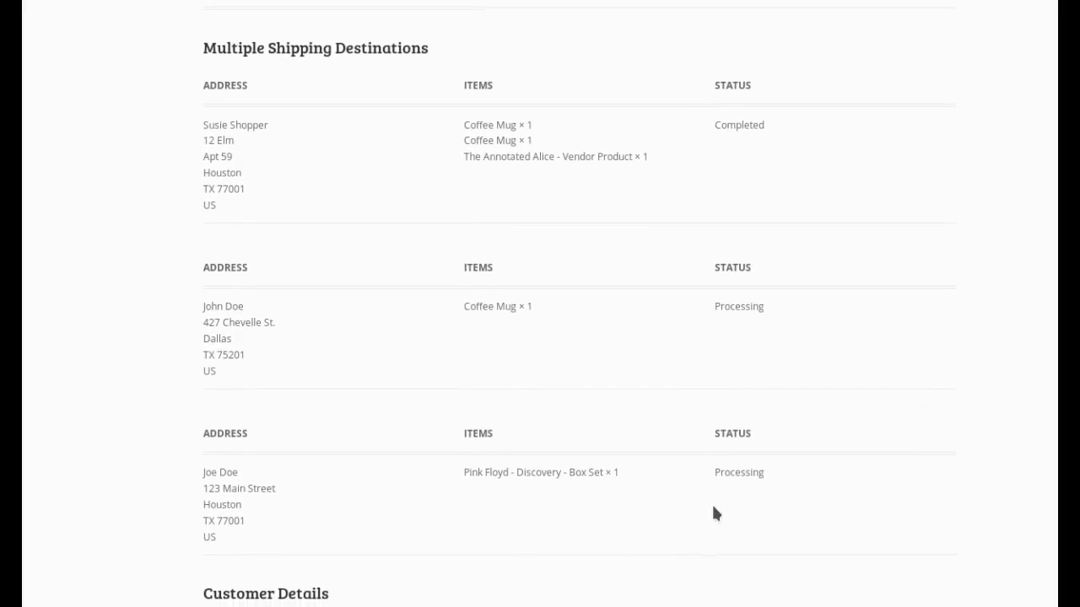
mouse_move(715, 474)
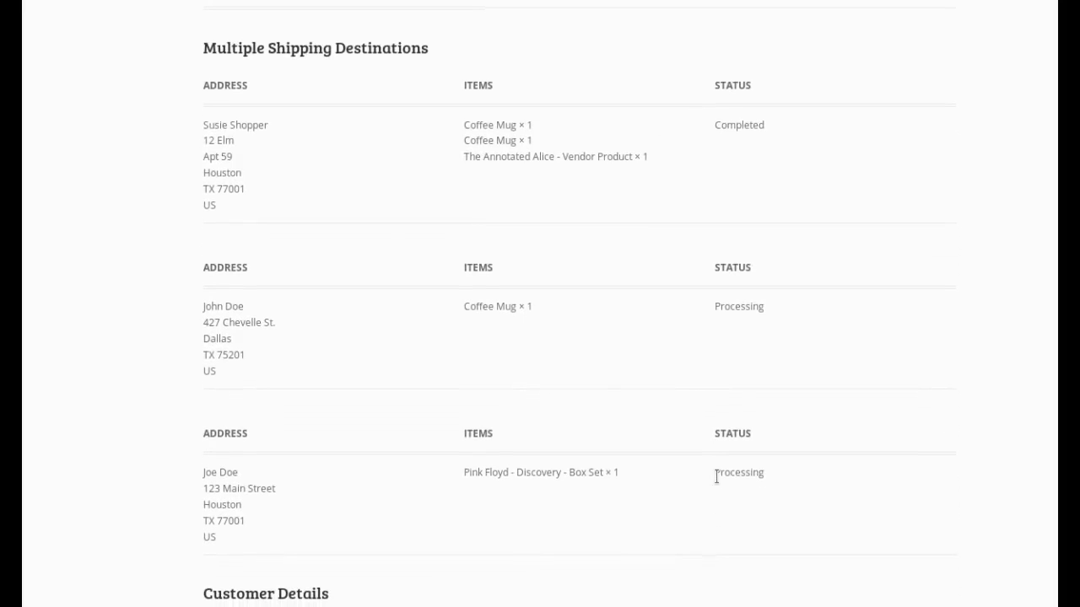
mouse_move(253, 90)
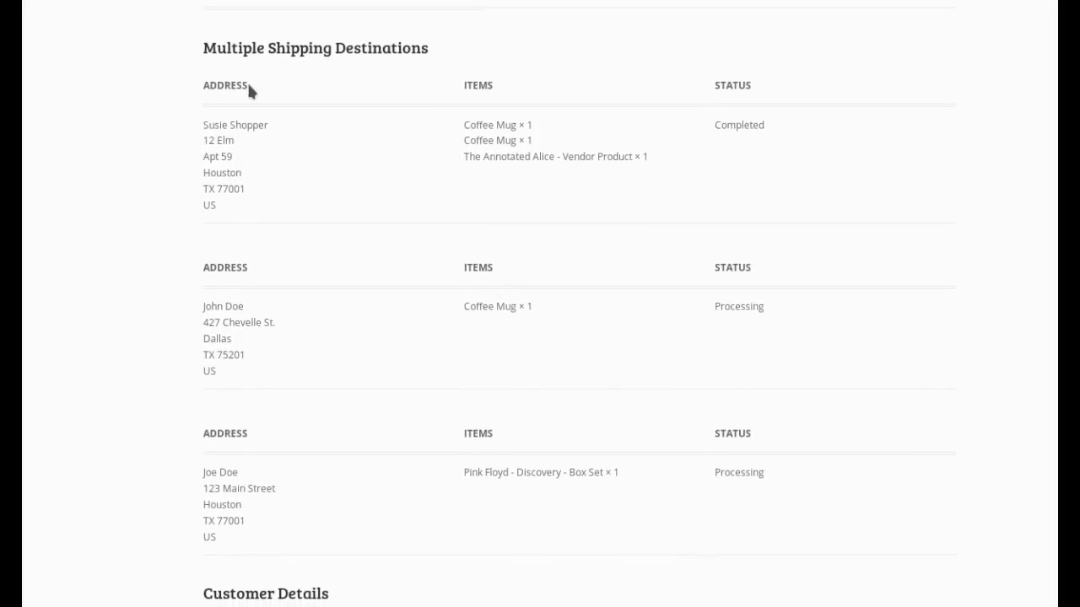
mouse_move(812, 135)
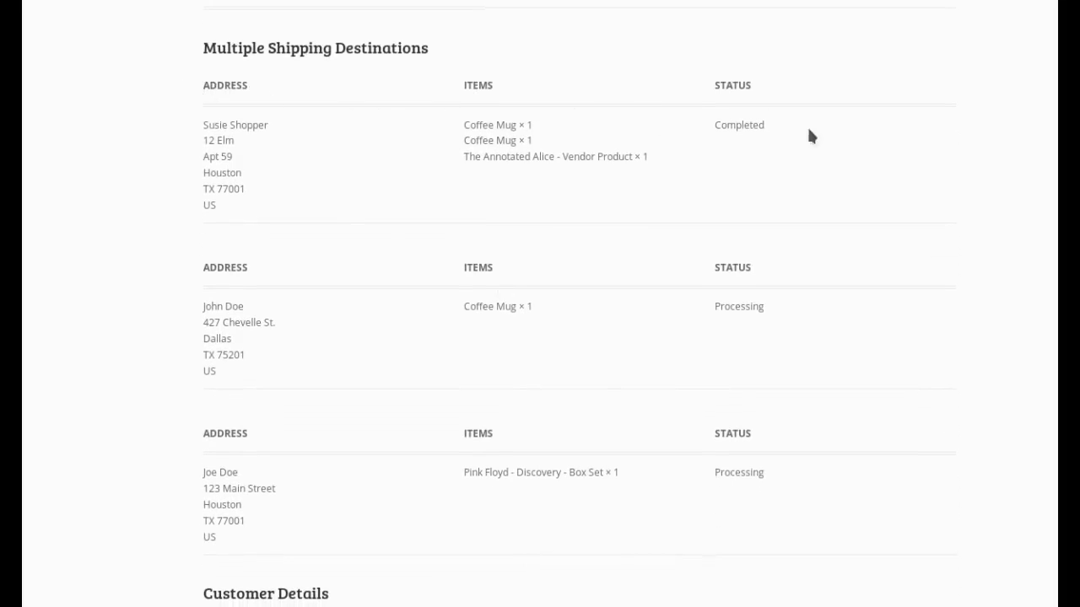
mouse_move(441, 496)
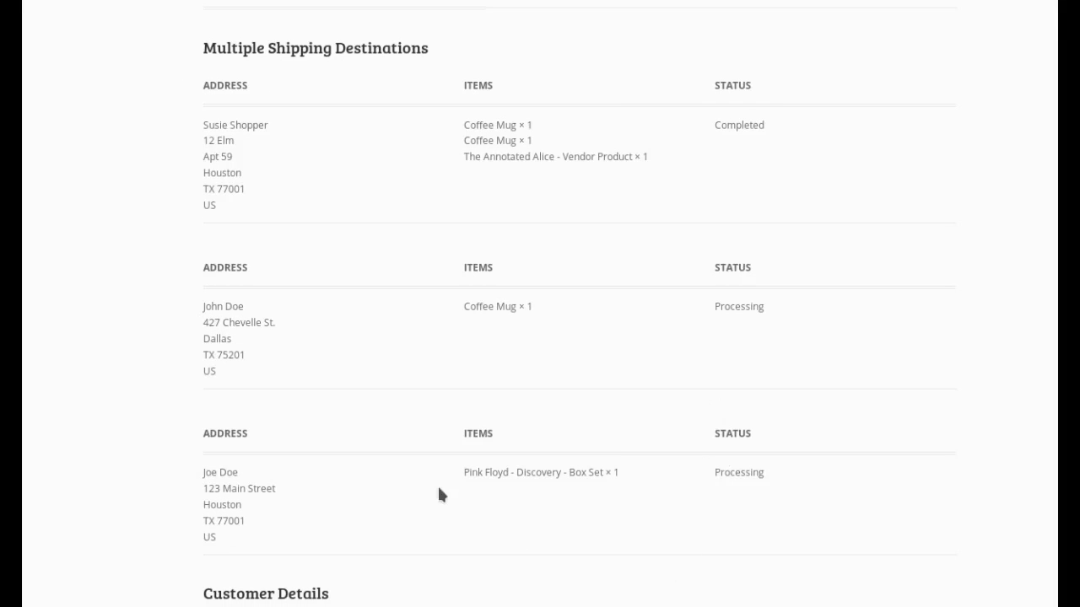
scroll("up", 3)
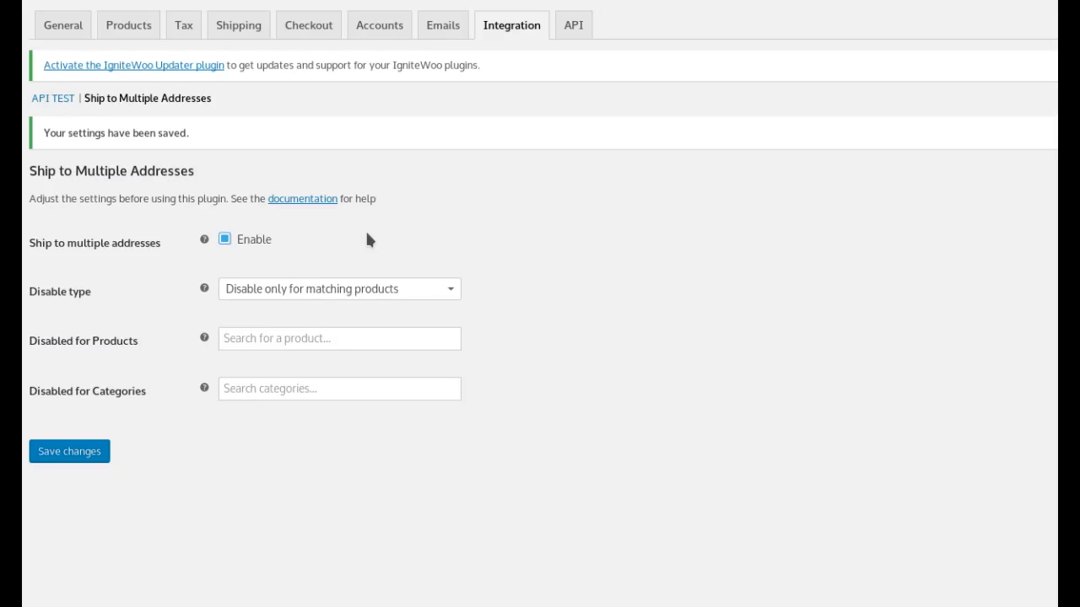
mouse_move(266, 255)
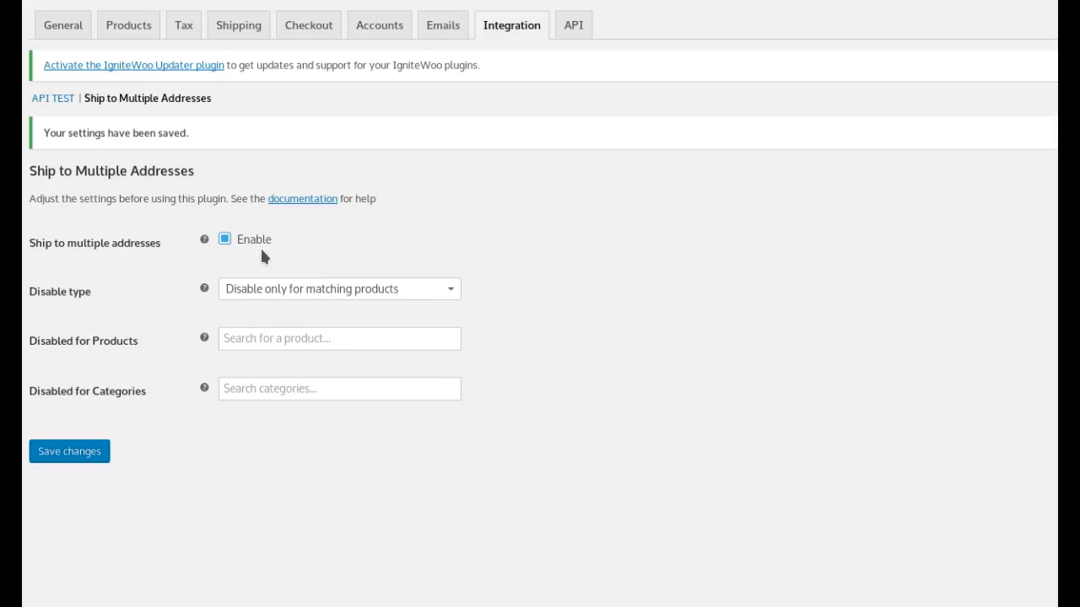
mouse_move(311, 248)
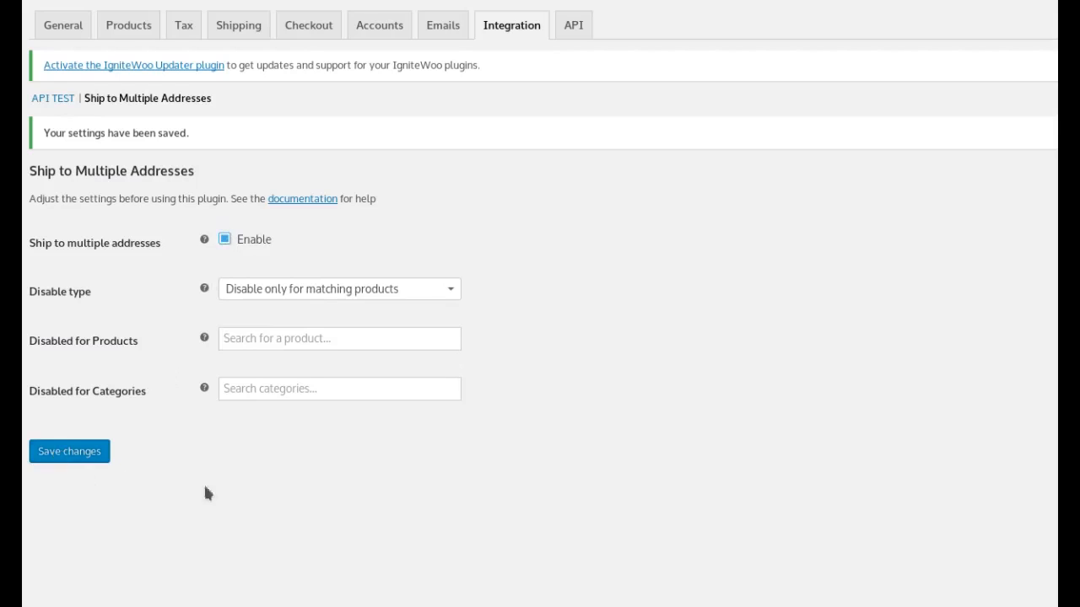
mouse_move(121, 305)
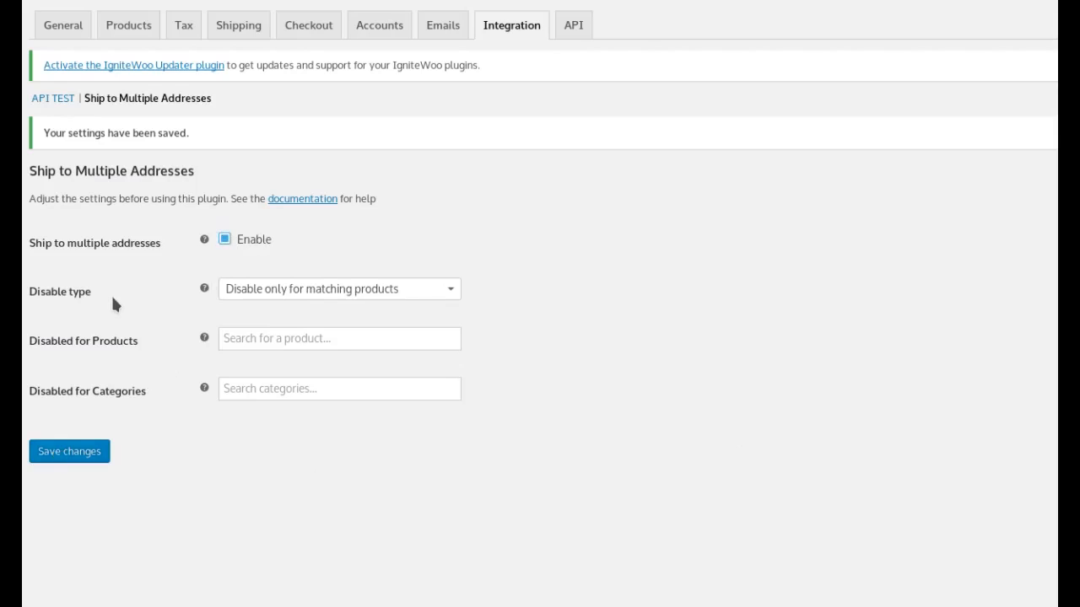
- Keep the disable type, then exclude Coffee Mug (search 'mug') and the Books category
left_click(337, 289)
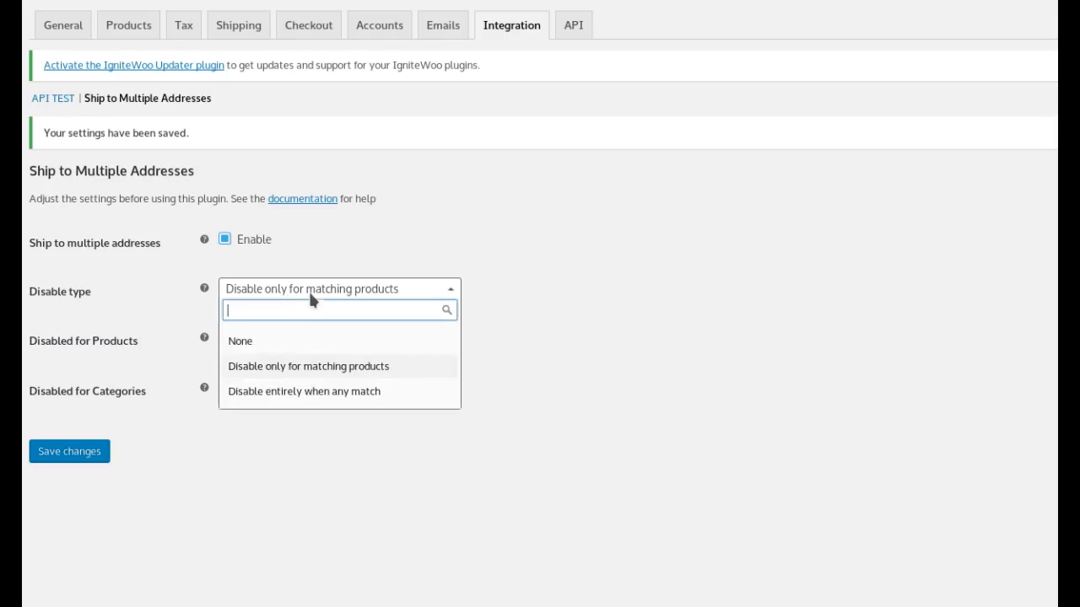
left_click(308, 366)
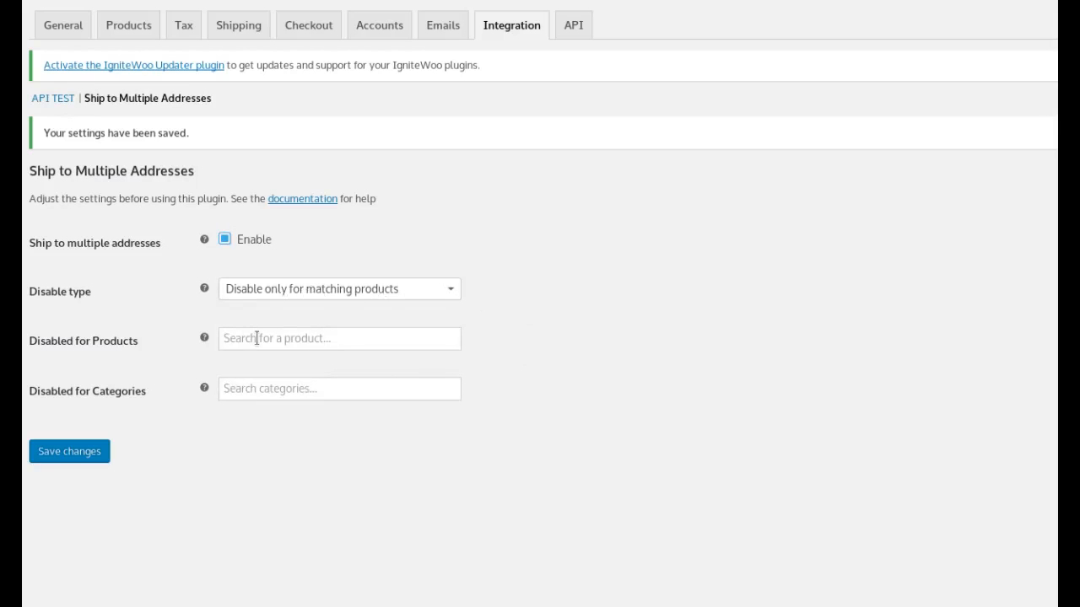
left_click(339, 338)
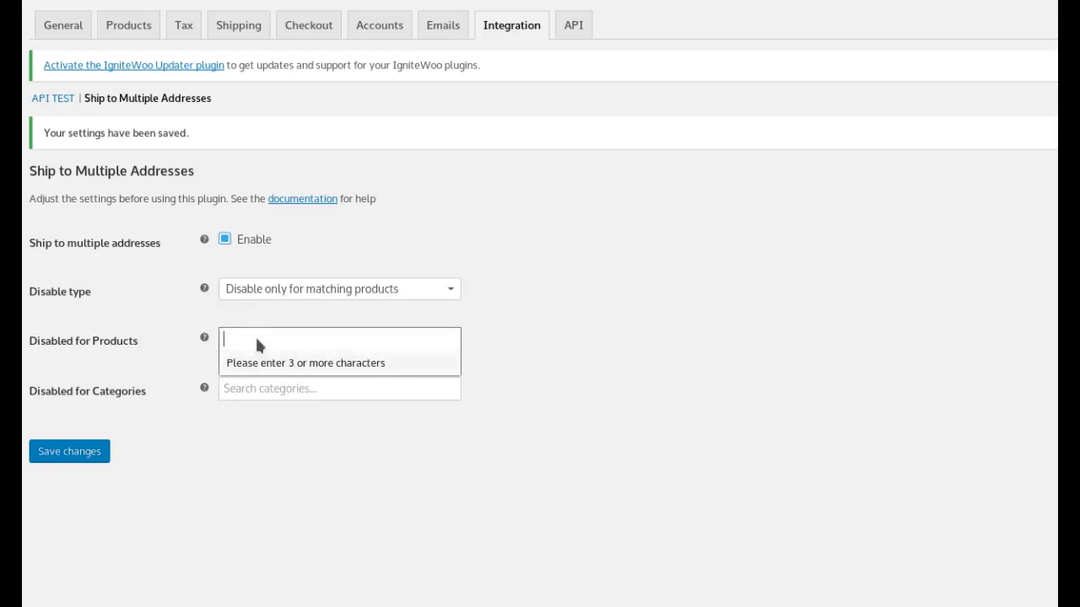
type("mug")
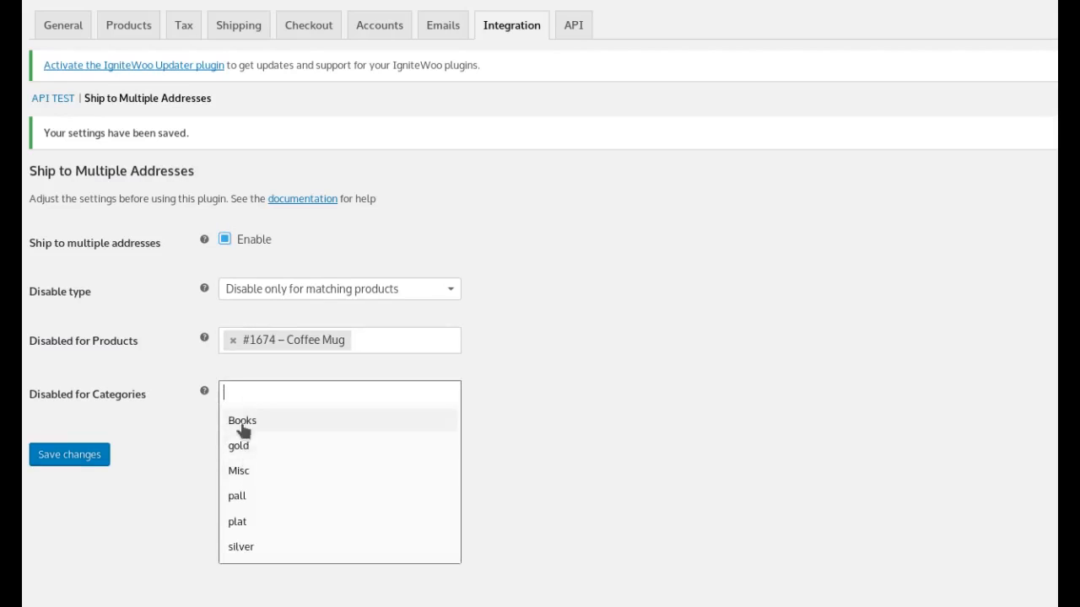
left_click(244, 421)
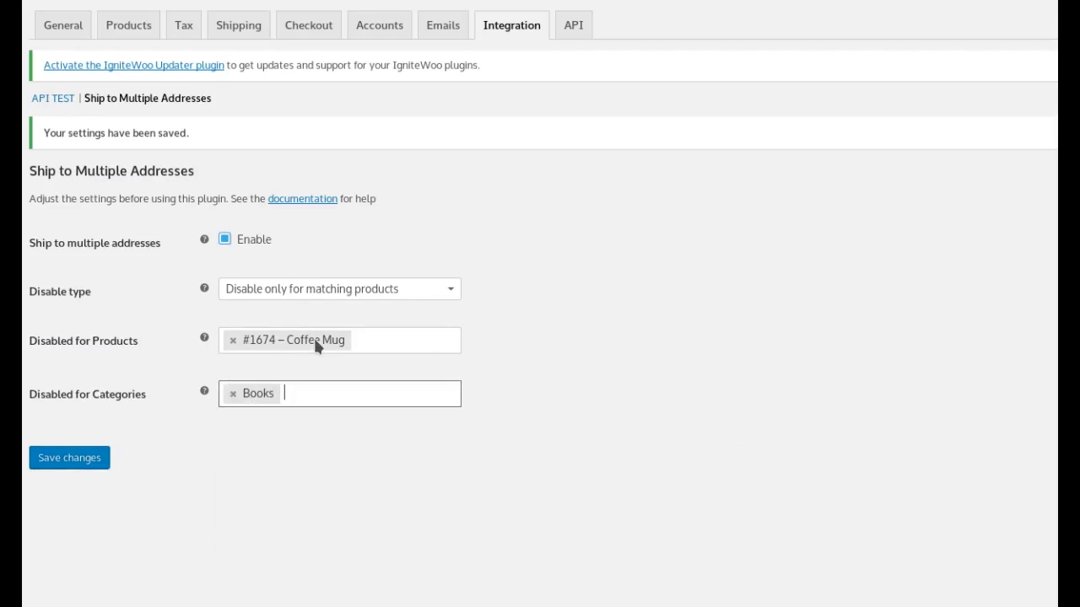
mouse_move(254, 399)
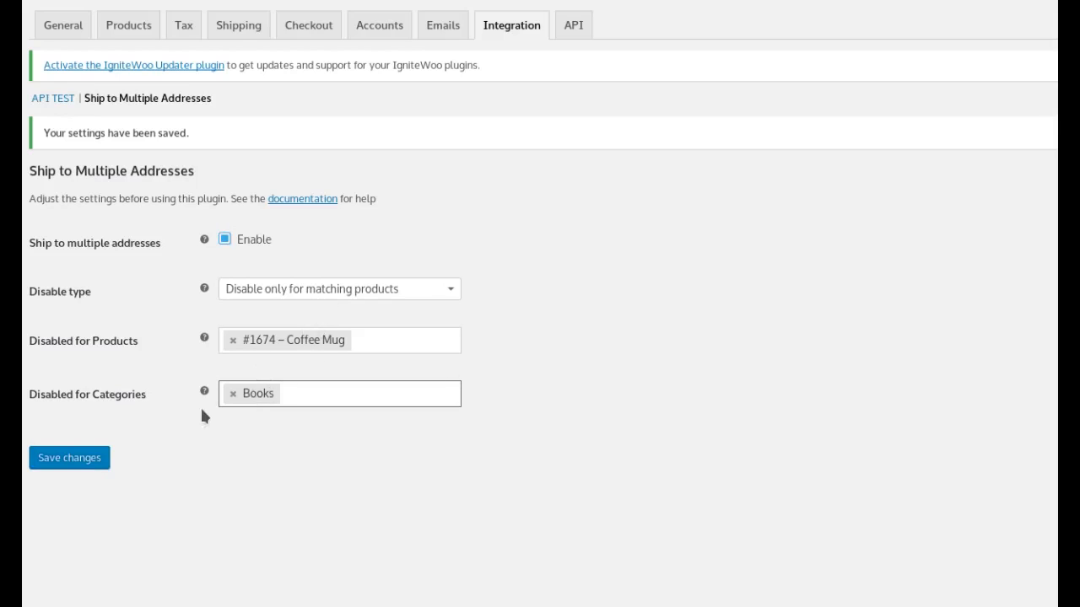
mouse_move(777, 466)
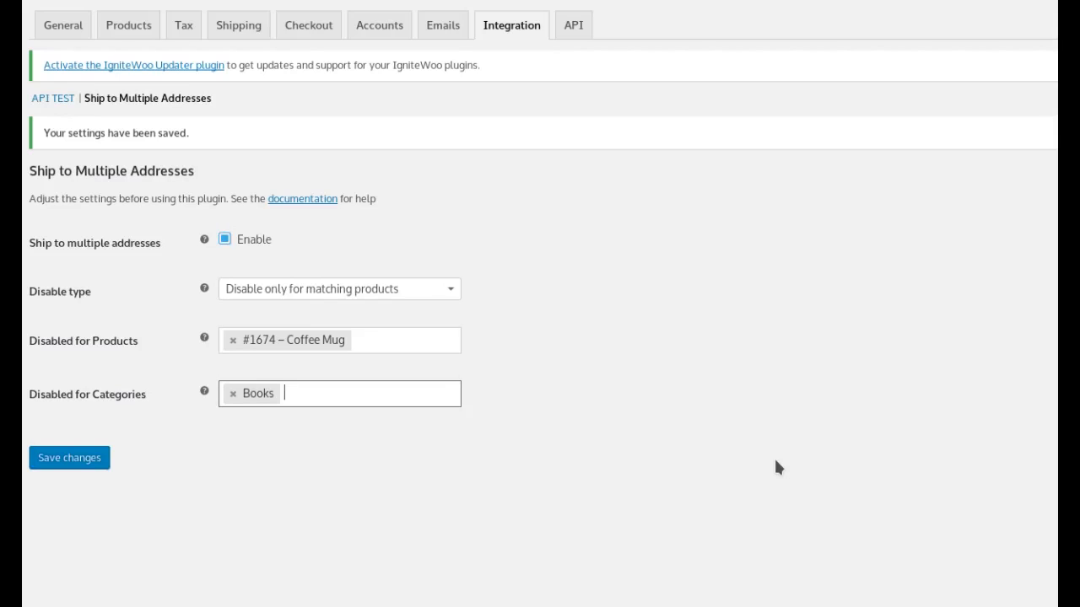
mouse_move(294, 295)
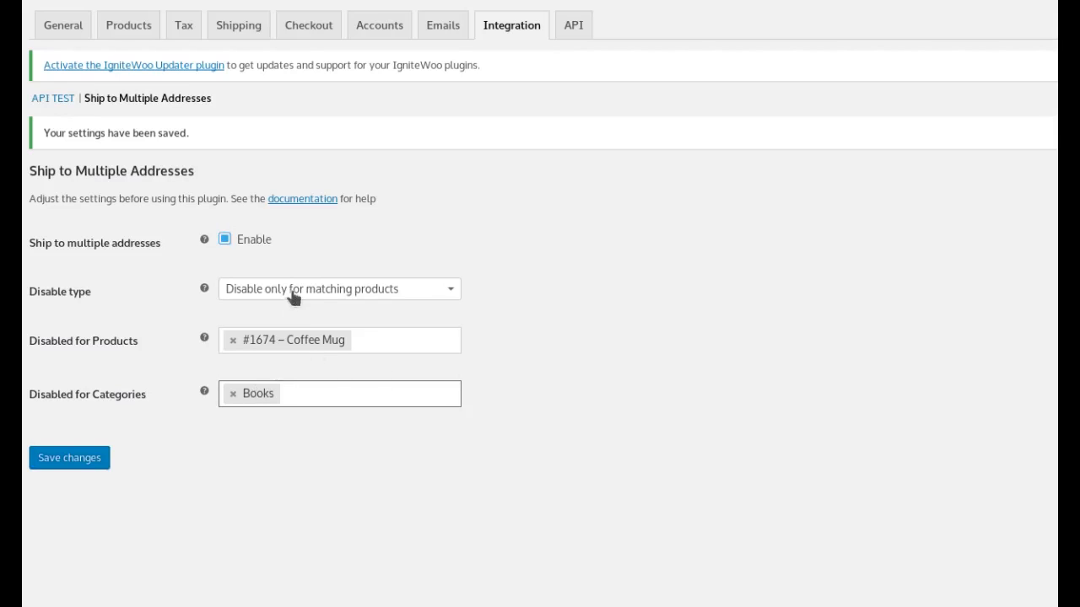
- Set the disable type to 'Disable entirely when any match'
left_click(339, 288)
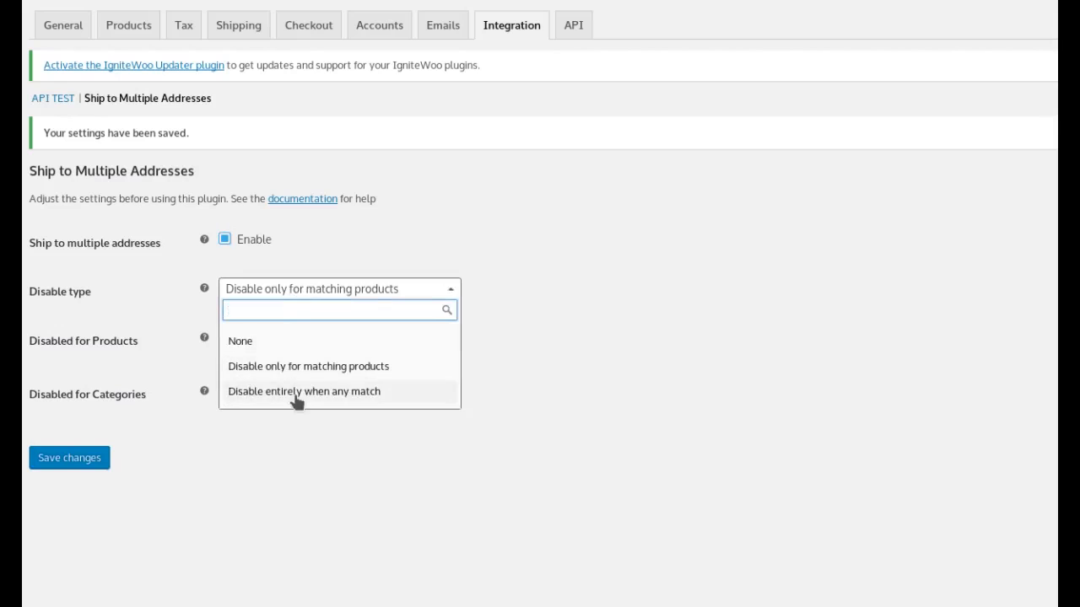
left_click(304, 391)
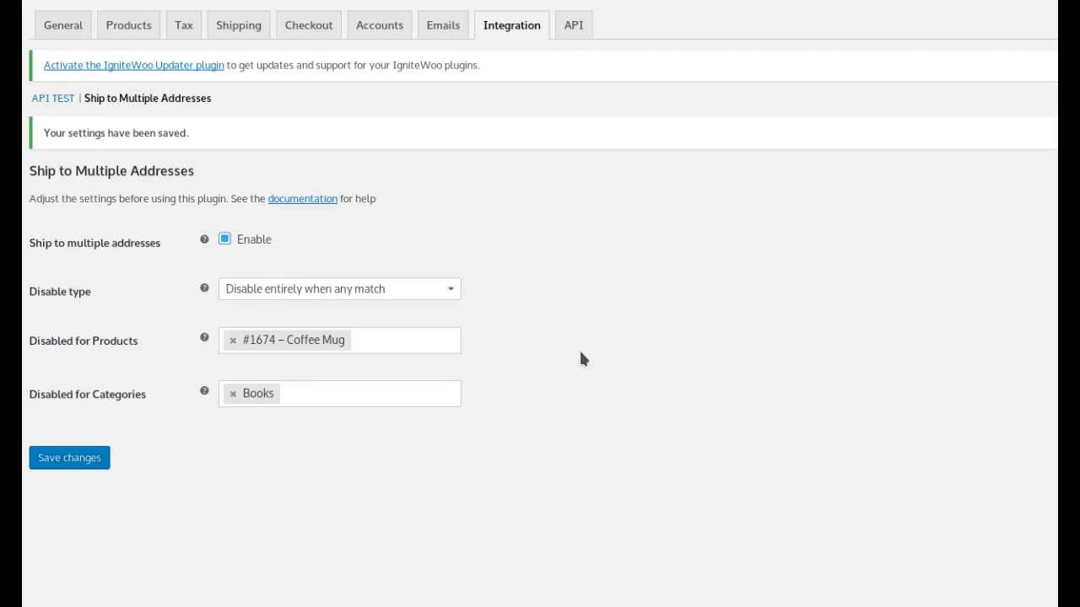
mouse_move(318, 470)
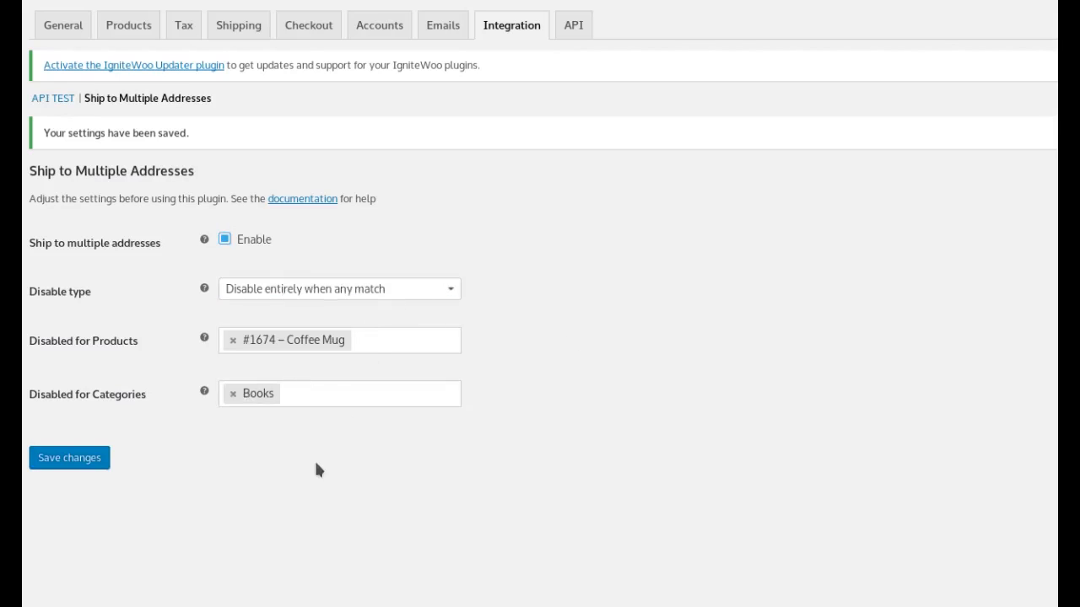
mouse_move(295, 350)
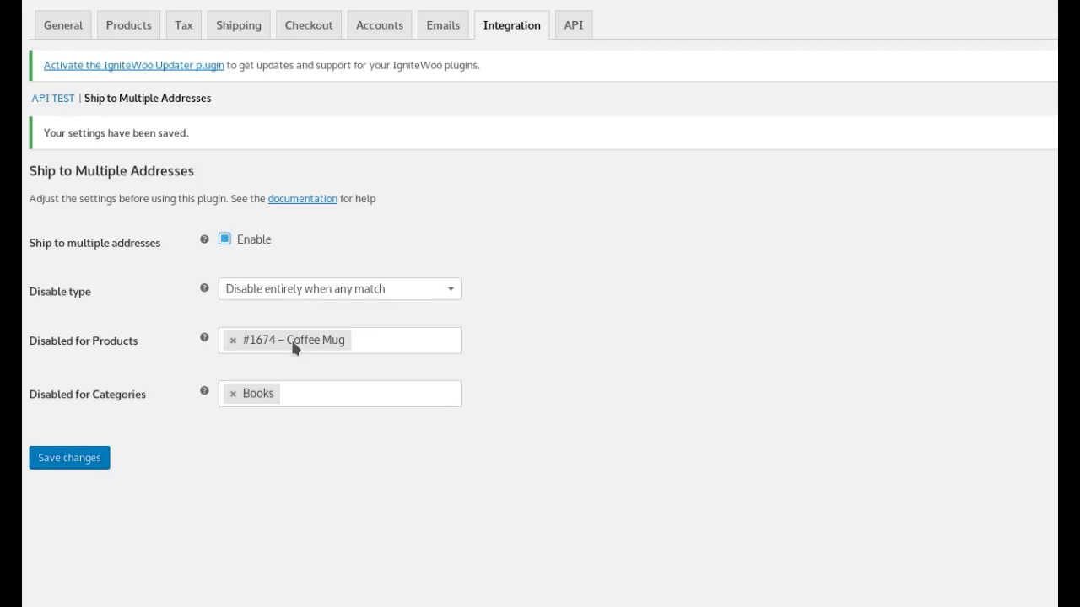
mouse_move(254, 405)
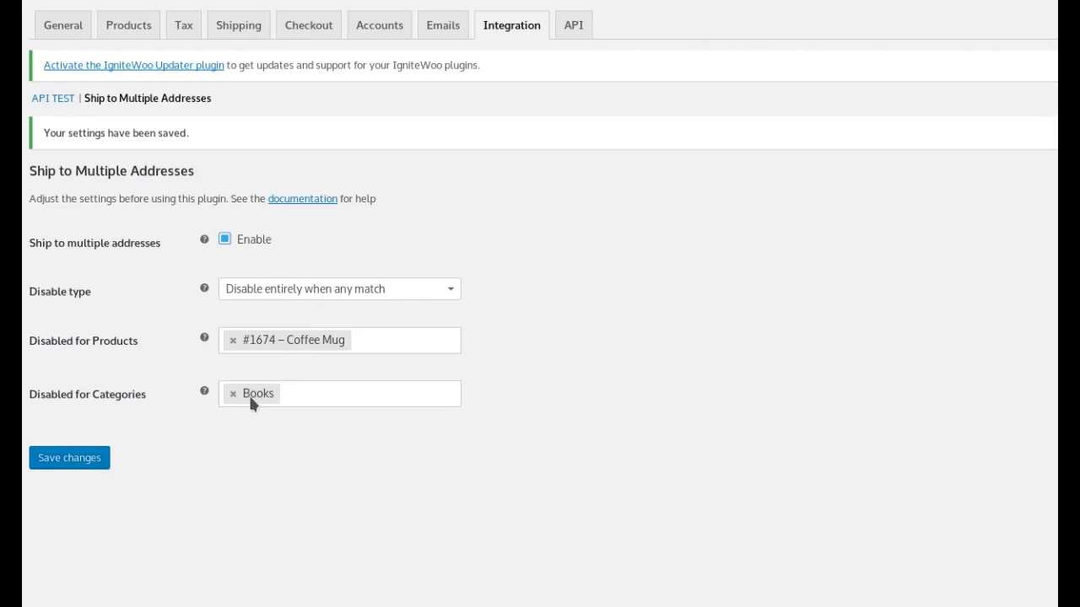
mouse_move(312, 480)
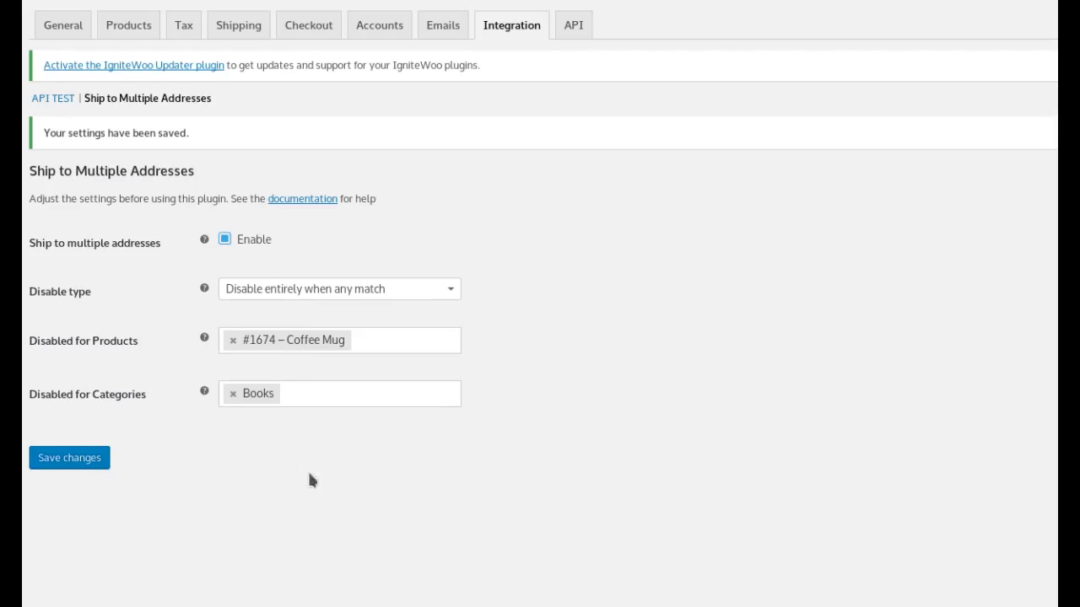
mouse_move(604, 587)
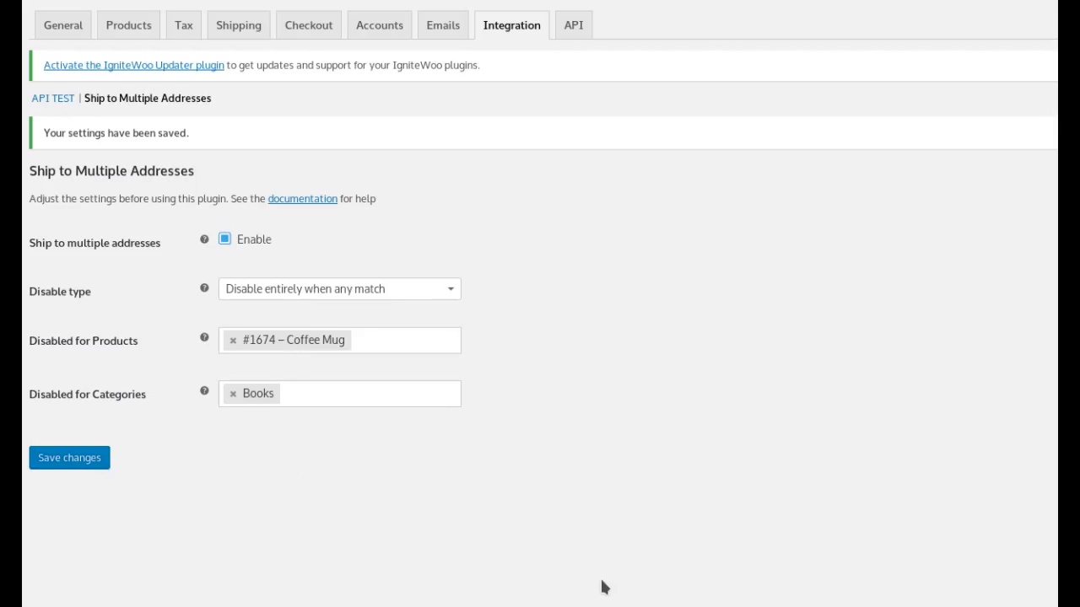
mouse_move(510, 345)
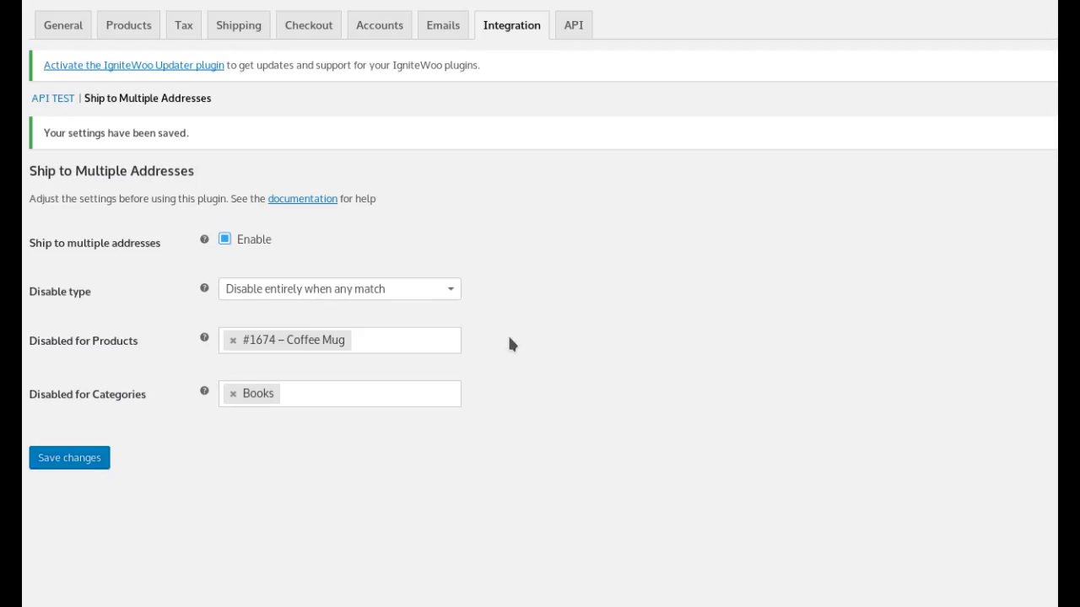
mouse_move(861, 202)
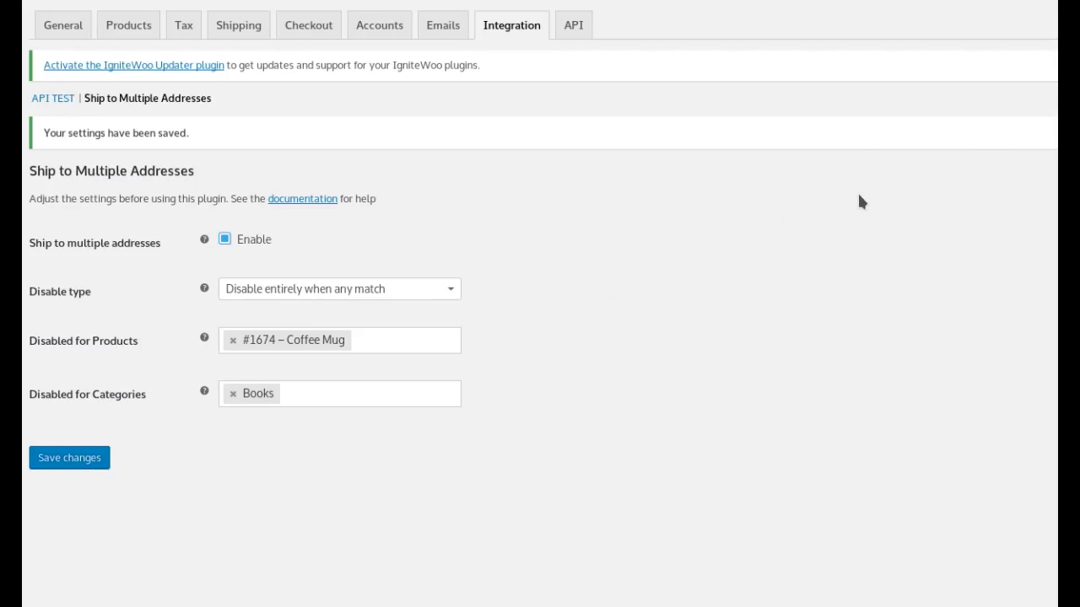